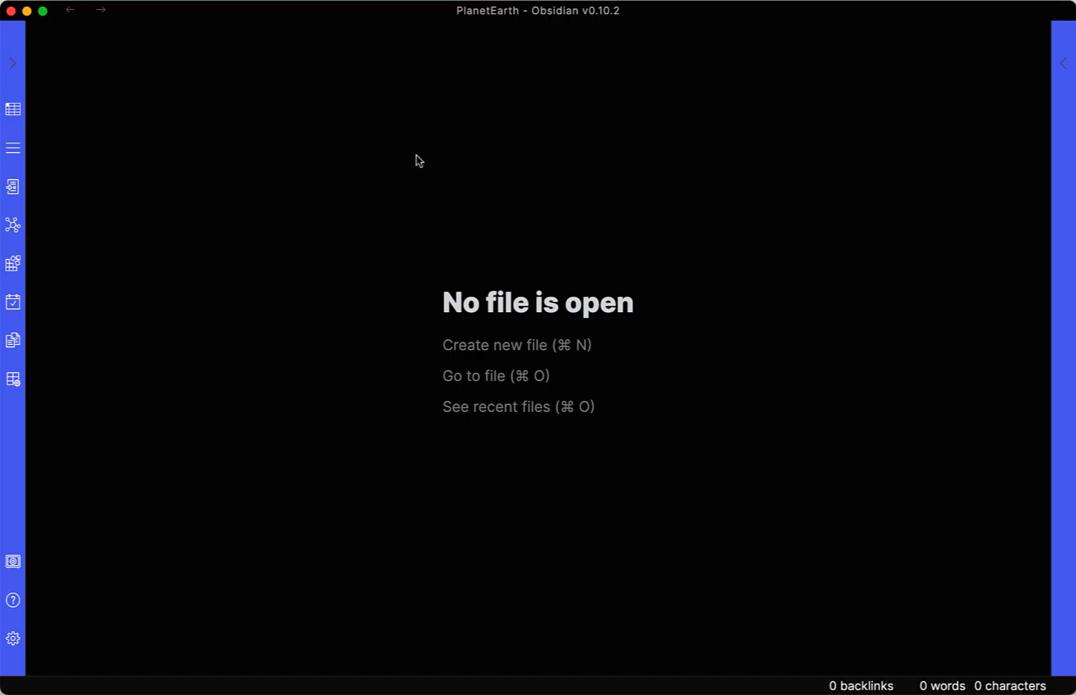
{"action": "mouse_move", "coordinate": [448, 154]}
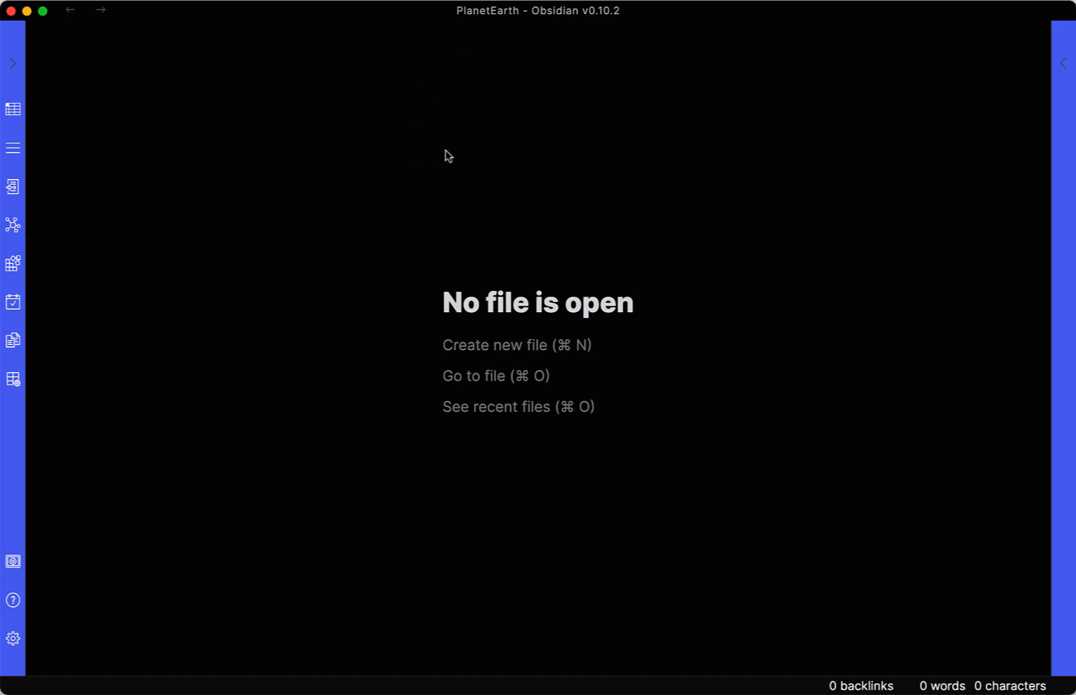
{"action": "mouse_move", "coordinate": [563, 203]}
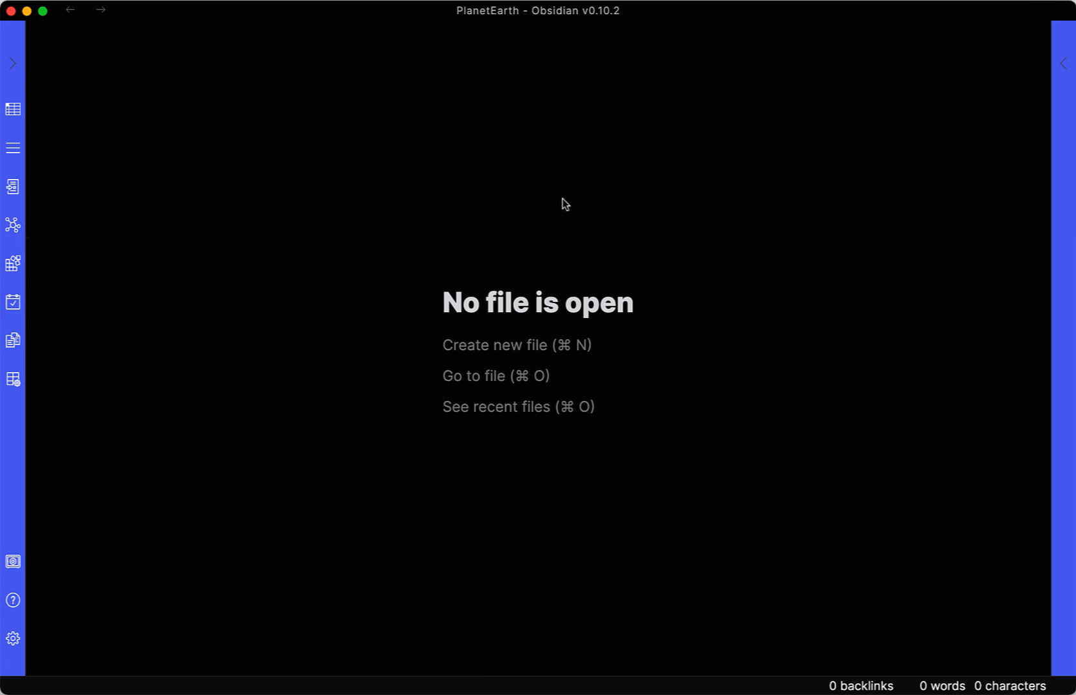
{"action": "mouse_move", "coordinate": [494, 346]}
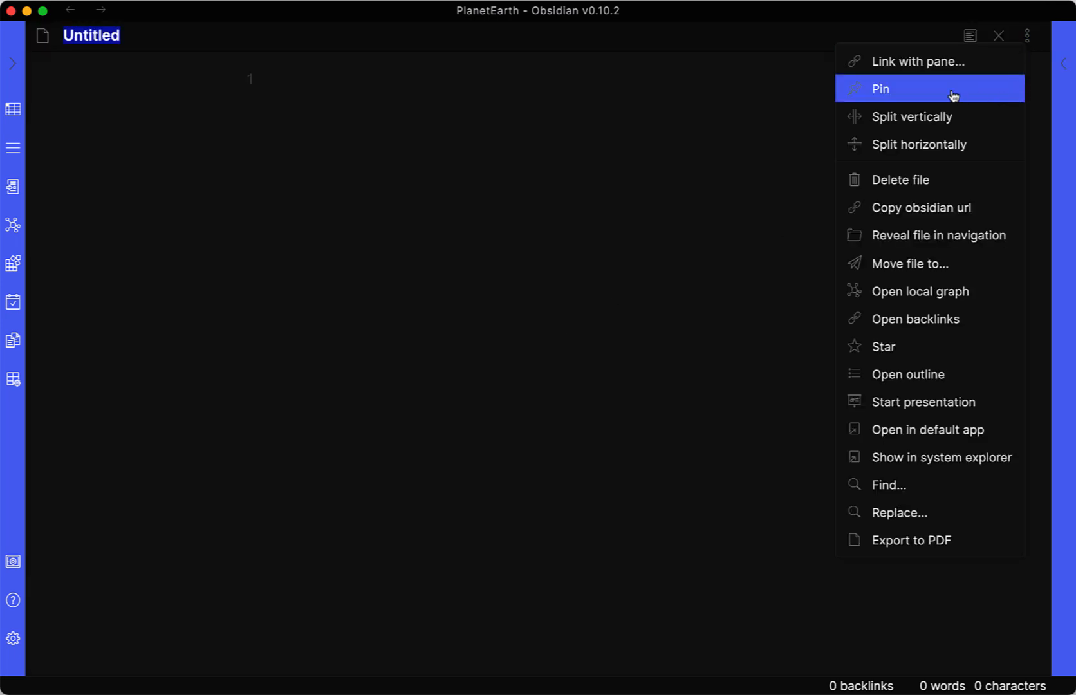
{"action": "mouse_move", "coordinate": [906, 127]}
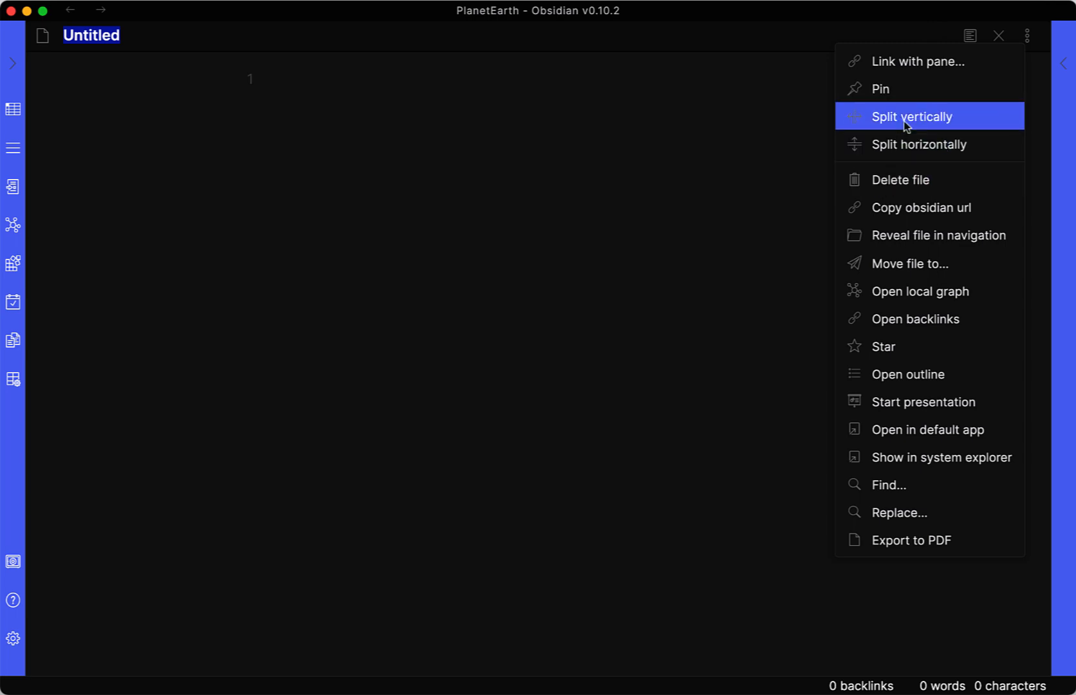
Split the Untitled note vertically and show the right pane as rendered preview
{"action": "left_click", "coordinate": [912, 116]}
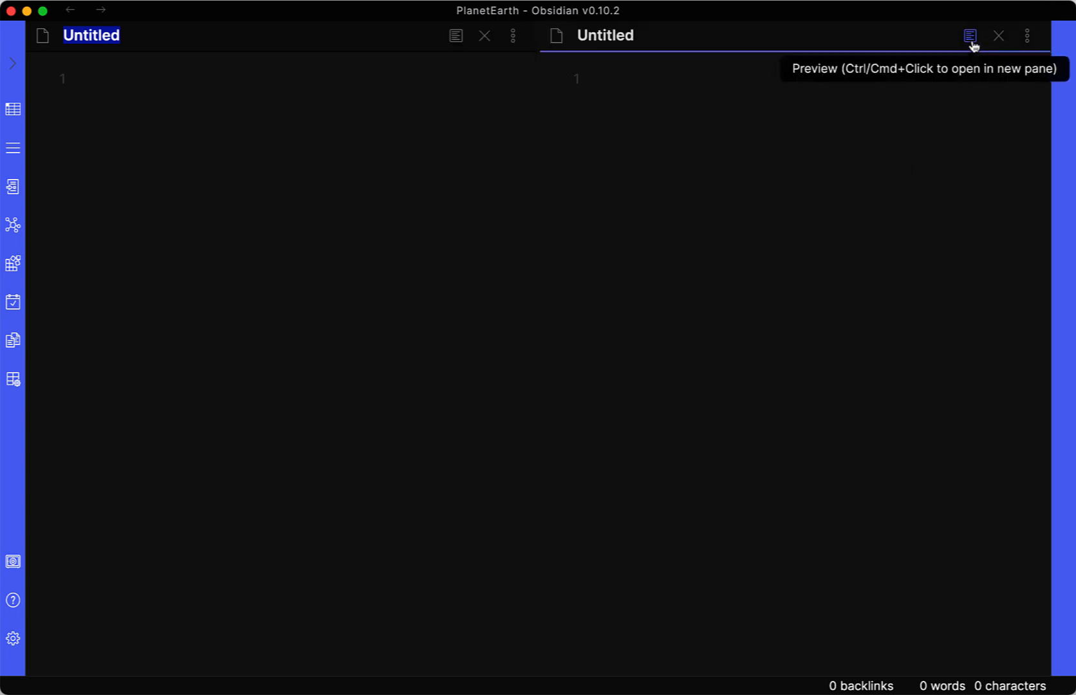
{"action": "left_click", "coordinate": [969, 36]}
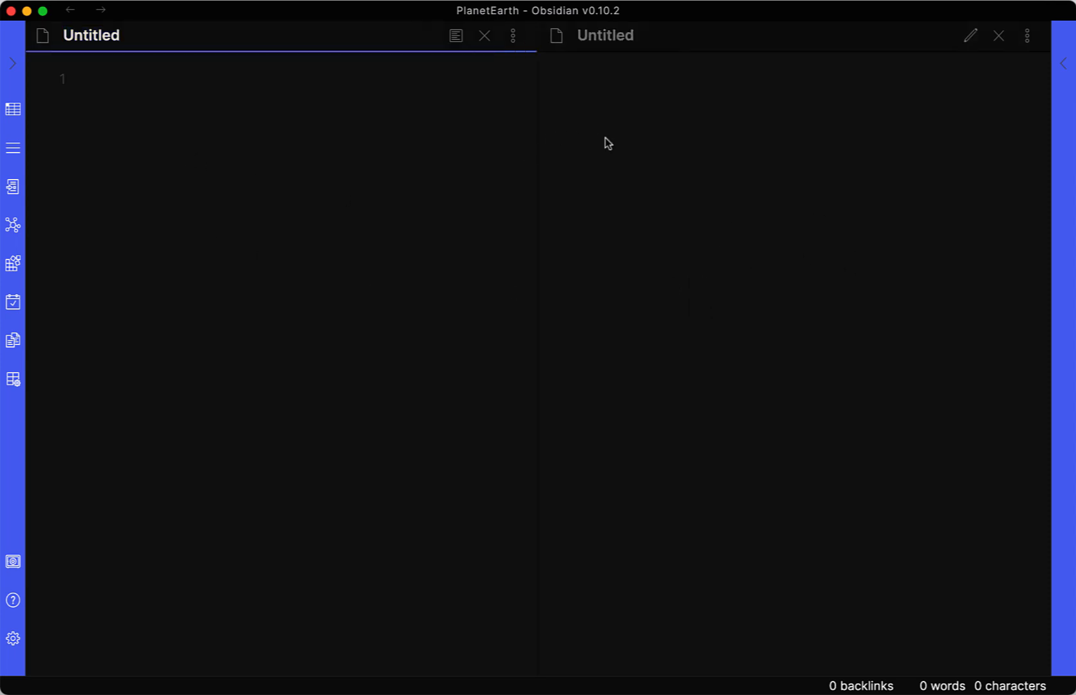
Write '# Heading 1' and '## Heading 2' on separate lines in the left editor
{"action": "left_click", "coordinate": [141, 140]}
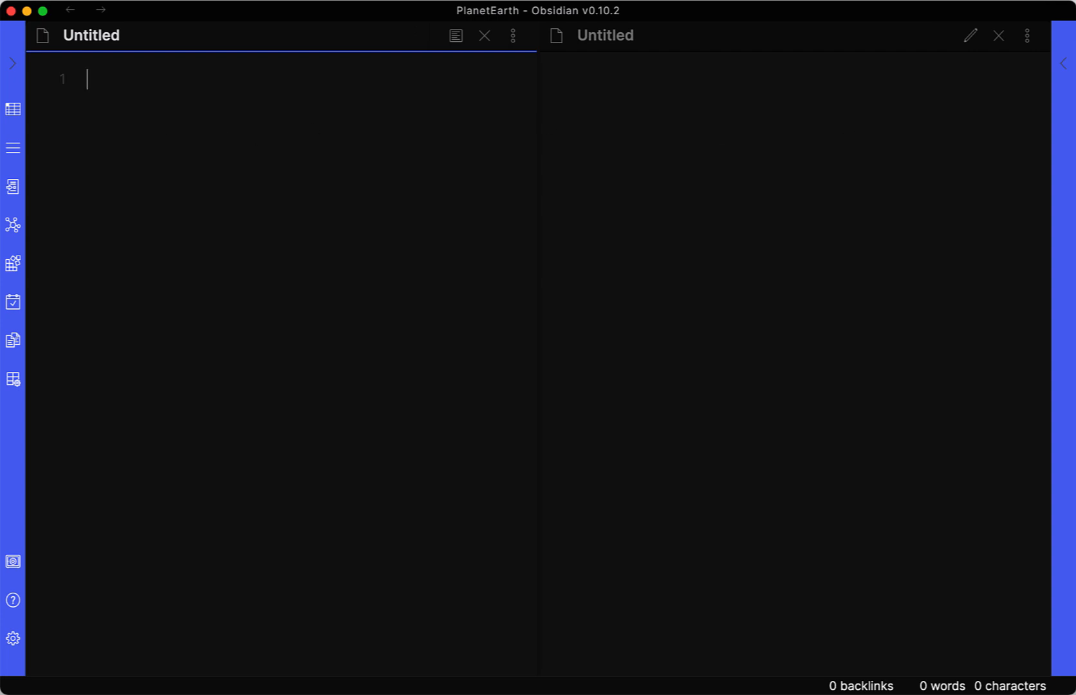
{"action": "mouse_move", "coordinate": [1031, 95]}
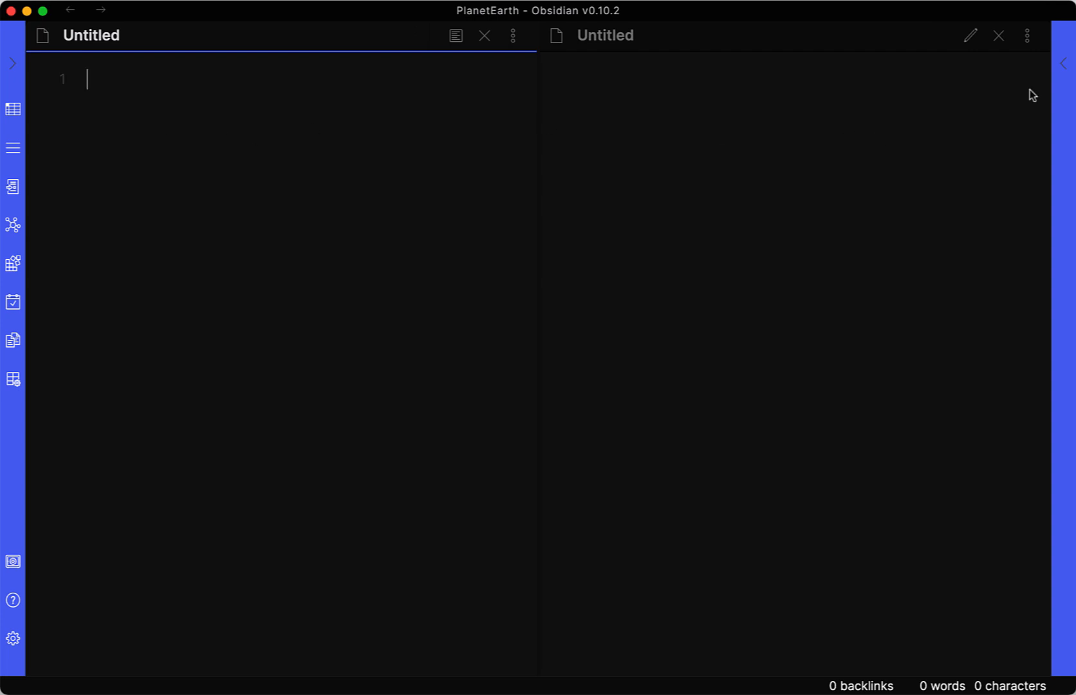
{"action": "mouse_move", "coordinate": [124, 128]}
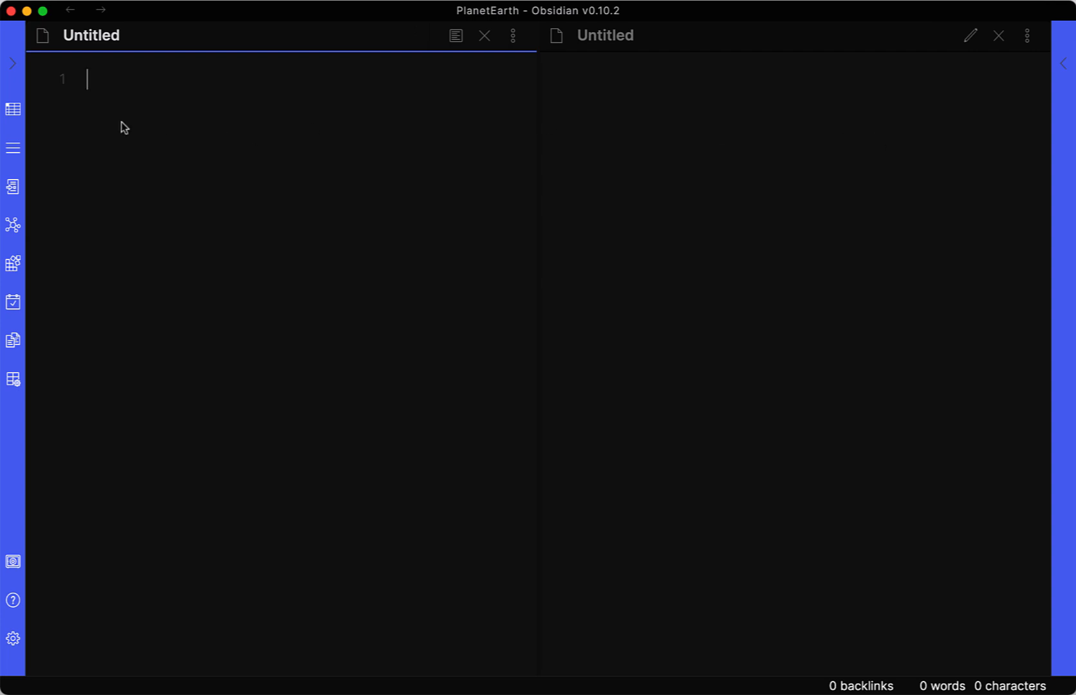
{"action": "type", "text": "#"}
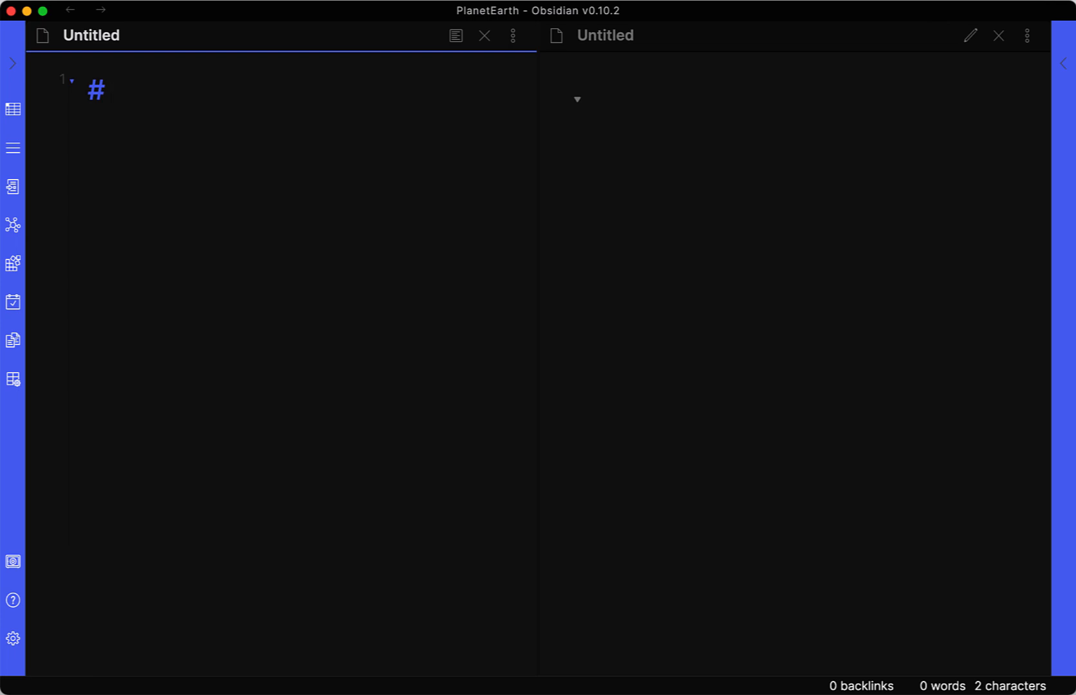
{"action": "left_click", "coordinate": [113, 90]}
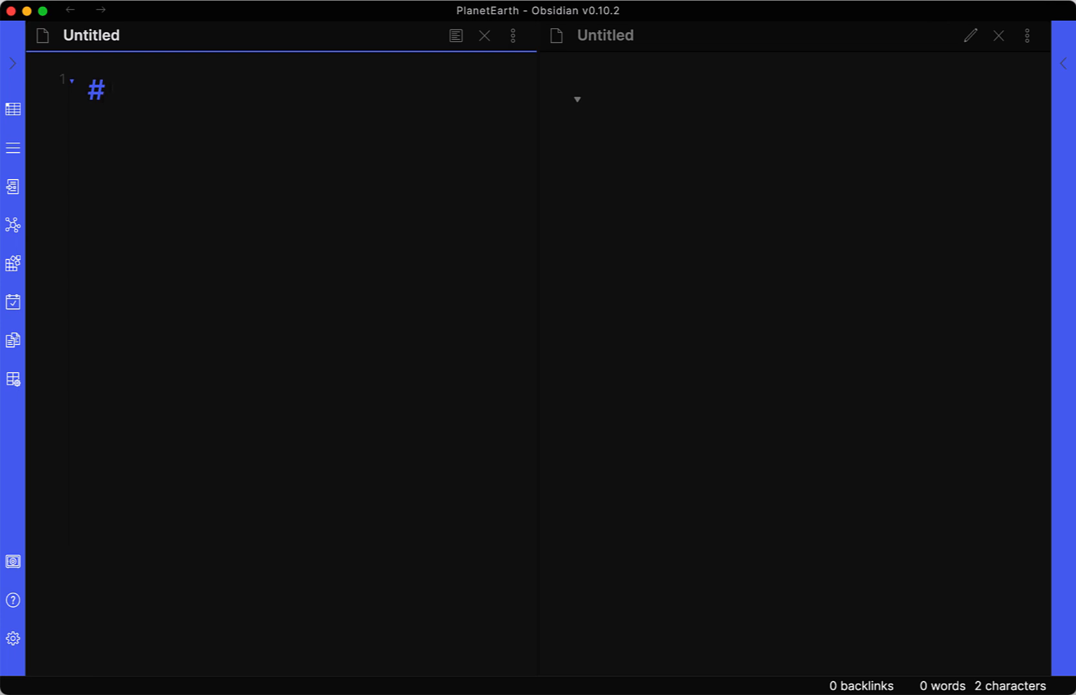
{"action": "type", "text": "Head"}
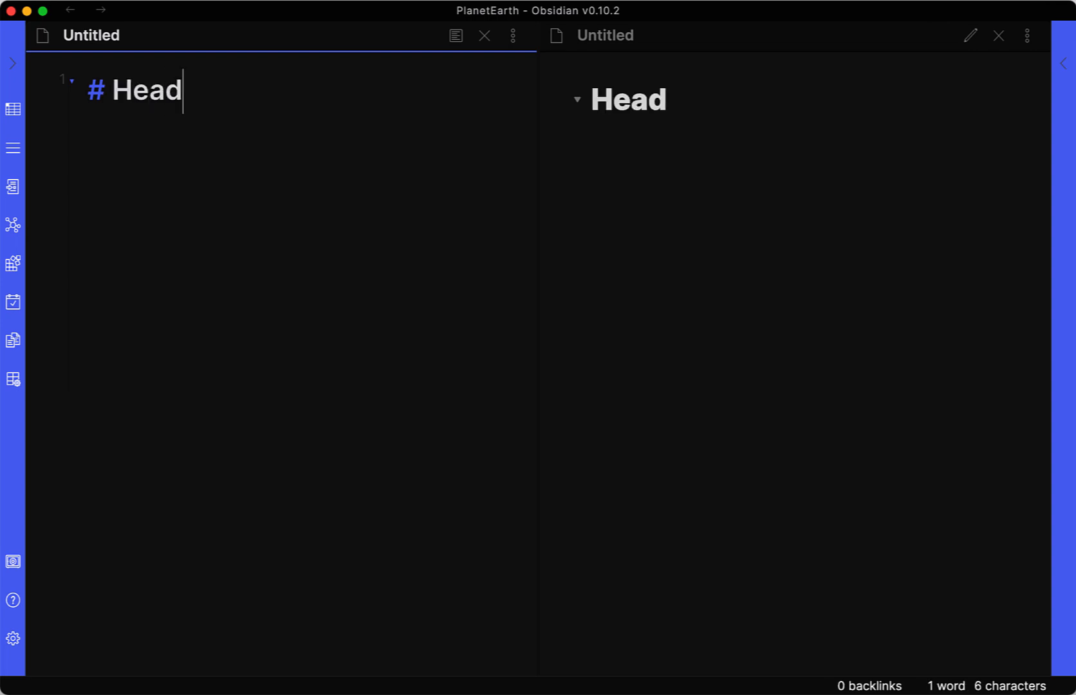
{"action": "type", "text": "ing"}
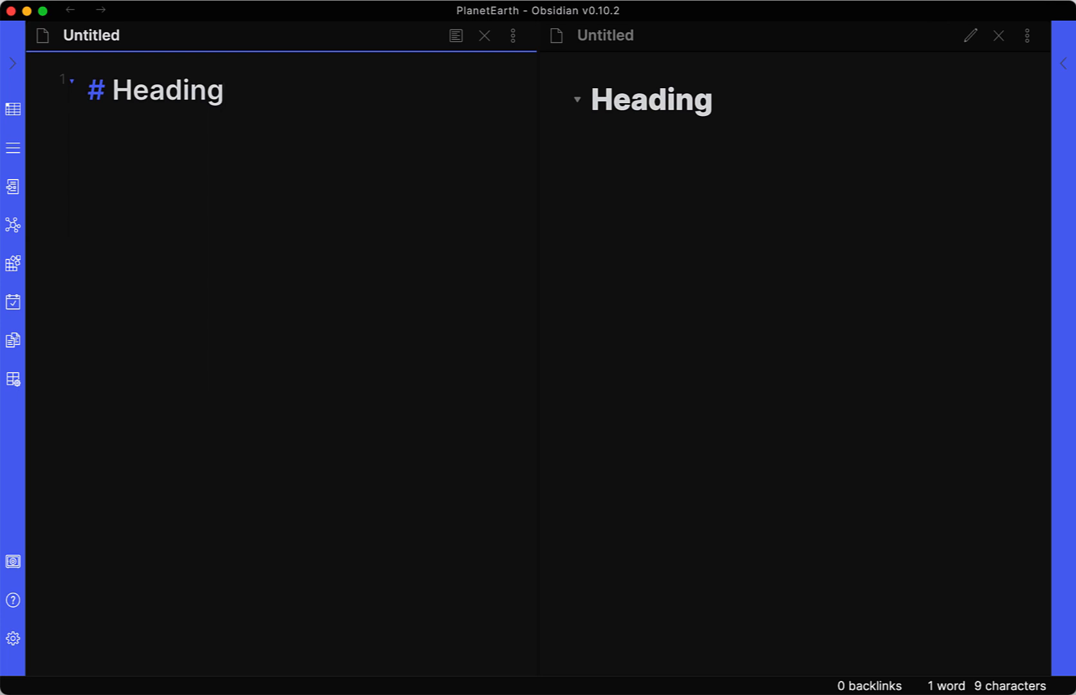
{"action": "type", "text": "1"}
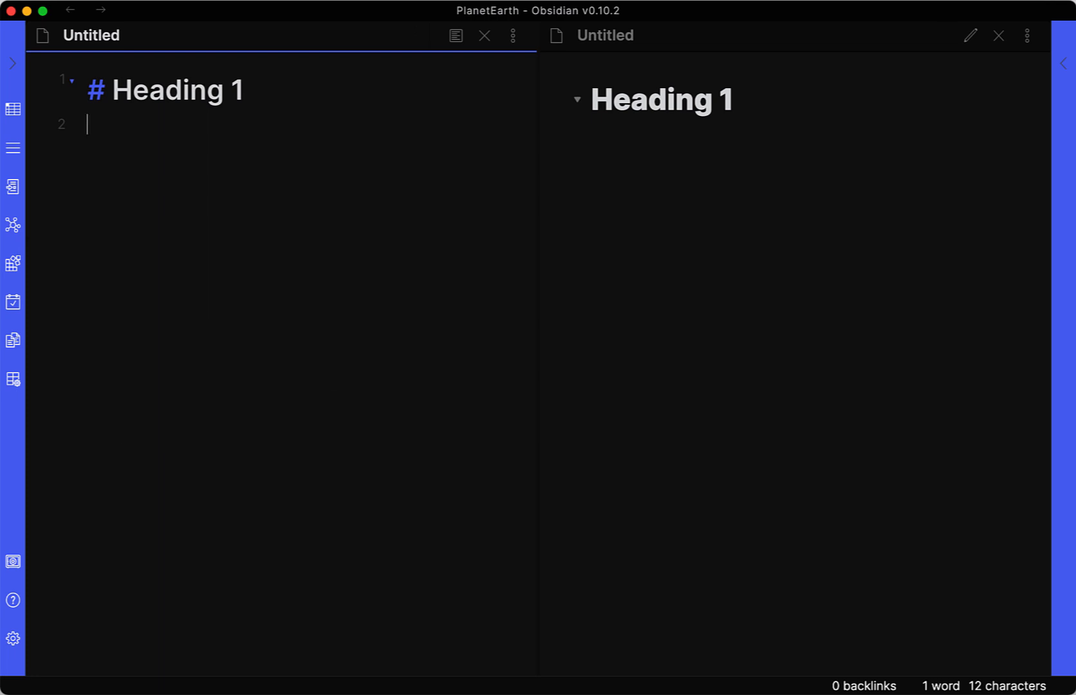
{"action": "type", "text": "##"}
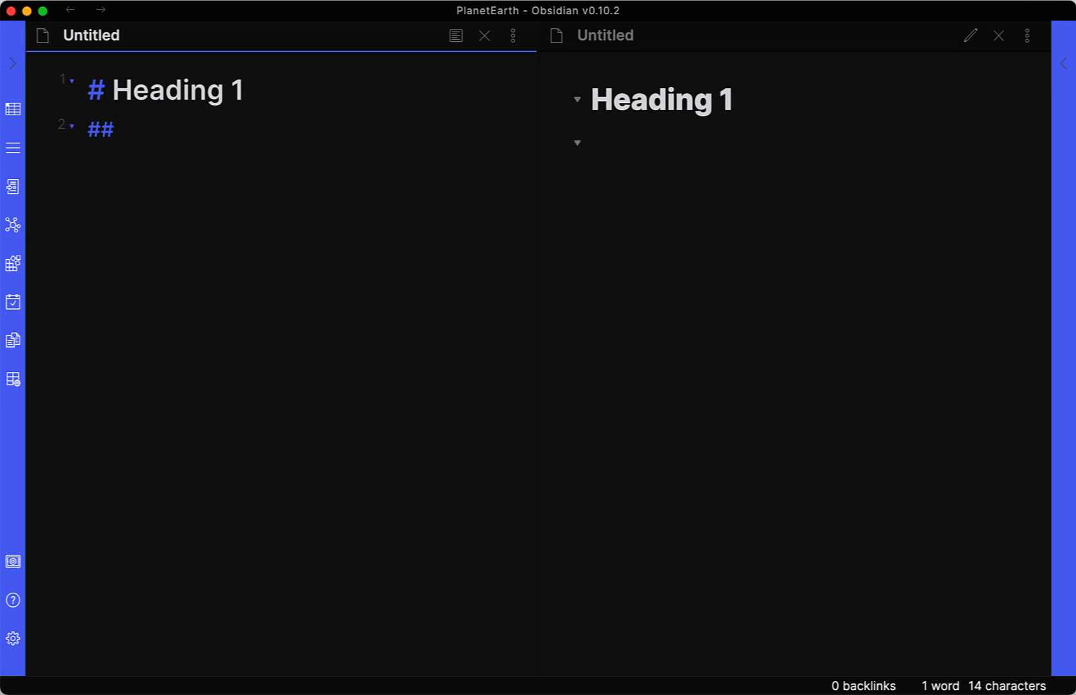
{"action": "type", "text": "Heading"}
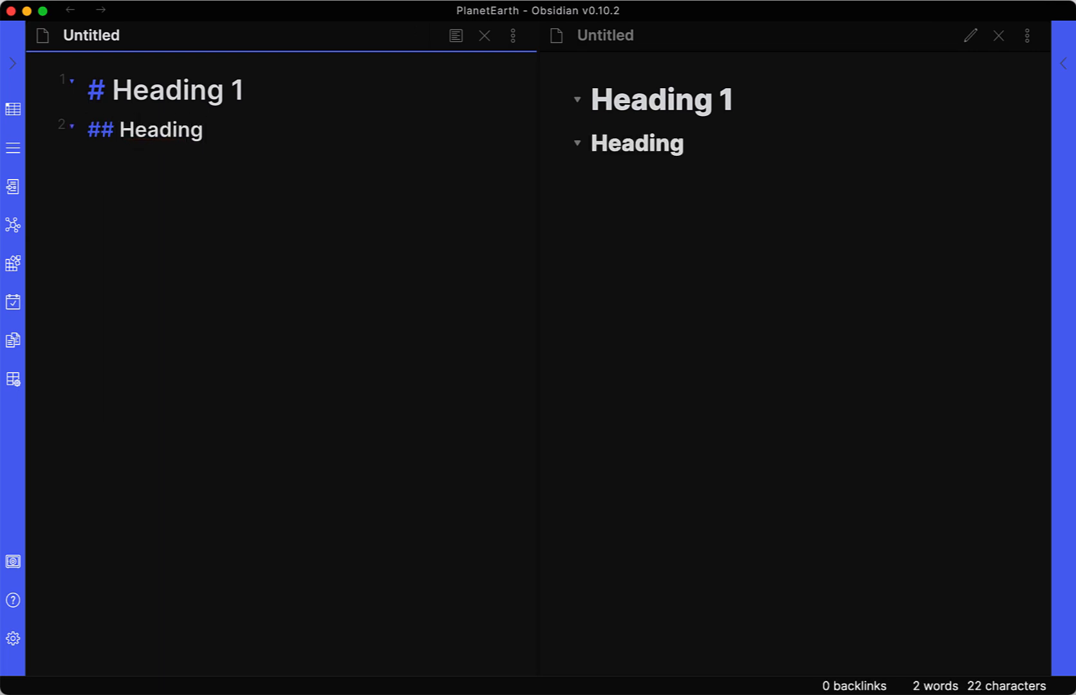
{"action": "type", "text": "2"}
{"action": "type", "text": "###"}
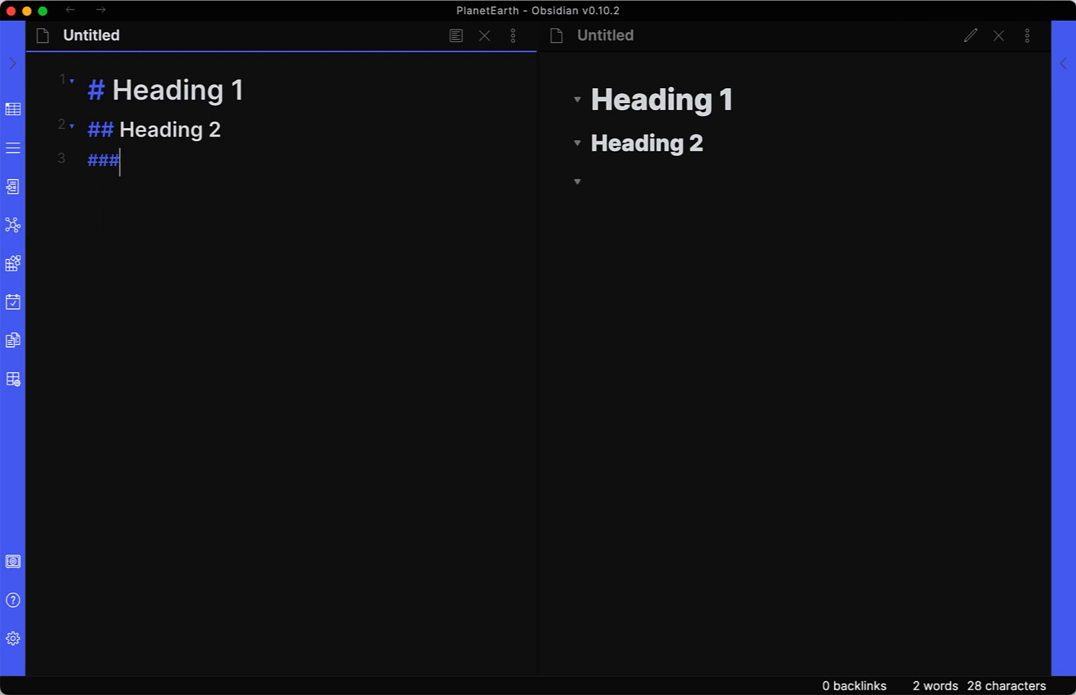
Add Heading 3 through Heading 6 at deeper levels, then leave blank lines below
{"action": "type", "text": "Heading 3"}
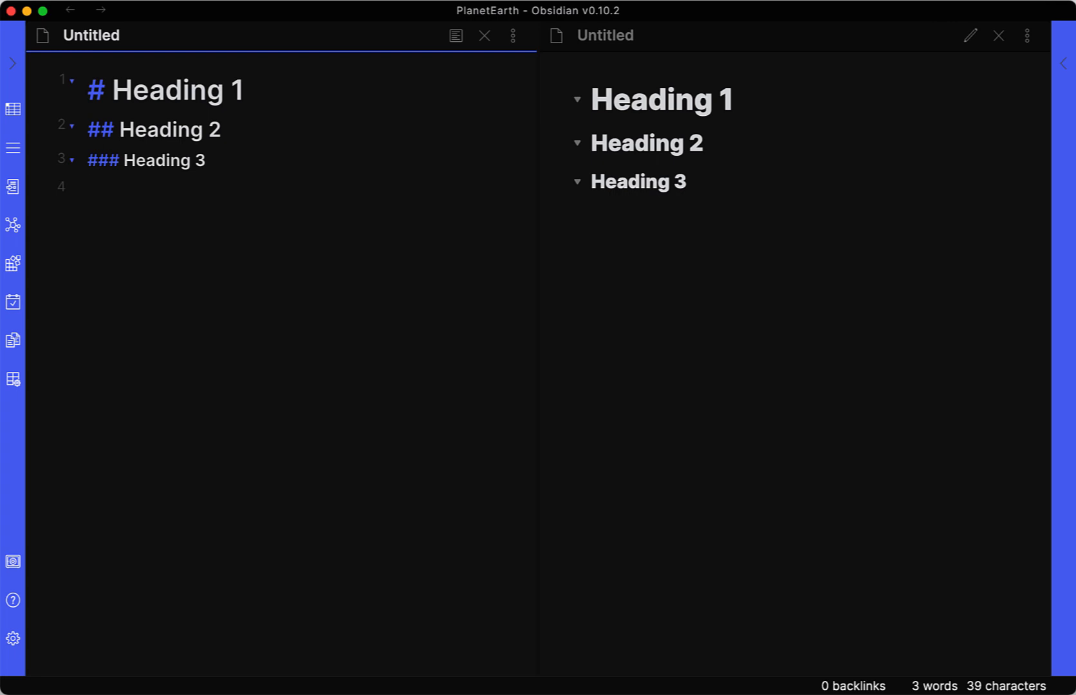
{"action": "type", "text": "### Heading"}
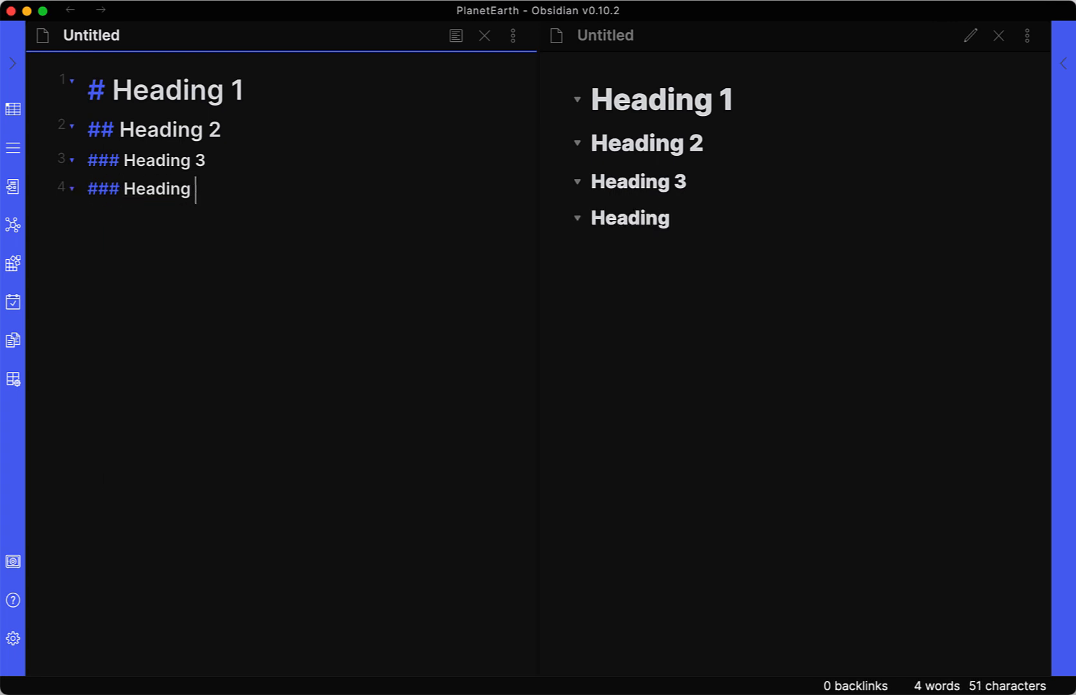
{"action": "type", "text": "4"}
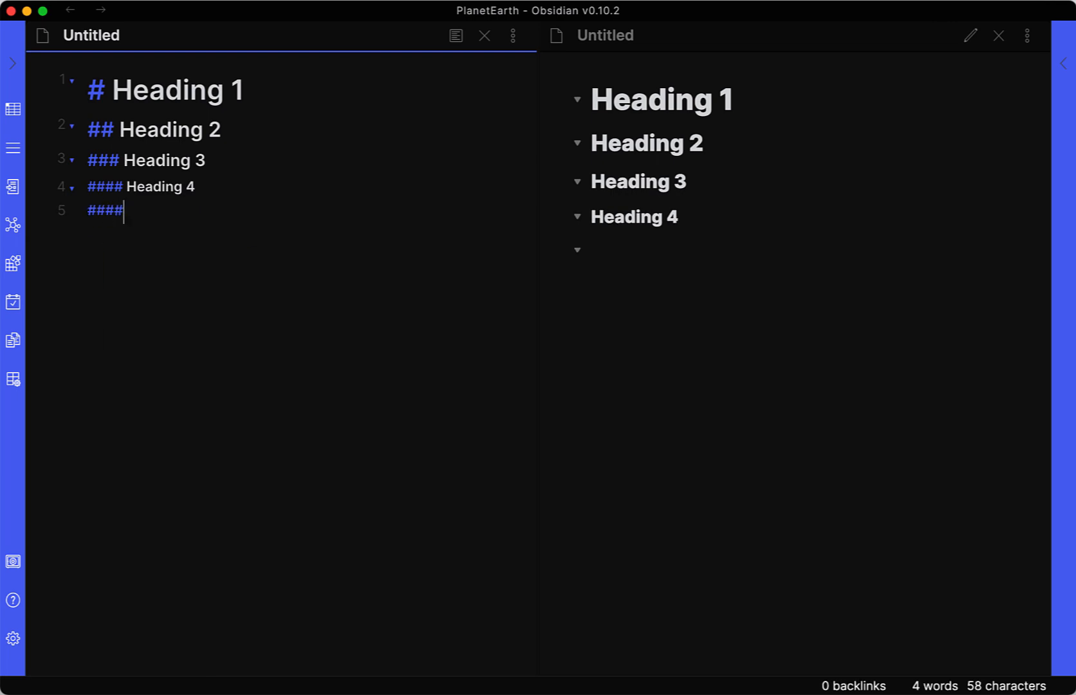
{"action": "type", "text": "#"}
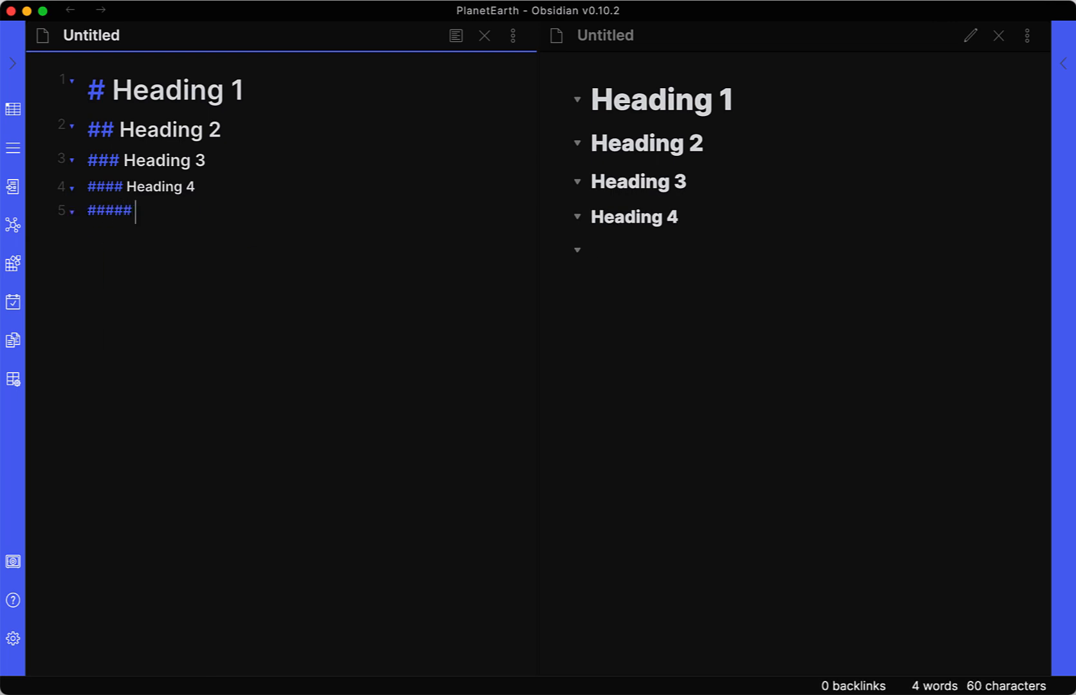
{"action": "type", "text": "Heading 5"}
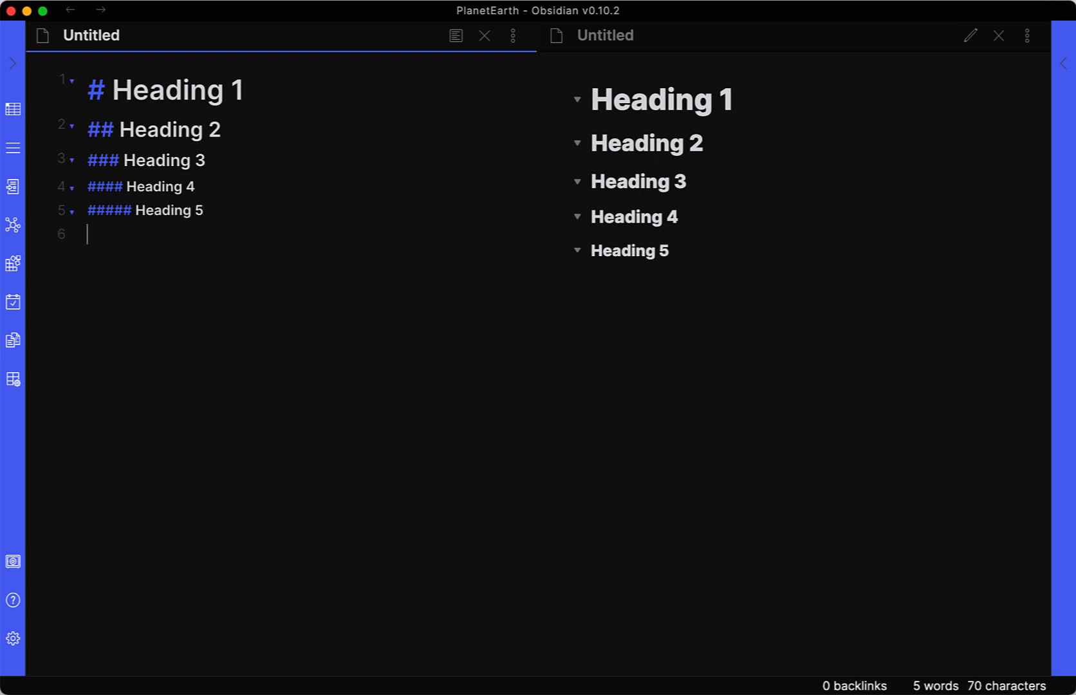
{"action": "type", "text": "###### hea"}
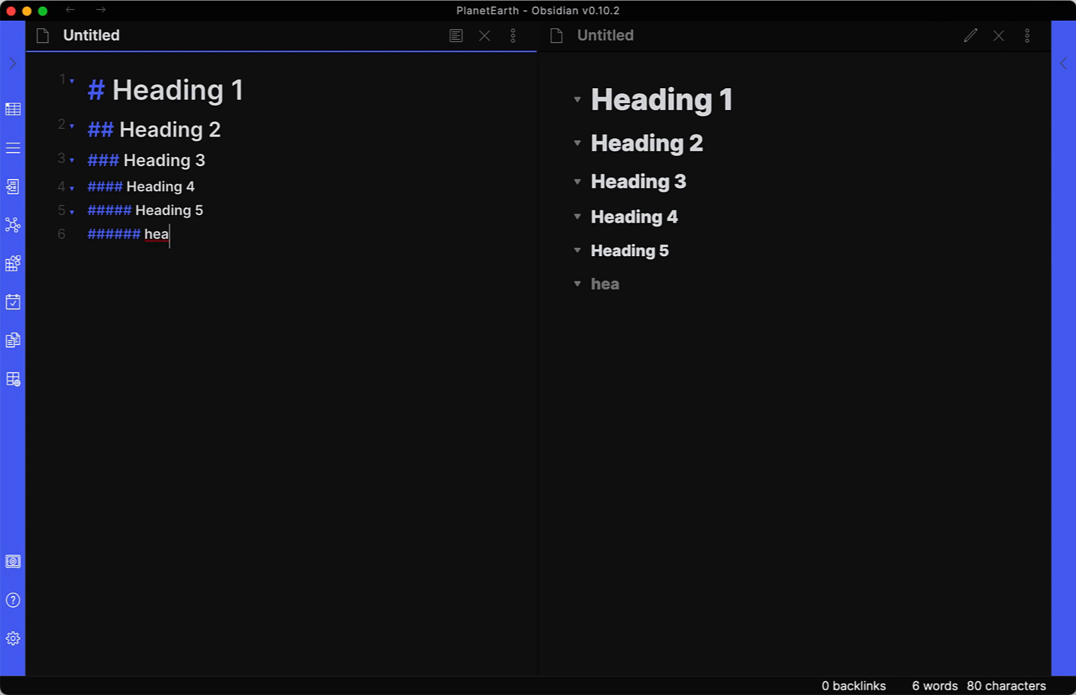
{"action": "type", "text": "ding"}
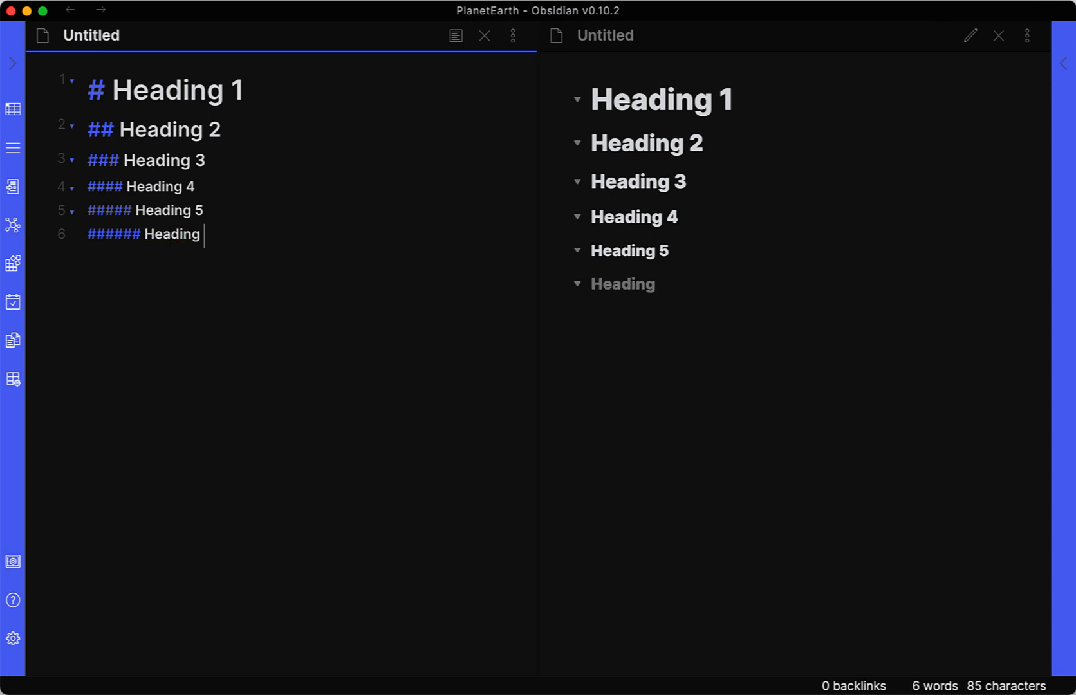
{"action": "type", "text": "6"}
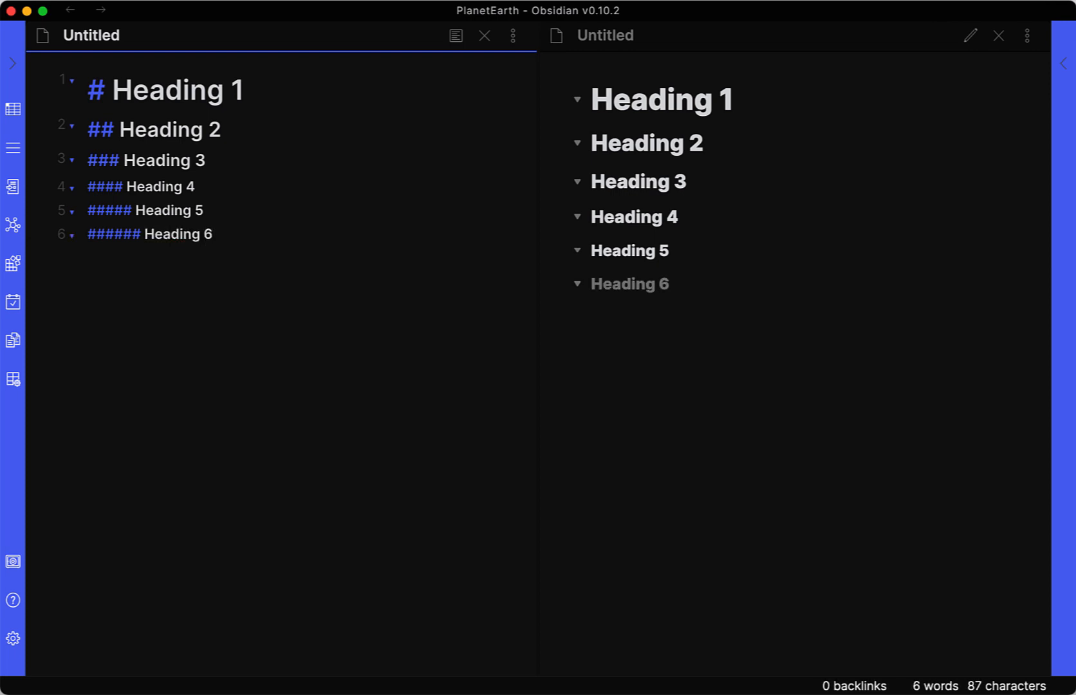
{"action": "key", "text": "Enter"}
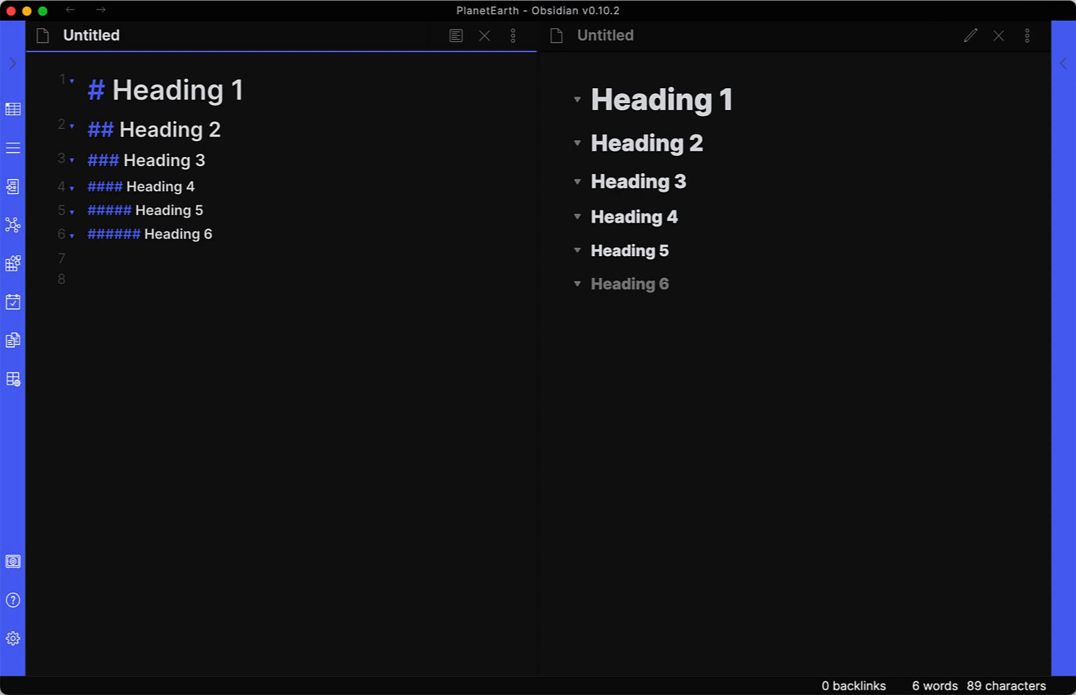
Write a sentence with 'this' bold and 'markdown' italic, returning to the note's end
{"action": "left_click", "coordinate": [86, 278]}
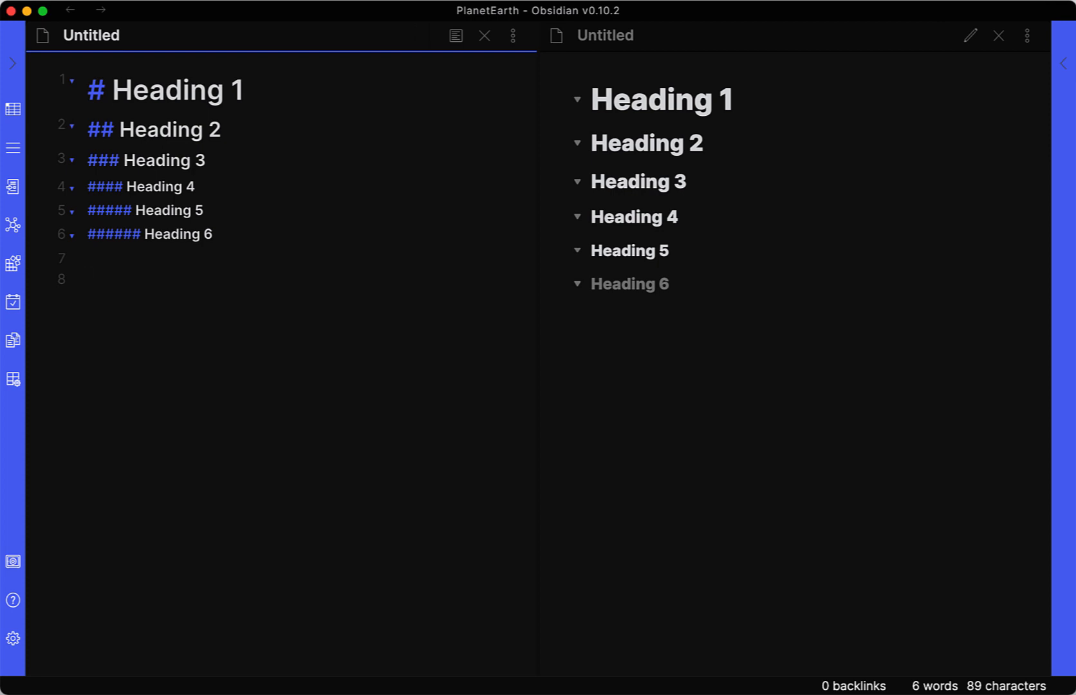
{"action": "type", "text": "this is a mark"}
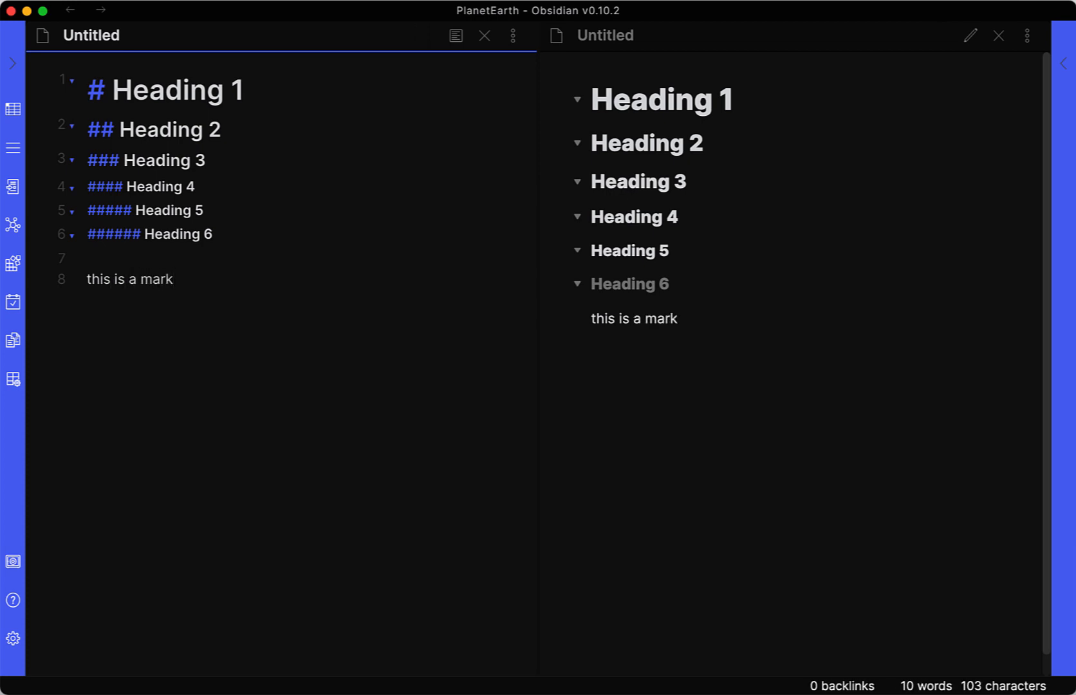
{"action": "type", "text": "down file"}
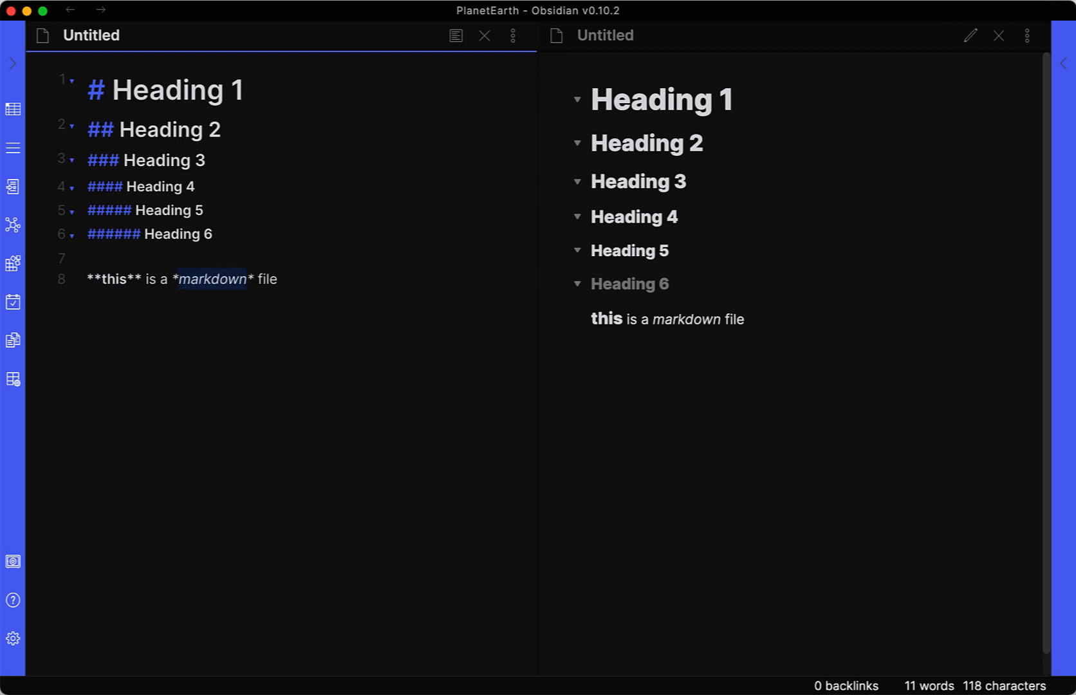
{"action": "mouse_move", "coordinate": [623, 319]}
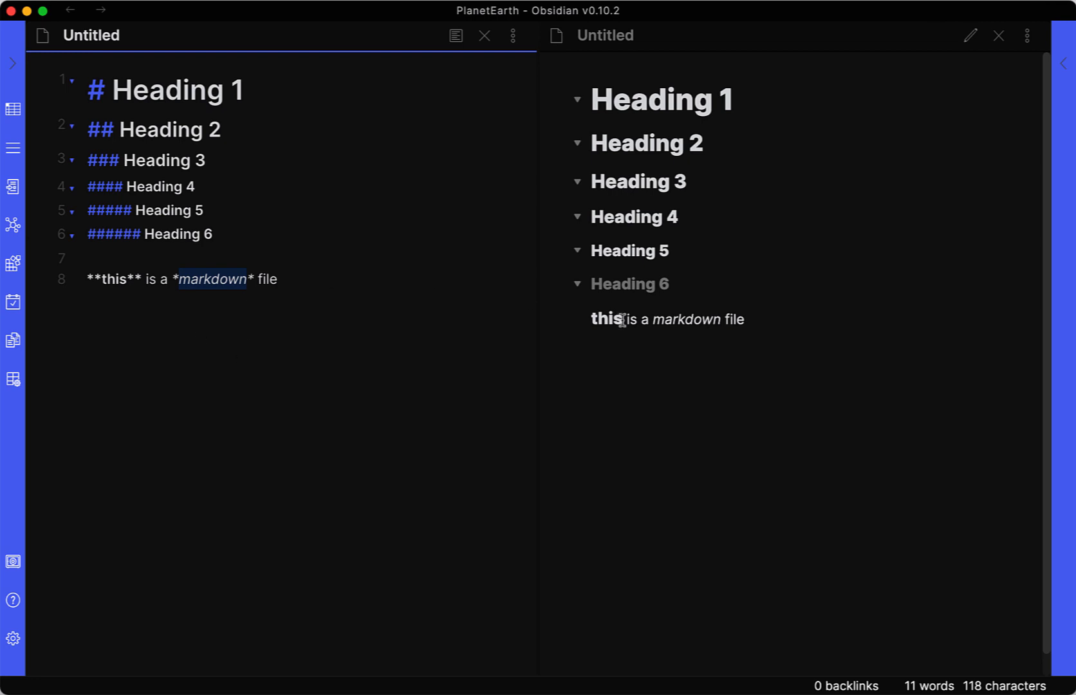
{"action": "left_click", "coordinate": [685, 358]}
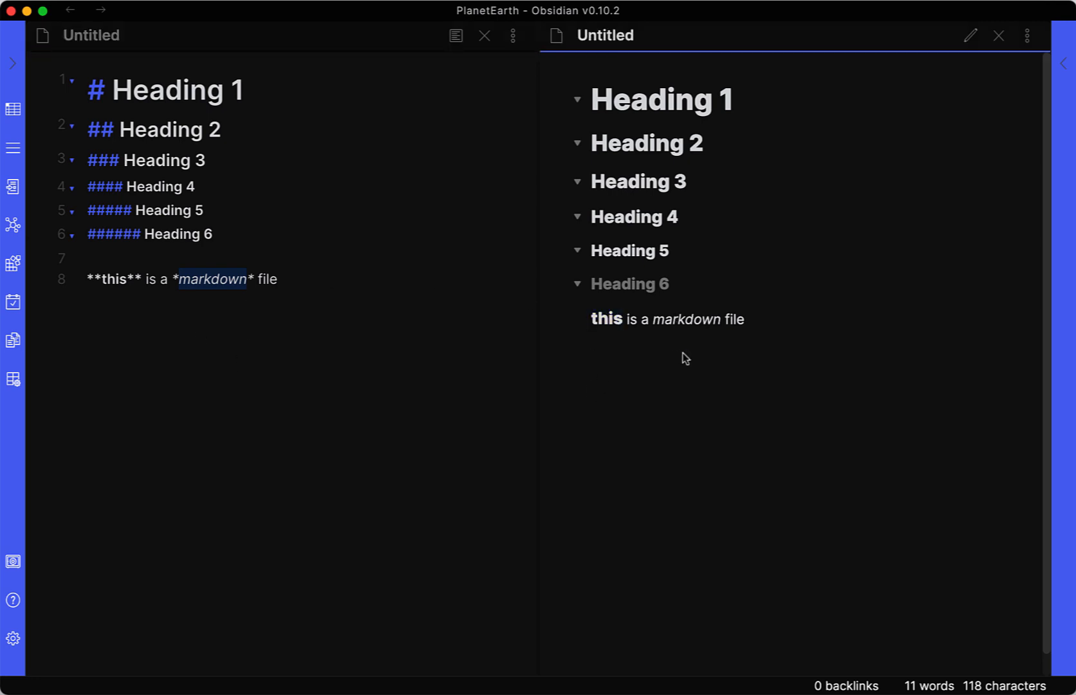
{"action": "double_click", "coordinate": [685, 319]}
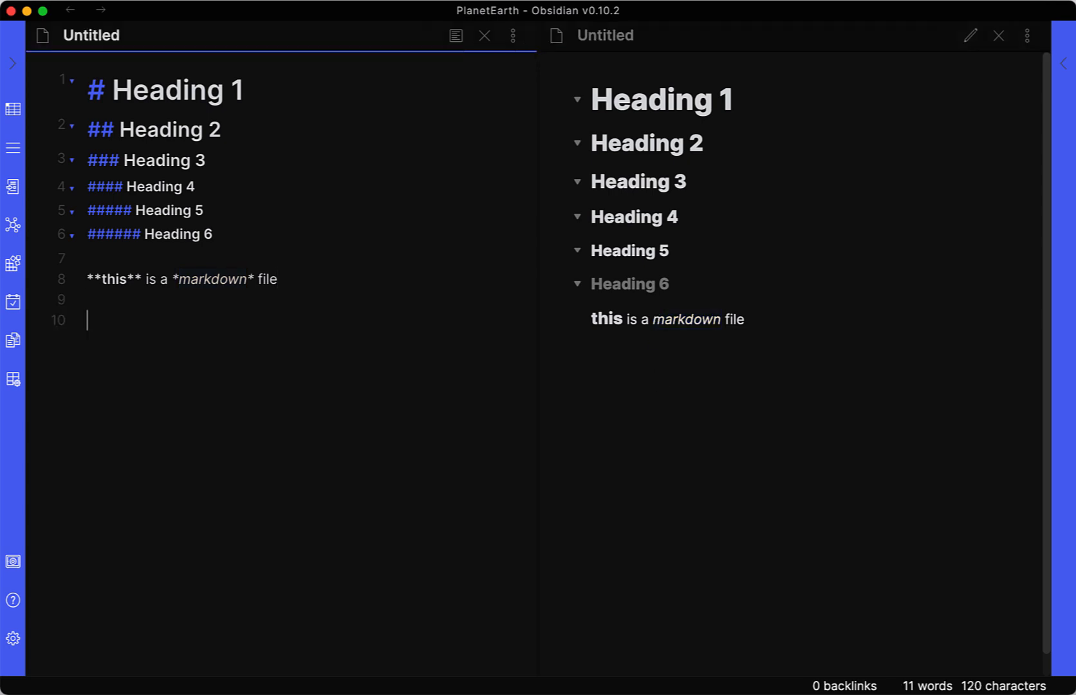
Add a blockquote line reading 'this is a blockquote'
{"action": "type", "text": ">"}
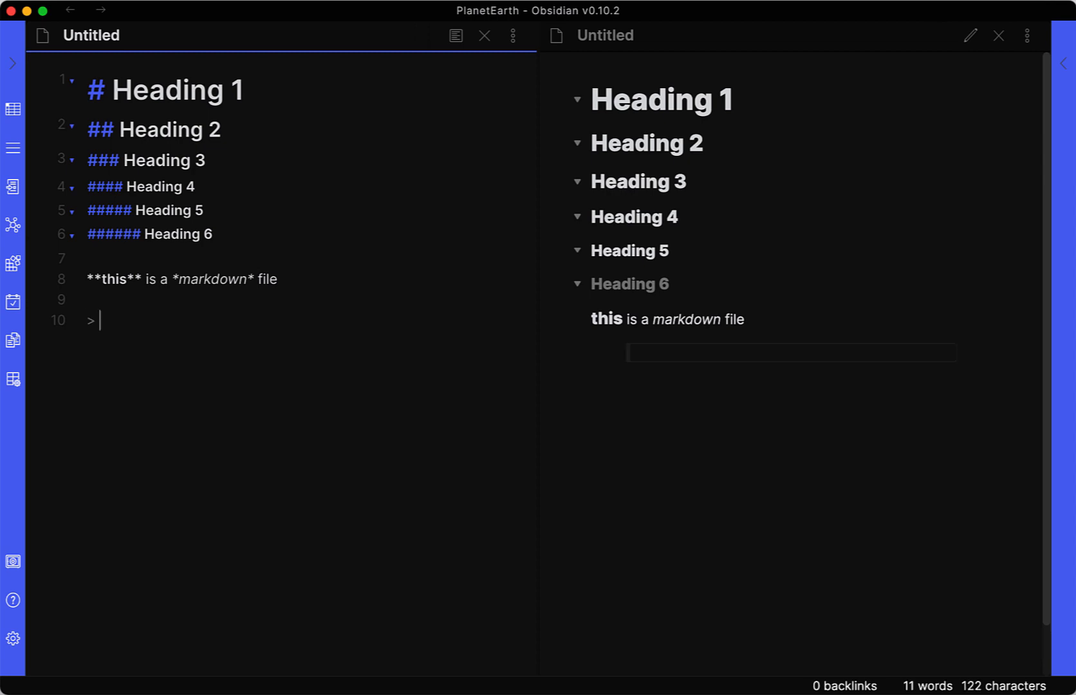
{"action": "type", "text": "this is"}
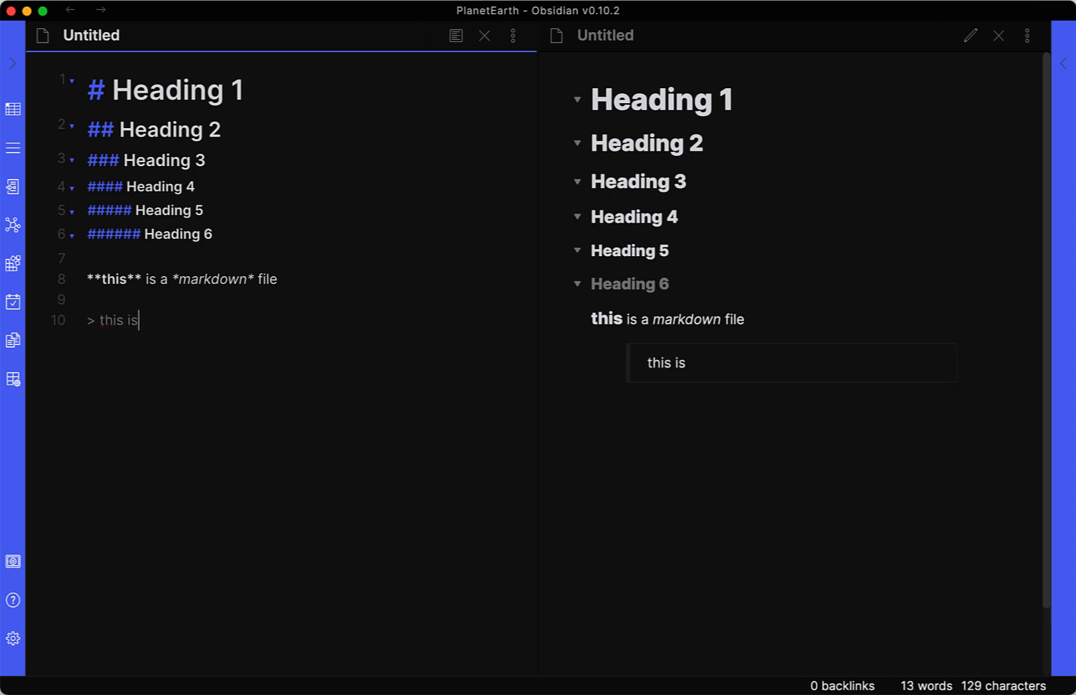
{"action": "type", "text": "a block"}
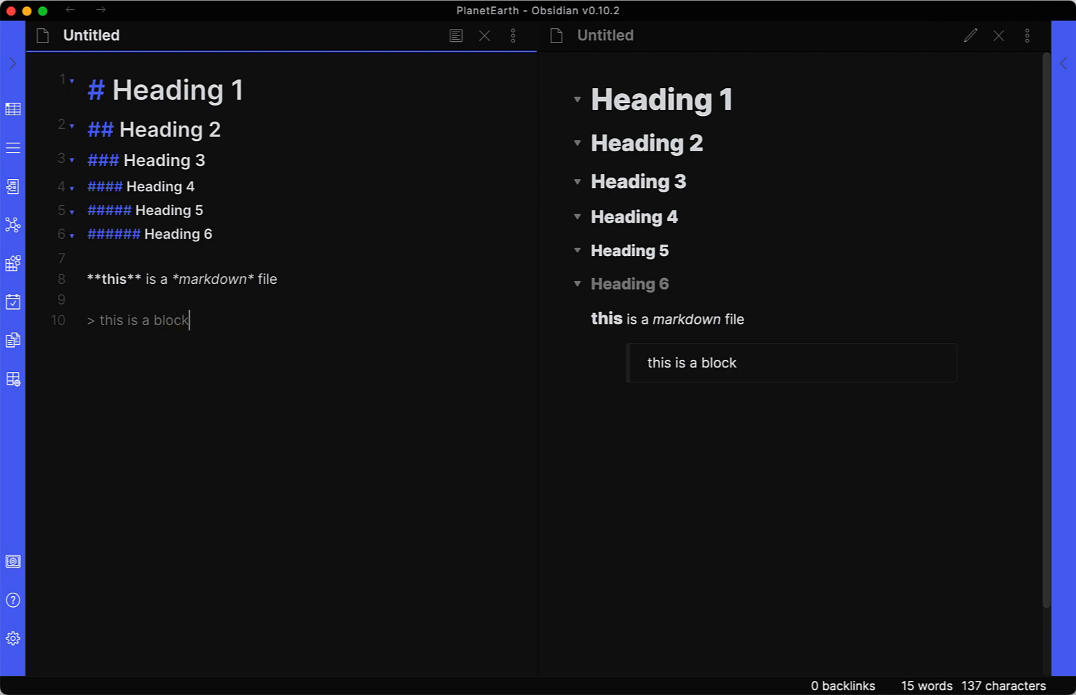
{"action": "type", "text": "quote"}
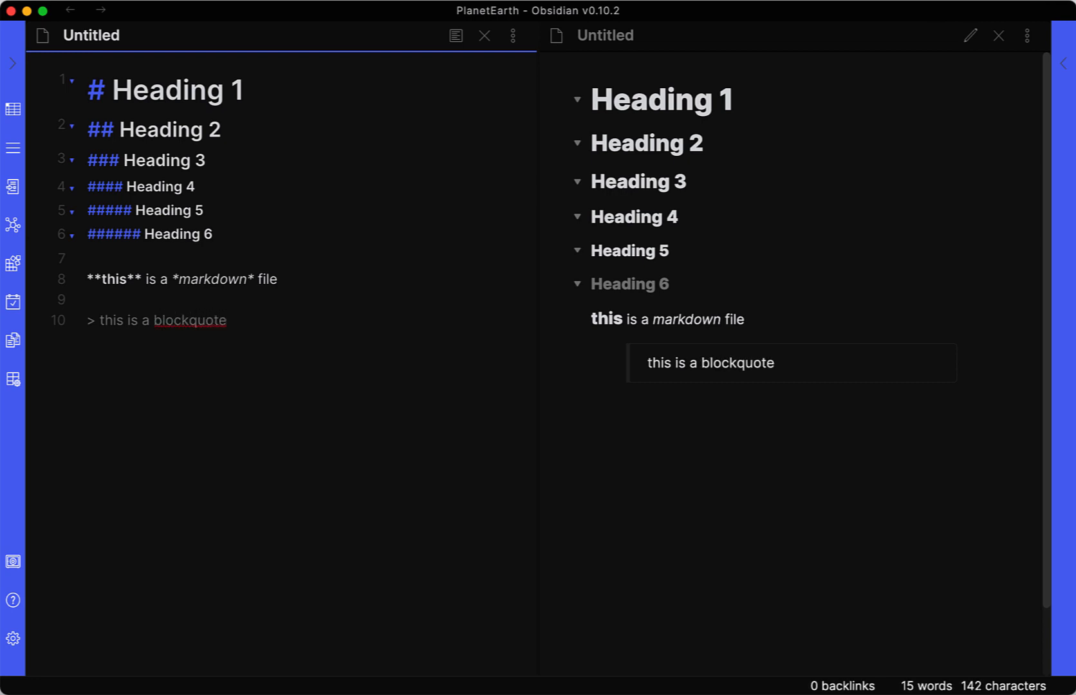
{"action": "mouse_move", "coordinate": [607, 340]}
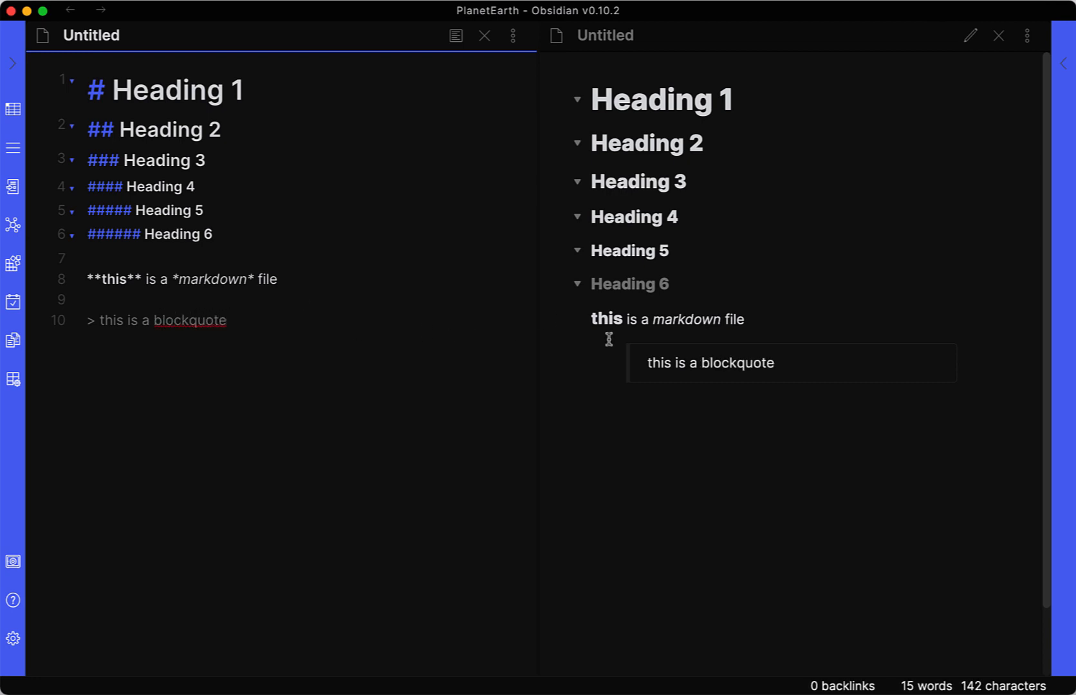
{"action": "mouse_move", "coordinate": [366, 349]}
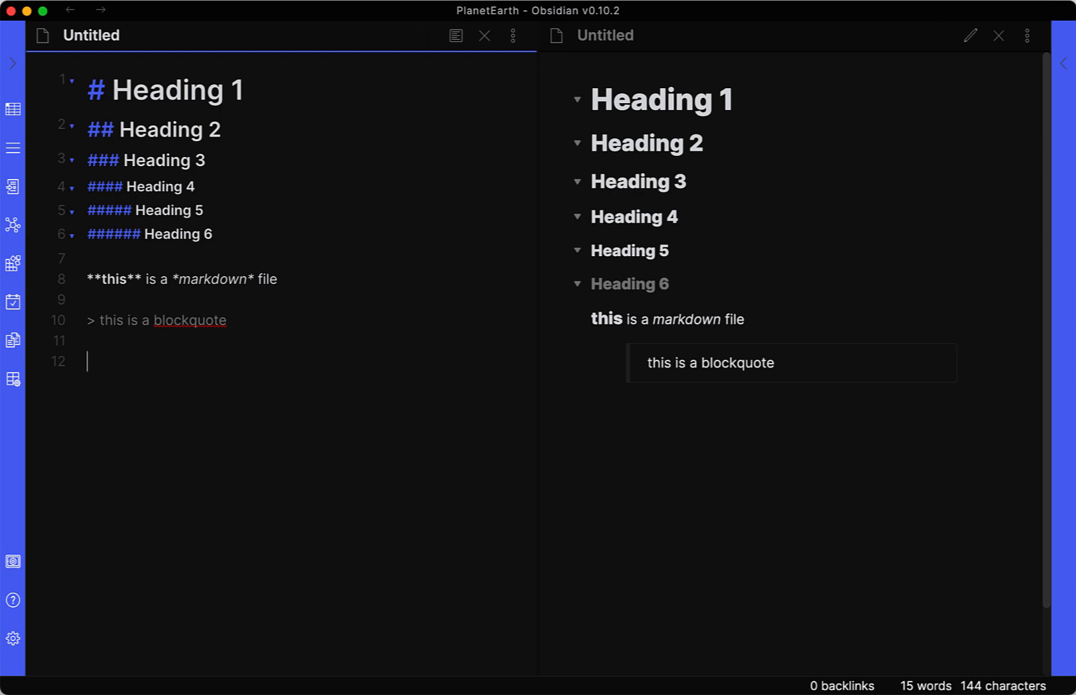
Start a numbered list with item 1 and item 2, letting Obsidian continue the numbering
{"action": "type", "text": "1."}
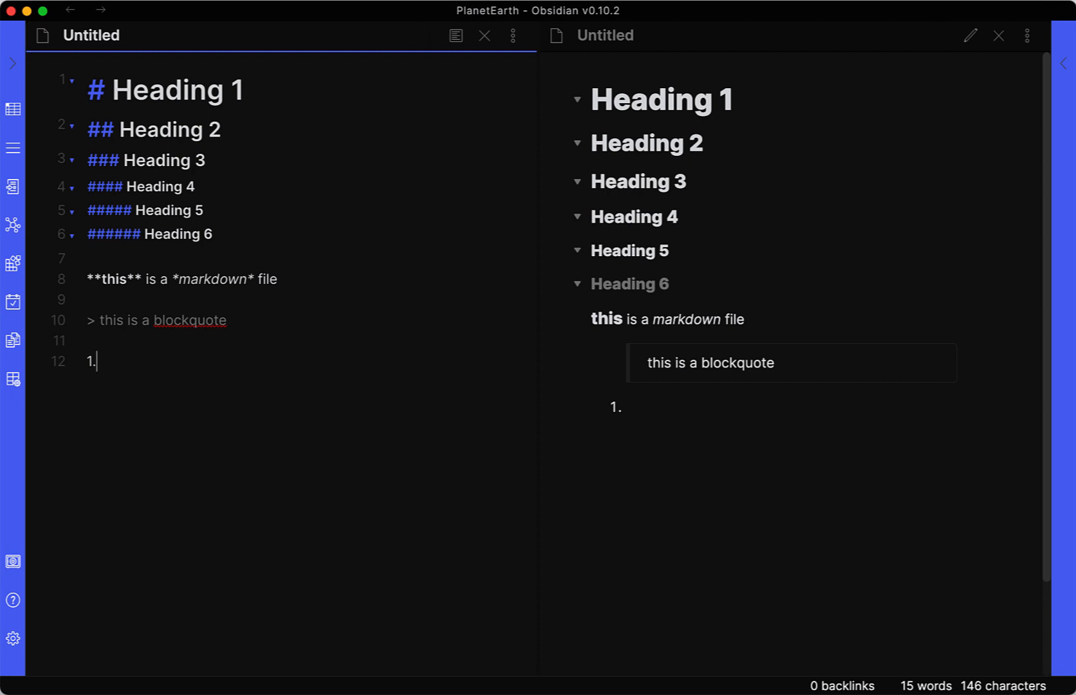
{"action": "type", "text": "int"}
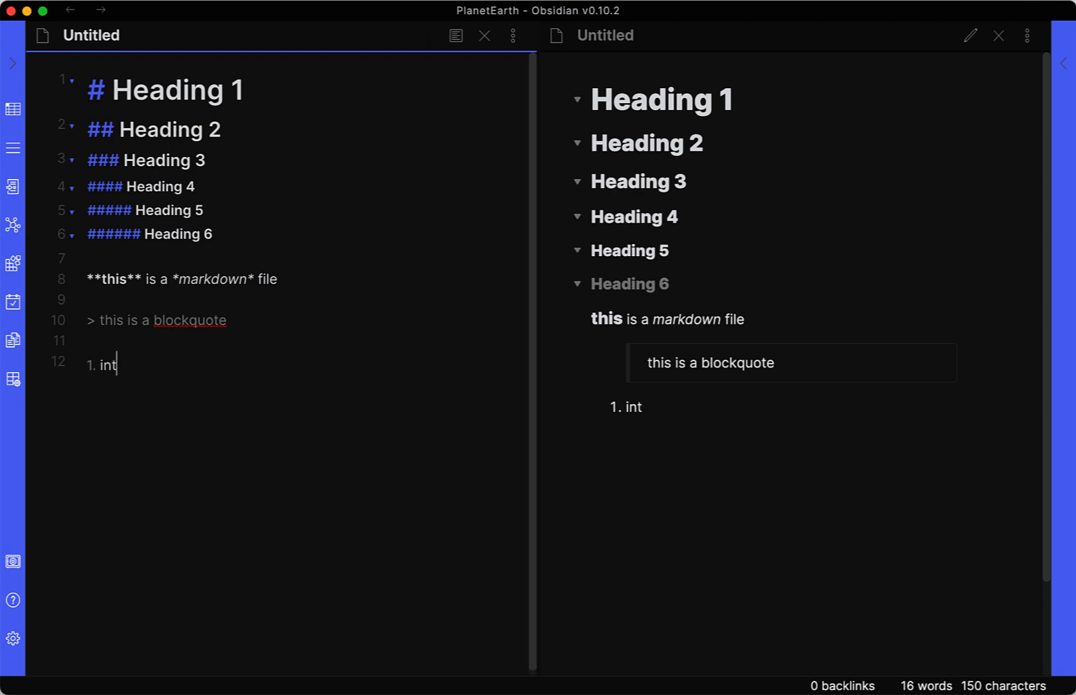
{"action": "type", "text": "em 1"}
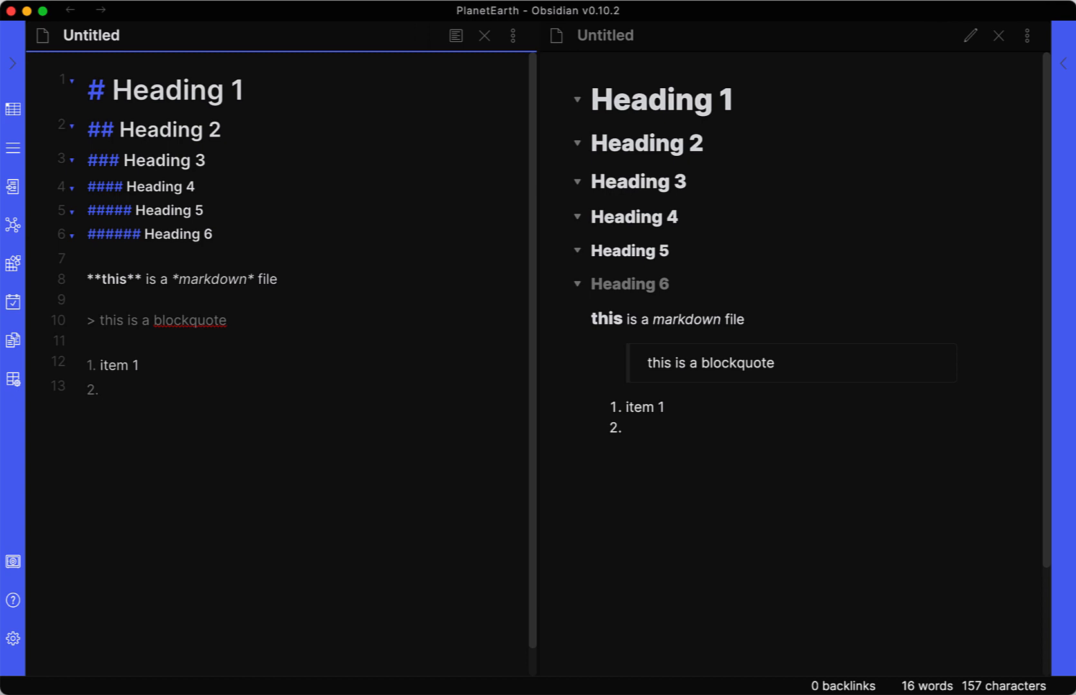
{"action": "left_click", "coordinate": [103, 388]}
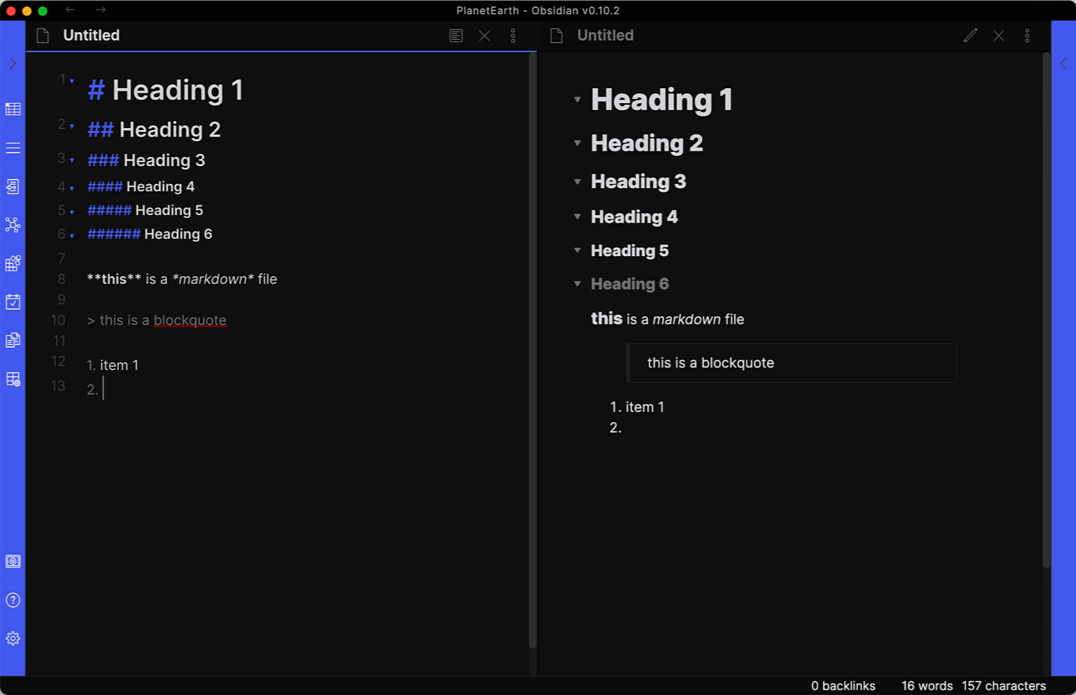
{"action": "type", "text": "item 2"}
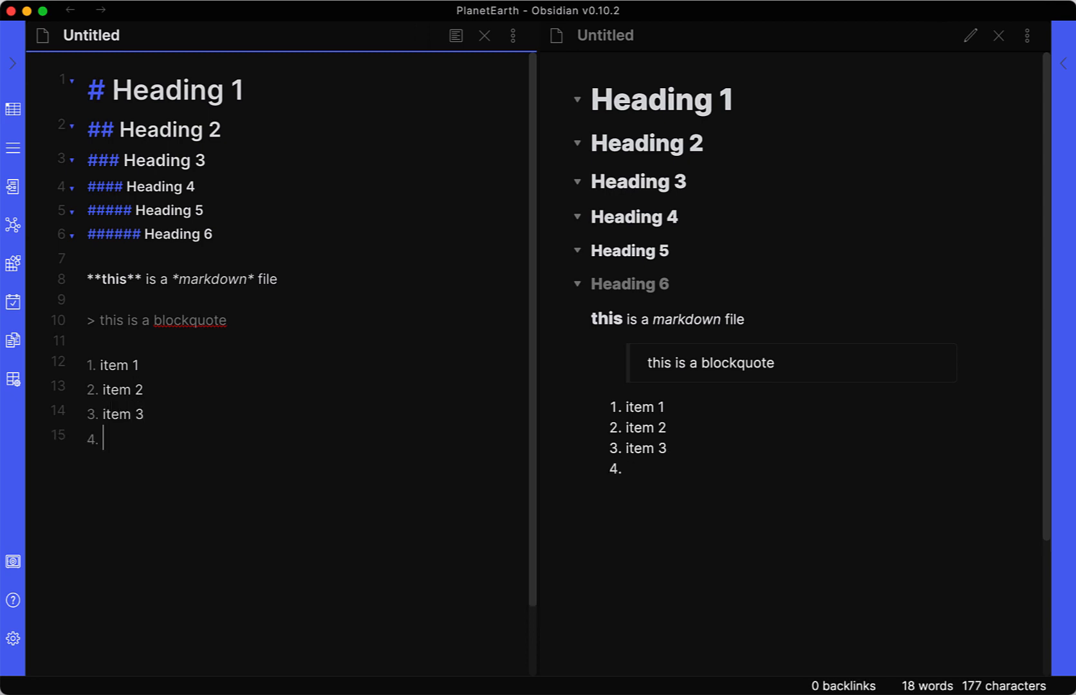
End the numbered list and add a bulleted list with item 1, item 2 and item 3
{"action": "key", "text": "Backspace"}
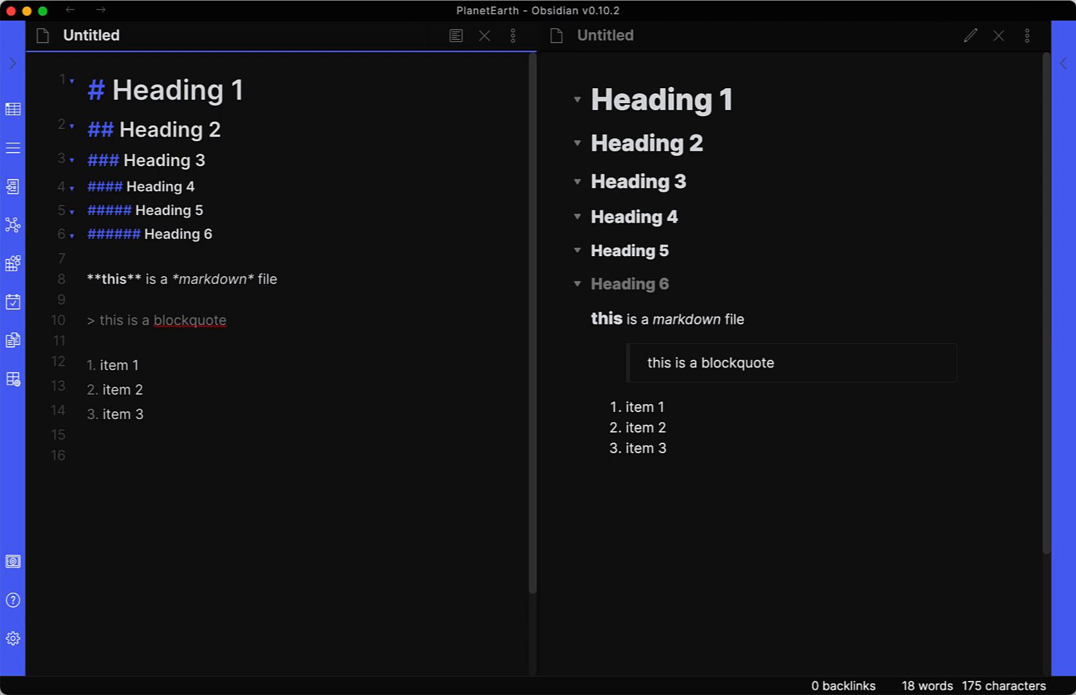
{"action": "type", "text": "-"}
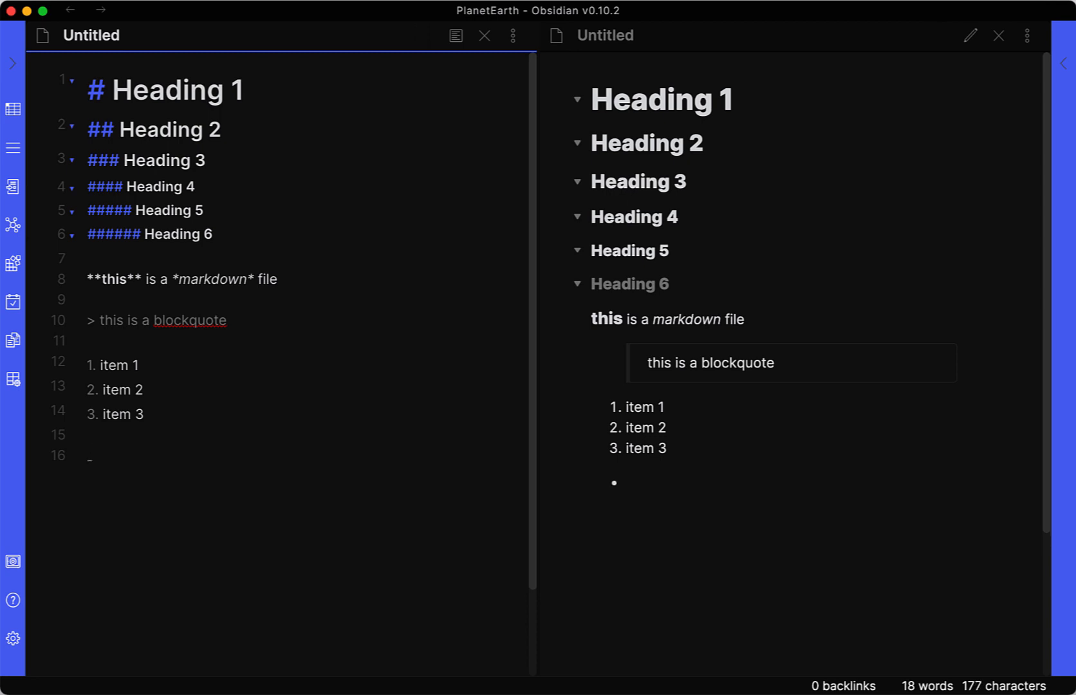
{"action": "type", "text": "- in"}
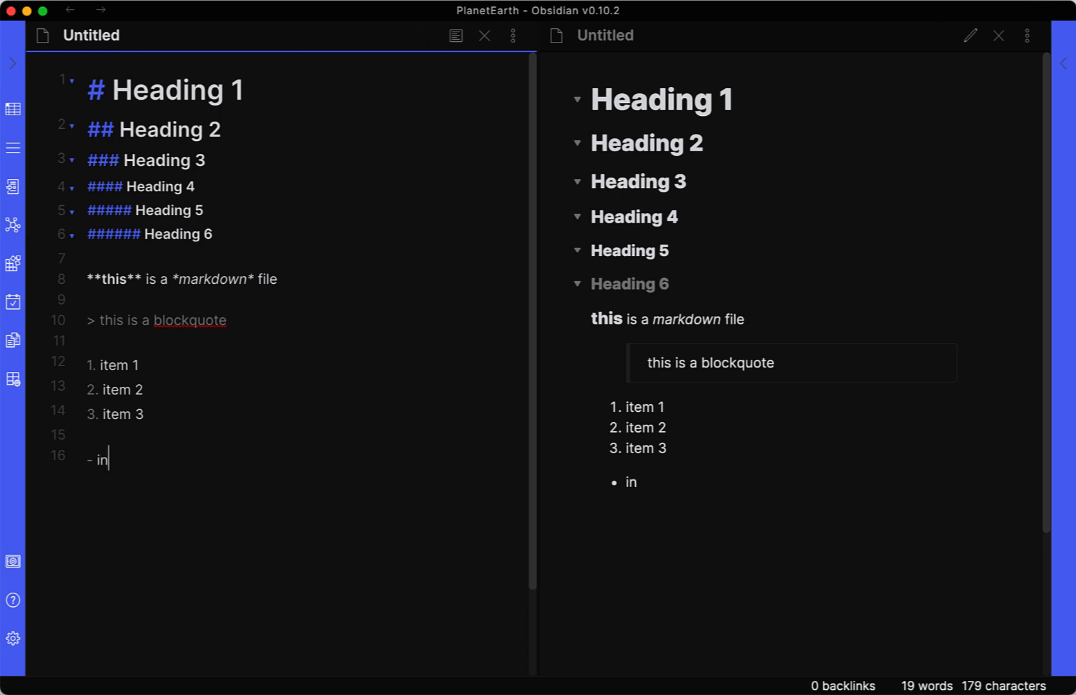
{"action": "type", "text": "tem"}
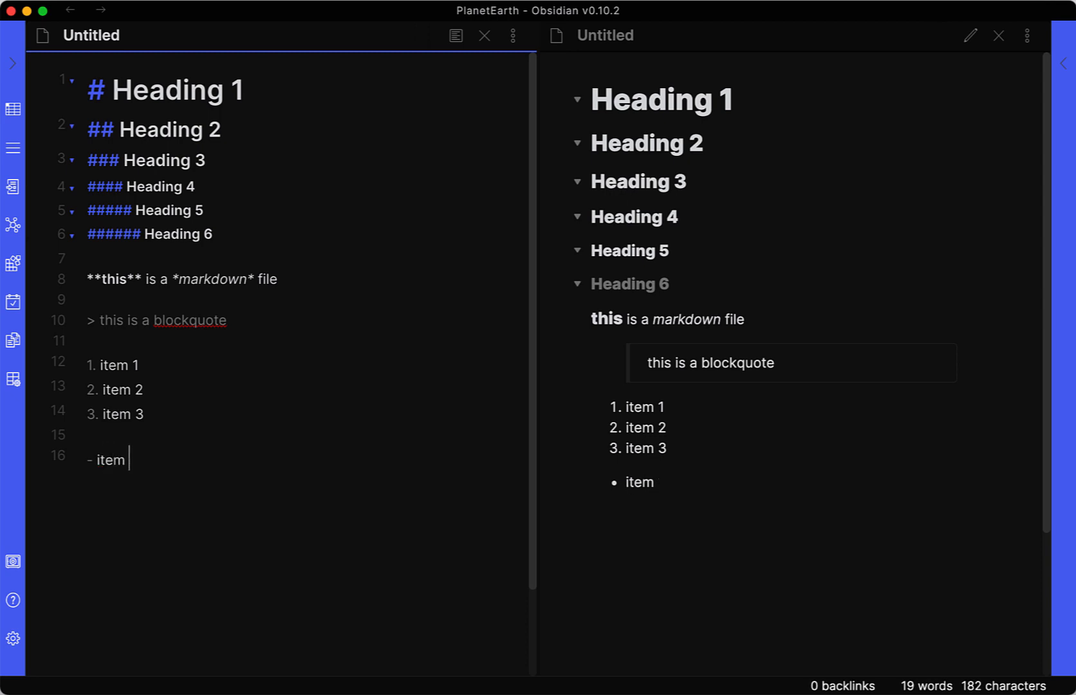
{"action": "type", "text": "1"}
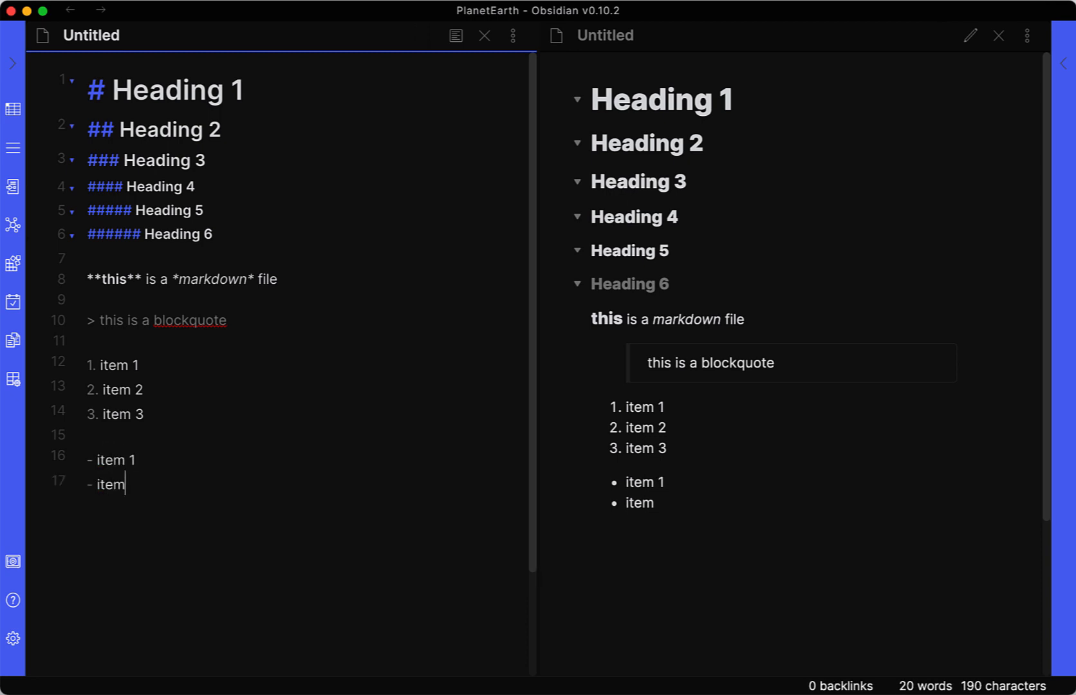
{"action": "type", "text": "2"}
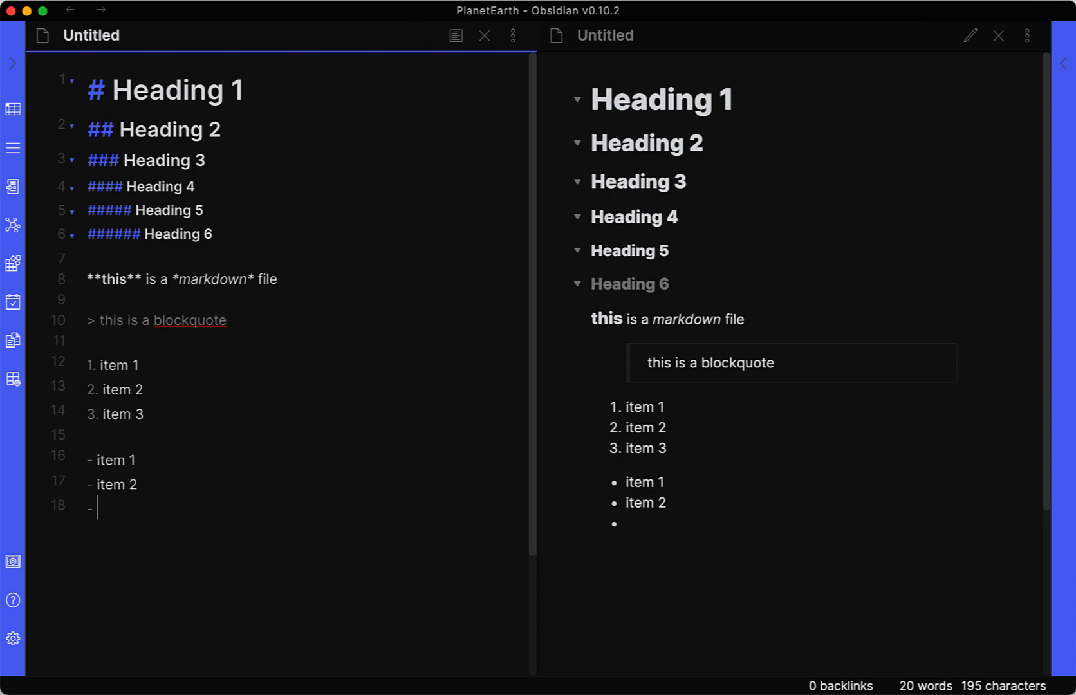
{"action": "type", "text": "item"}
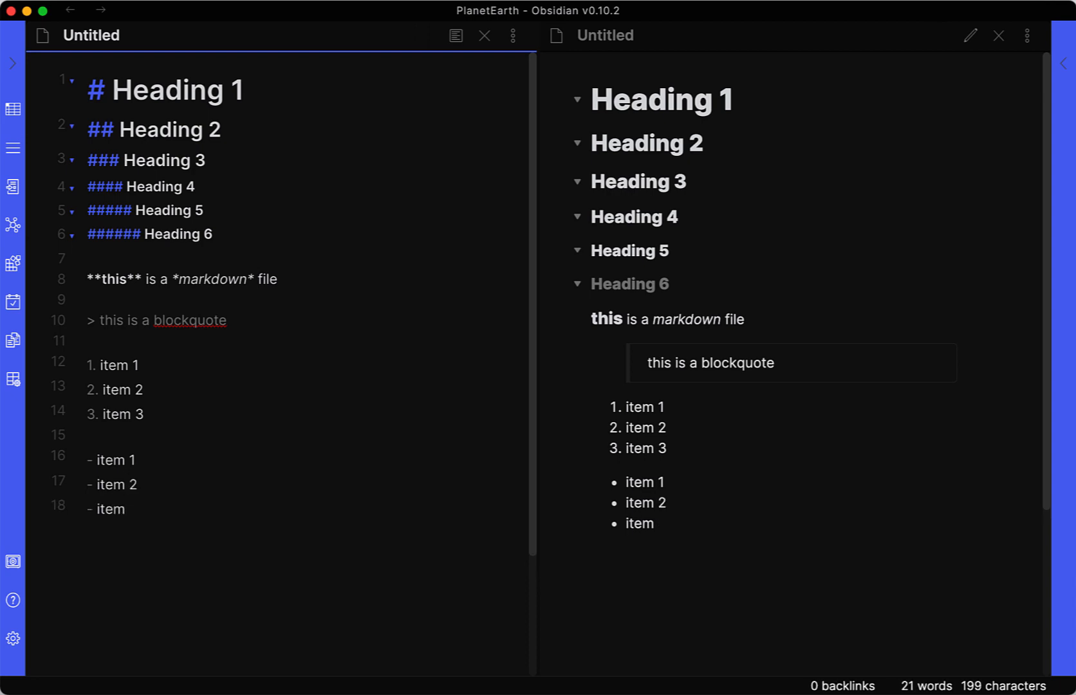
{"action": "type", "text": "3"}
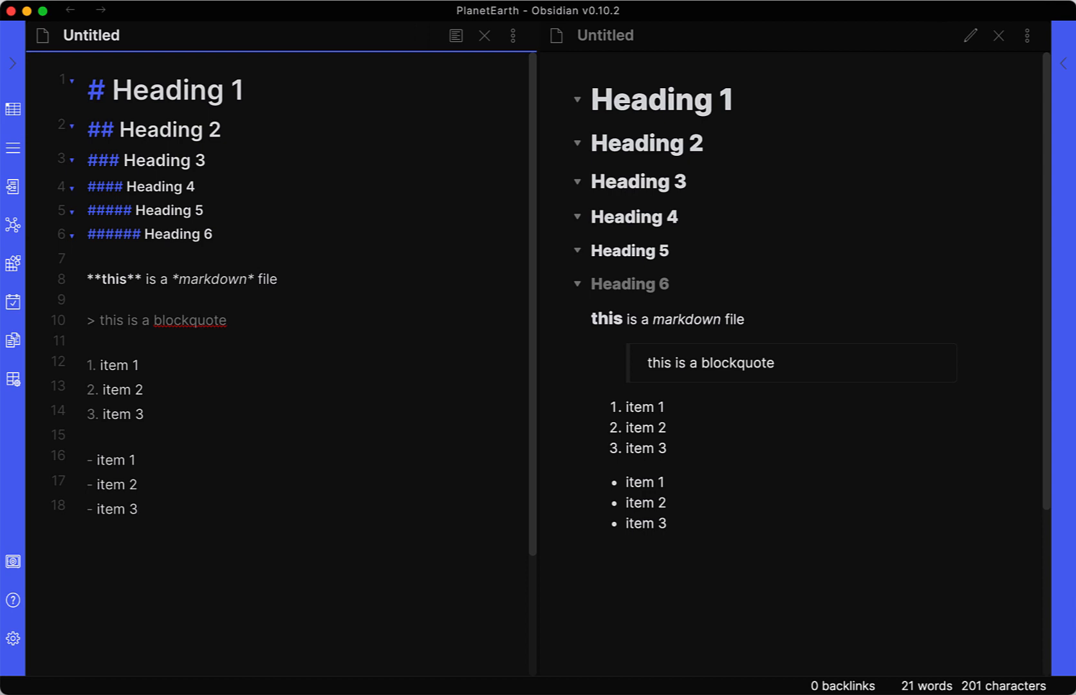
Add a --- horizontal rule on a new line after the bulleted list
{"action": "left_click", "coordinate": [138, 508]}
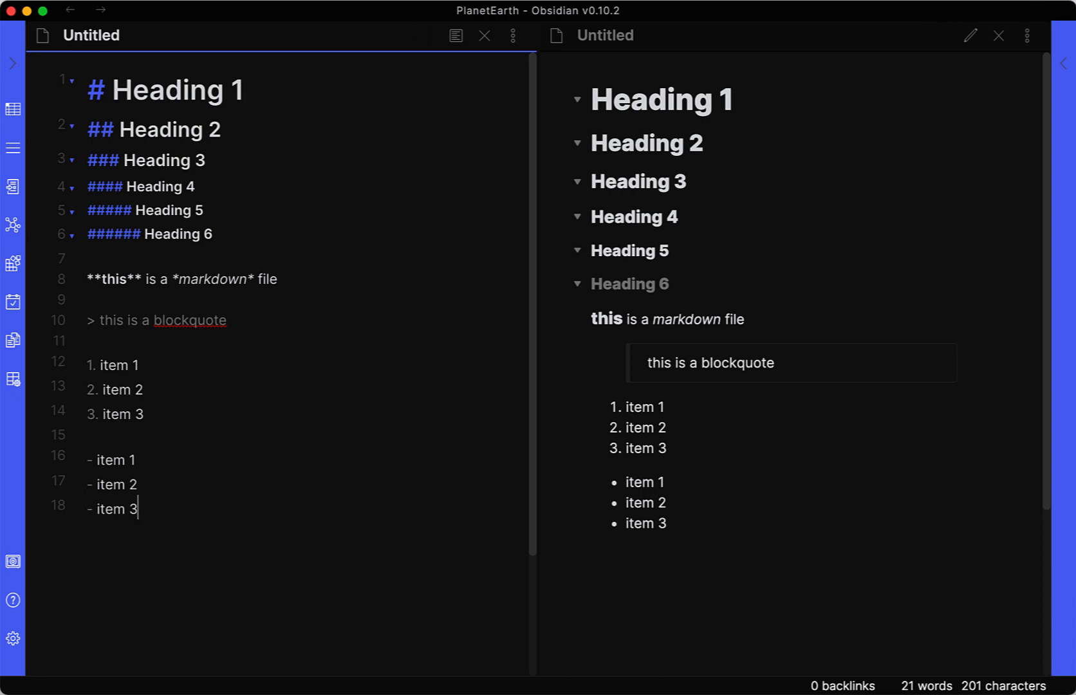
{"action": "key", "text": "enter"}
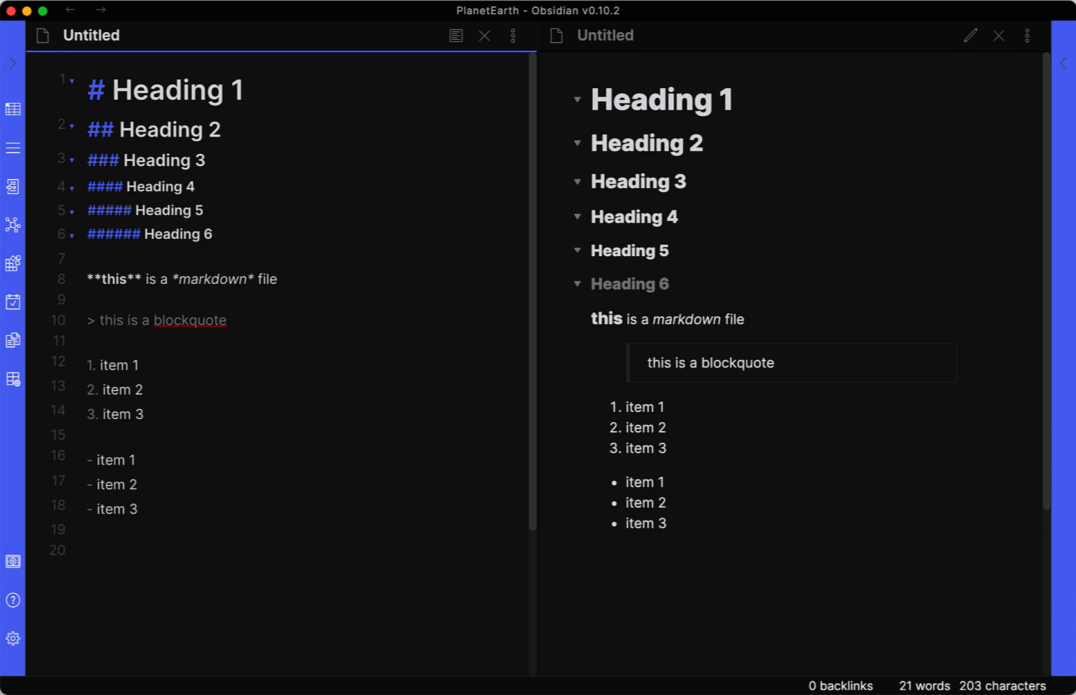
{"action": "type", "text": "---"}
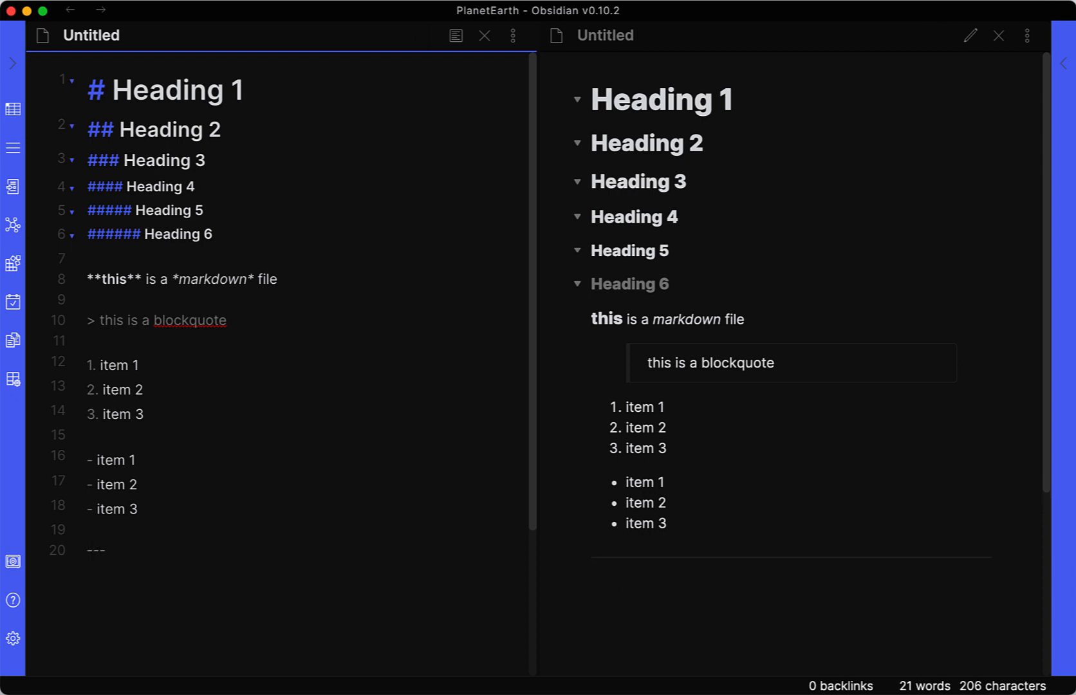
{"action": "key", "text": "Enter"}
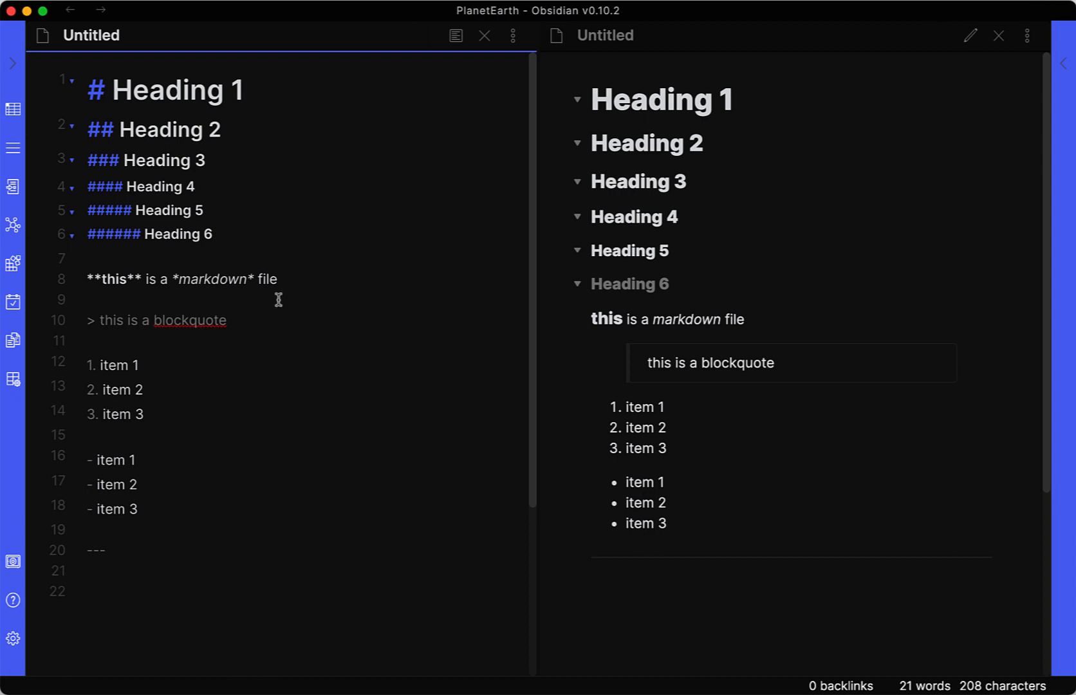
{"action": "mouse_move", "coordinate": [846, 563]}
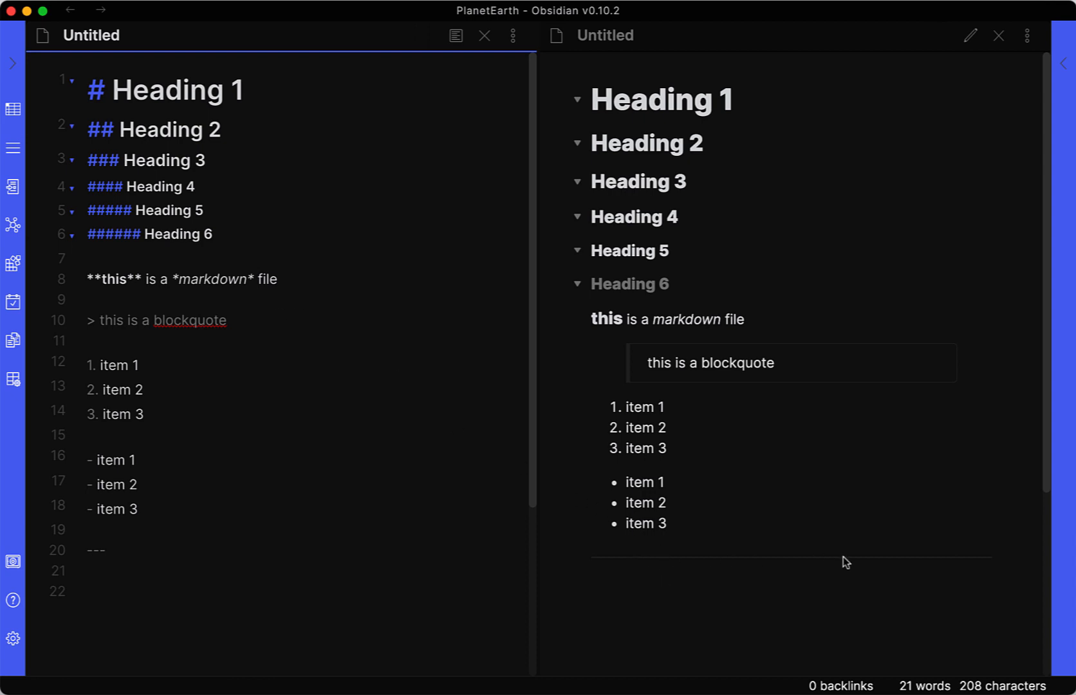
Complete a second horizontal rule between the numbered and bulleted lists, then move to the note's end
{"action": "left_click", "coordinate": [88, 433]}
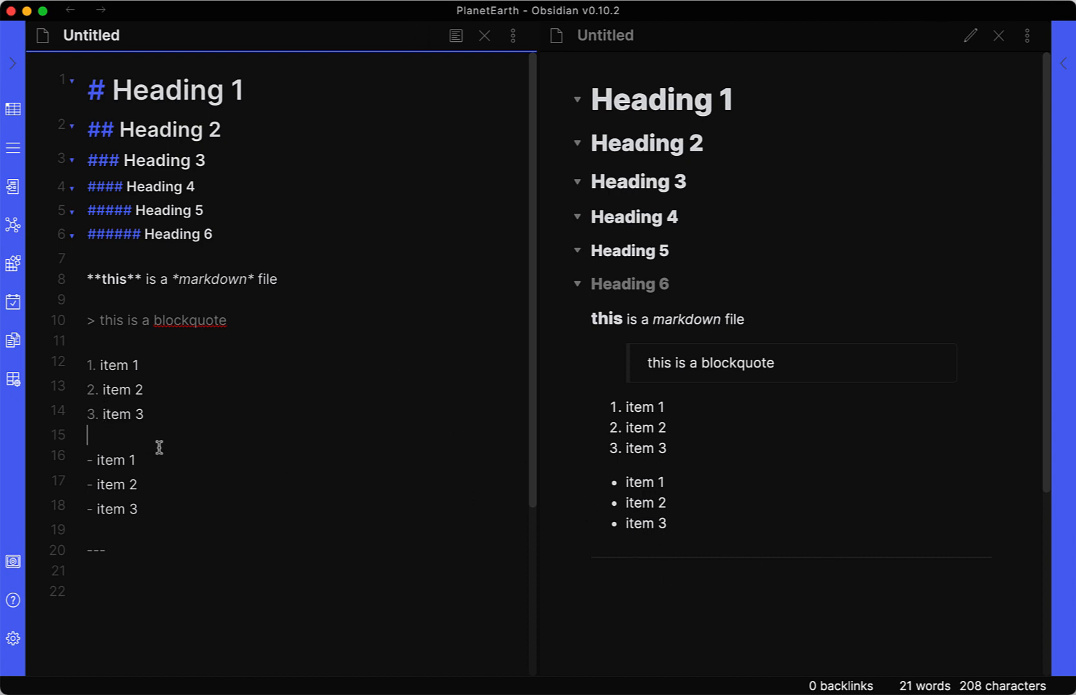
{"action": "key", "text": "Return"}
{"action": "type", "text": "-"}
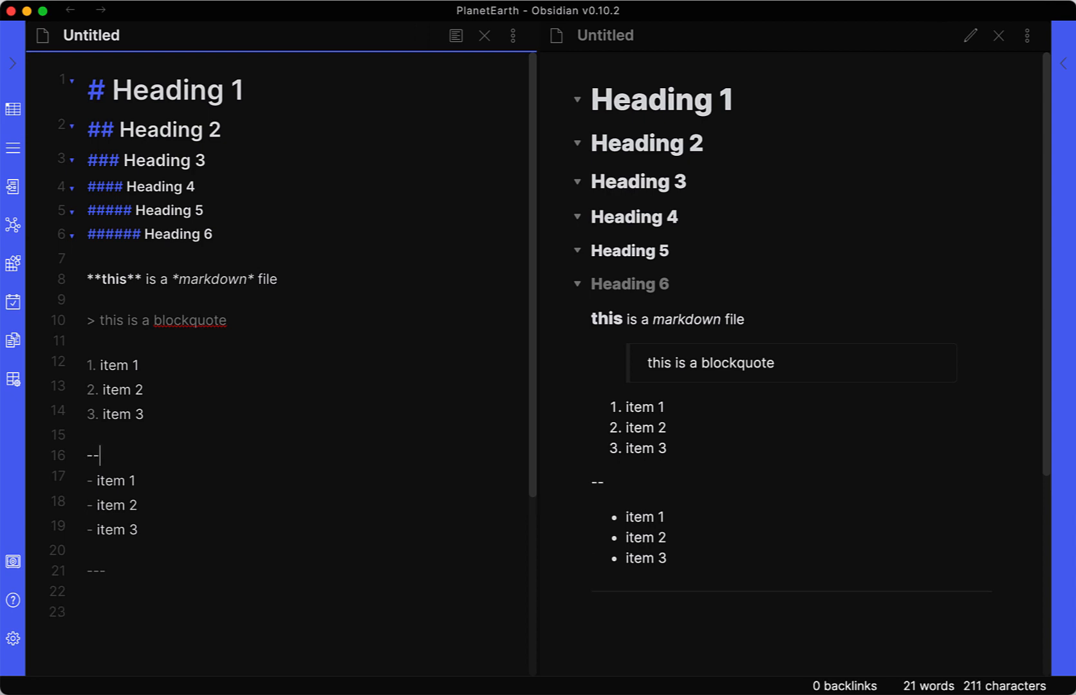
{"action": "type", "text": "-"}
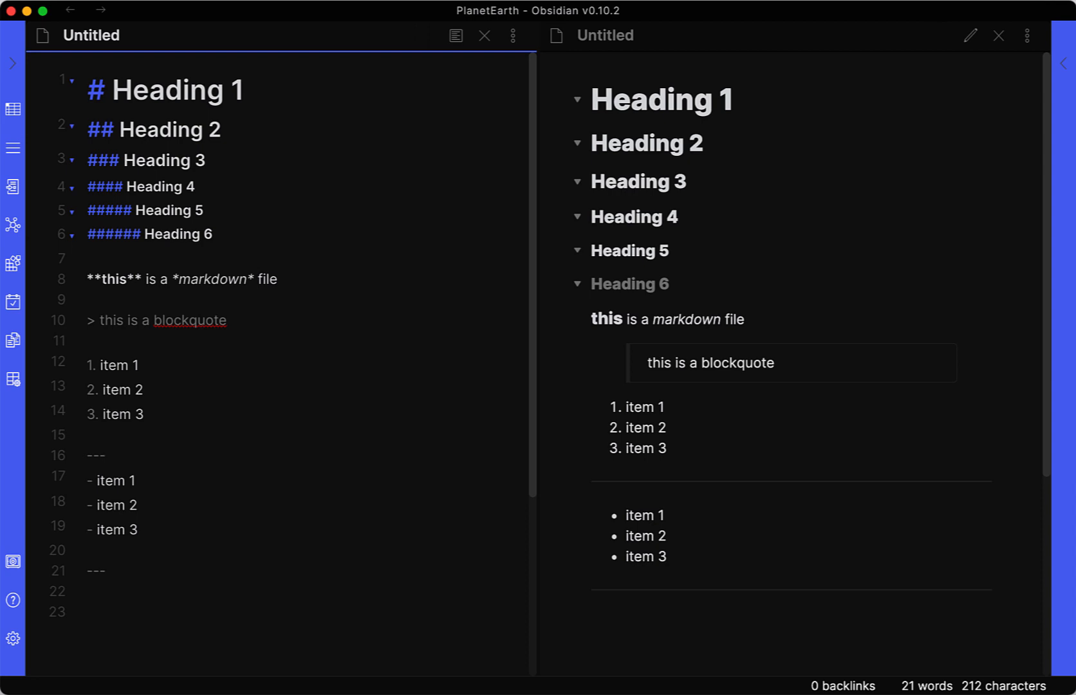
{"action": "left_click", "coordinate": [87, 591]}
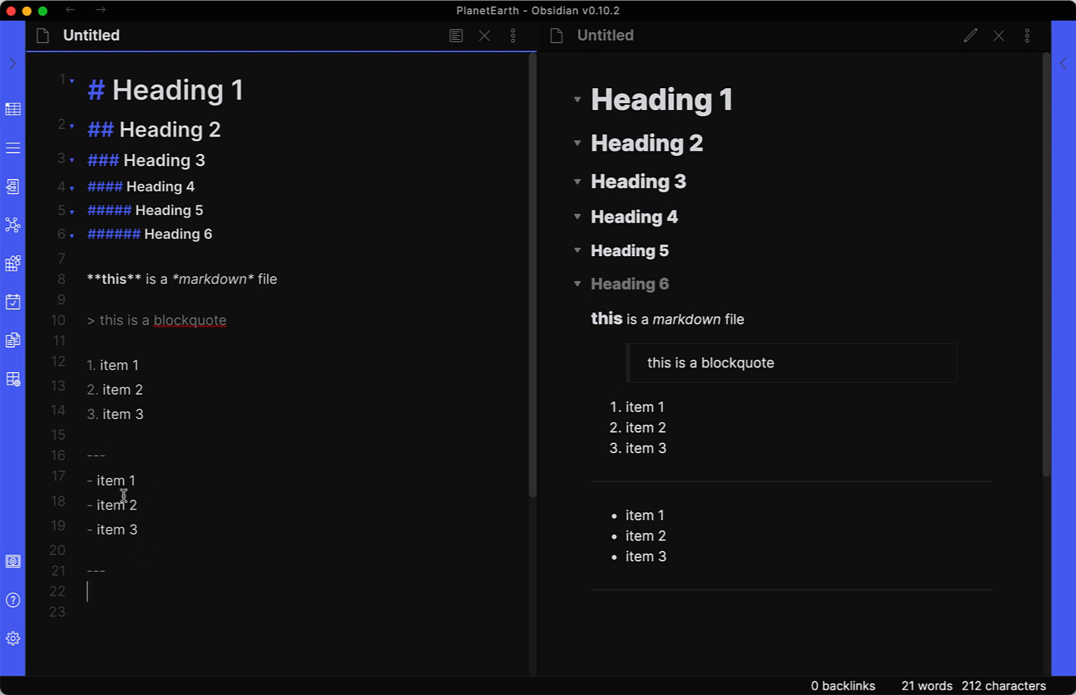
{"action": "mouse_move", "coordinate": [598, 483]}
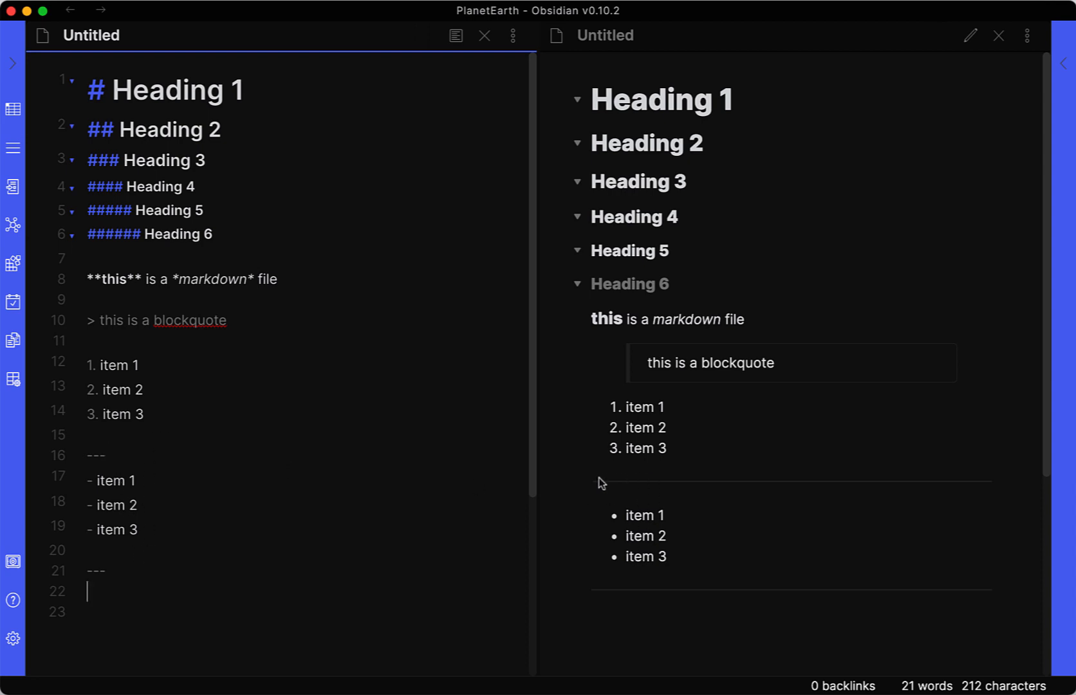
{"action": "mouse_move", "coordinate": [601, 511]}
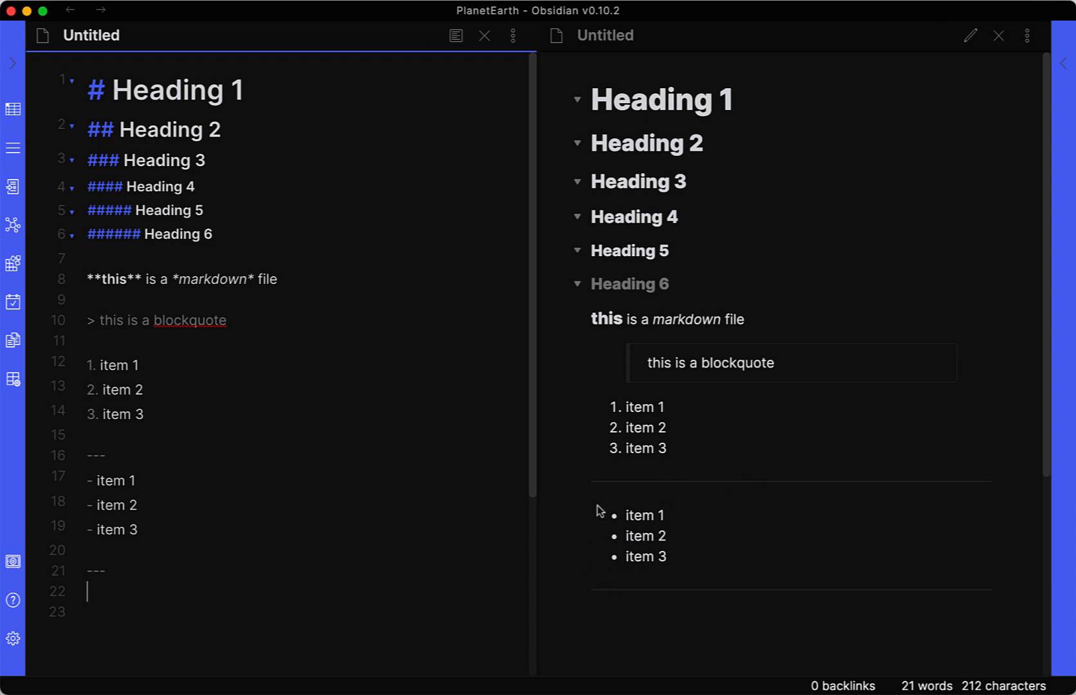
{"action": "mouse_move", "coordinate": [400, 556]}
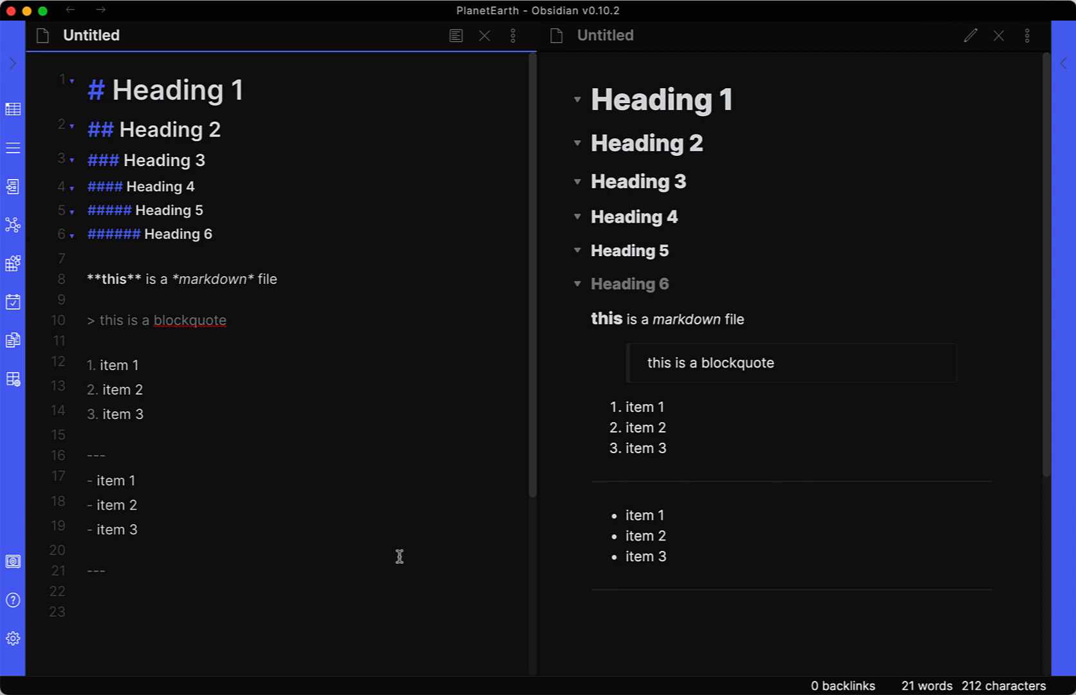
Add inline code in backticks reading <html><head>Heading</head><htm> below the rule
{"action": "scroll", "scroll_direction": "down", "scroll_amount": 3}
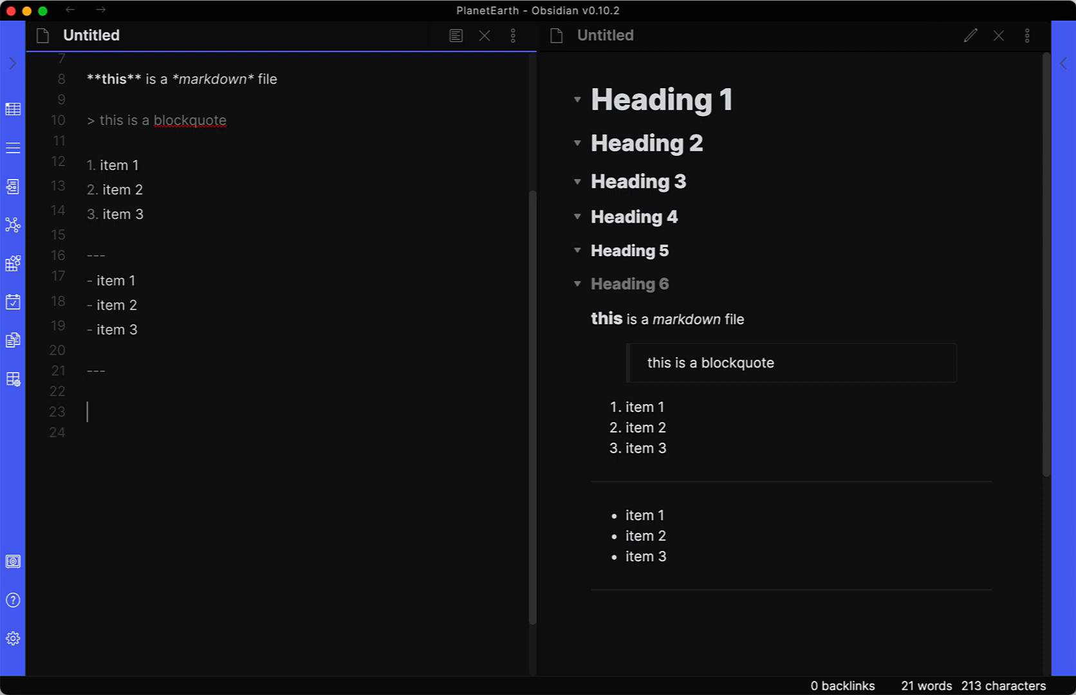
{"action": "type", "text": "``"}
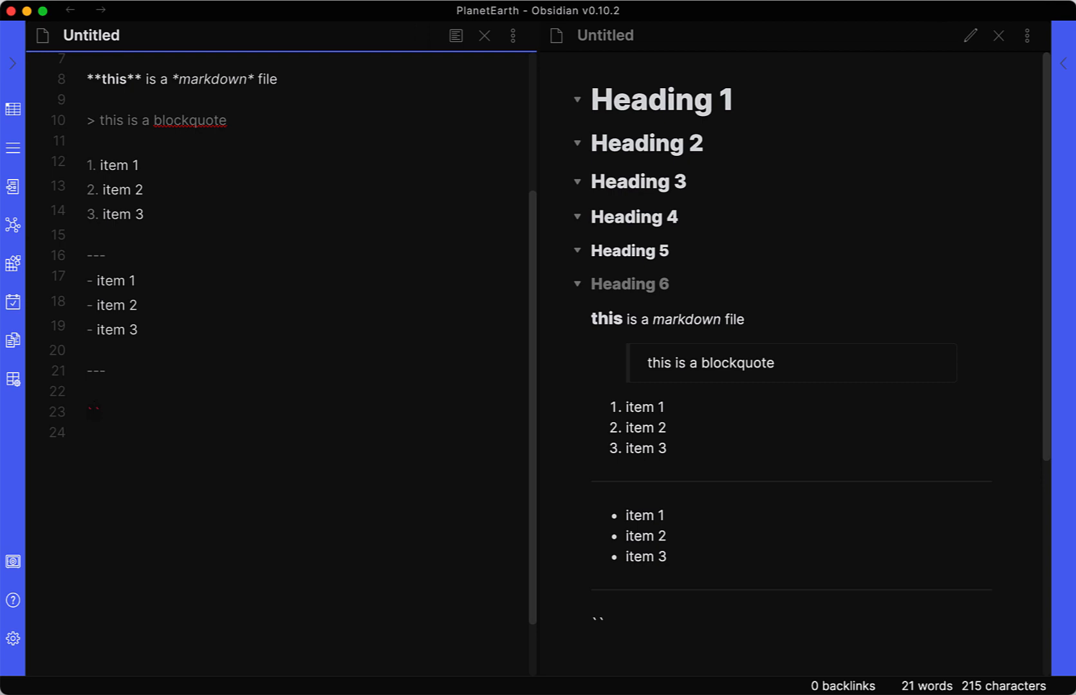
{"action": "type", "text": "<html"}
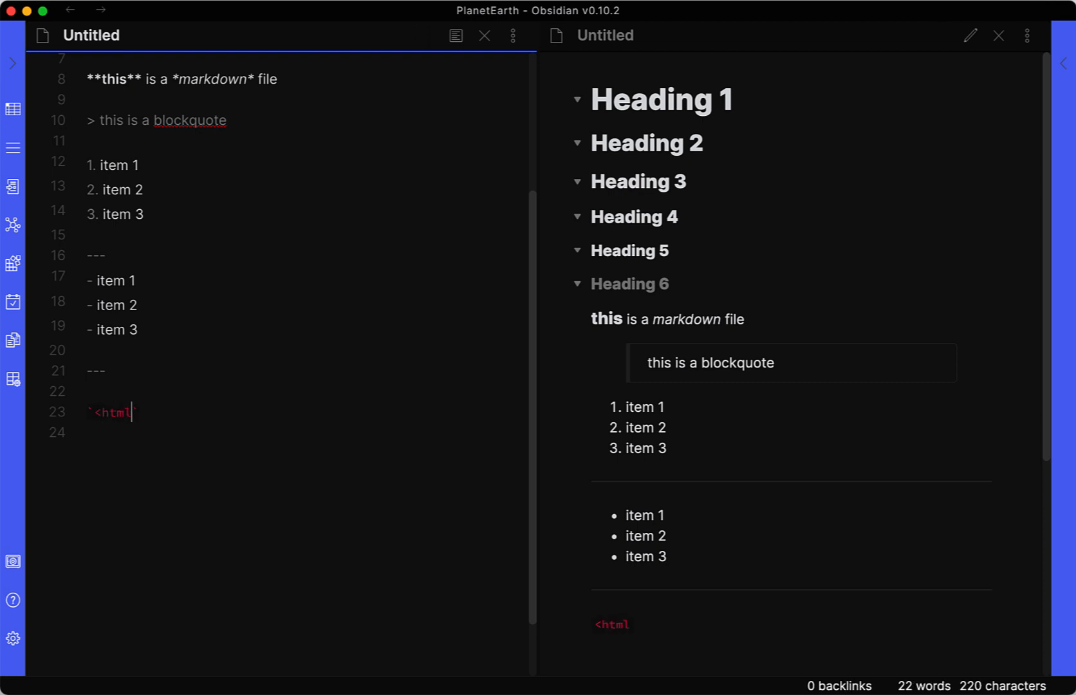
{"action": "type", "text": "><he"}
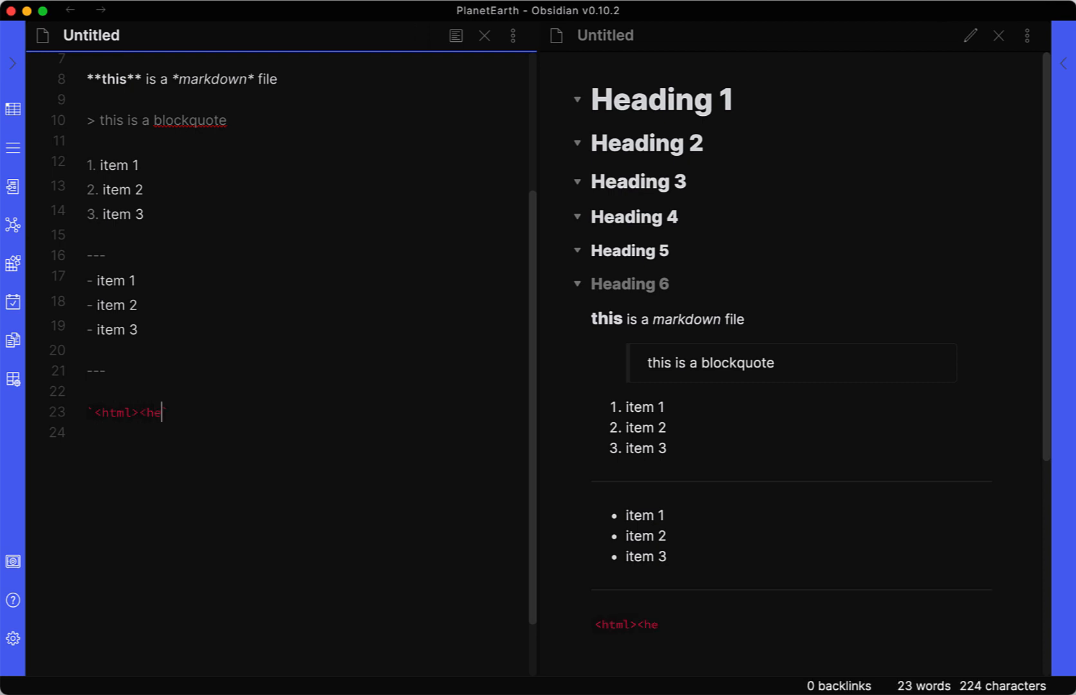
{"action": "type", "text": "ad>H"}
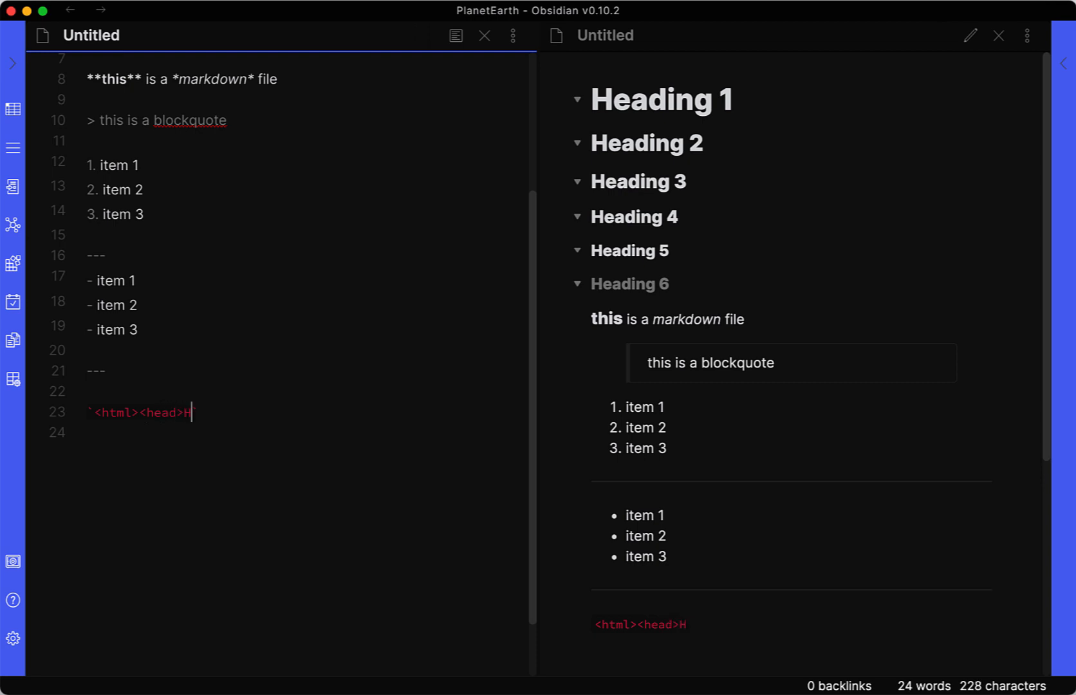
{"action": "type", "text": "eading</head>"}
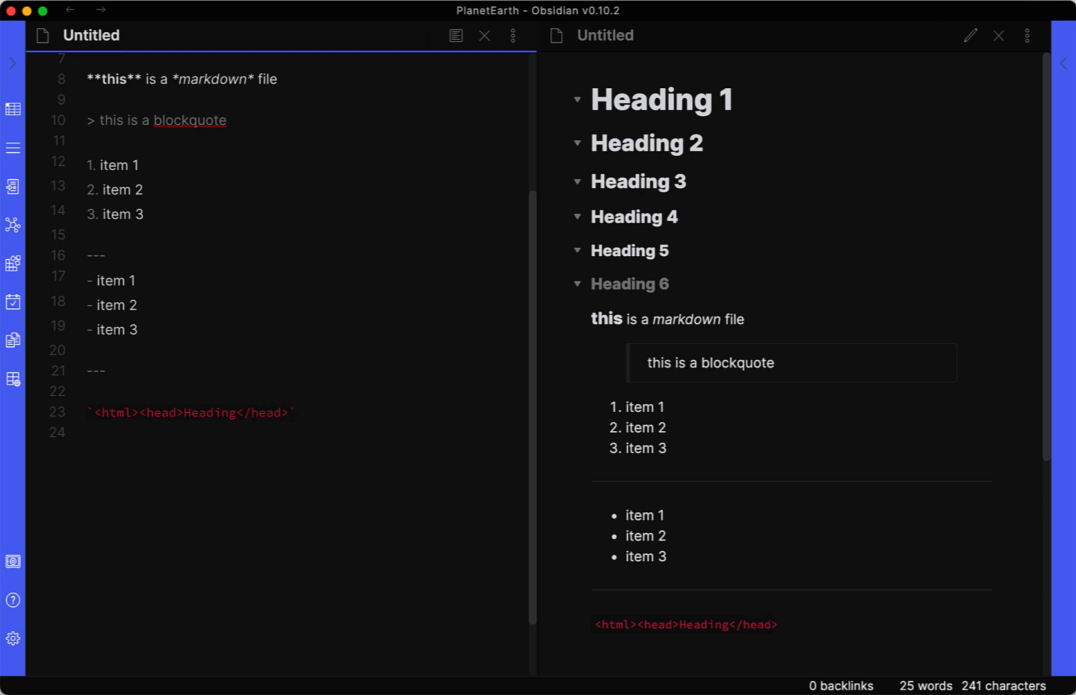
{"action": "type", "text": "<html"}
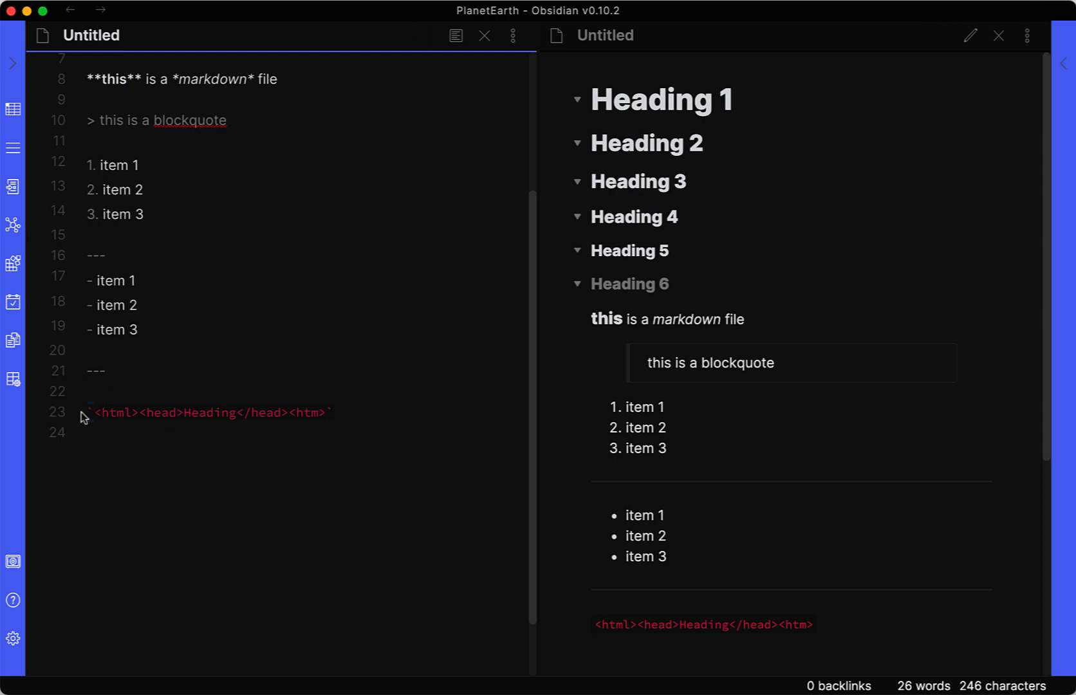
{"action": "mouse_move", "coordinate": [358, 510]}
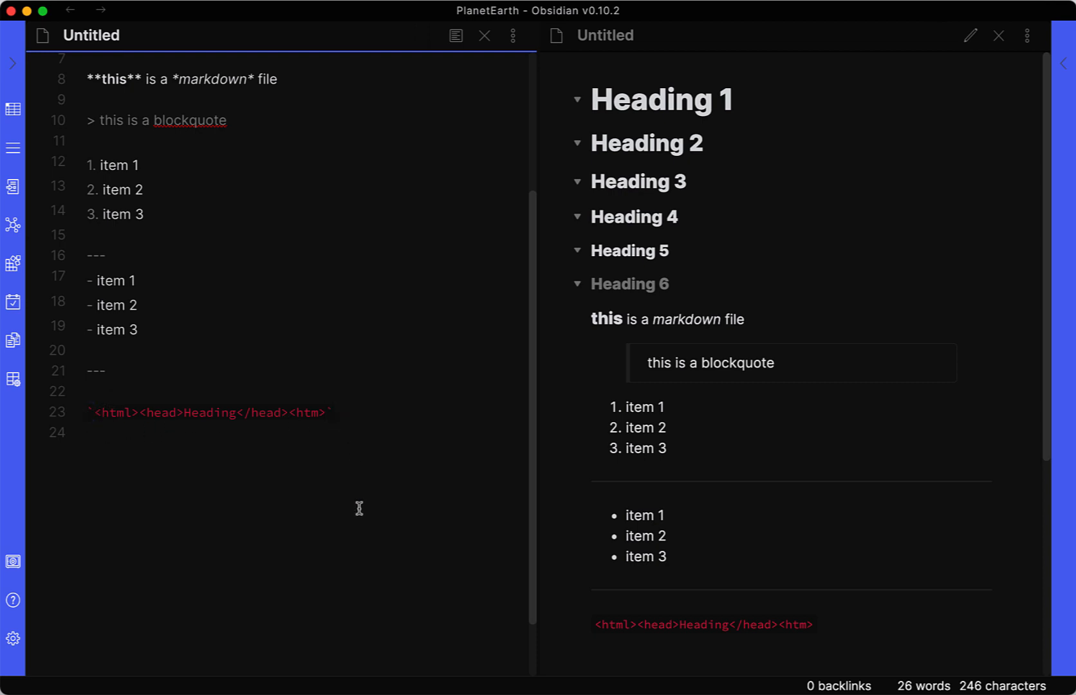
{"action": "scroll", "scroll_direction": "down", "scroll_amount": 3}
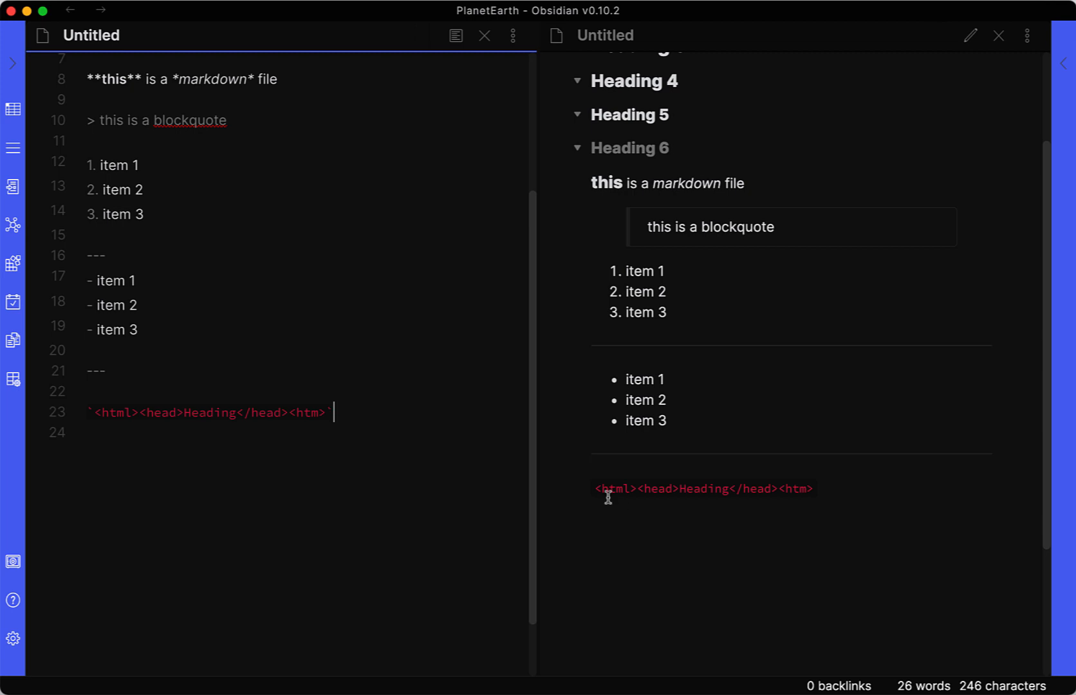
{"action": "mouse_move", "coordinate": [670, 492]}
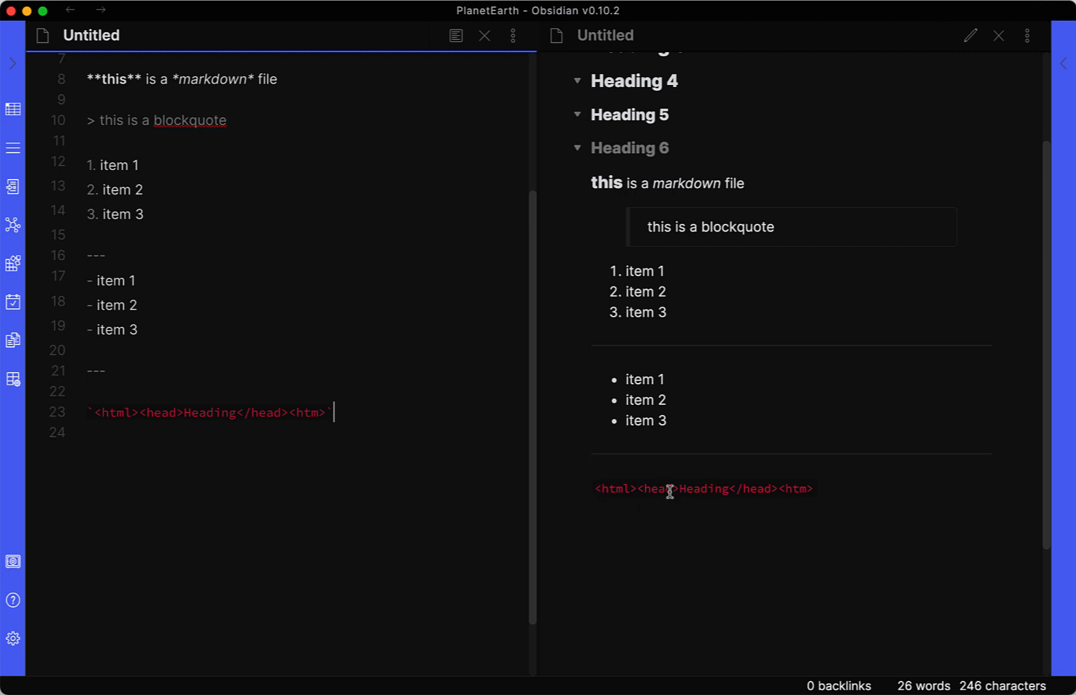
{"action": "mouse_move", "coordinate": [595, 499]}
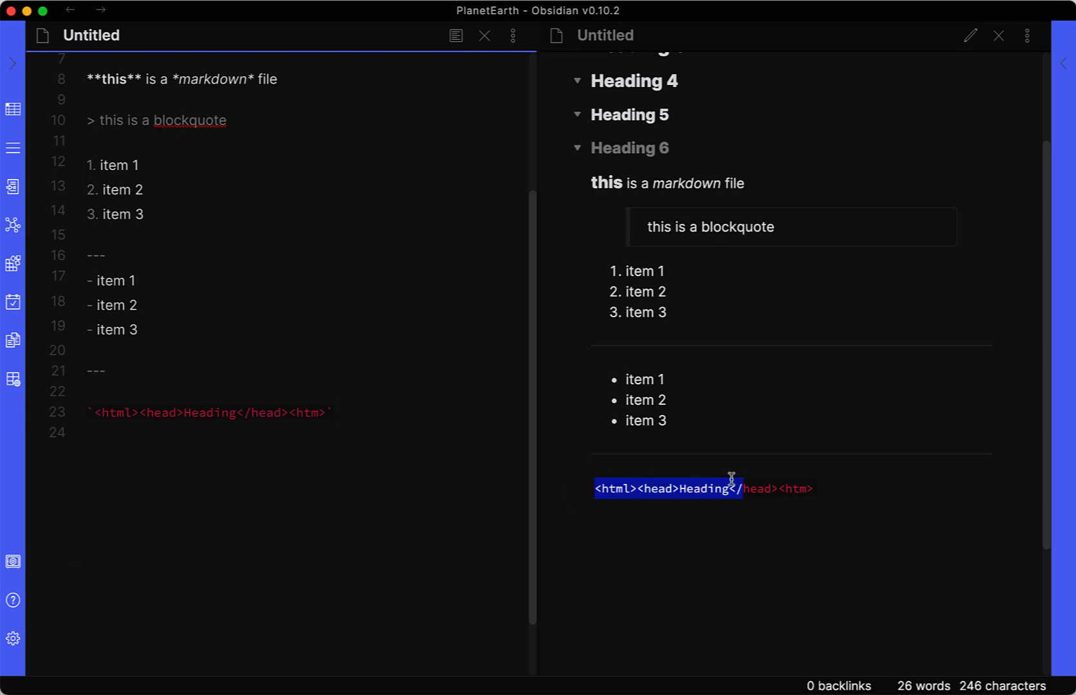
Set the Base theme to Light in Appearance settings and return to the note
{"action": "left_click", "coordinate": [13, 638]}
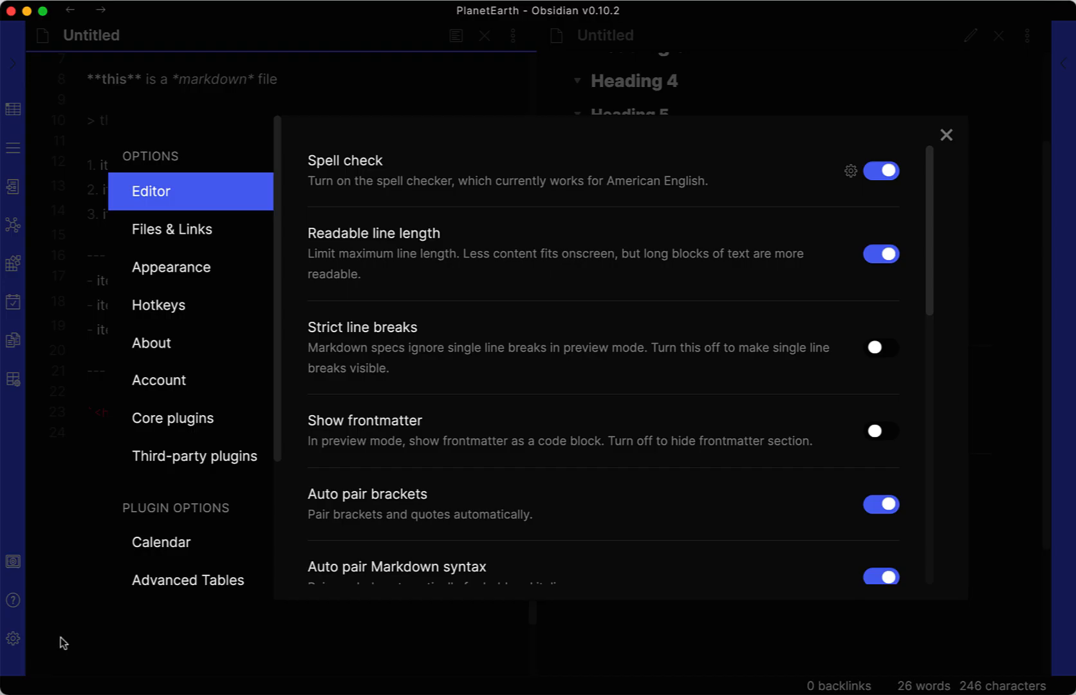
{"action": "left_click", "coordinate": [171, 266]}
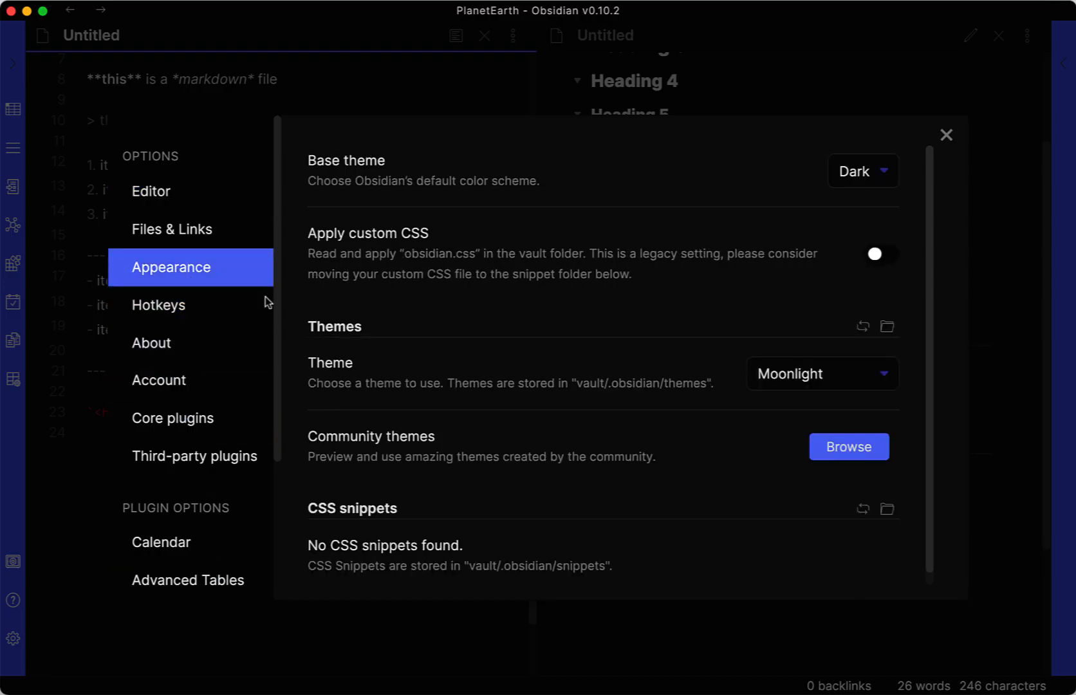
{"action": "left_click", "coordinate": [862, 171]}
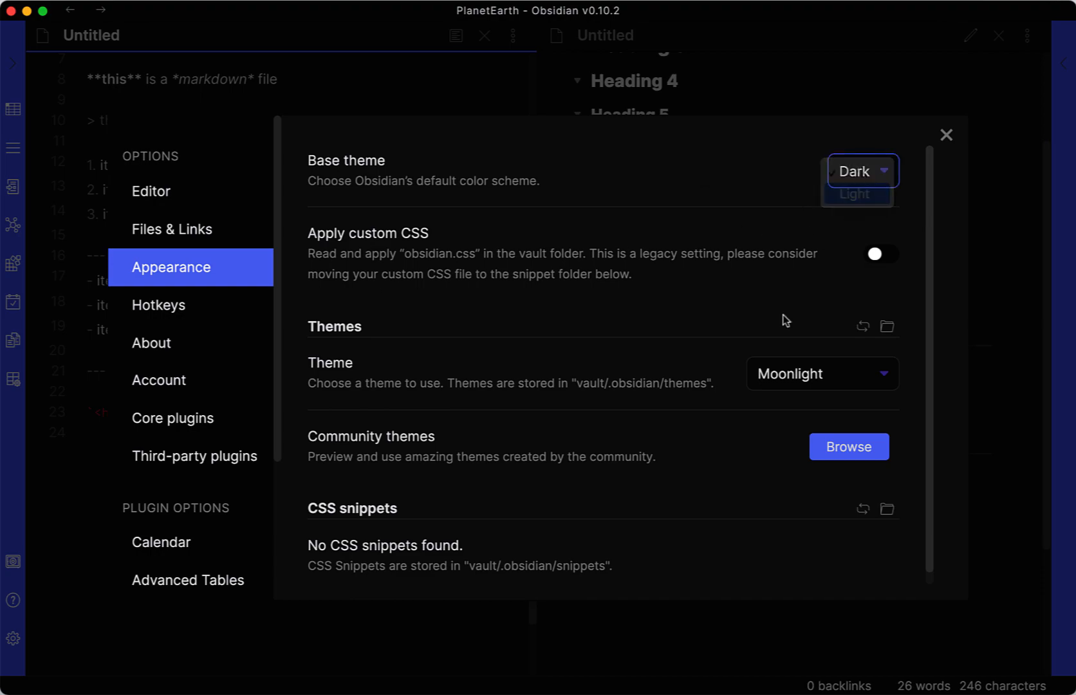
{"action": "left_click", "coordinate": [946, 134]}
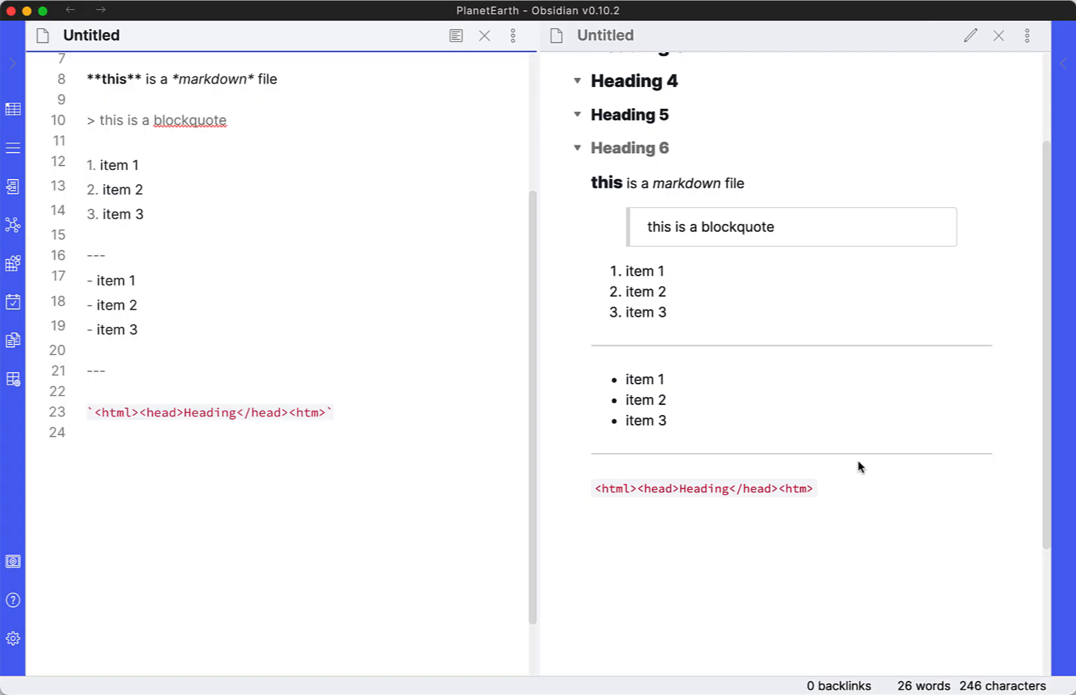
{"action": "mouse_move", "coordinate": [585, 516]}
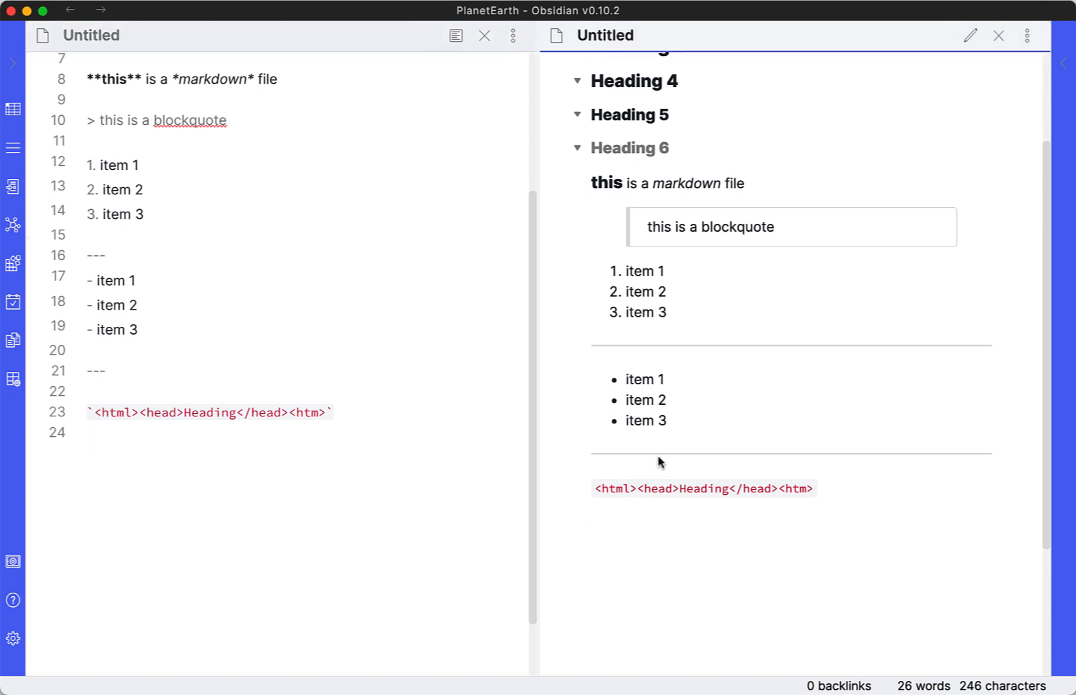
{"action": "double_click", "coordinate": [703, 490]}
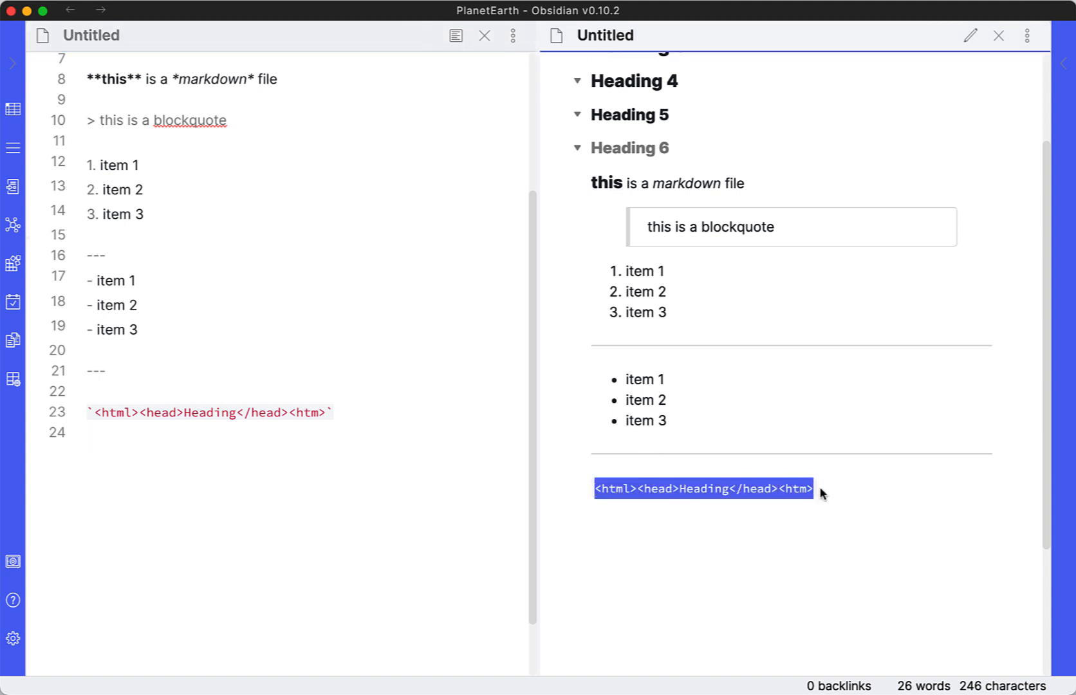
{"action": "left_click", "coordinate": [164, 474]}
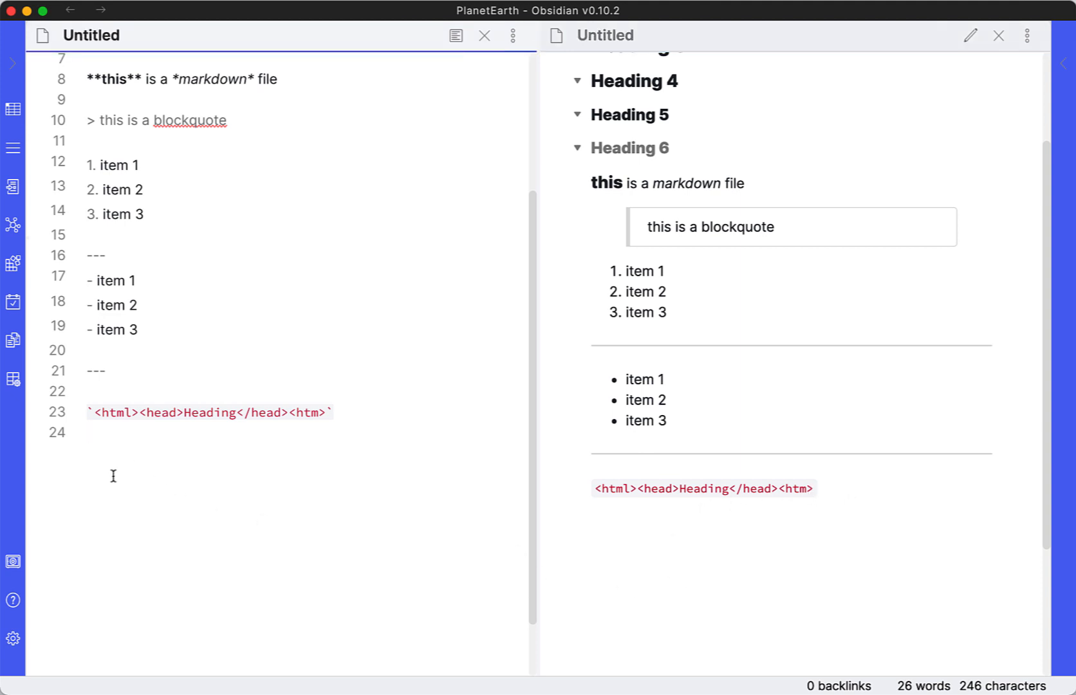
Open a ``` fenced code block and enter <html><head>Heading</head><htm> inside it
{"action": "key", "text": "Return"}
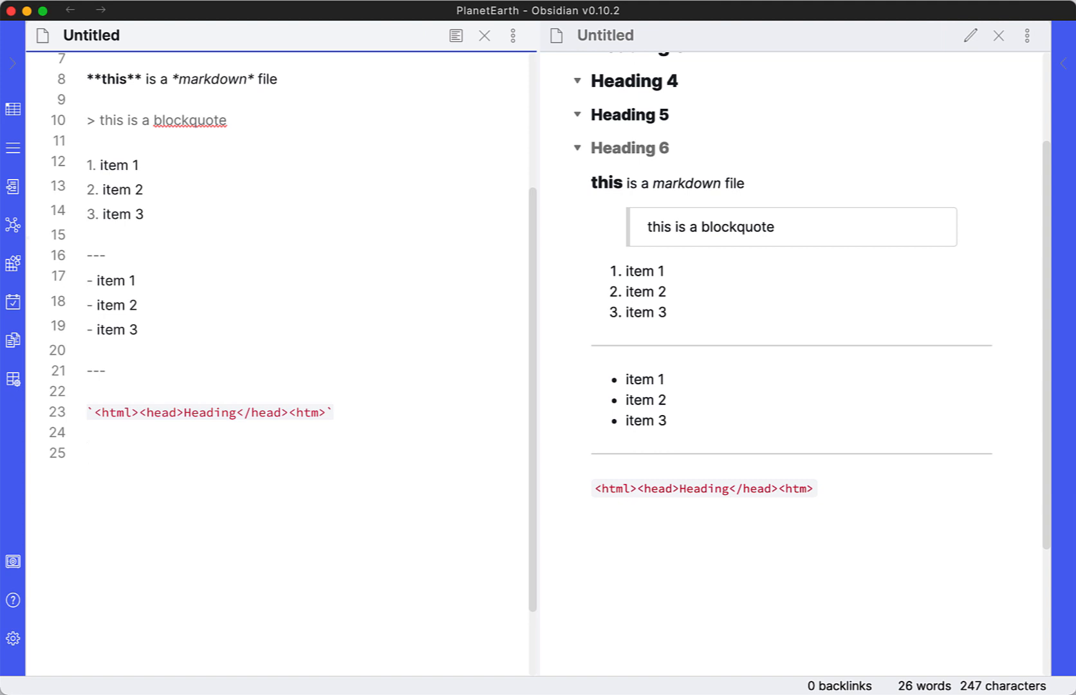
{"action": "type", "text": "```"}
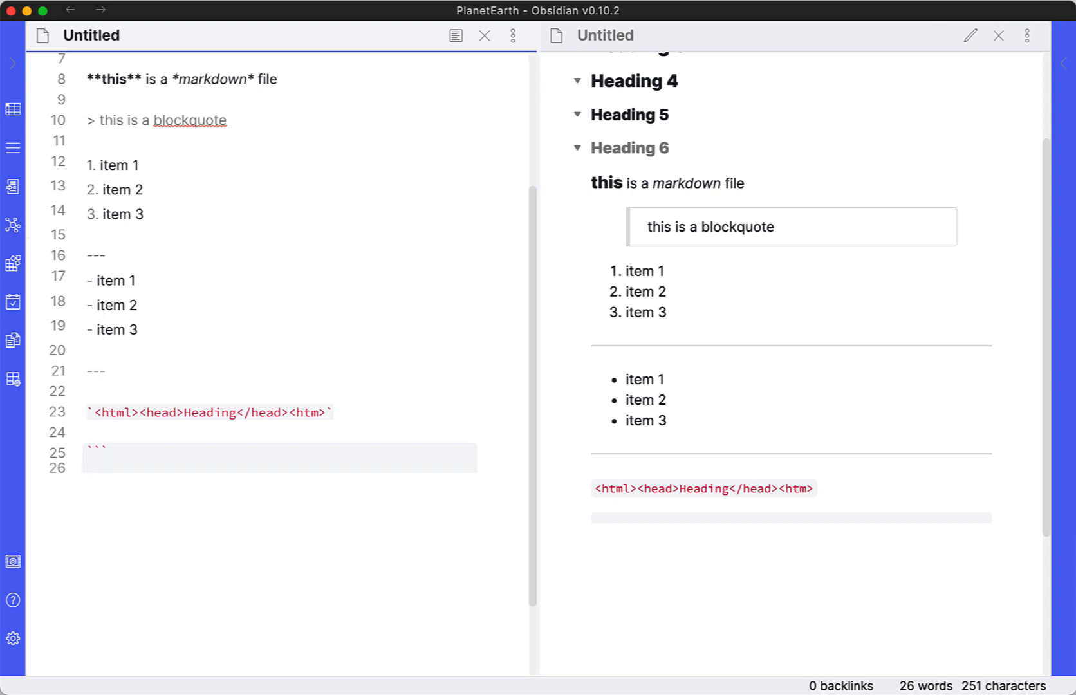
{"action": "left_click", "coordinate": [86, 466]}
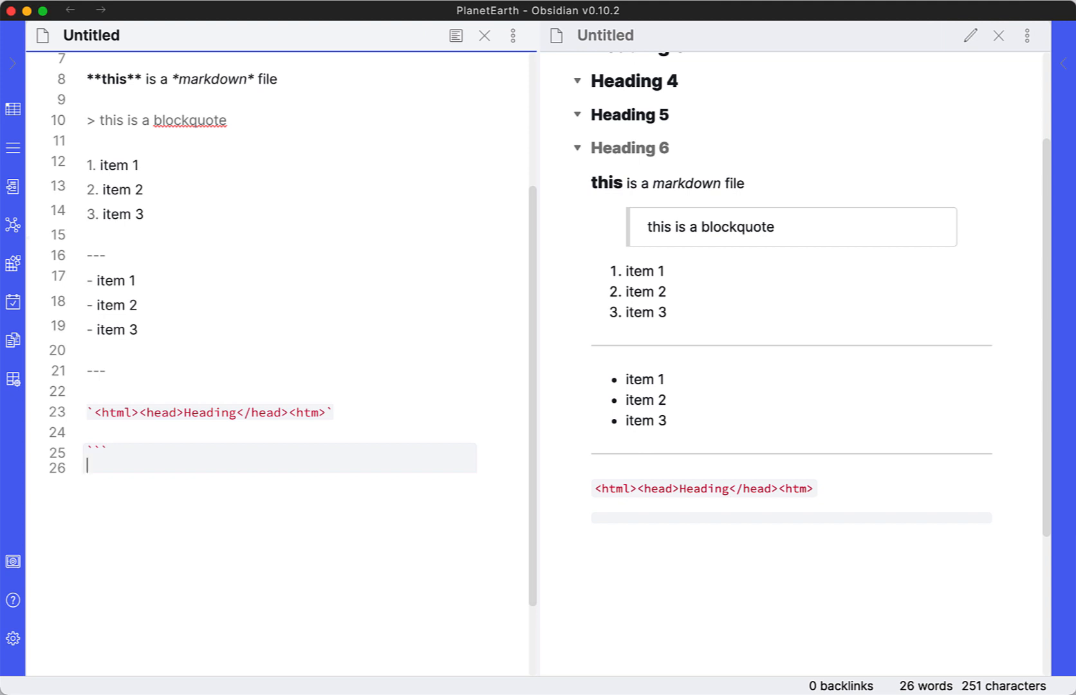
{"action": "mouse_move", "coordinate": [115, 481]}
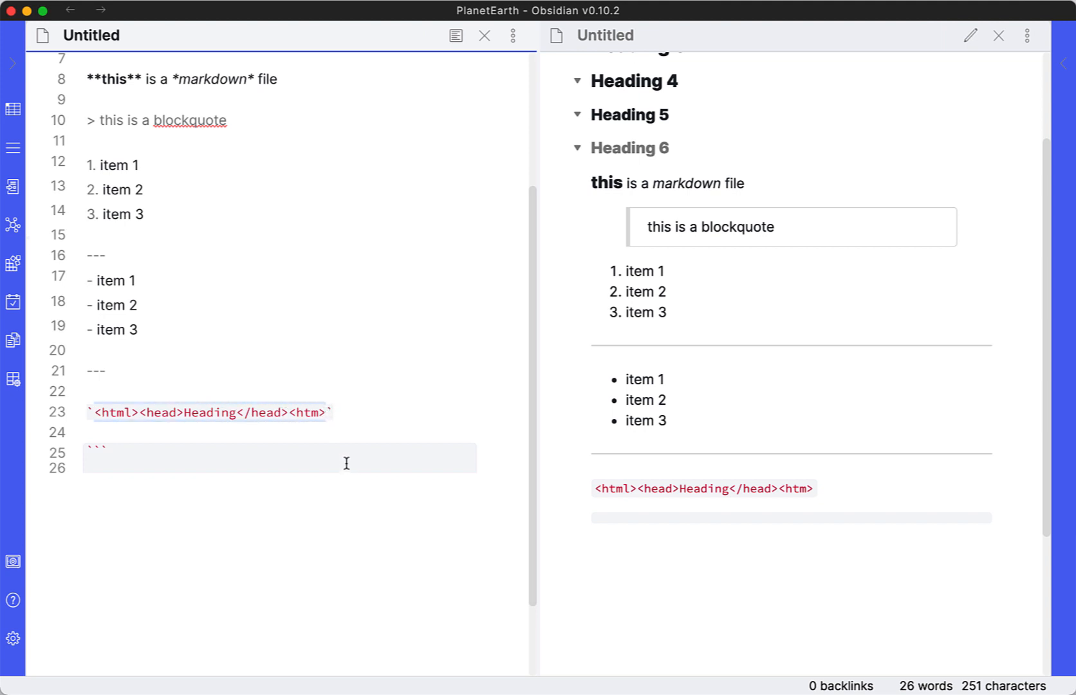
{"action": "type", "text": "<html><head>Heading</head><htm>"}
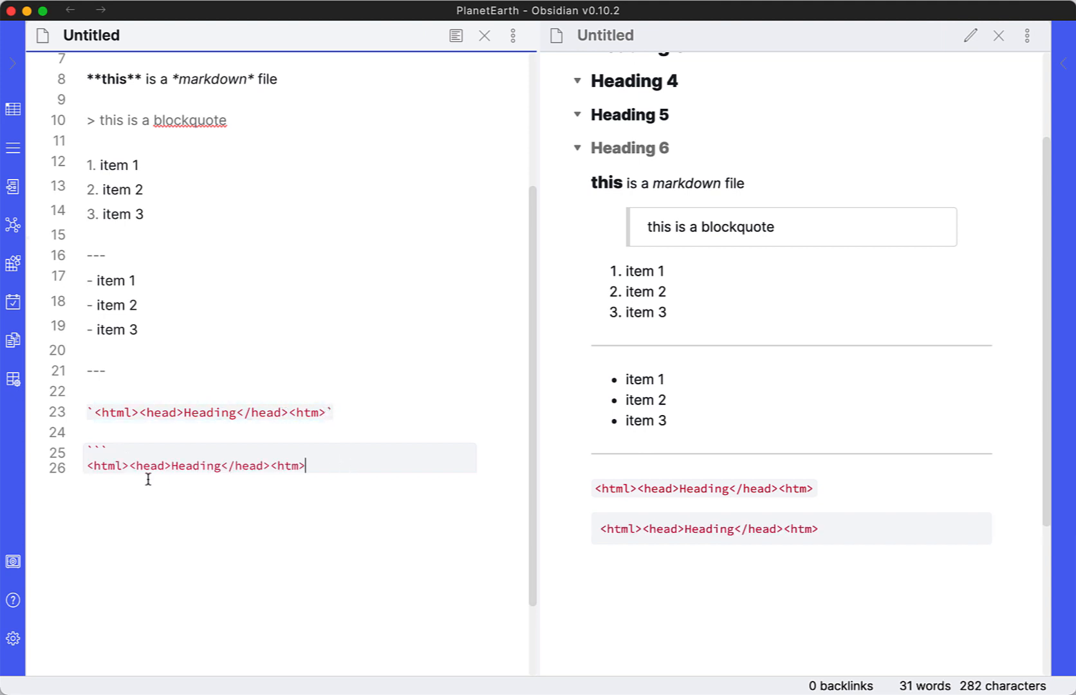
Put <htm> on its own unindented line, close the block with ``` and leave blank lines after
{"action": "key", "text": "enter"}
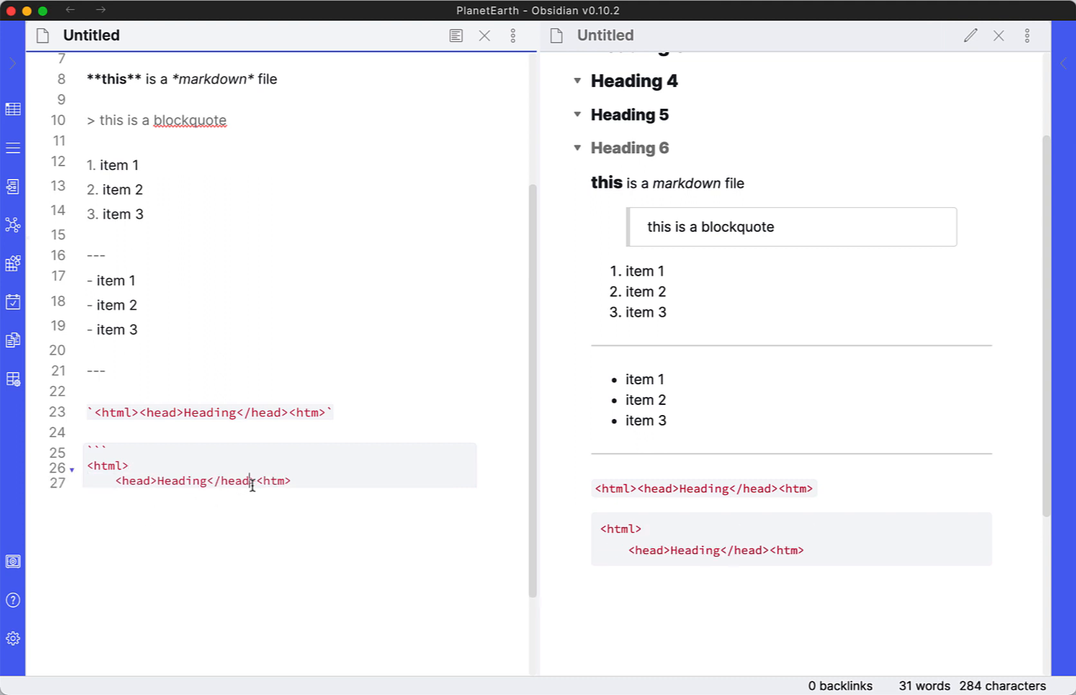
{"action": "key", "text": "enter"}
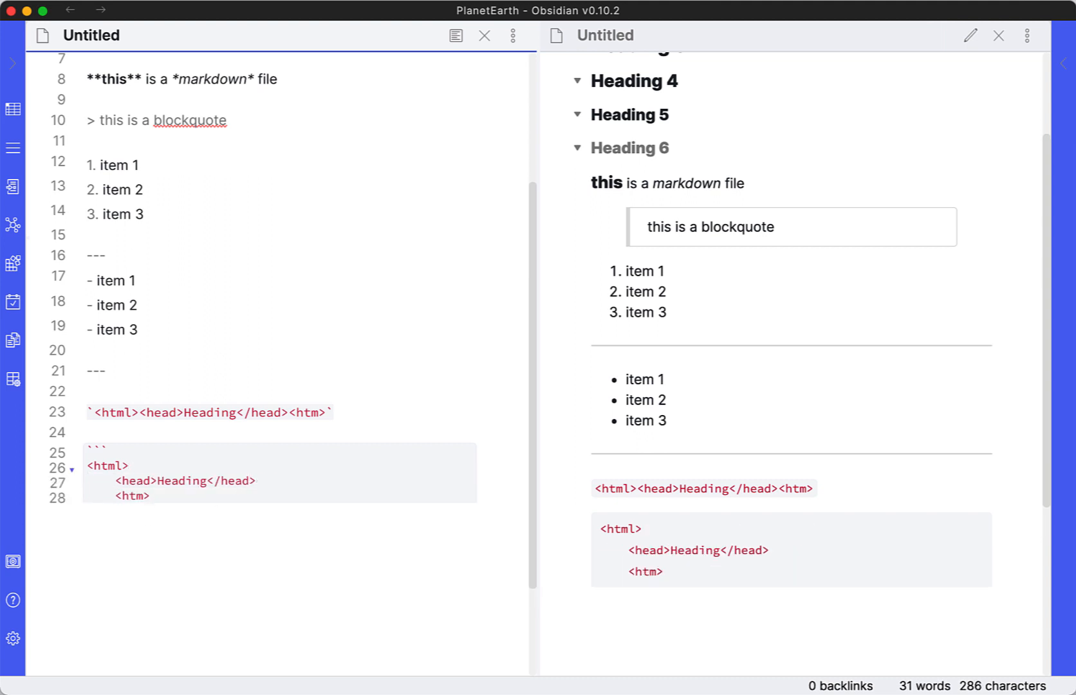
{"action": "key", "text": "Backspace"}
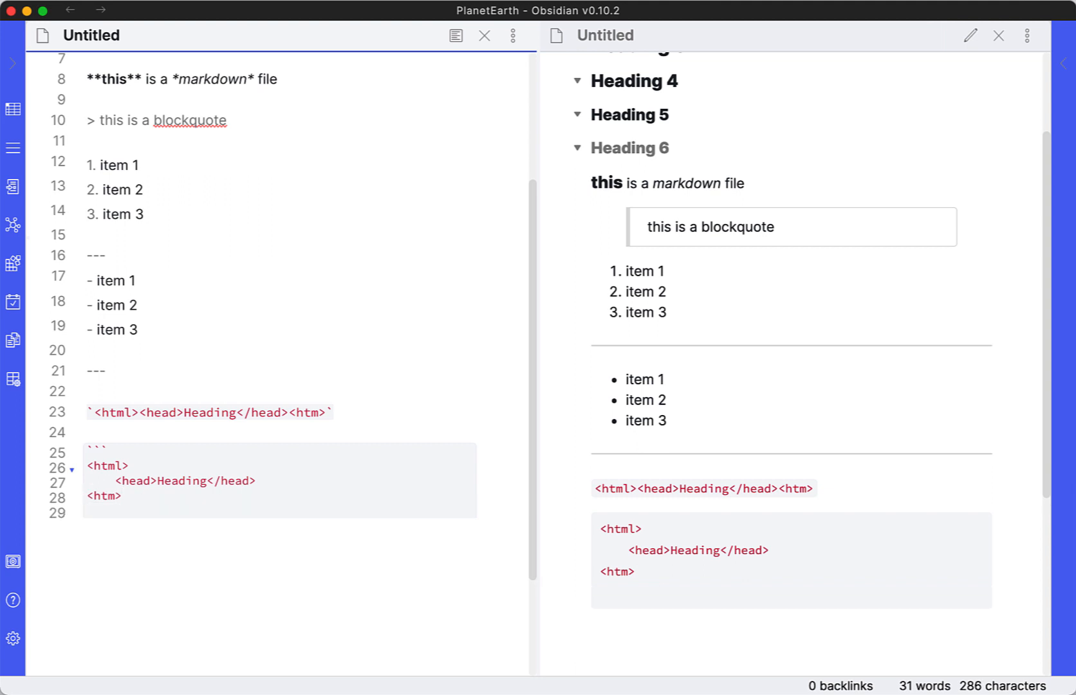
{"action": "type", "text": "```"}
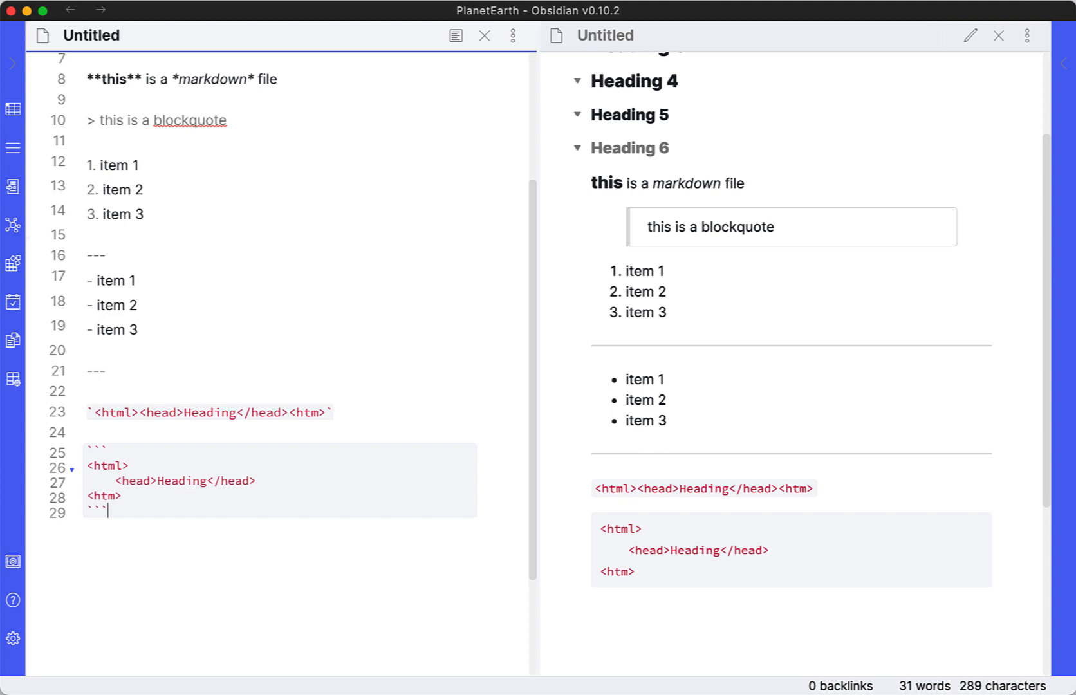
{"action": "mouse_move", "coordinate": [617, 568]}
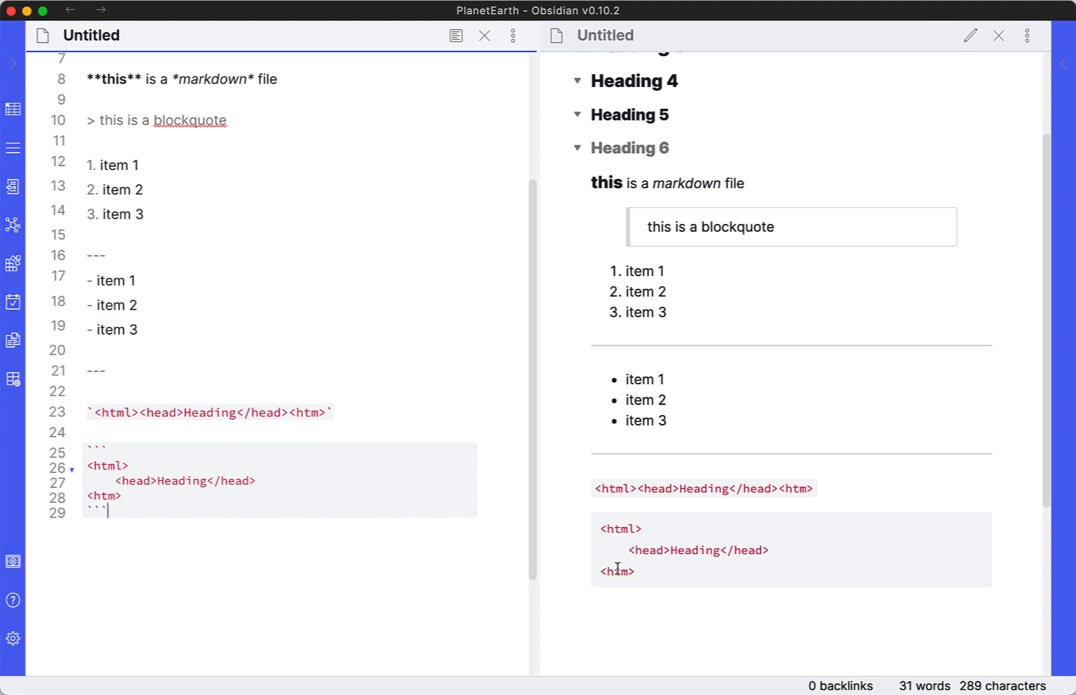
{"action": "mouse_move", "coordinate": [644, 587]}
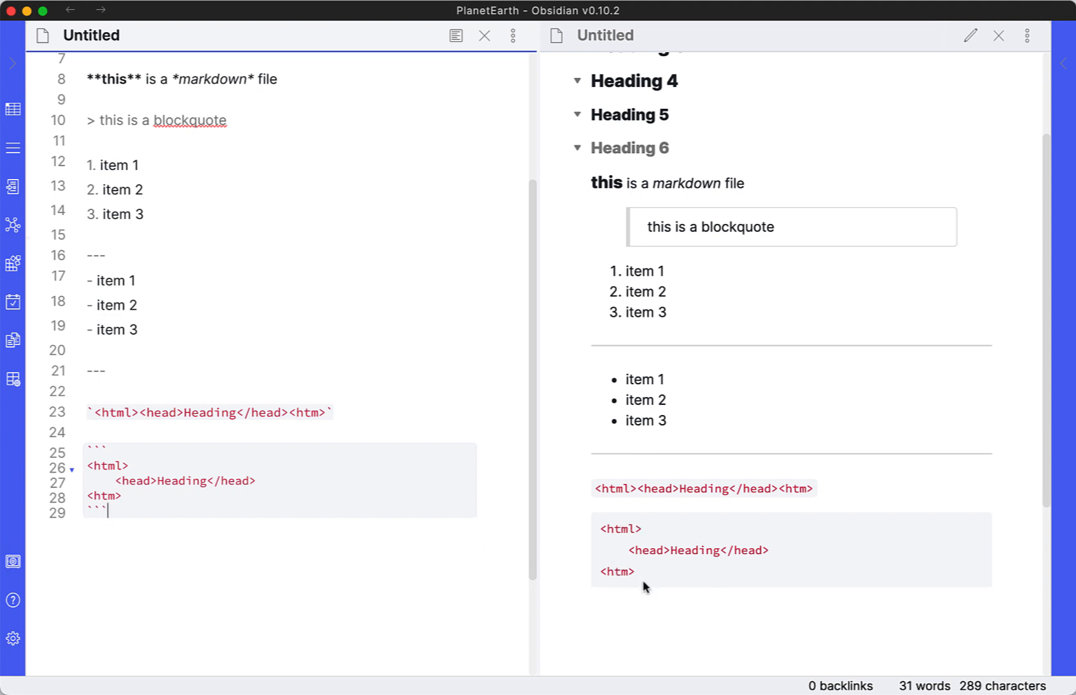
{"action": "mouse_move", "coordinate": [645, 541]}
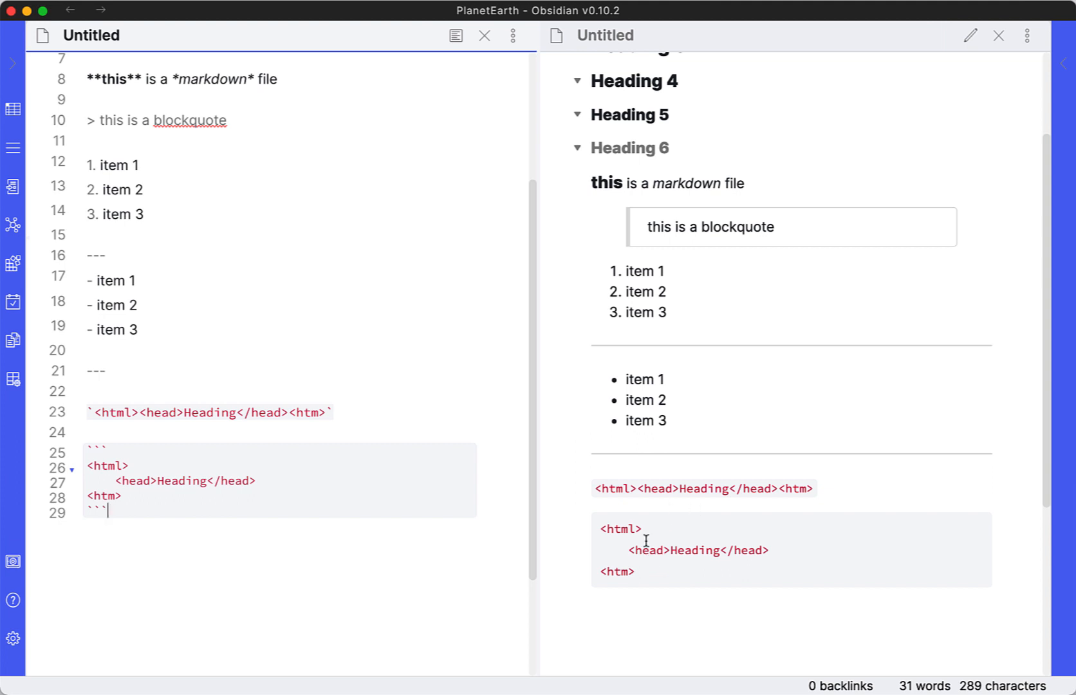
{"action": "mouse_move", "coordinate": [678, 568]}
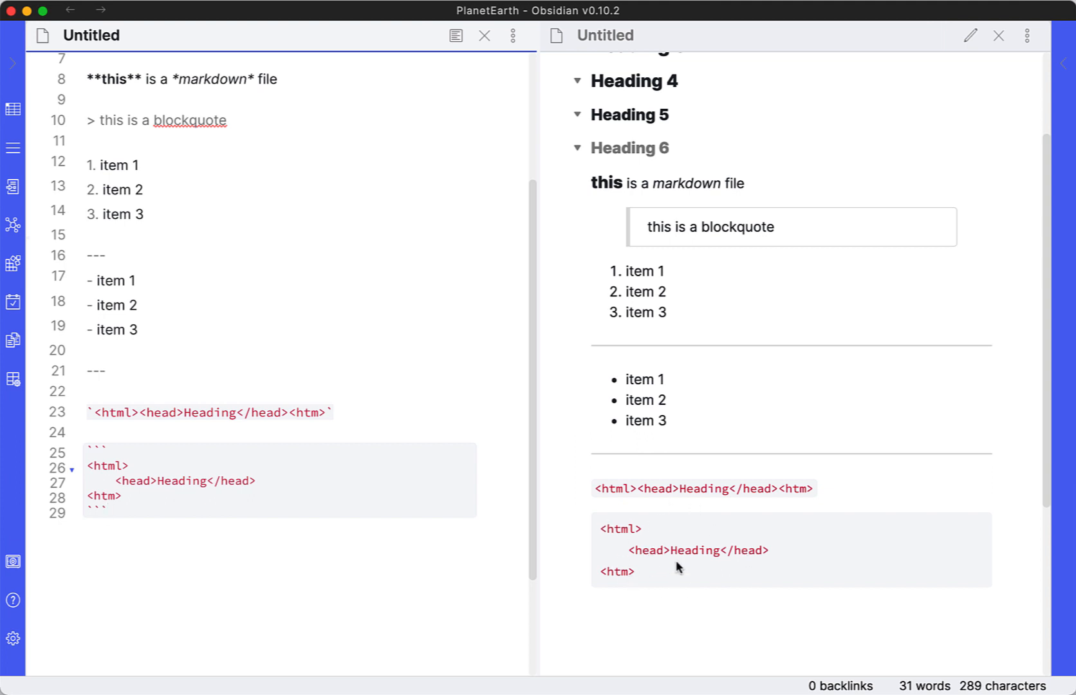
{"action": "mouse_move", "coordinate": [680, 566]}
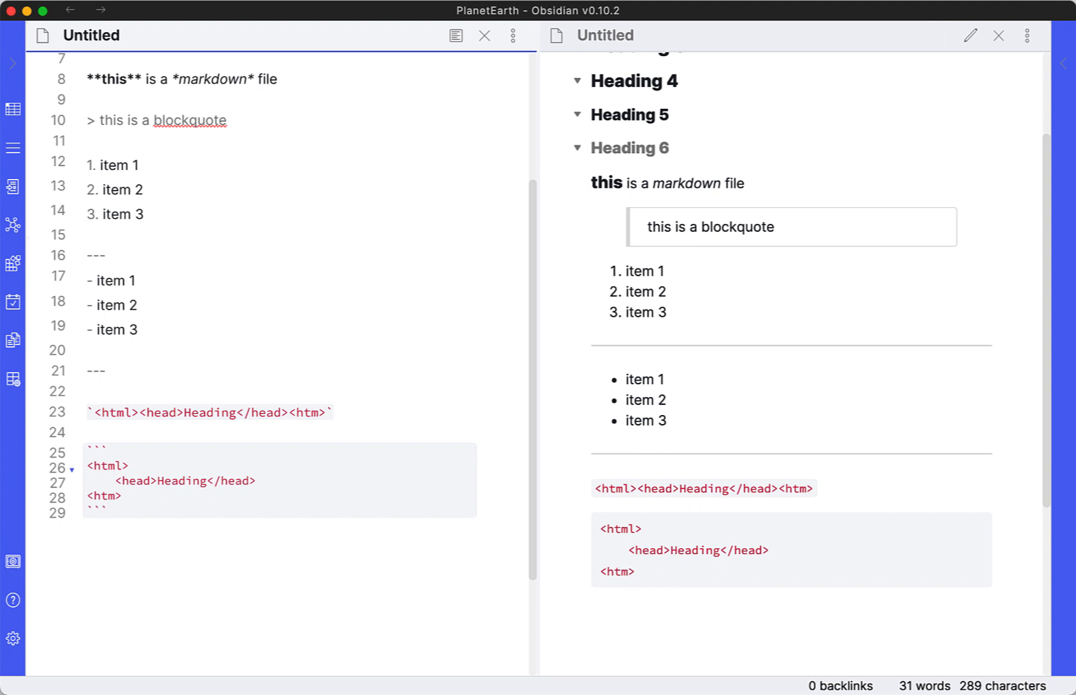
{"action": "key", "text": "enter"}
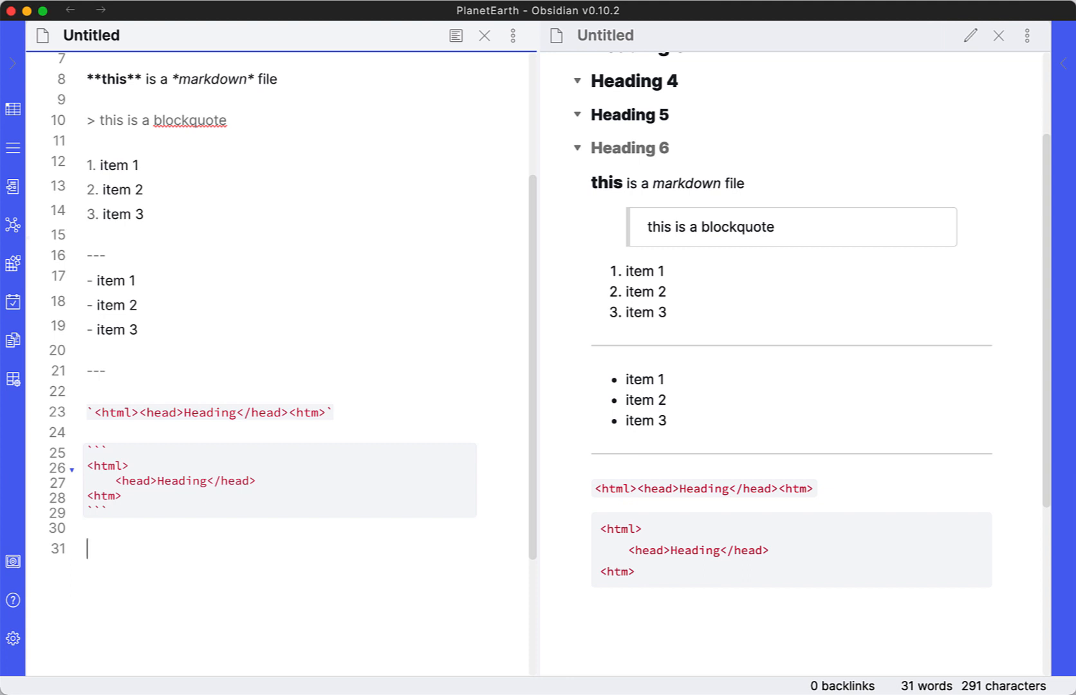
{"action": "type", "text": "[]"}
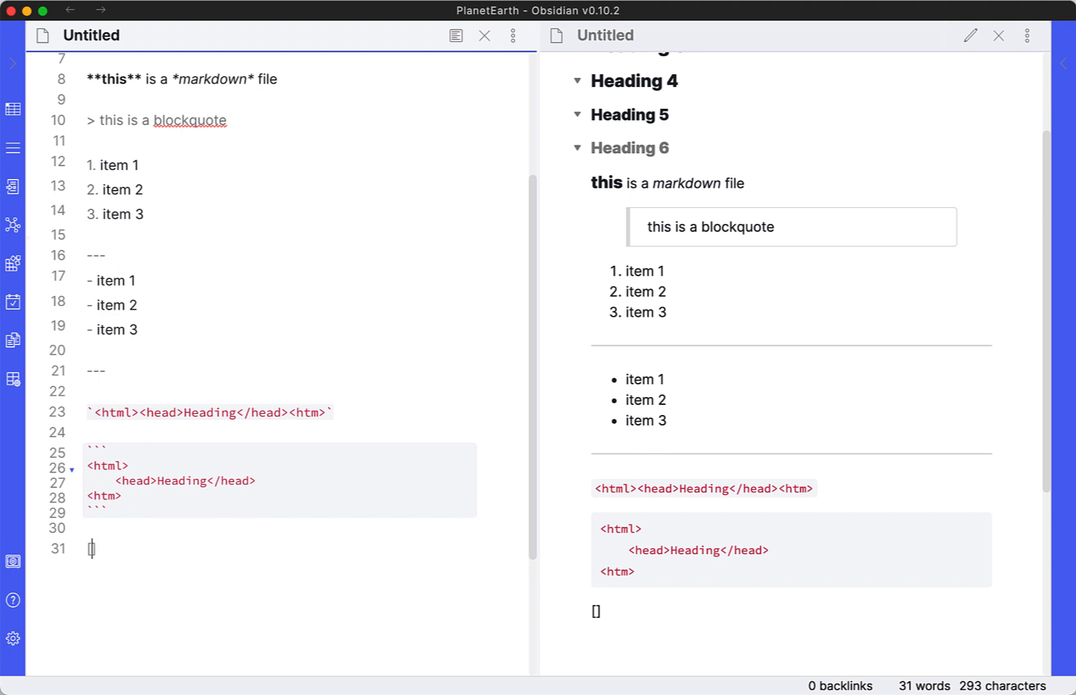
{"action": "type", "text": "[link nam"}
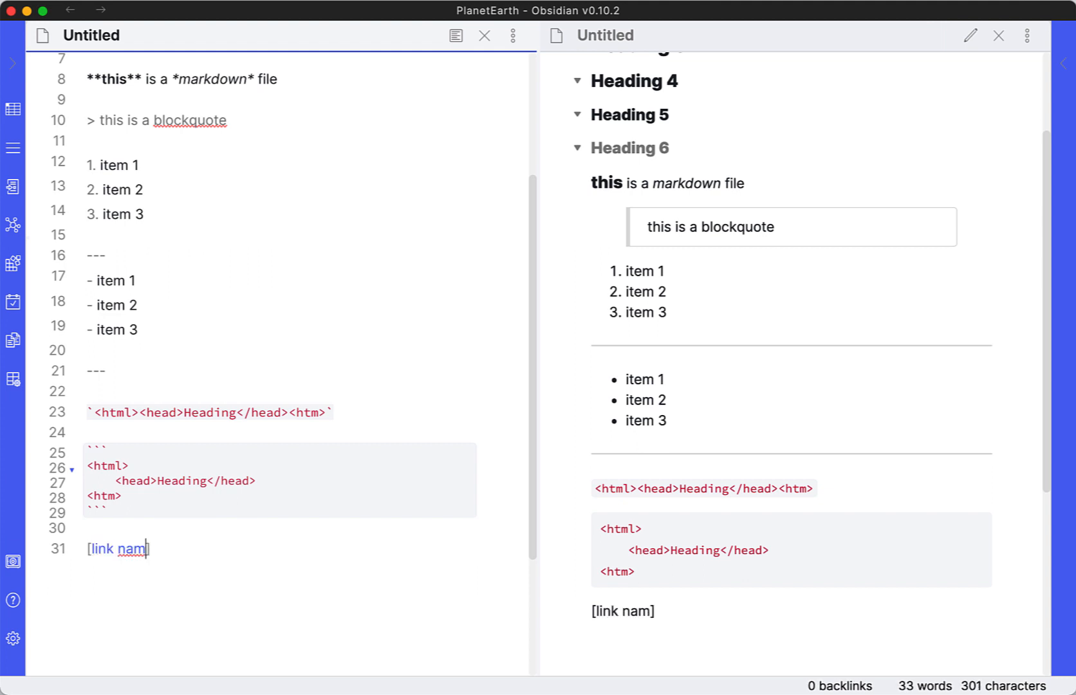
{"action": "type", "text": "e"}
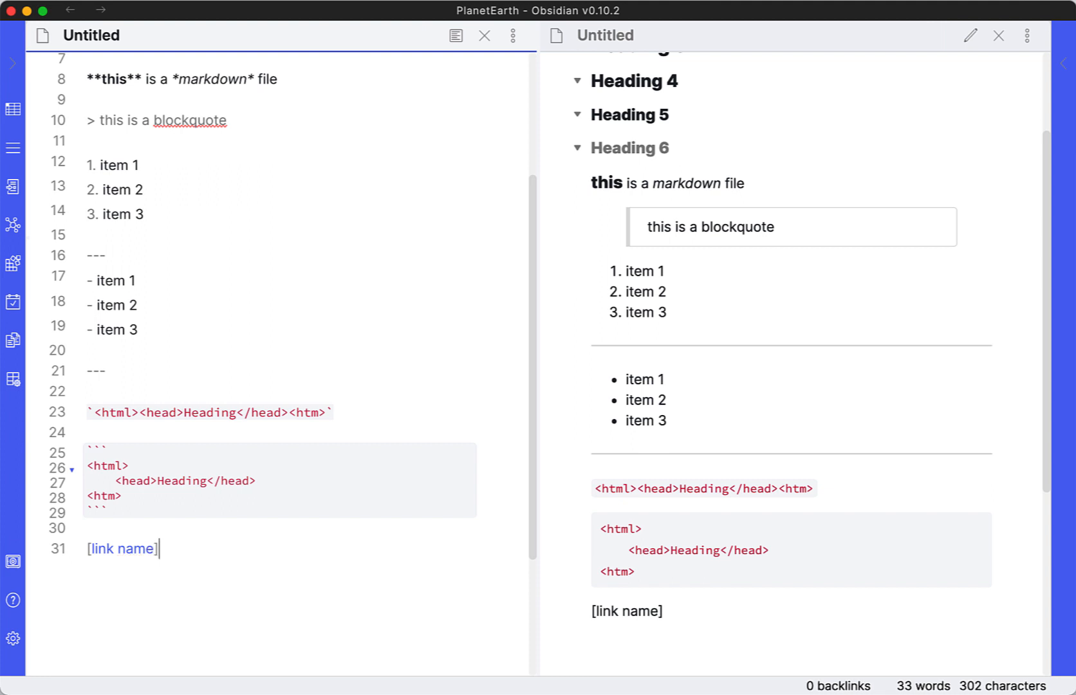
{"action": "type", "text": "()"}
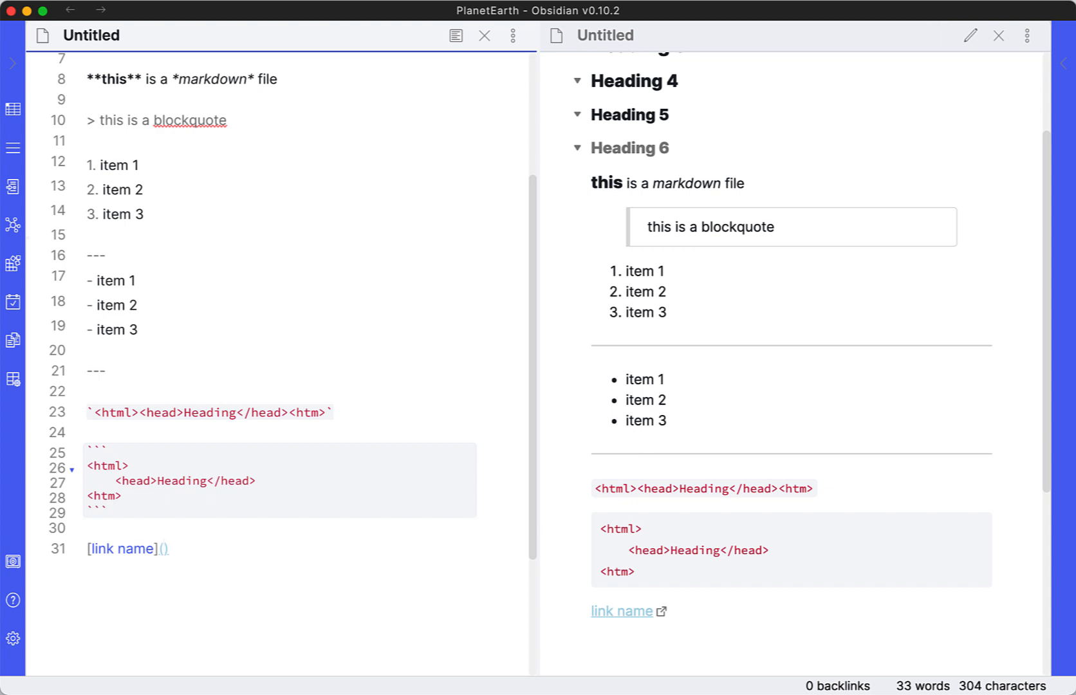
{"action": "type", "text": "https://www.msn"}
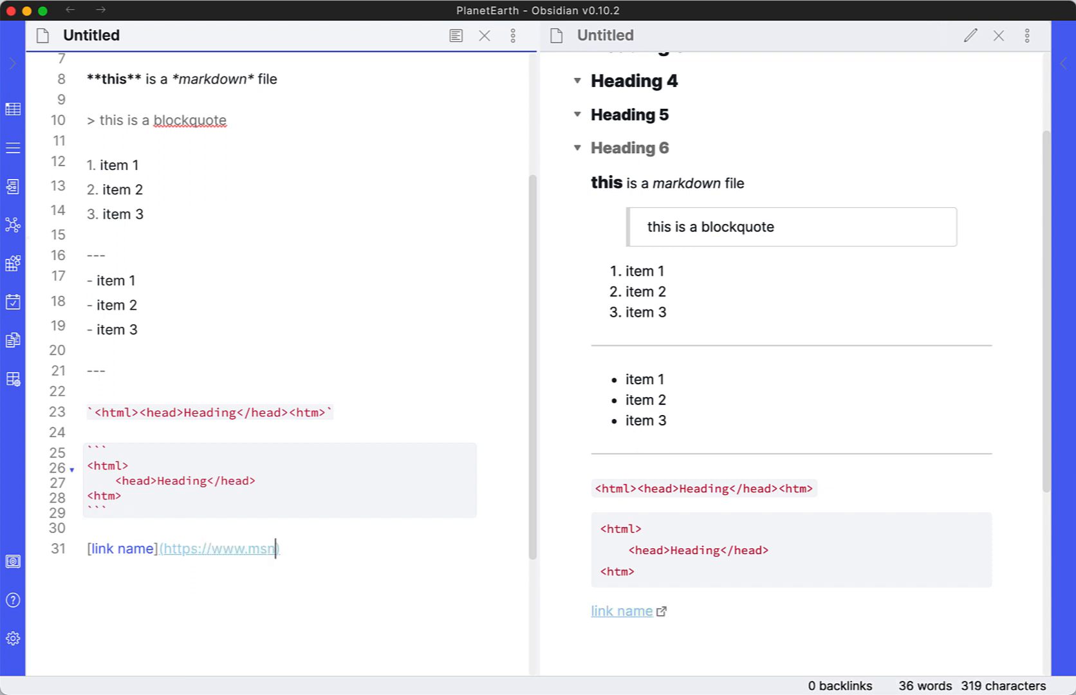
{"action": "type", "text": ".com)"}
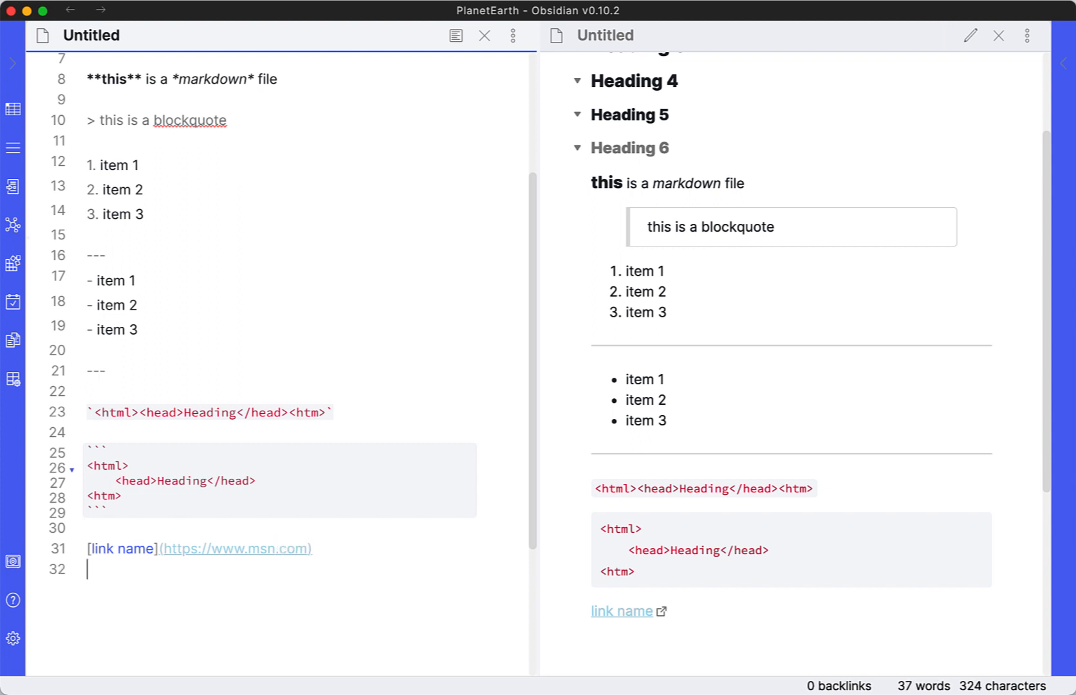
Add a link 'file' pointing to /path/folder/file.txt and start a new line
{"action": "type", "text": "[file]"}
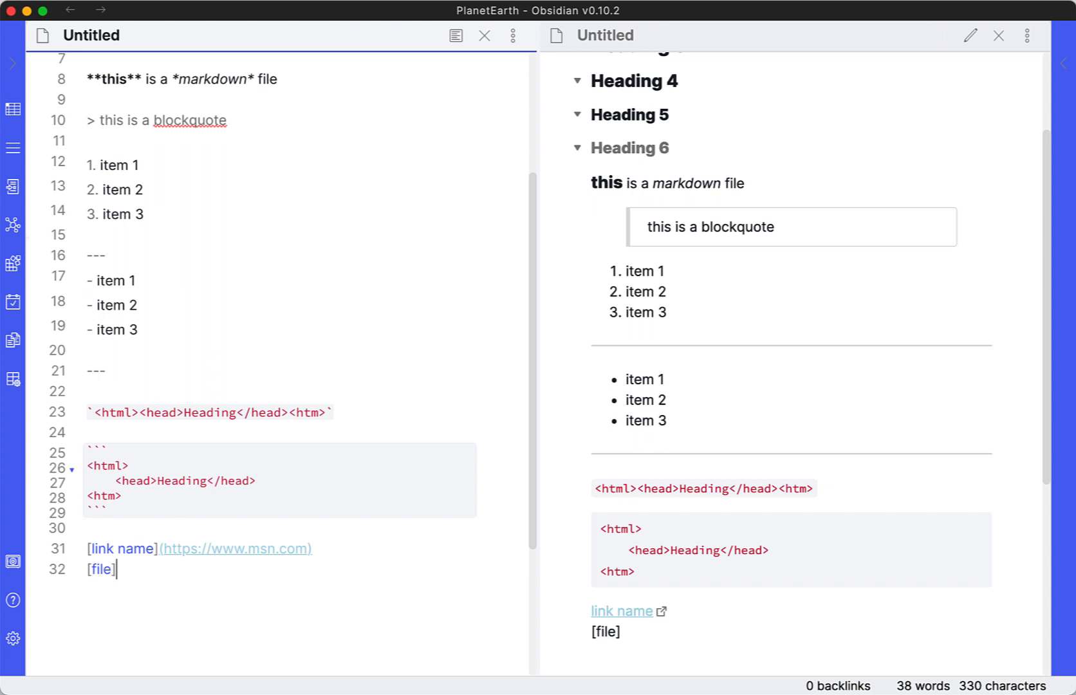
{"action": "type", "text": "(/)"}
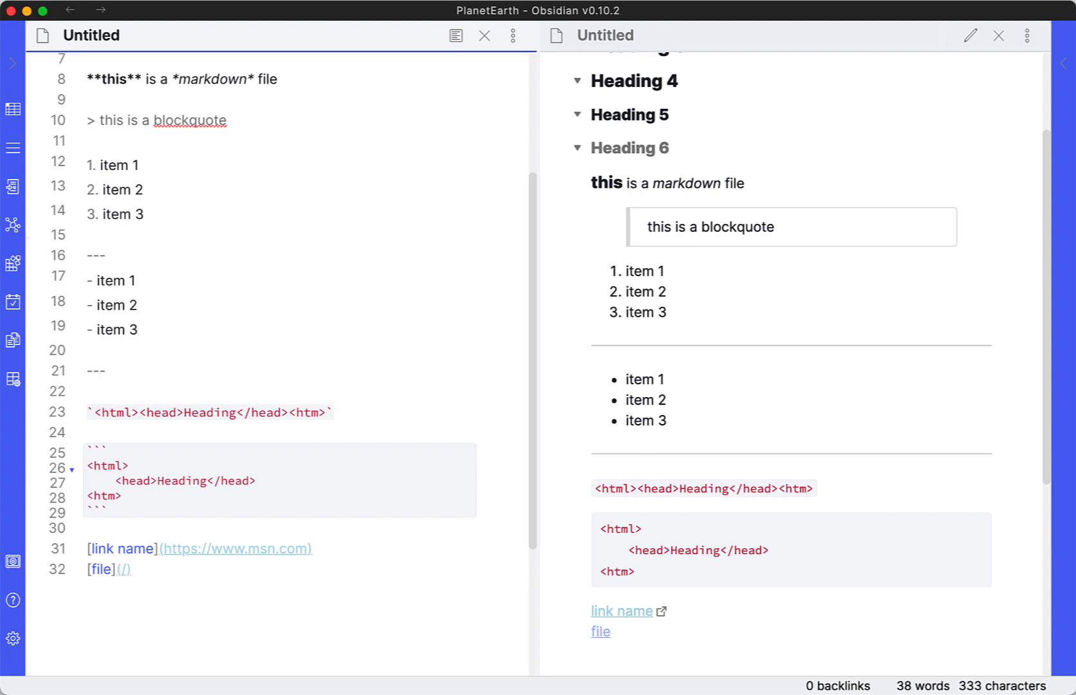
{"action": "type", "text": "path"}
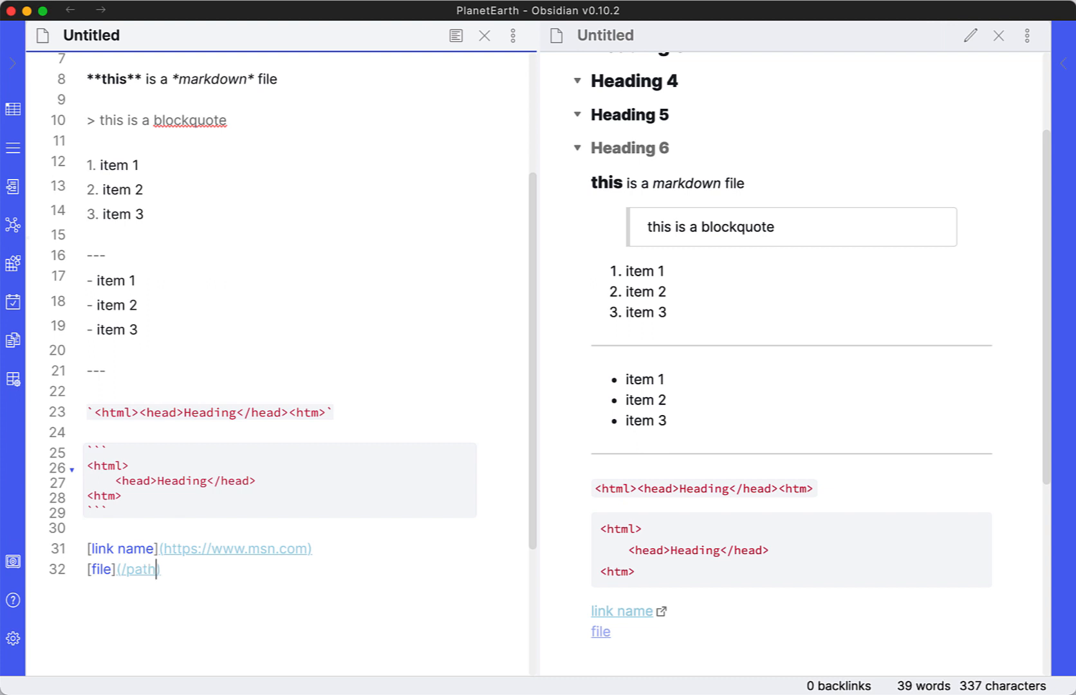
{"action": "type", "text": "/folder/"}
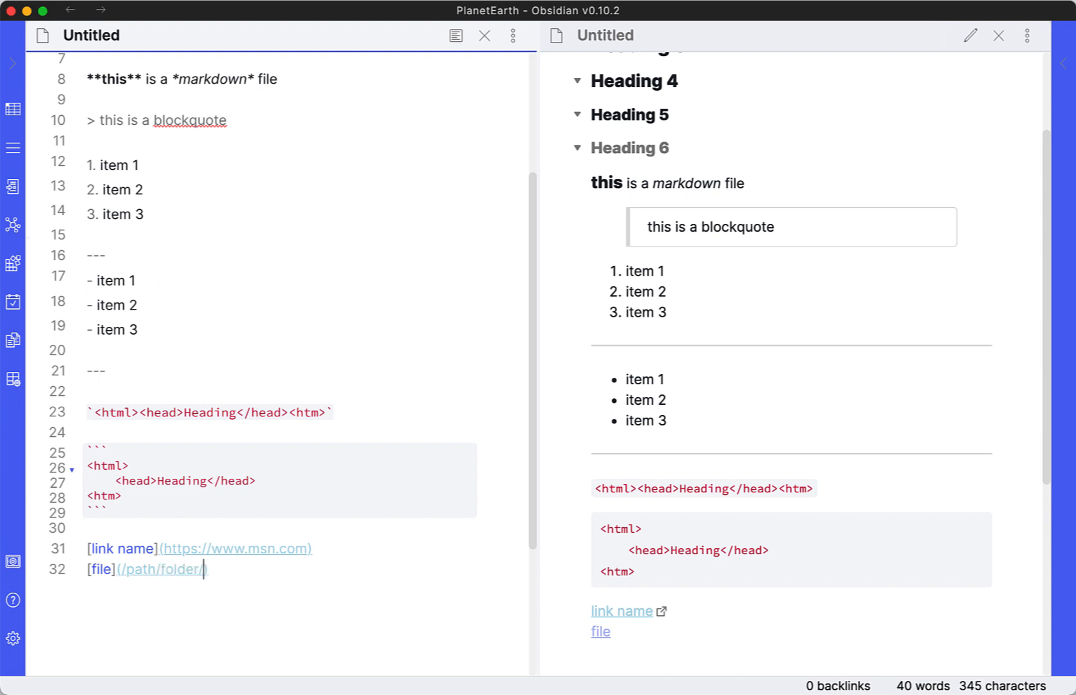
{"action": "type", "text": "file."}
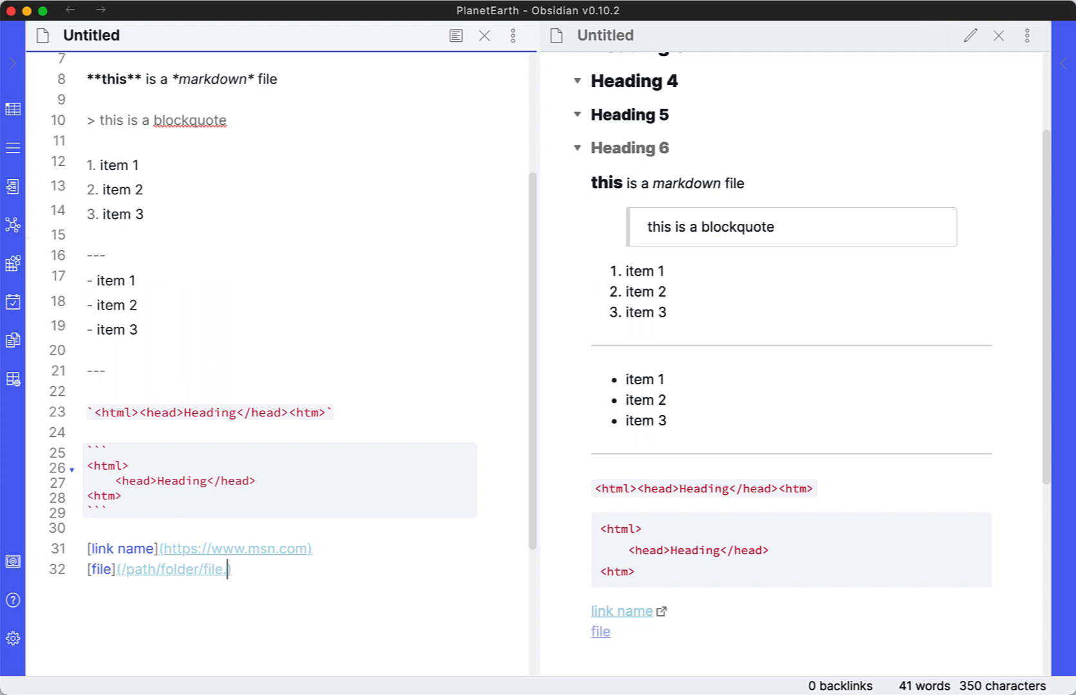
{"action": "type", "text": "t"}
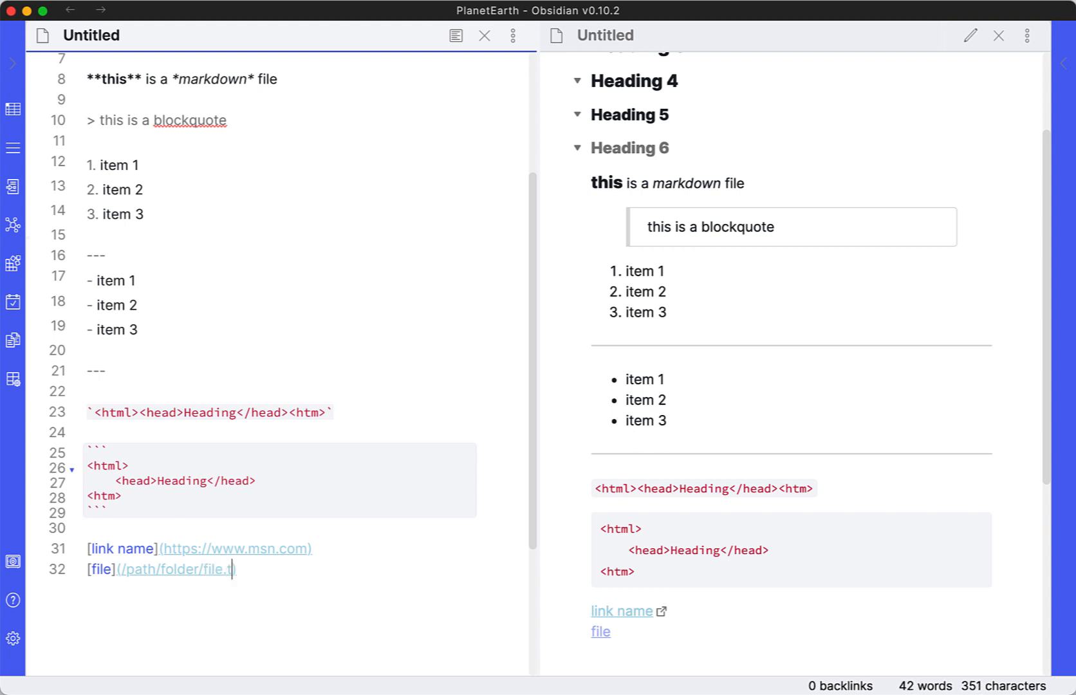
{"action": "type", "text": "xt"}
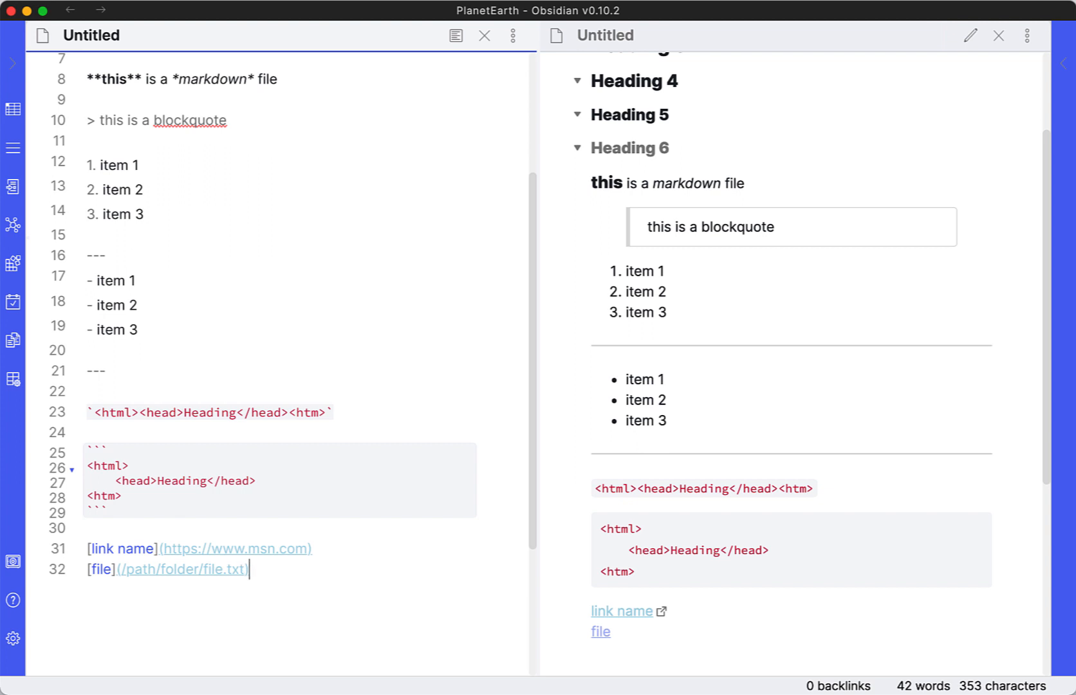
{"action": "key", "text": "Enter"}
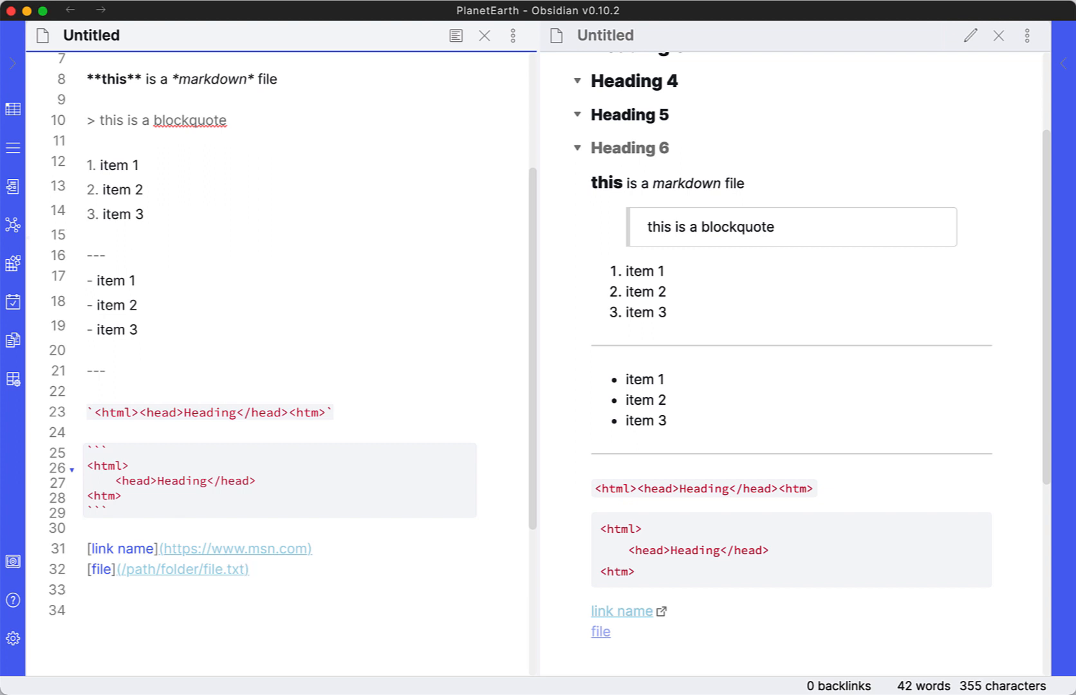
Write a link labelled 'image' pointing to image.png on the next line
{"action": "left_click", "coordinate": [88, 590]}
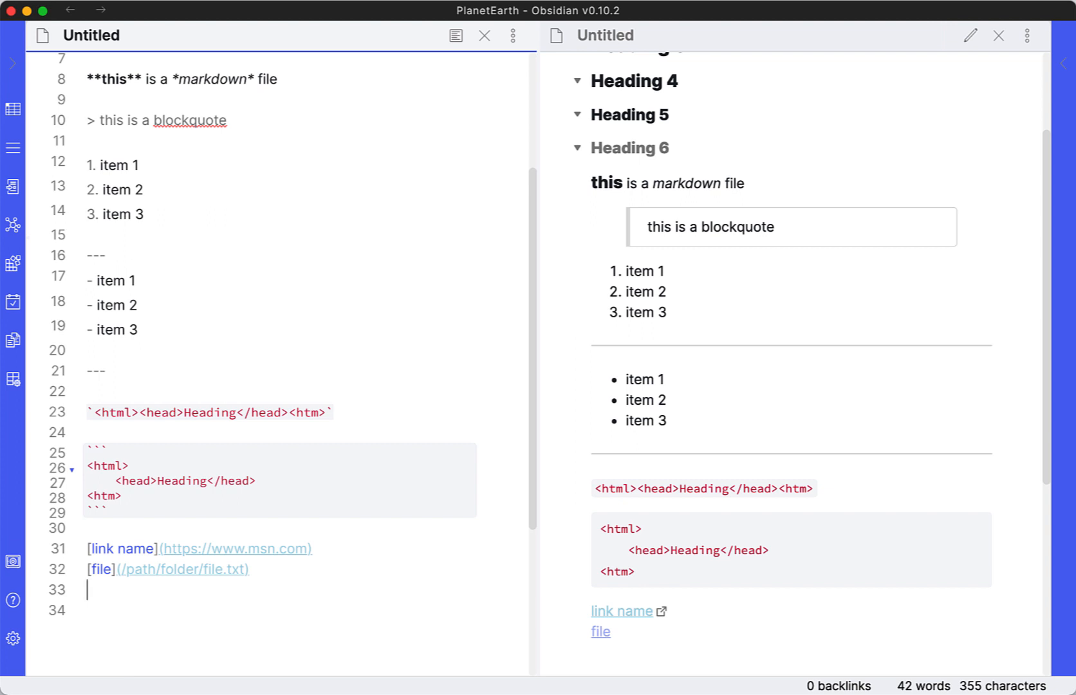
{"action": "left_click", "coordinate": [88, 569]}
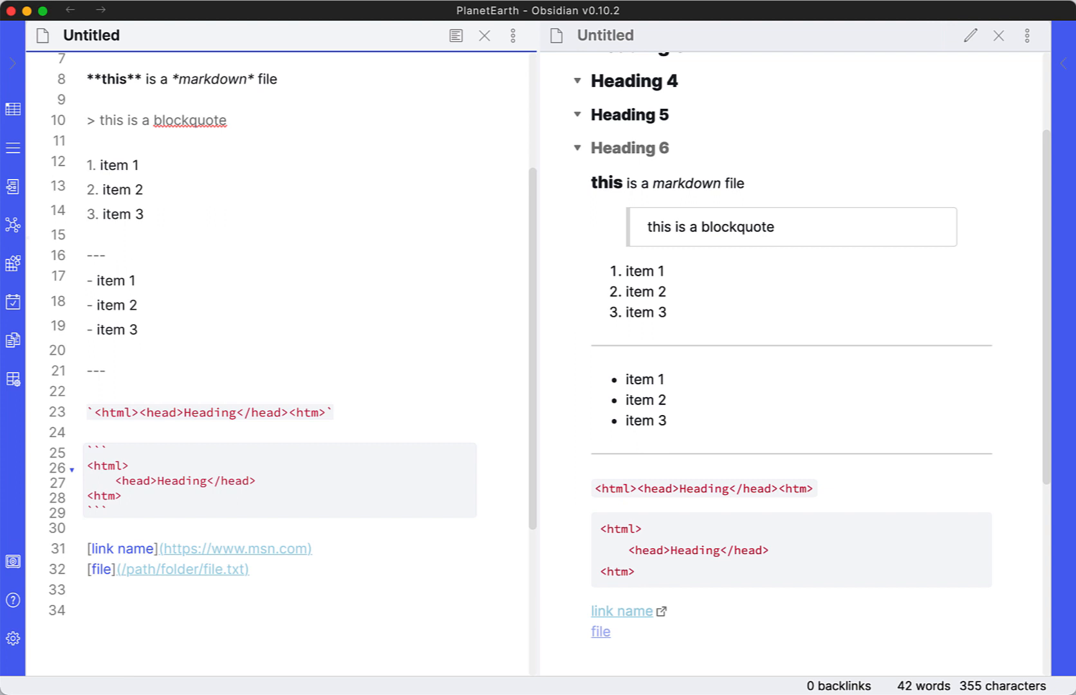
{"action": "scroll", "scroll_direction": "down", "scroll_amount": 3}
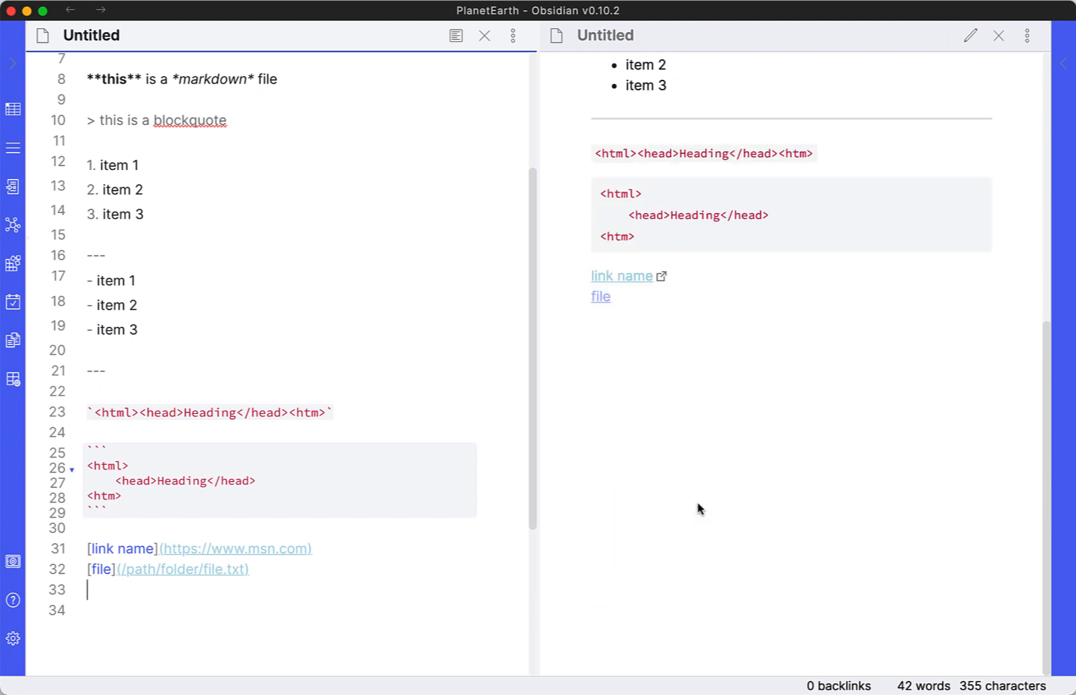
{"action": "mouse_move", "coordinate": [114, 598]}
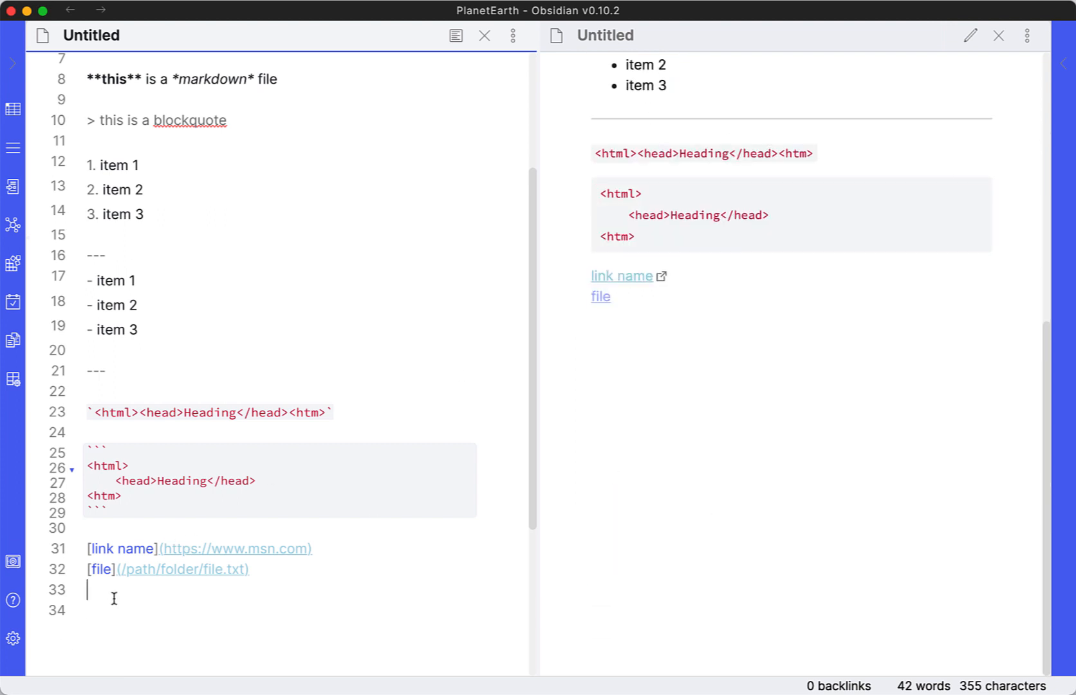
{"action": "type", "text": "[]"}
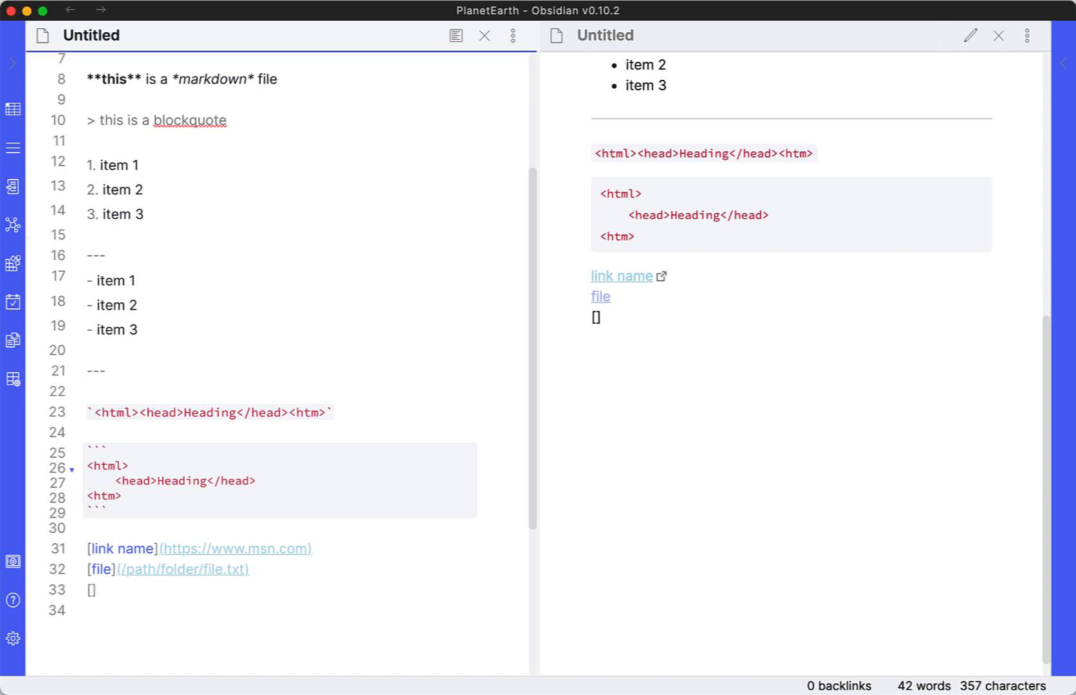
{"action": "type", "text": "image"}
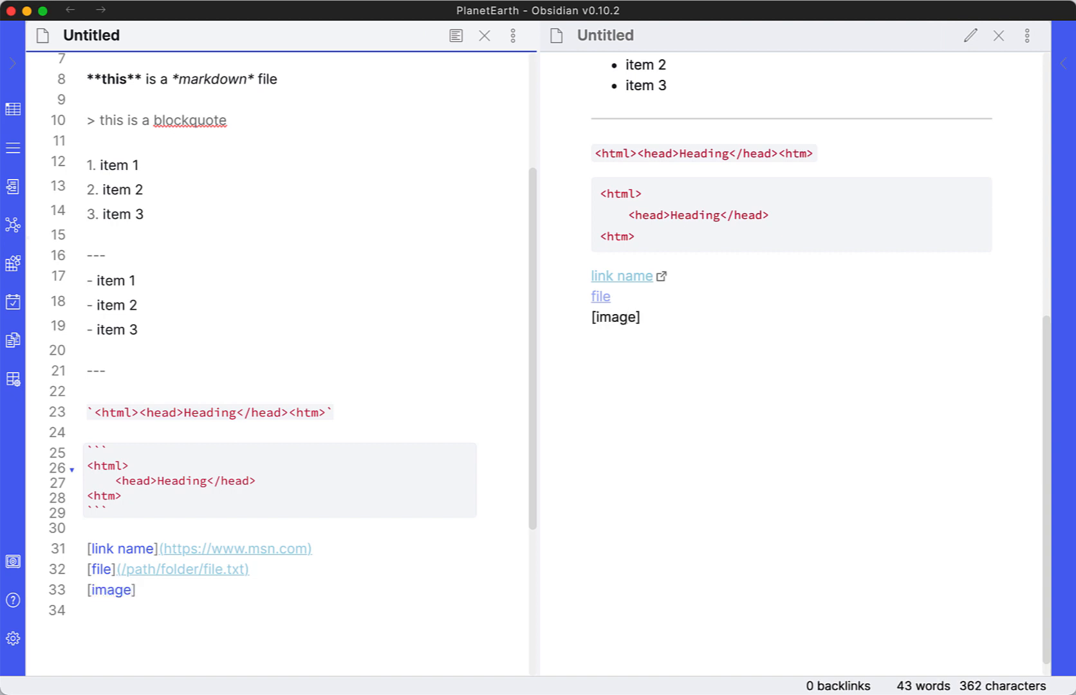
{"action": "left_click", "coordinate": [136, 589]}
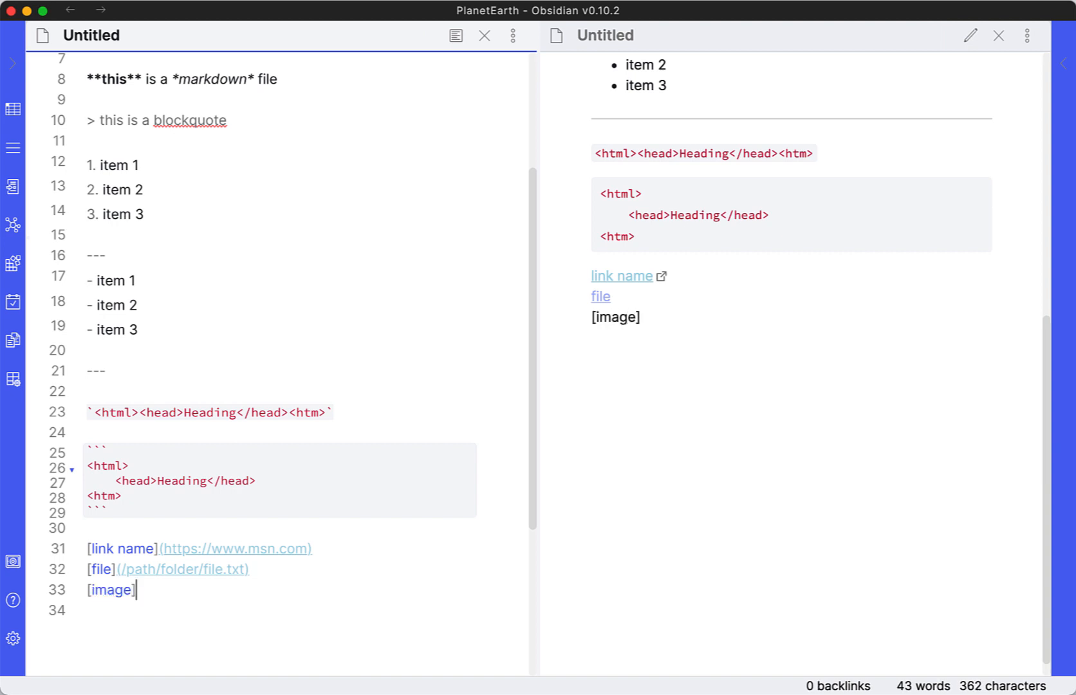
{"action": "type", "text": "(image)"}
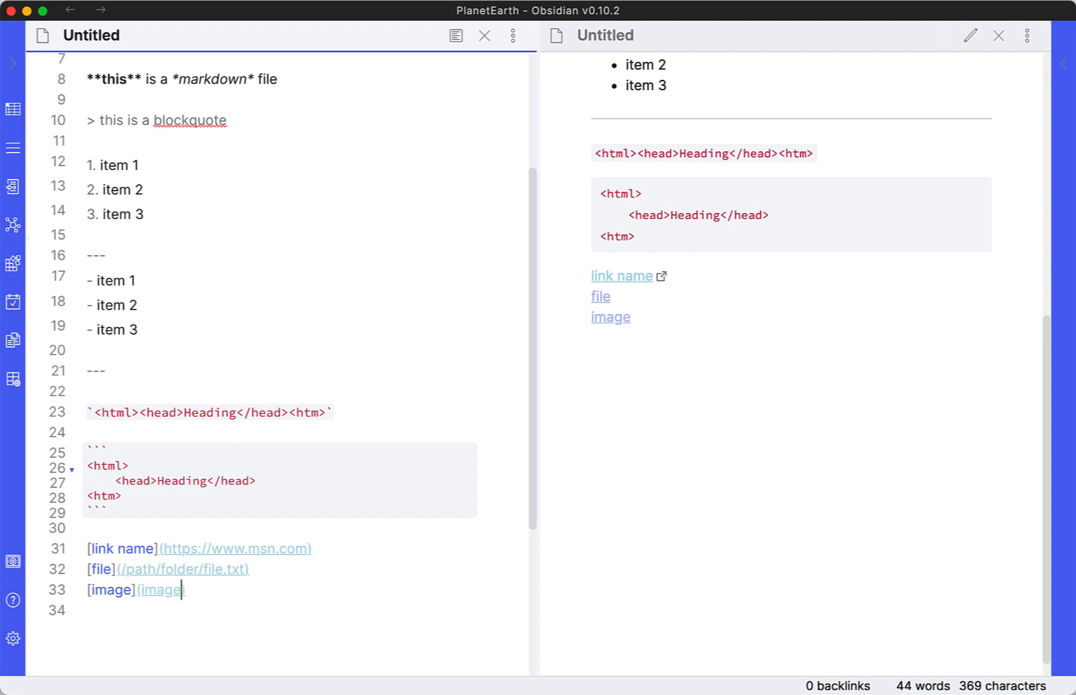
{"action": "type", "text": ".png"}
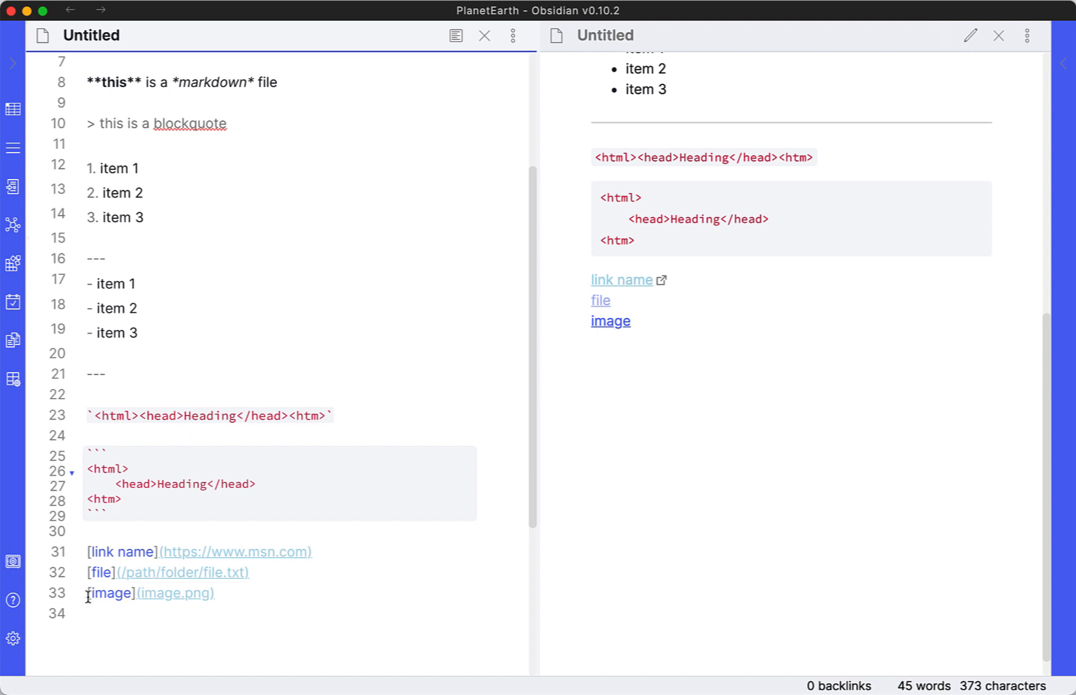
{"action": "mouse_move", "coordinate": [690, 304]}
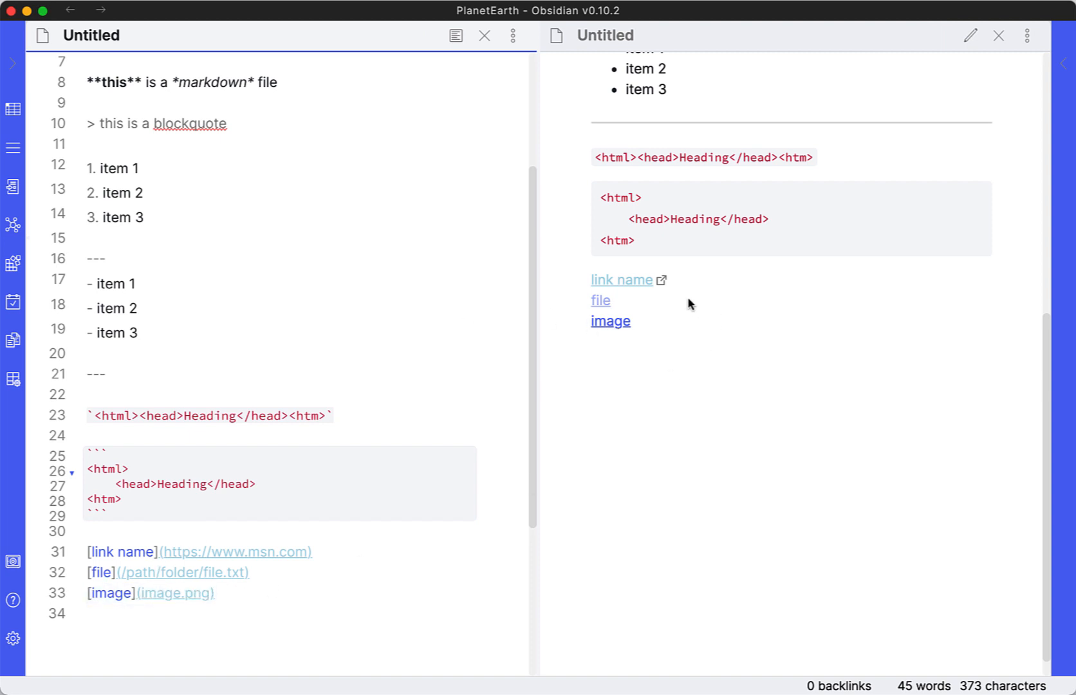
{"action": "left_click", "coordinate": [609, 321]}
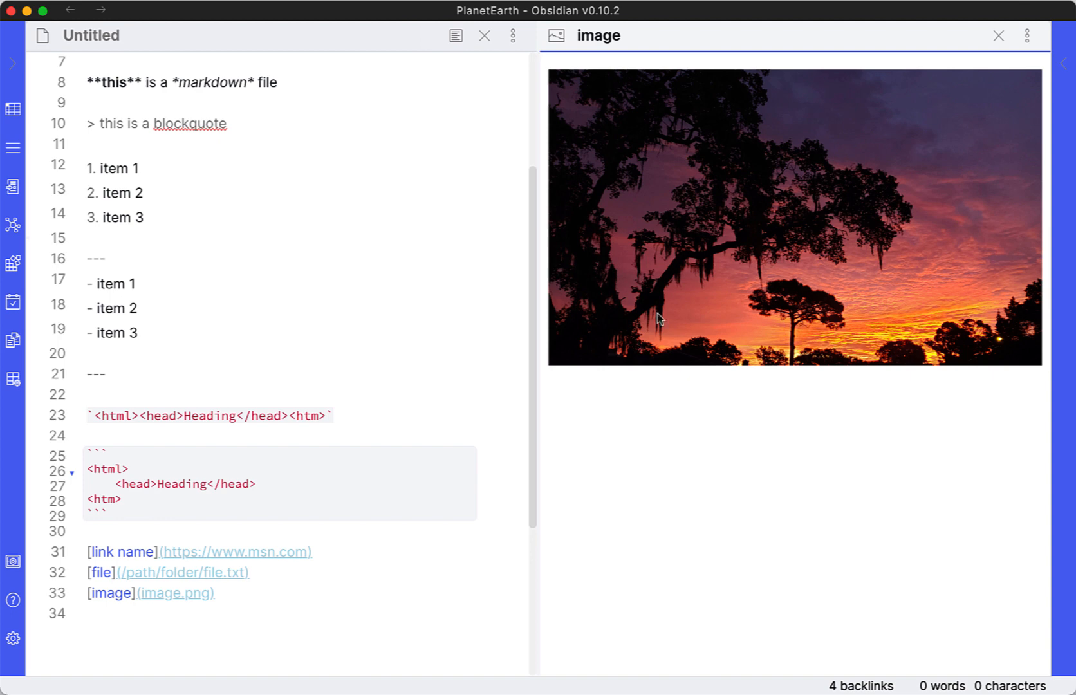
{"action": "mouse_move", "coordinate": [71, 9]}
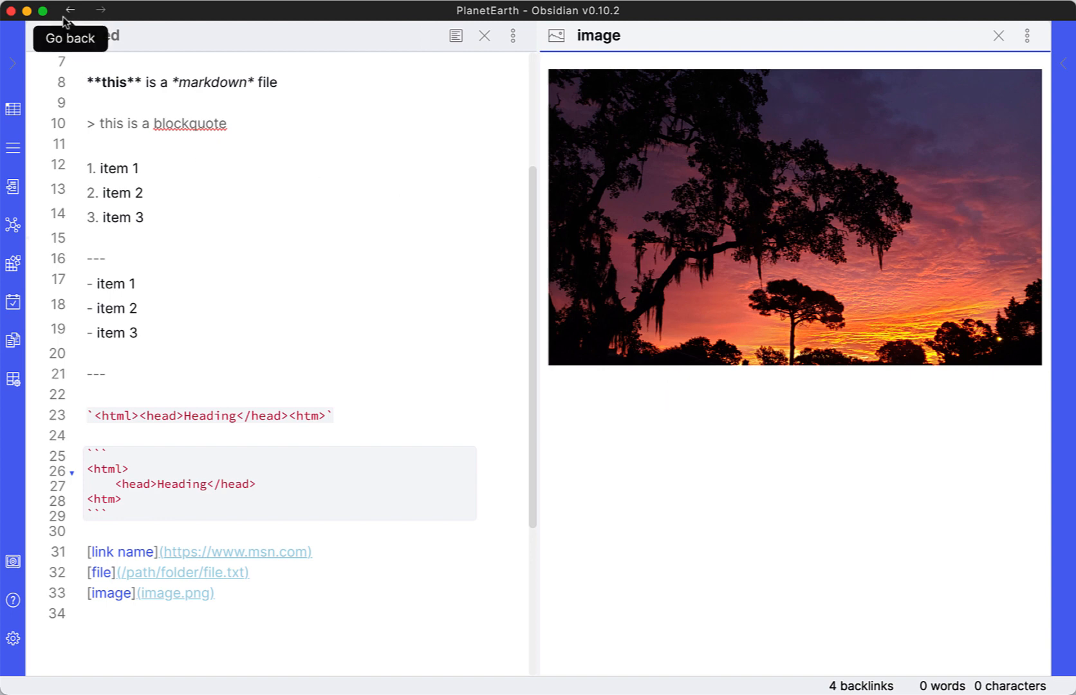
{"action": "left_click", "coordinate": [69, 9]}
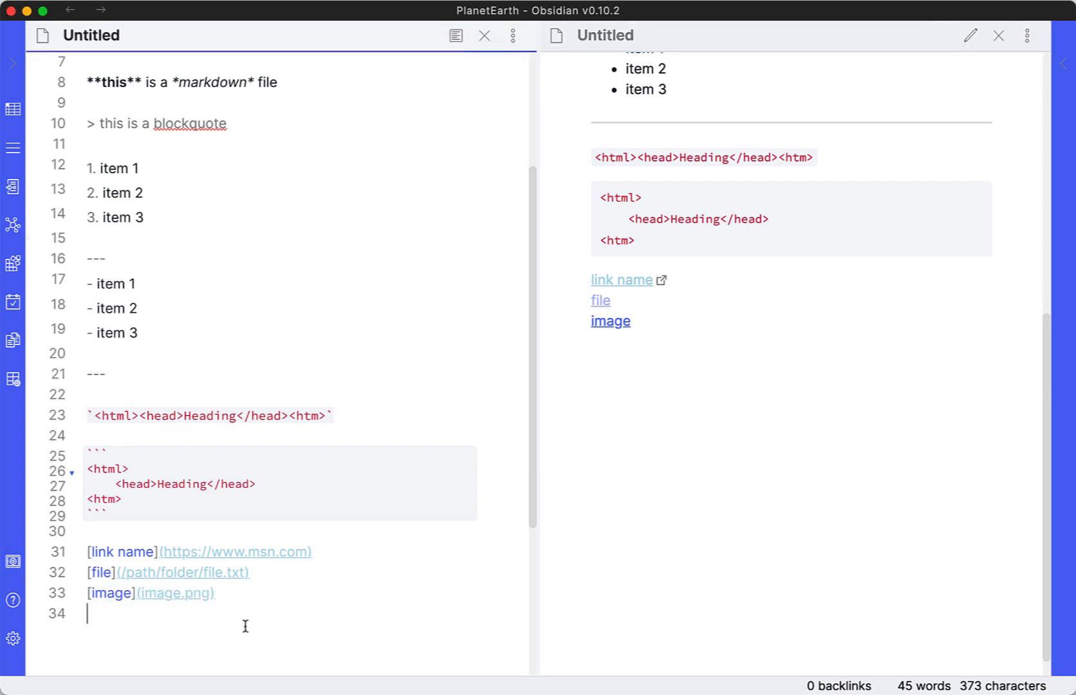
Embed the photo with ![image](image.png) on a new line
{"action": "type", "text": "!"}
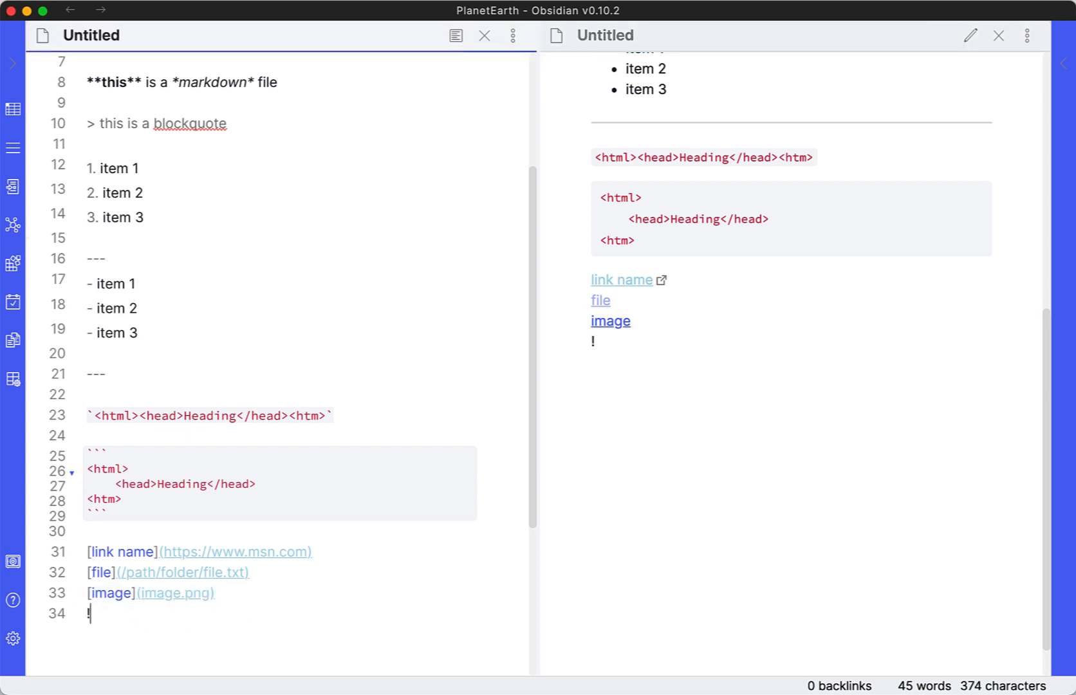
{"action": "type", "text": "[image](image.png)"}
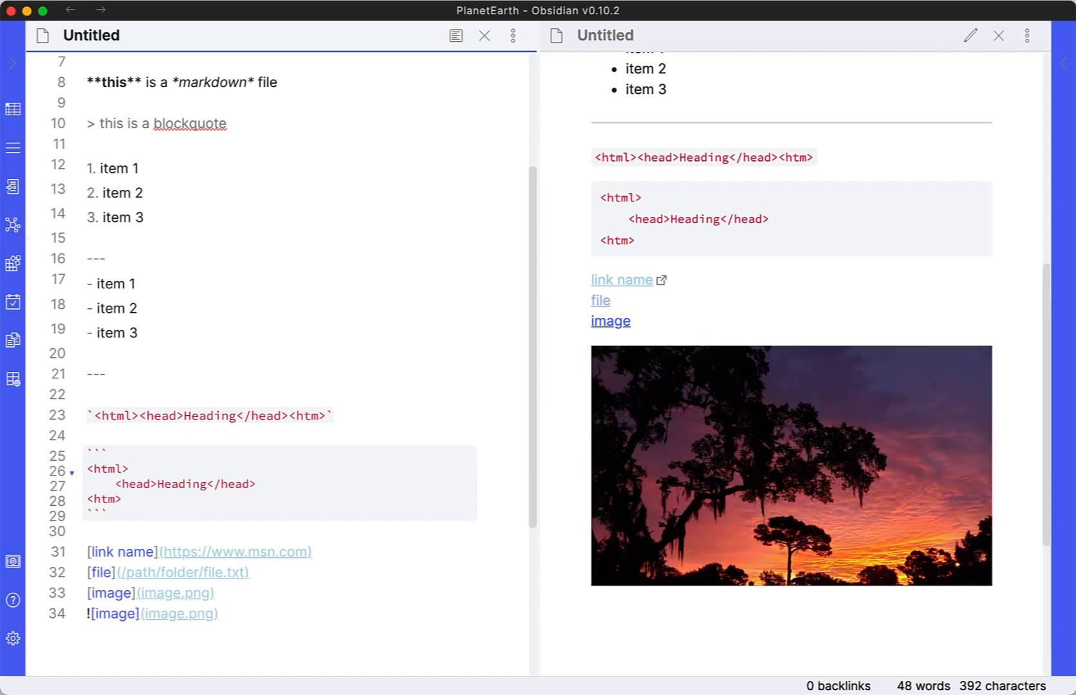
{"action": "mouse_move", "coordinate": [69, 623]}
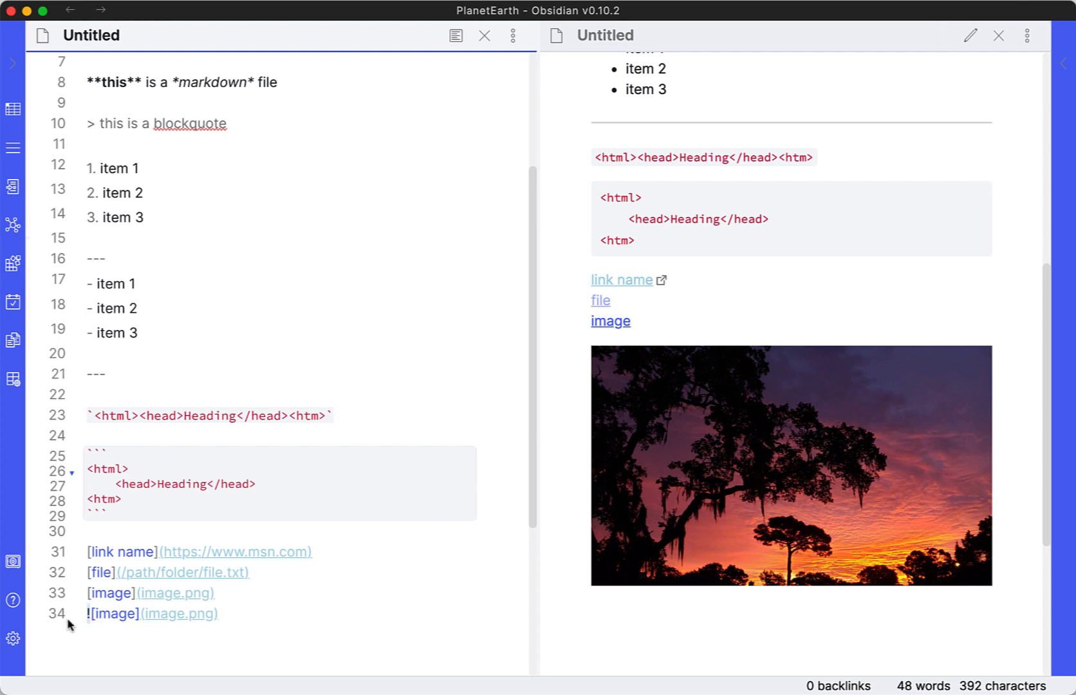
{"action": "mouse_move", "coordinate": [89, 626]}
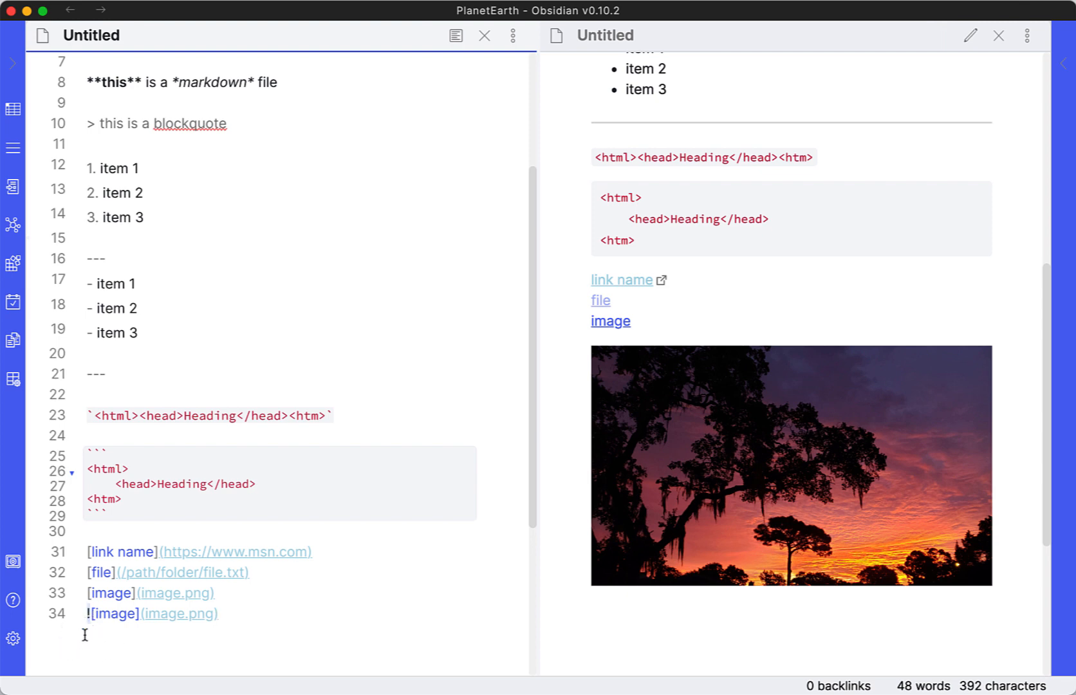
{"action": "mouse_move", "coordinate": [181, 613]}
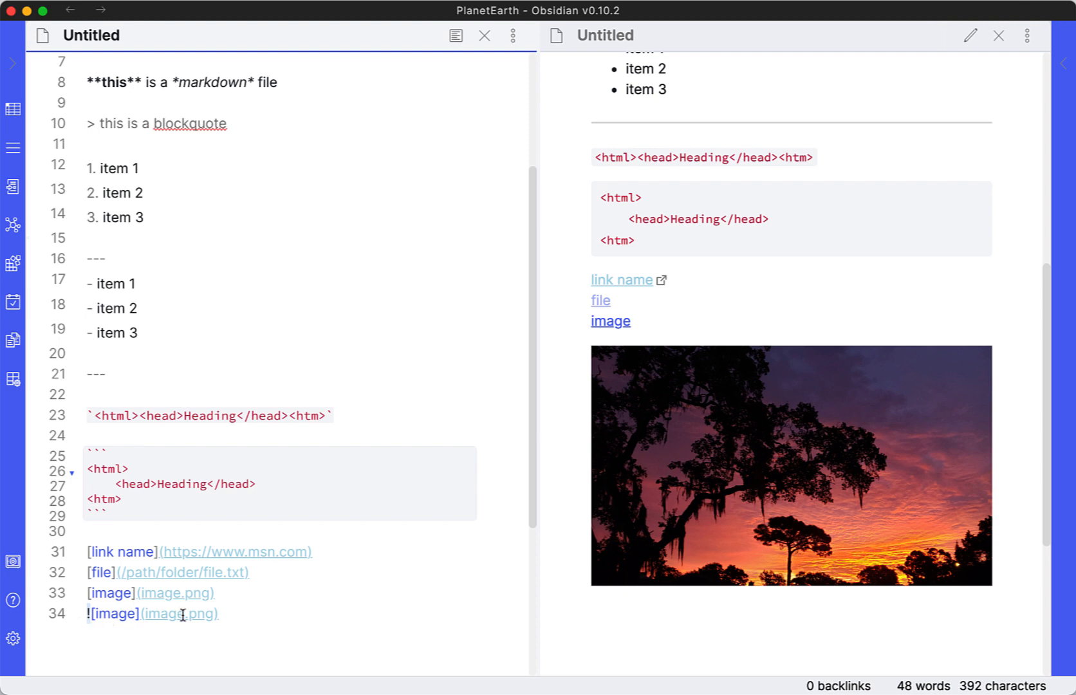
{"action": "mouse_move", "coordinate": [81, 624]}
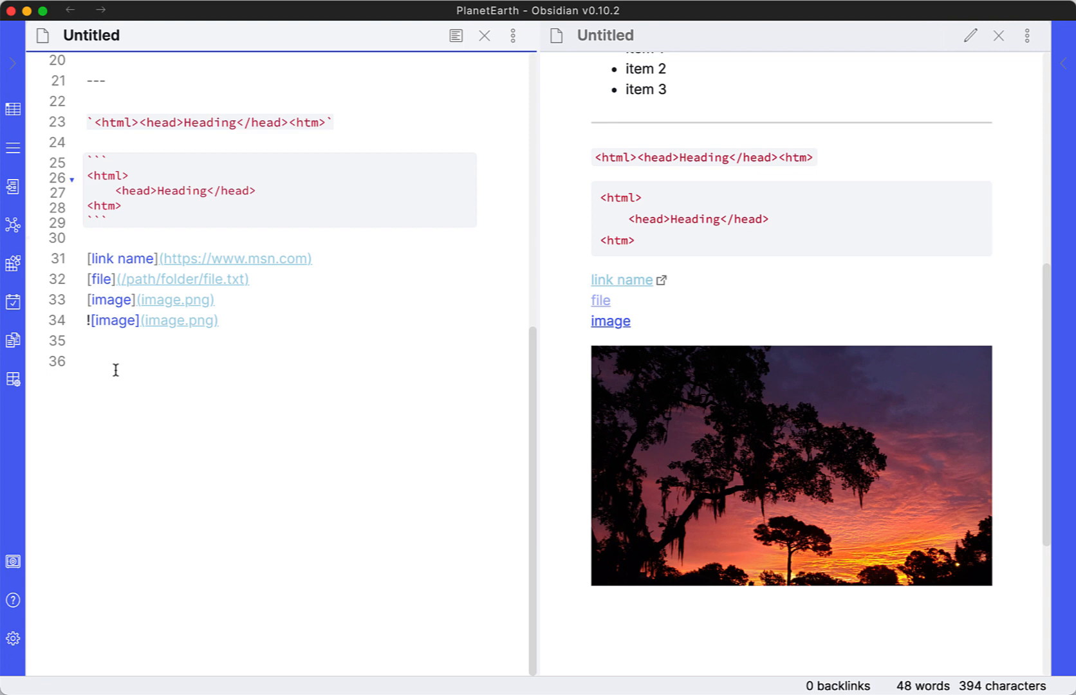
Write the table header row | head1 | head2 | head3 | with its separator row beneath
{"action": "type", "text": "| |"}
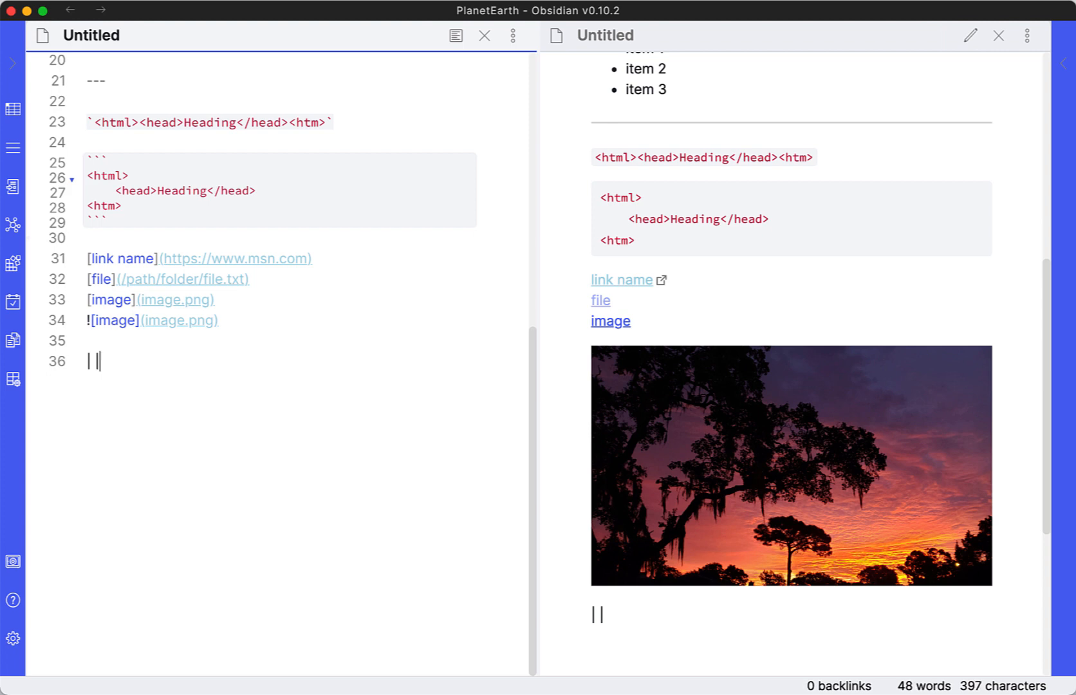
{"action": "type", "text": "||"}
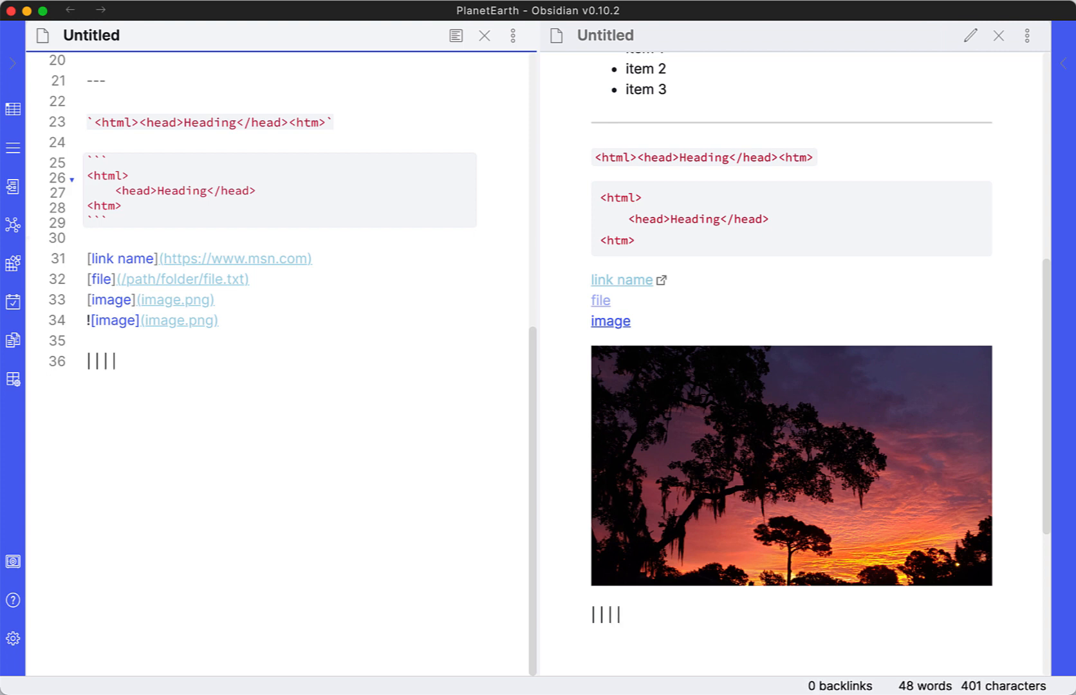
{"action": "left_click", "coordinate": [117, 361]}
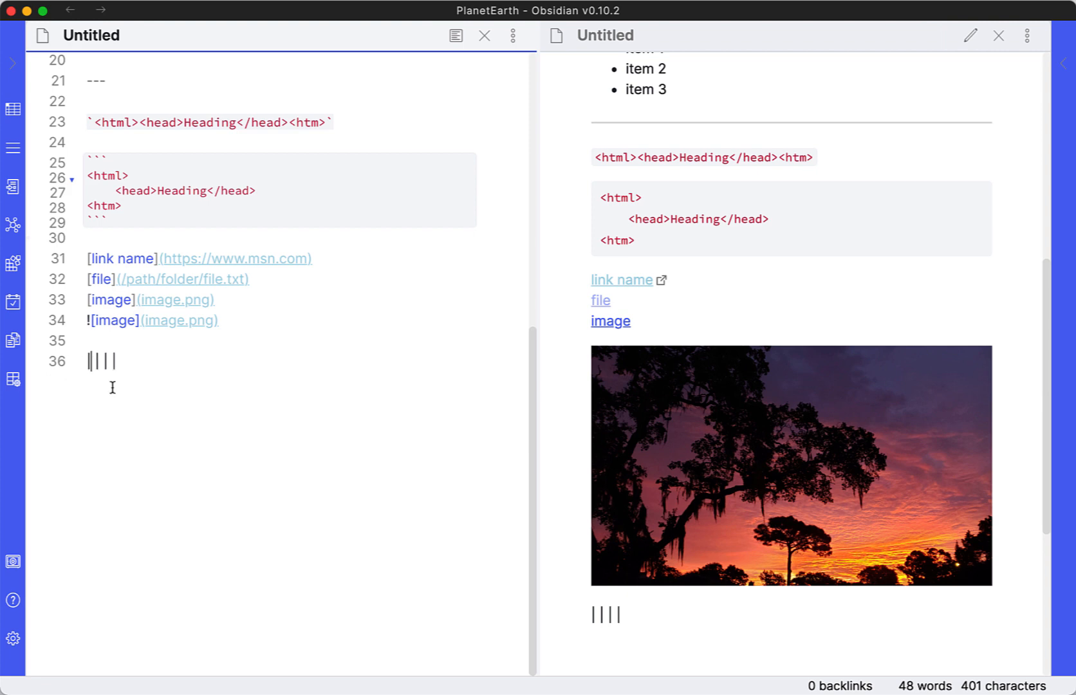
{"action": "type", "text": "head"}
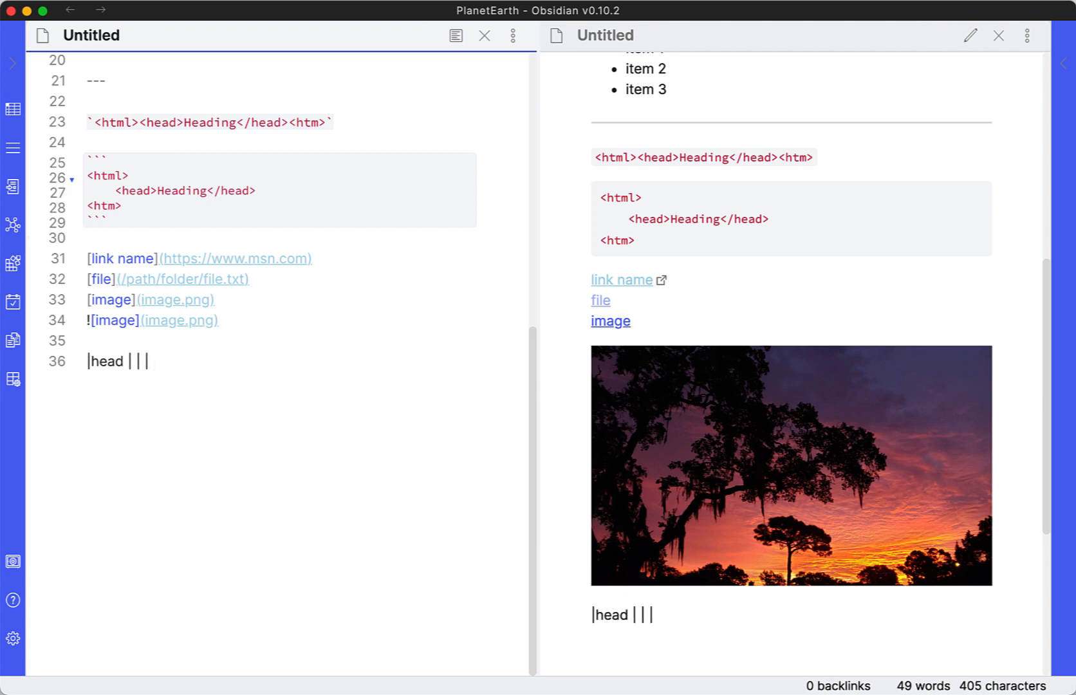
{"action": "type", "text": "1"}
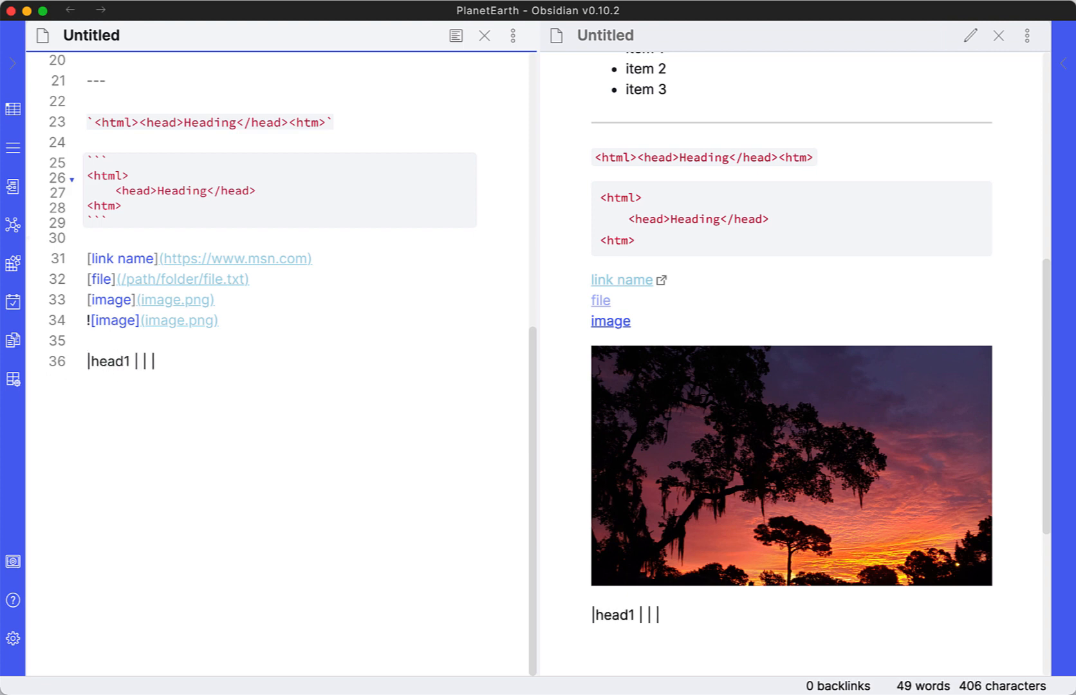
{"action": "type", "text": "head2"}
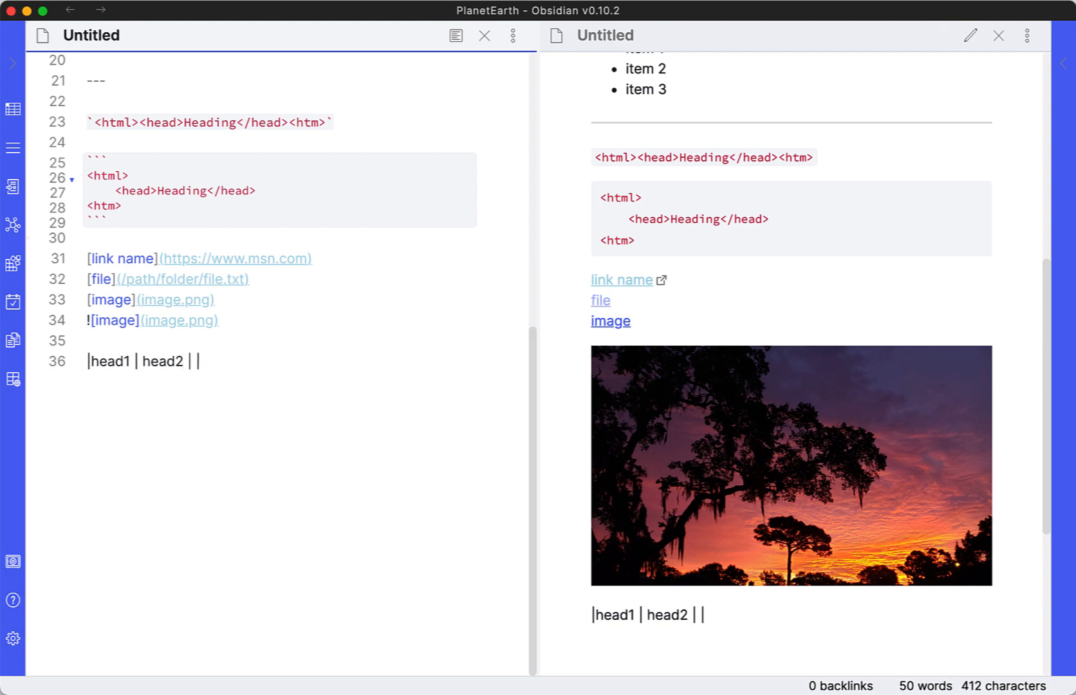
{"action": "type", "text": "head"}
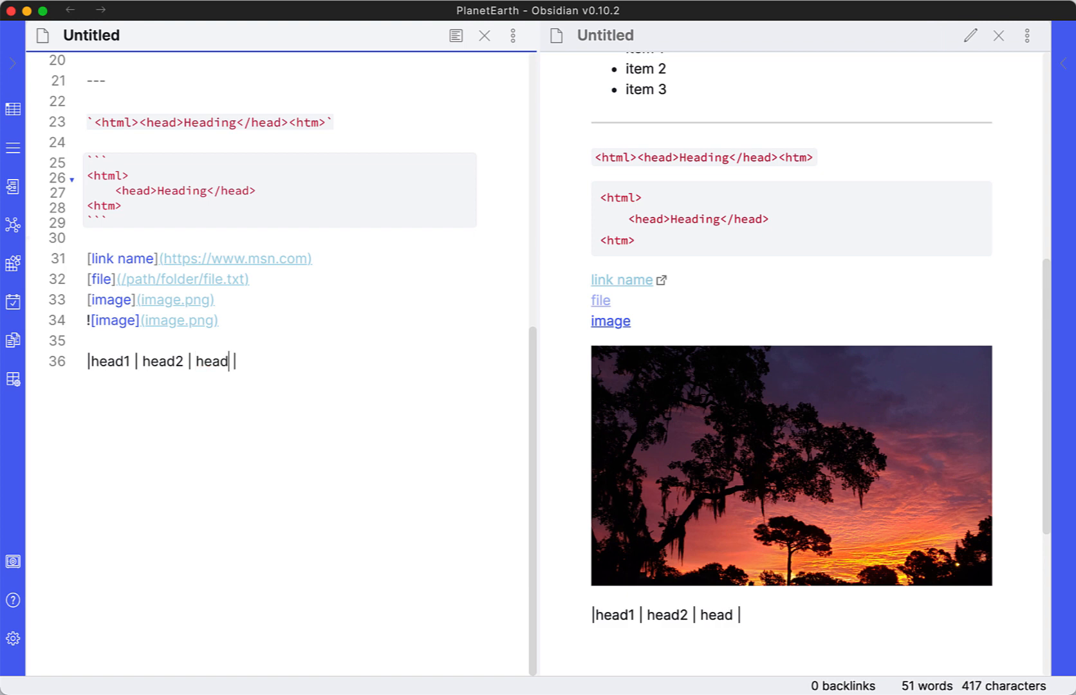
{"action": "type", "text": "3"}
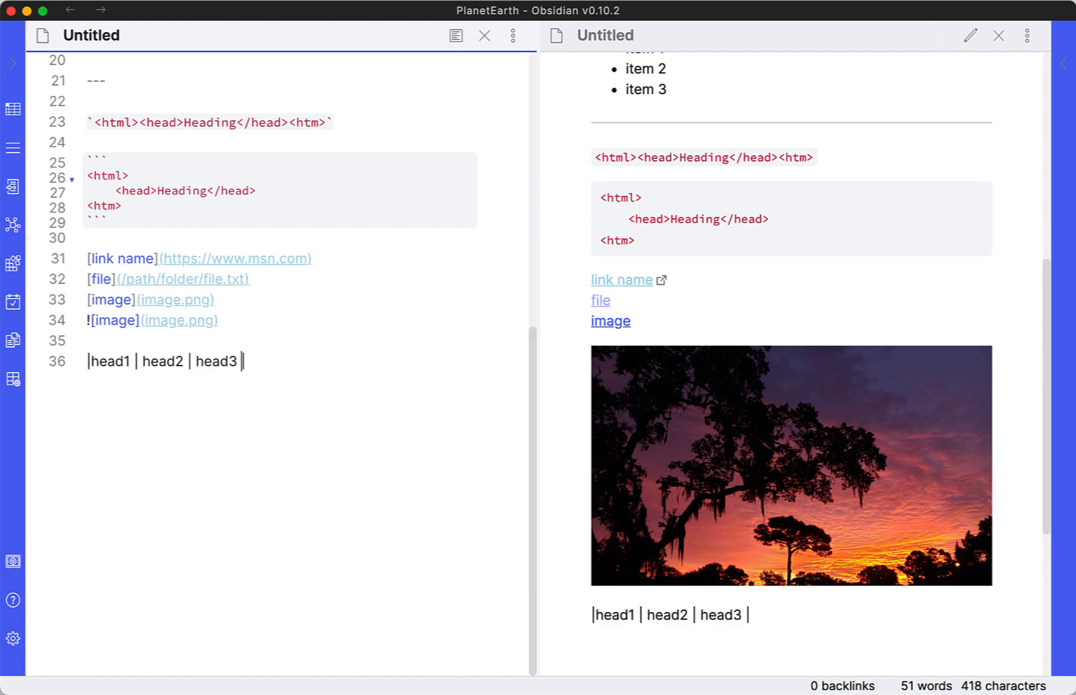
{"action": "type", "text": "|"}
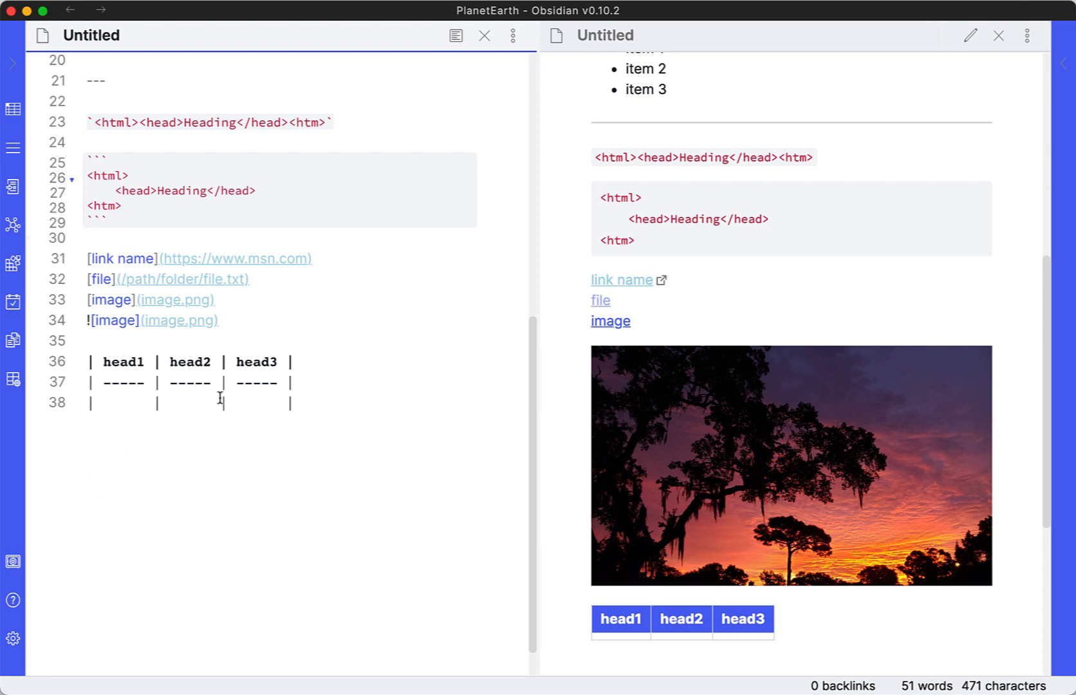
{"action": "mouse_move", "coordinate": [122, 412]}
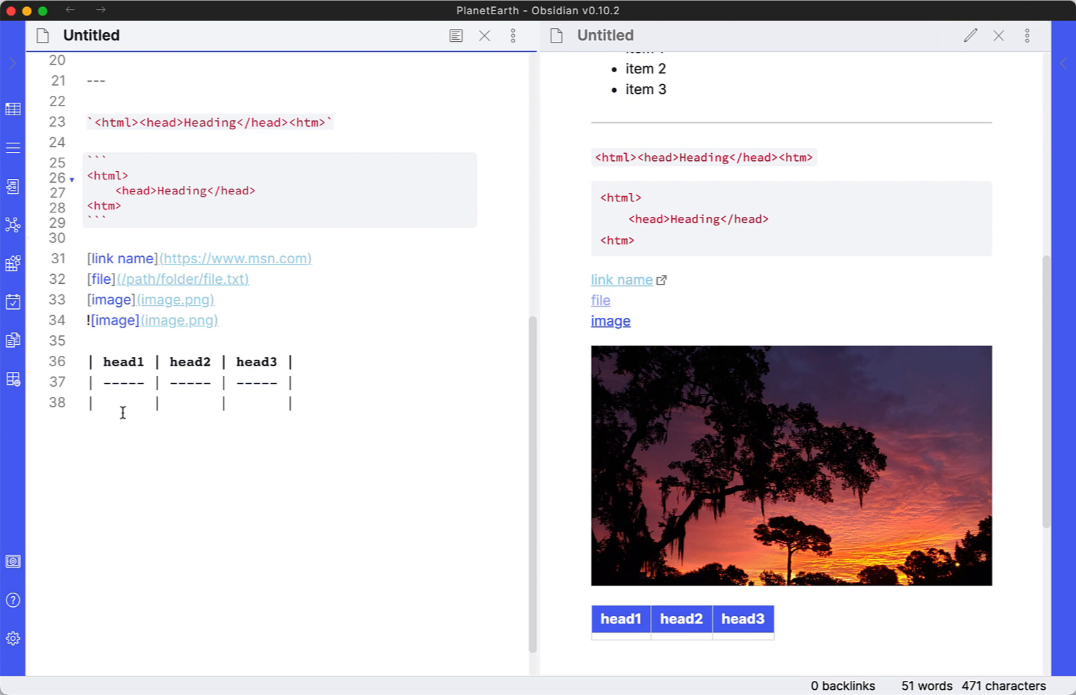
{"action": "mouse_move", "coordinate": [114, 361]}
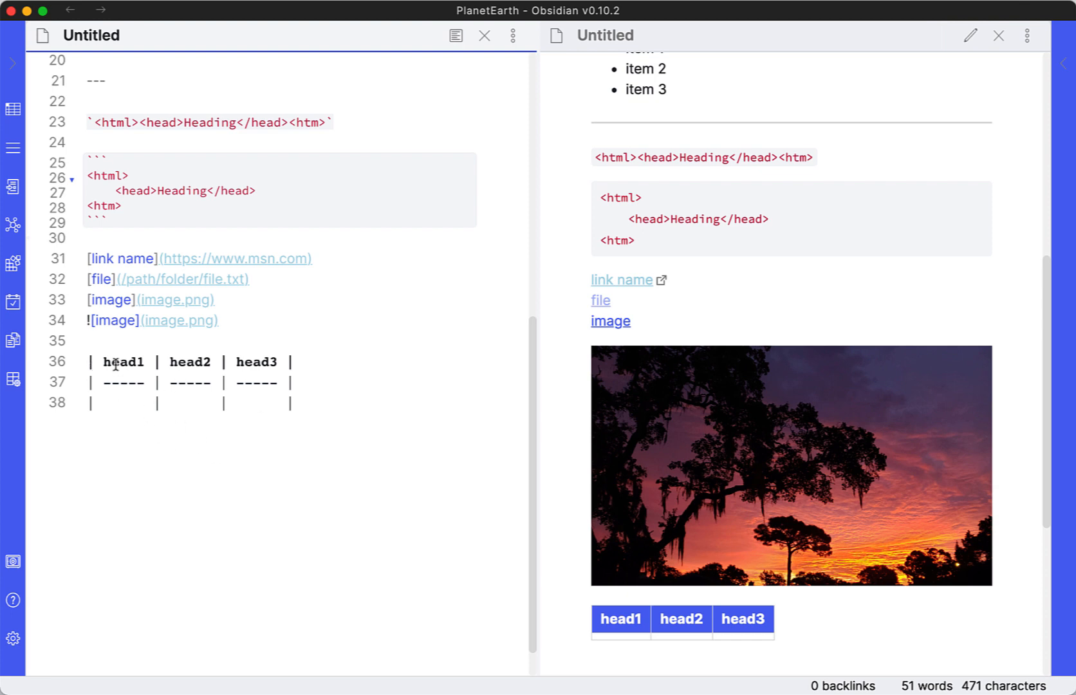
{"action": "mouse_move", "coordinate": [100, 371]}
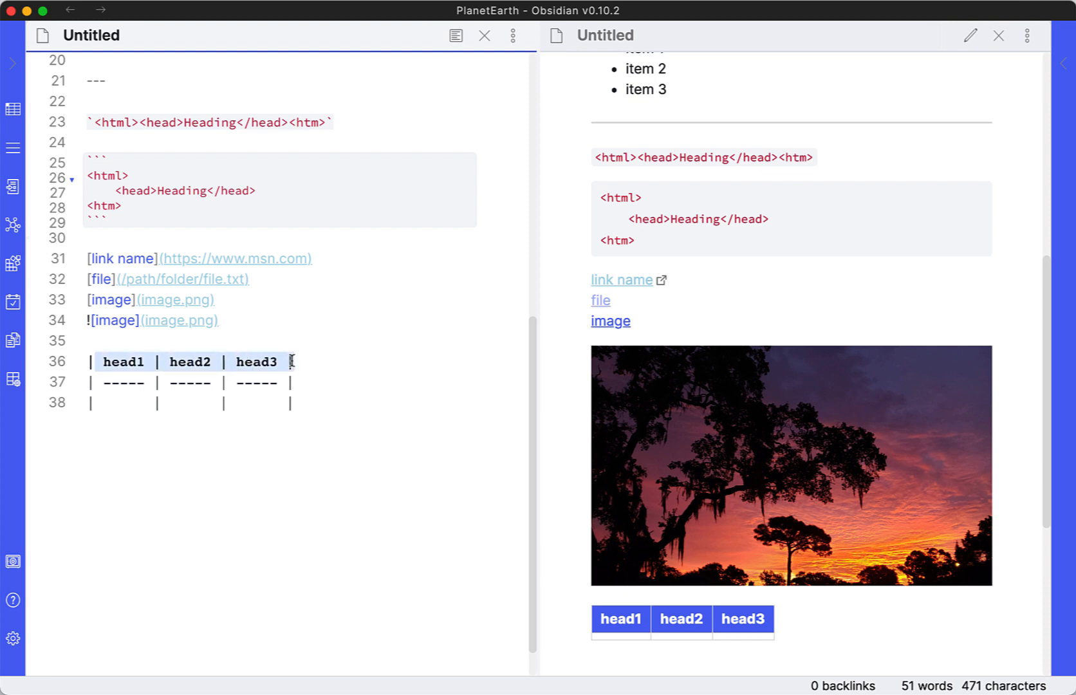
{"action": "mouse_move", "coordinate": [153, 385]}
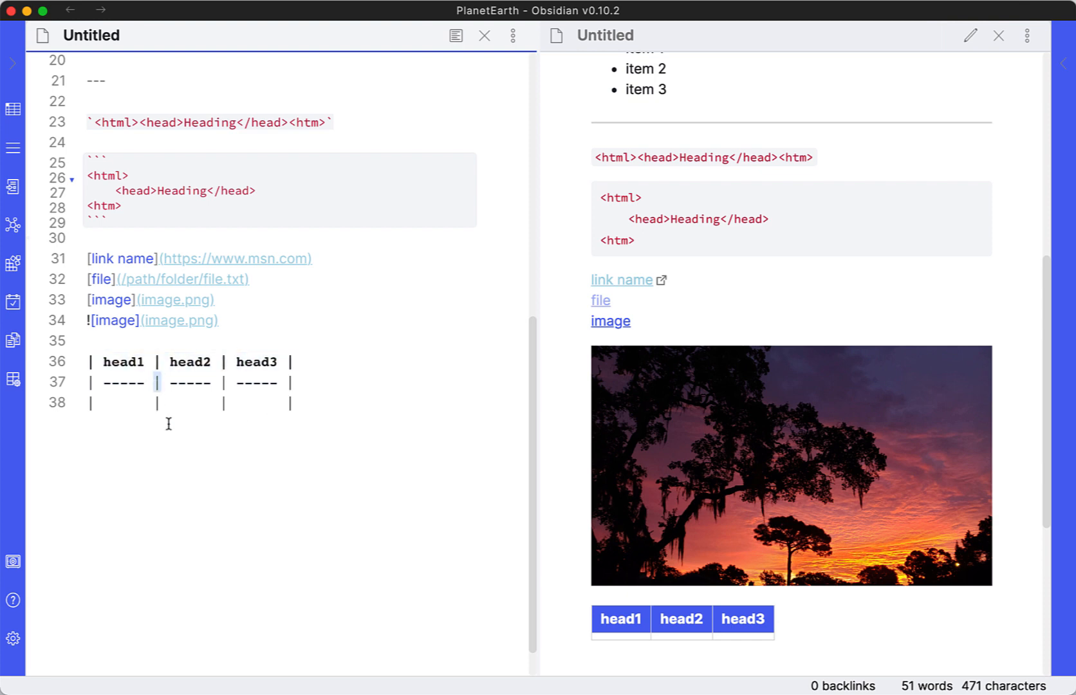
{"action": "mouse_move", "coordinate": [241, 383]}
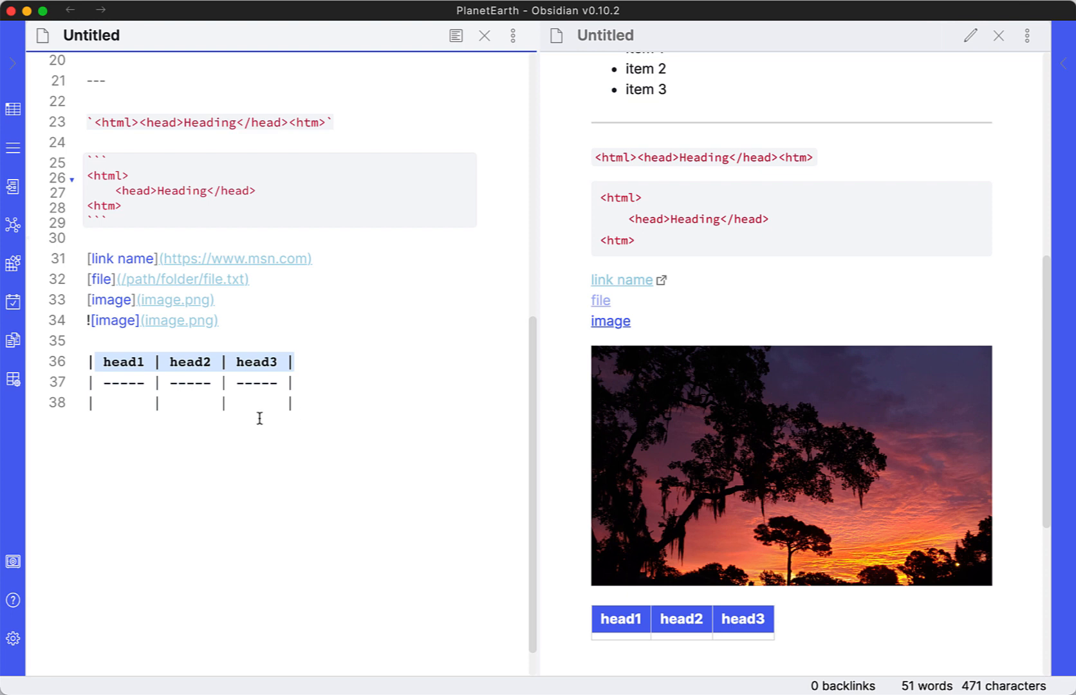
{"action": "left_click", "coordinate": [288, 382]}
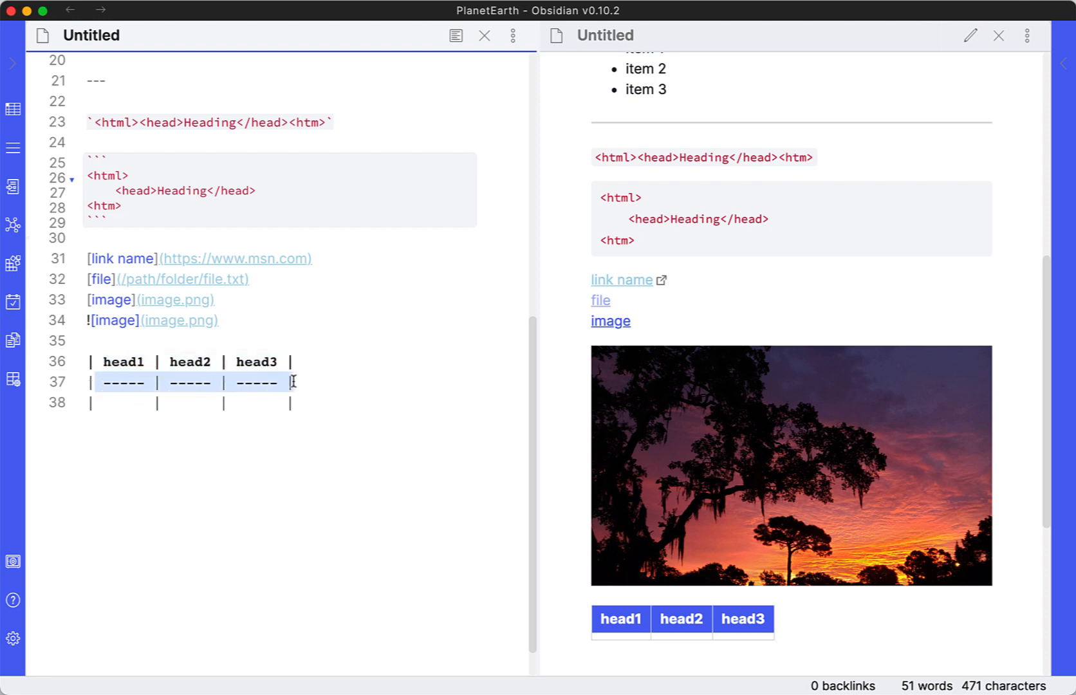
{"action": "mouse_move", "coordinate": [255, 391]}
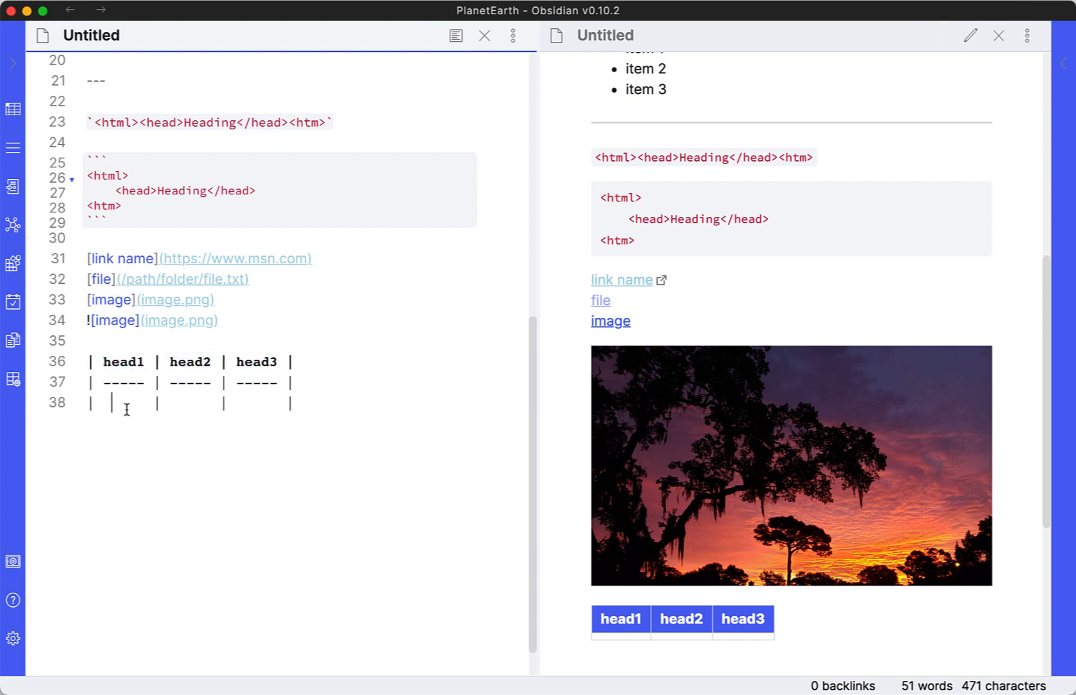
Fill the first body row with 'data' in all three cells and add an empty row below
{"action": "type", "text": "data"}
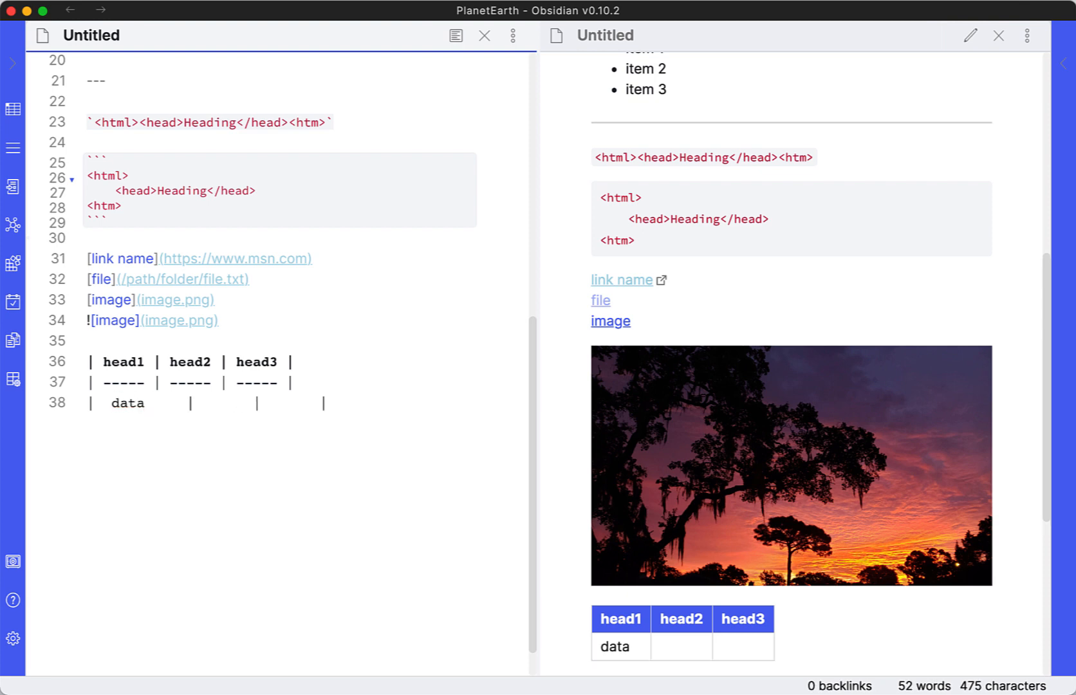
{"action": "type", "text": "dat"}
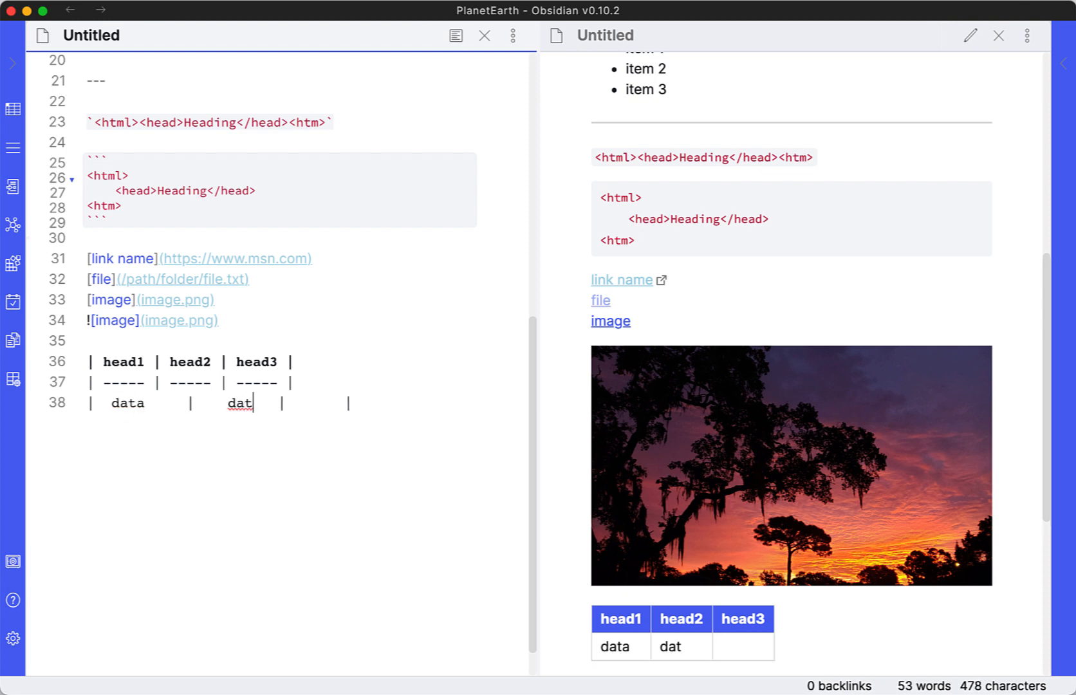
{"action": "type", "text": "a"}
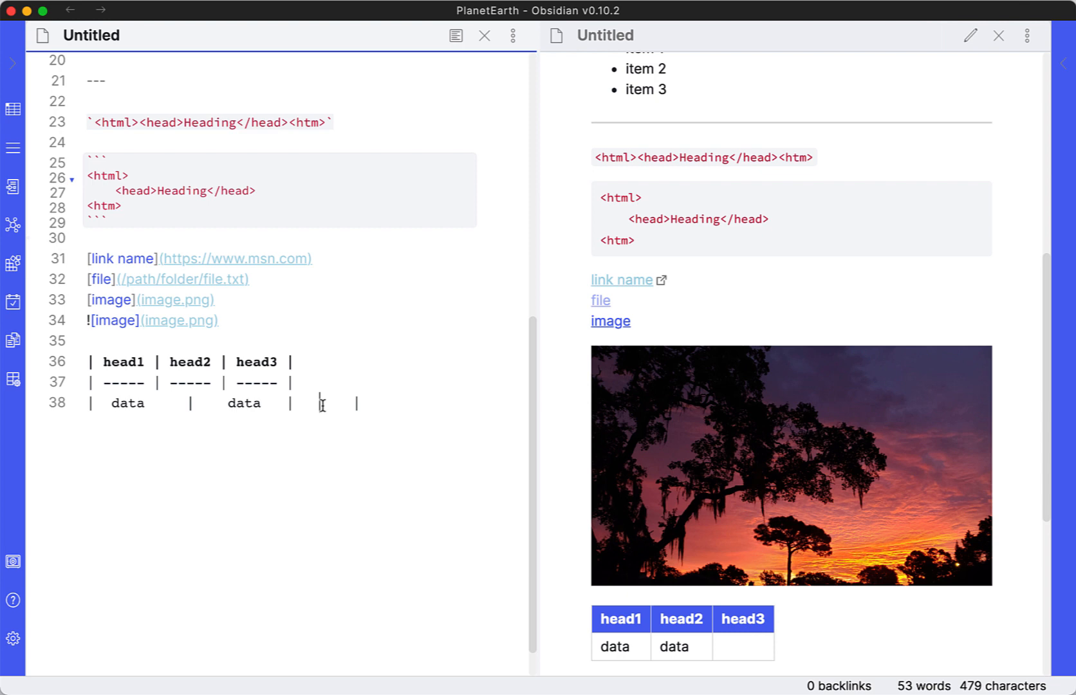
{"action": "type", "text": "data"}
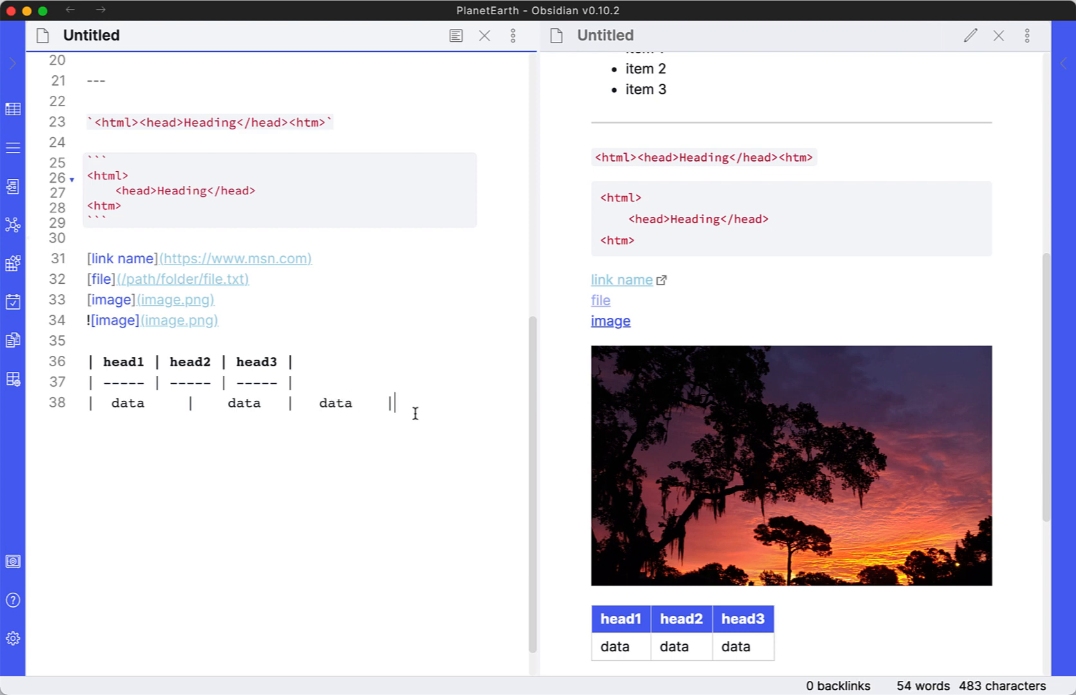
{"action": "key", "text": "Return"}
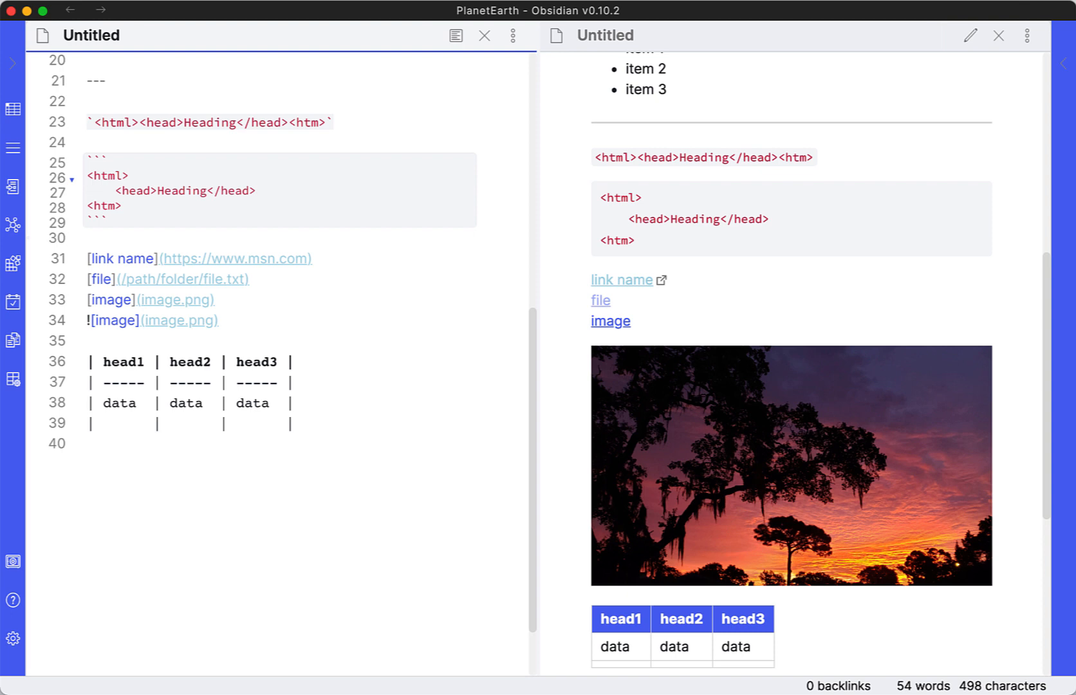
{"action": "left_click", "coordinate": [103, 424]}
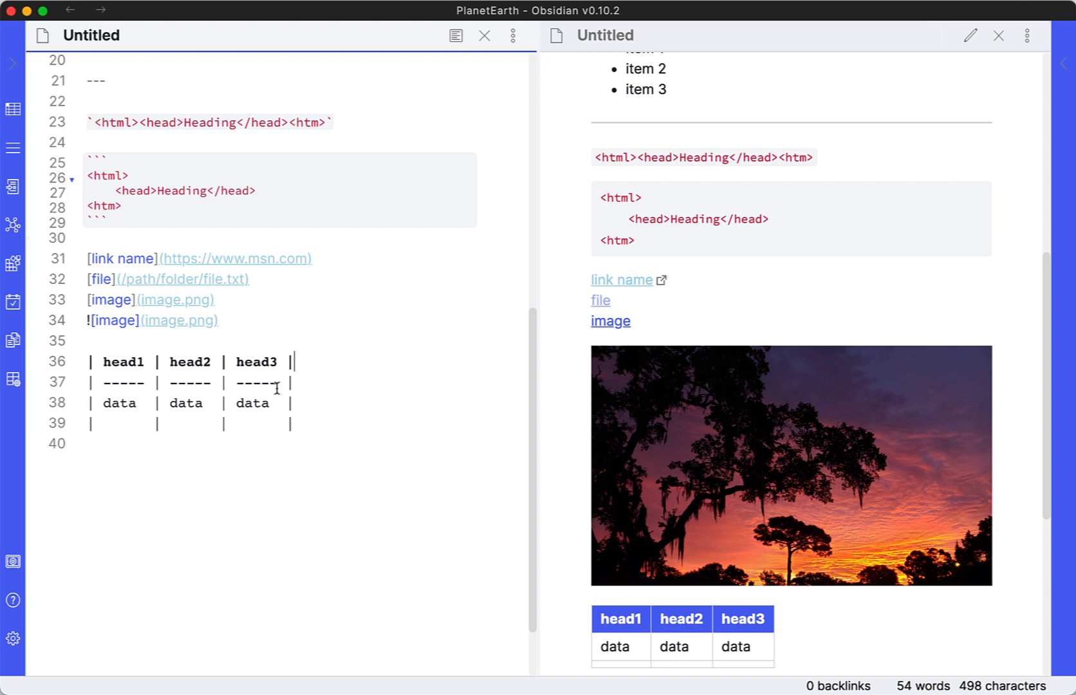
{"action": "mouse_move", "coordinate": [347, 370]}
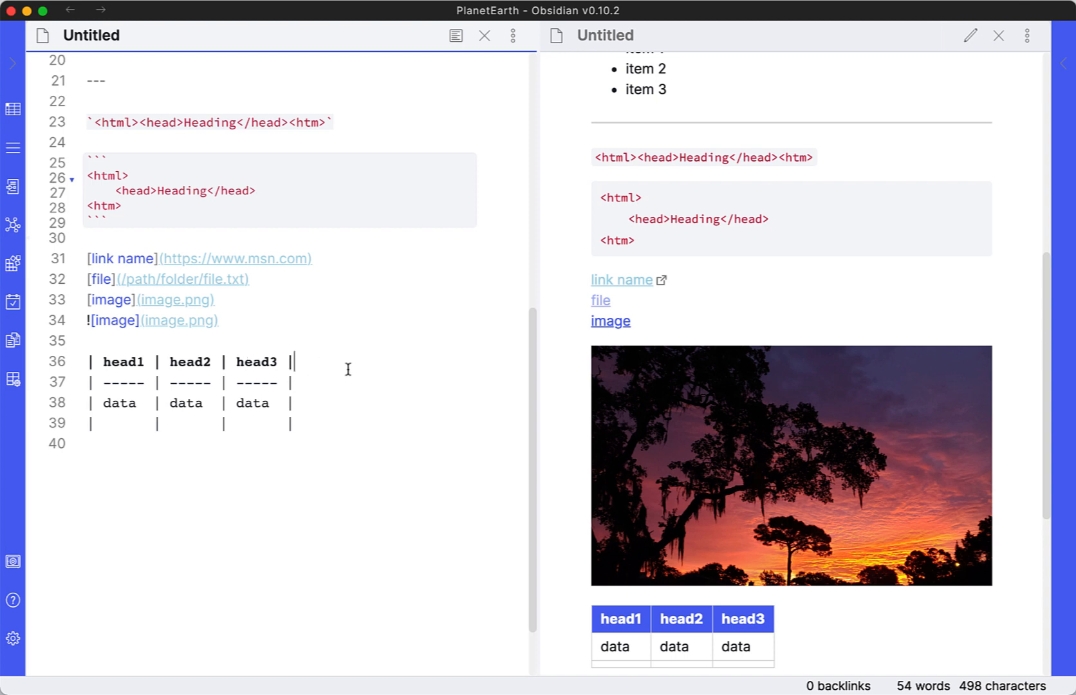
{"action": "mouse_move", "coordinate": [422, 548]}
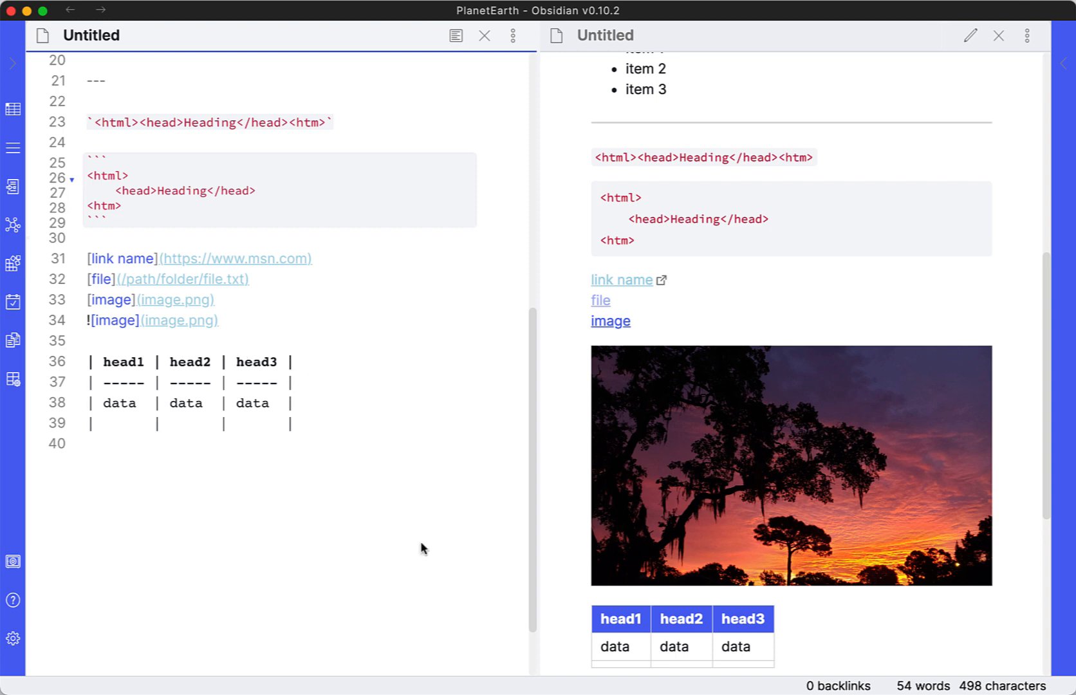
Fill the second body row with 'data' in all three columns
{"action": "scroll", "scroll_direction": "down", "scroll_amount": 3}
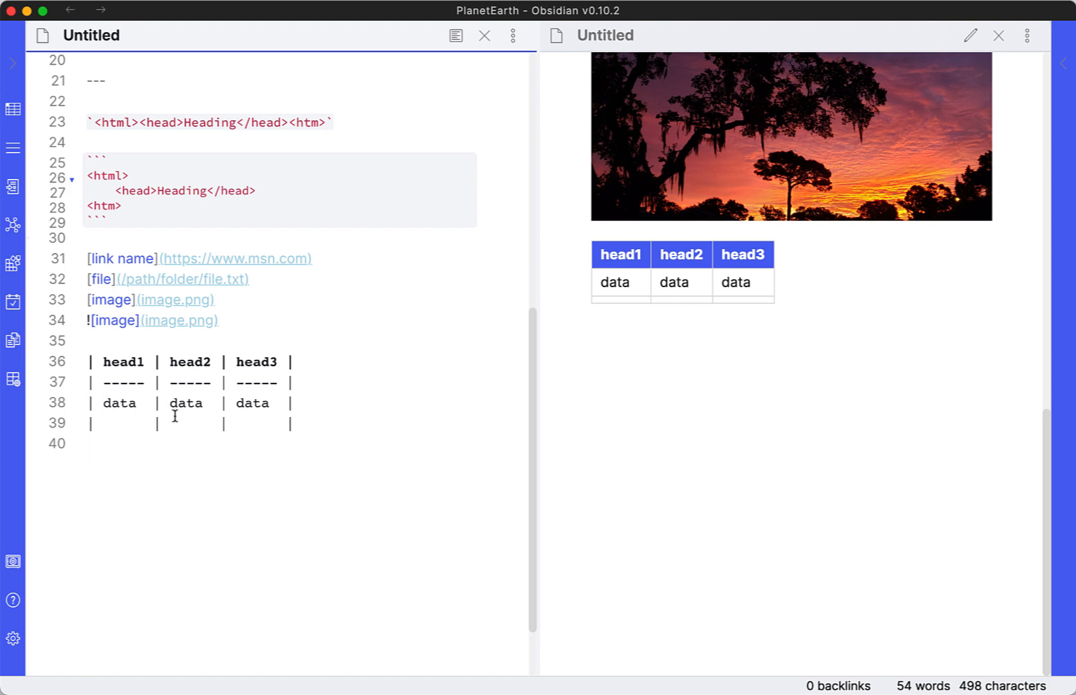
{"action": "type", "text": "data"}
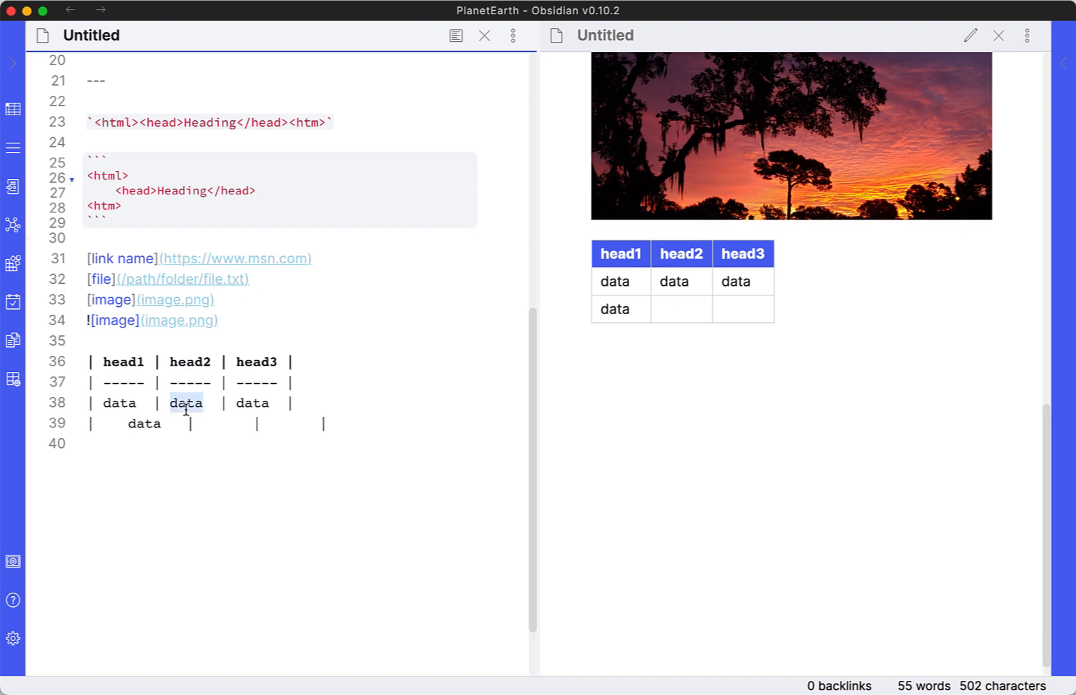
{"action": "type", "text": "data"}
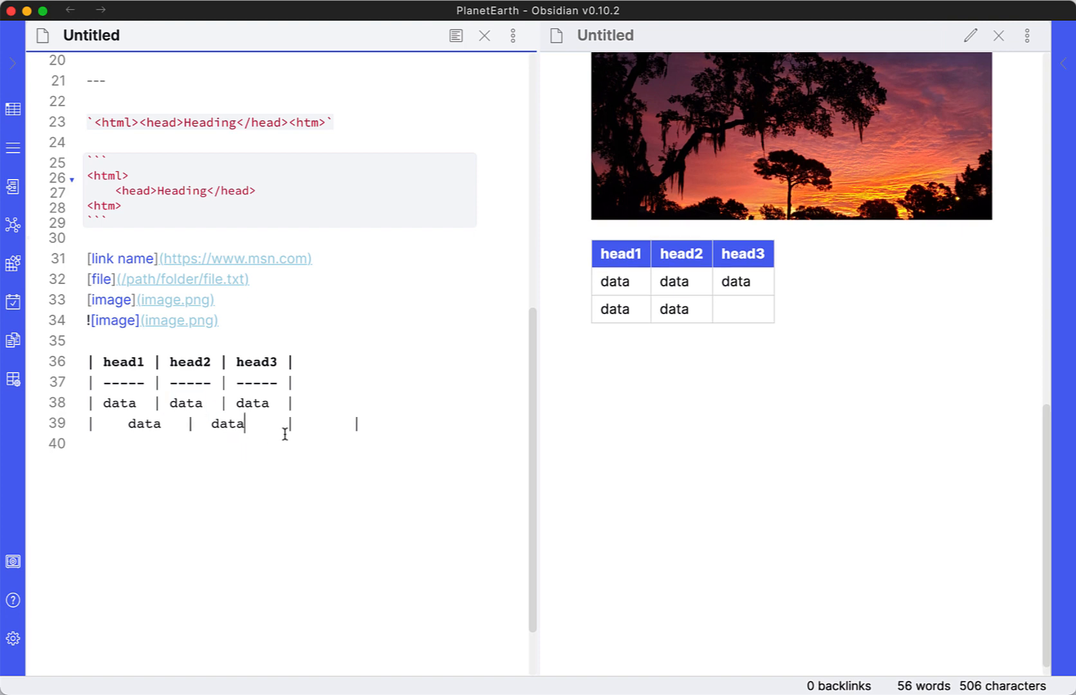
{"action": "type", "text": "data"}
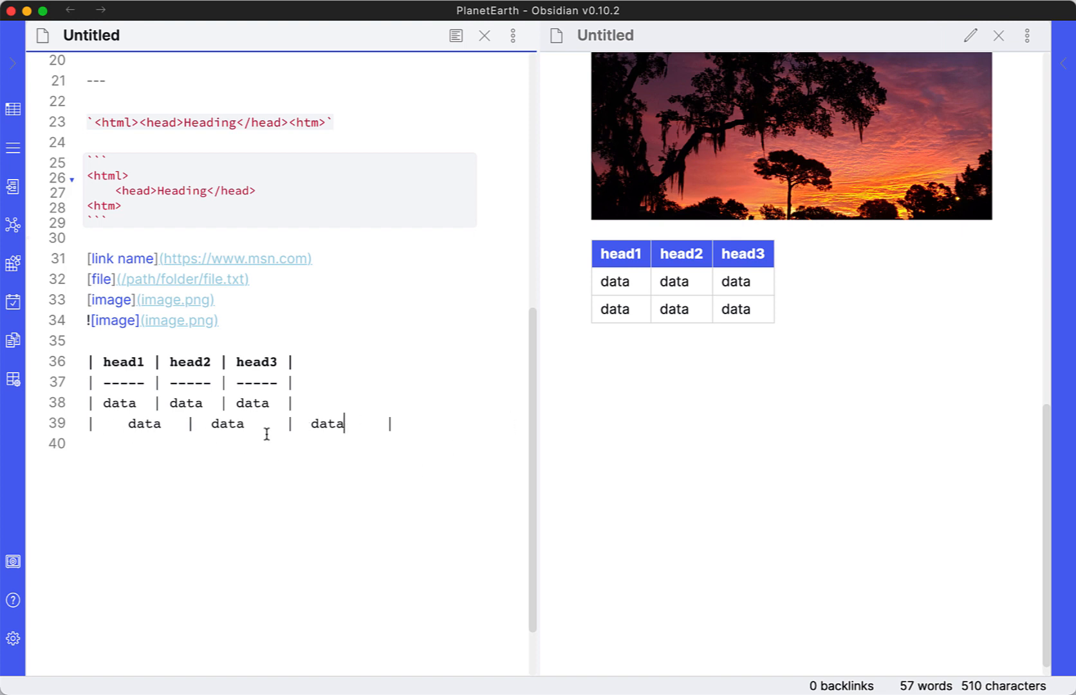
{"action": "mouse_move", "coordinate": [648, 321]}
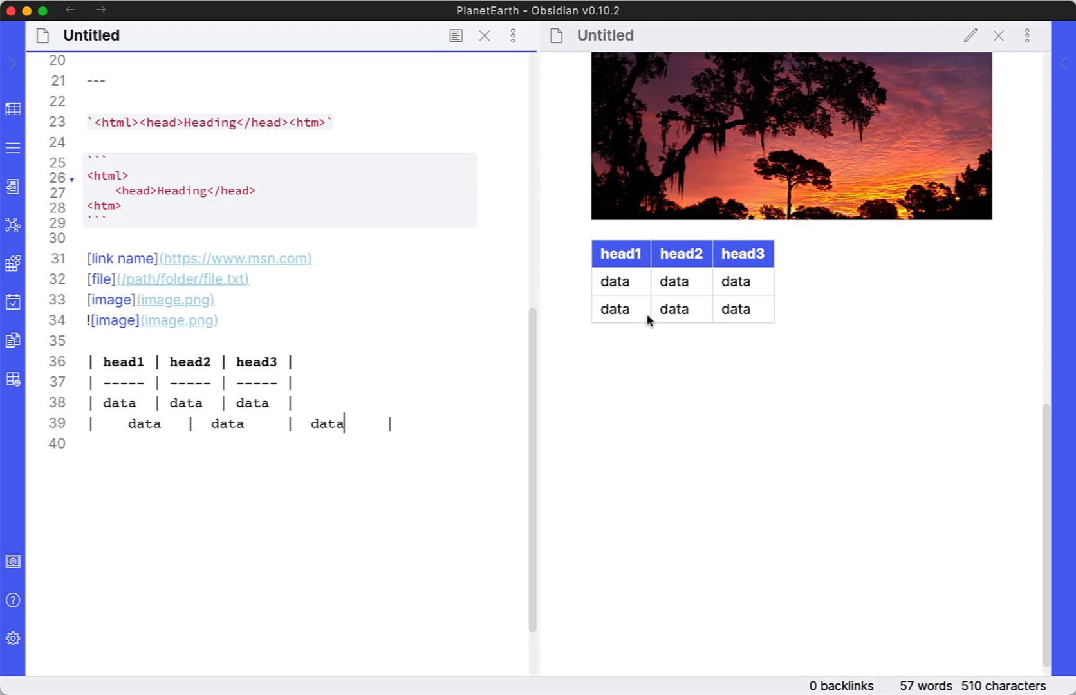
{"action": "mouse_move", "coordinate": [714, 384]}
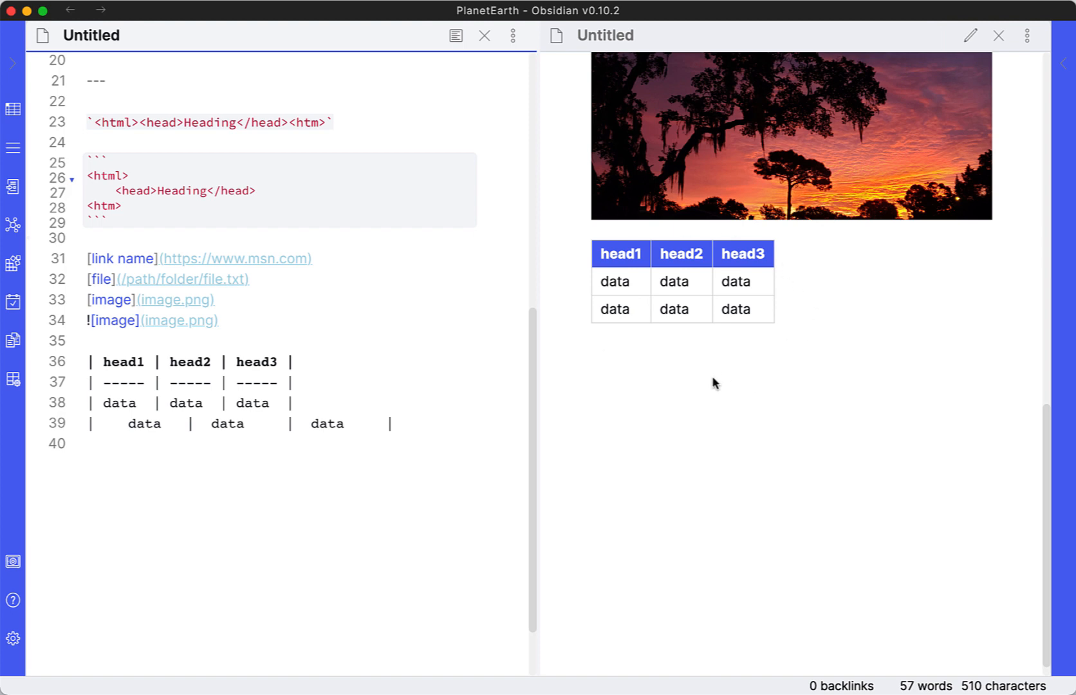
{"action": "mouse_move", "coordinate": [748, 309]}
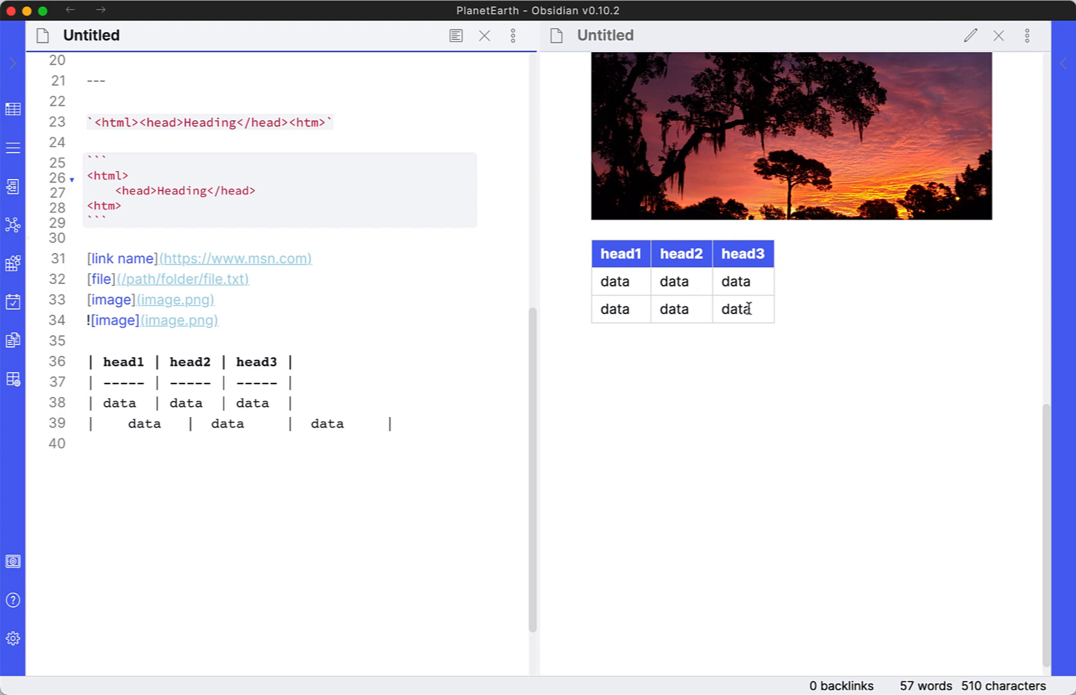
{"action": "mouse_move", "coordinate": [369, 455]}
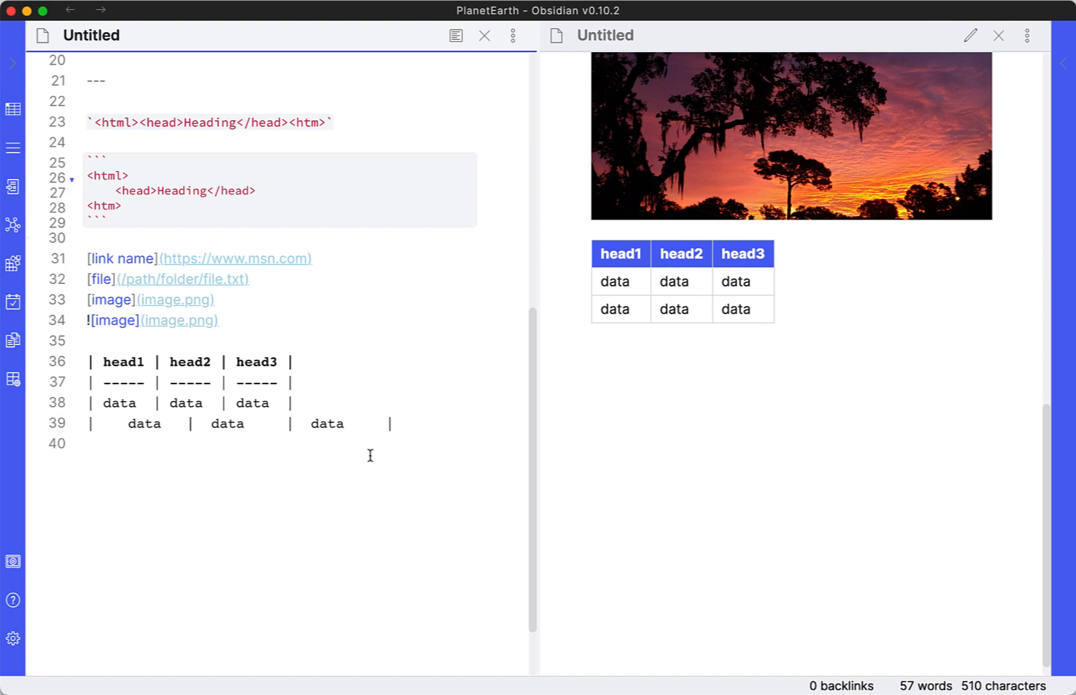
{"action": "mouse_move", "coordinate": [674, 328]}
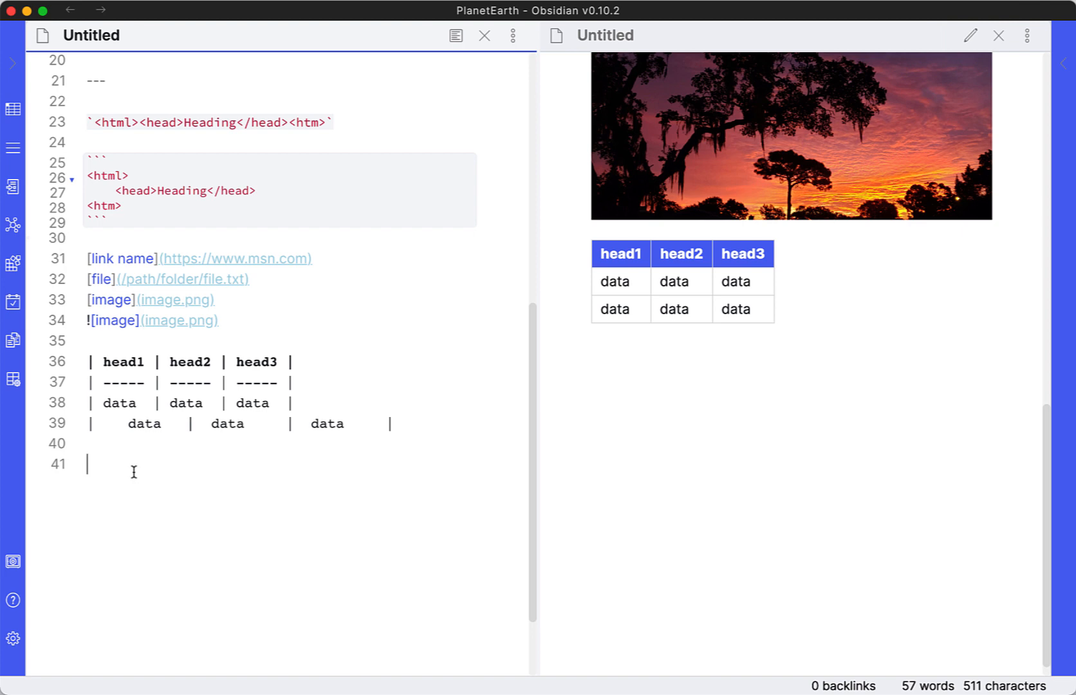
Write "here's a sentence with a footnote." followed by the footnote reference [^1]
{"action": "type", "text": "here's a"}
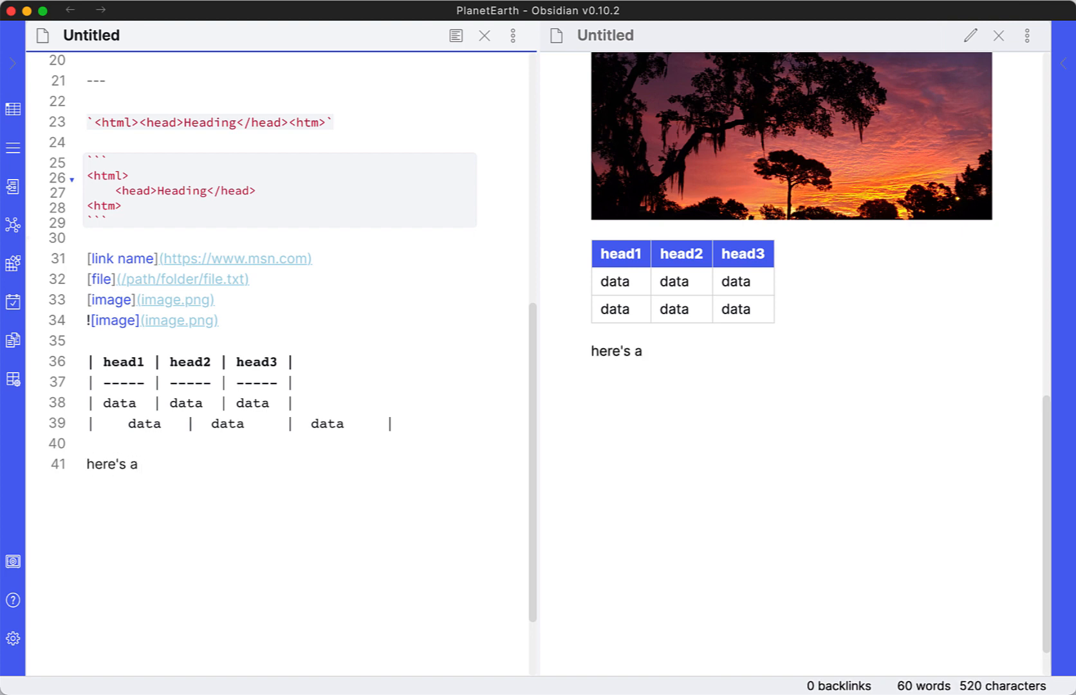
{"action": "type", "text": "sente"}
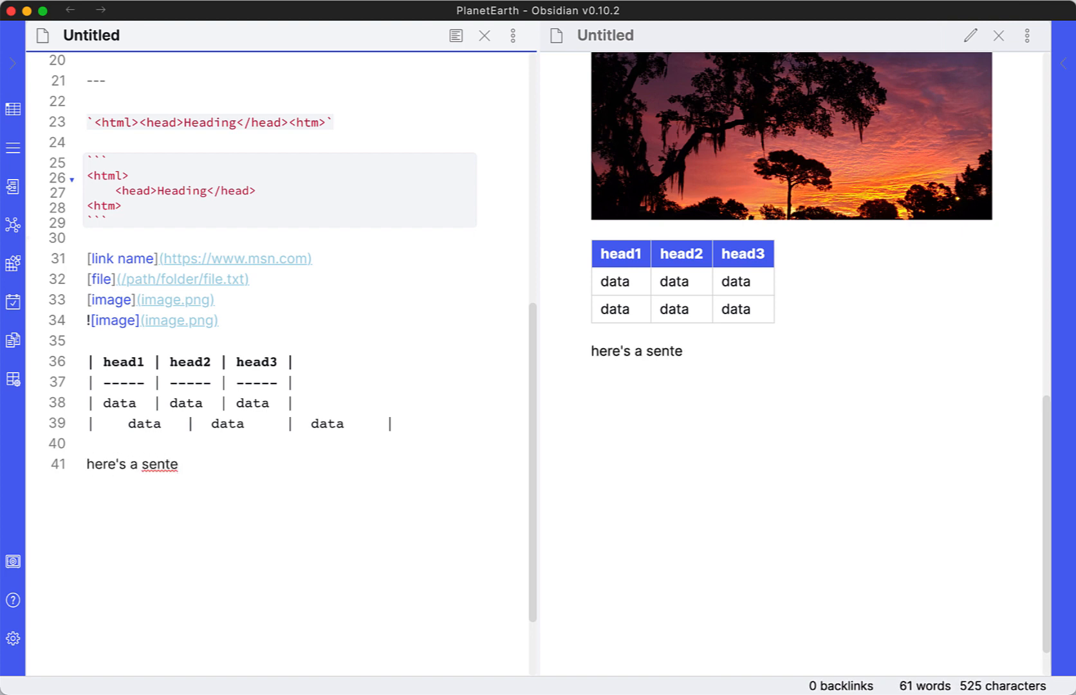
{"action": "type", "text": "nce with"}
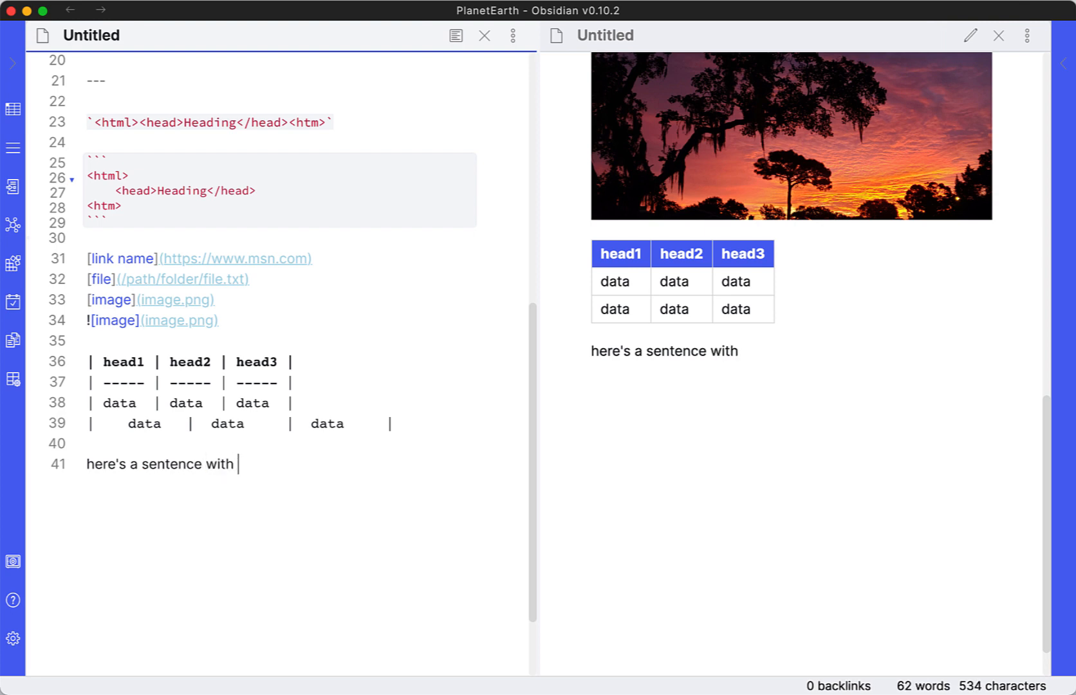
{"action": "type", "text": "a footno"}
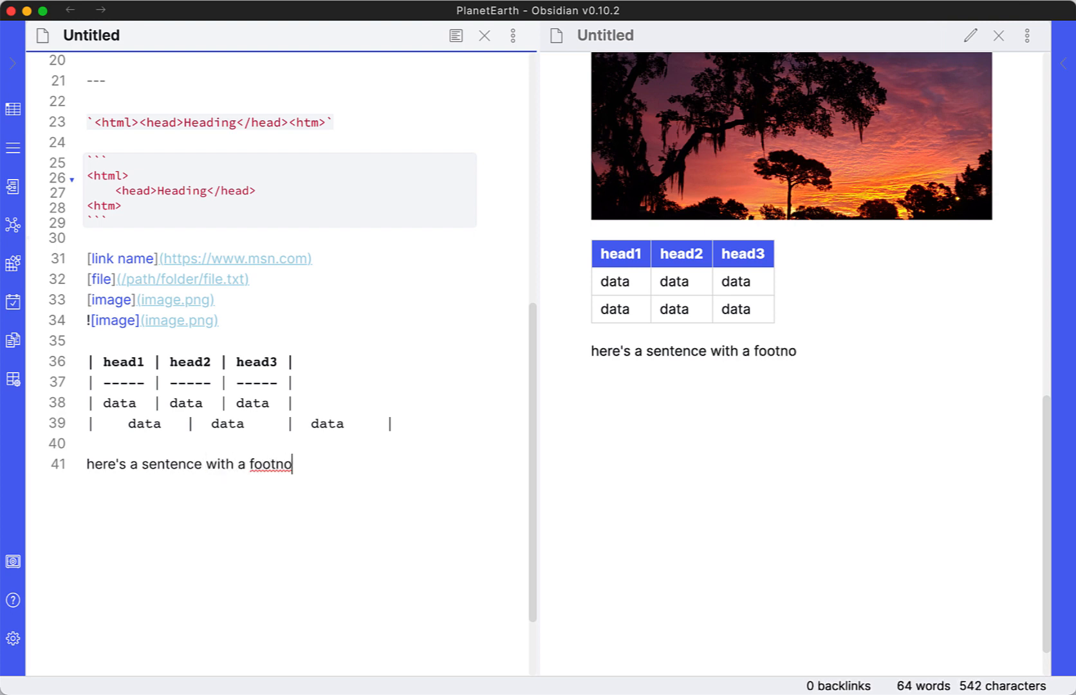
{"action": "type", "text": "te."}
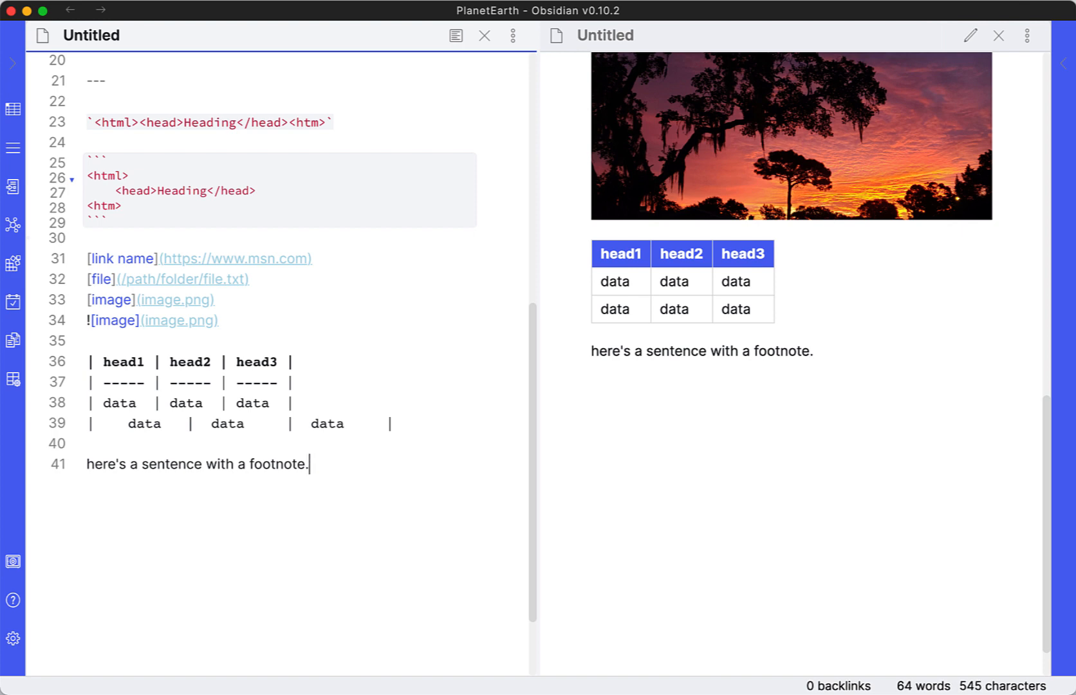
{"action": "type", "text": "[]"}
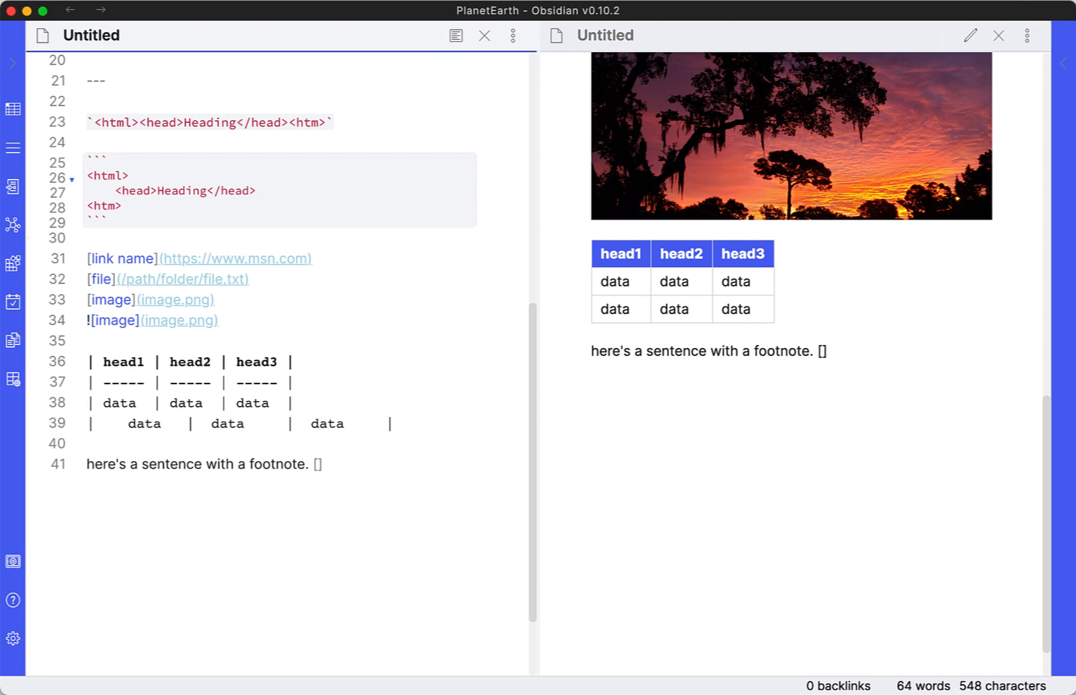
{"action": "type", "text": "^"}
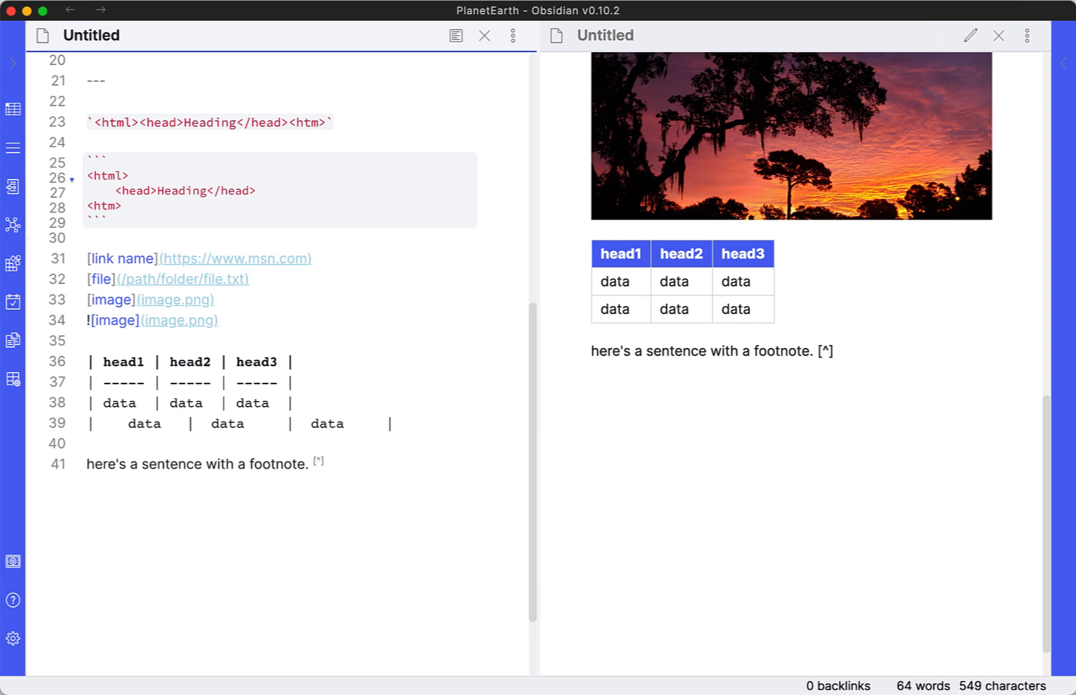
{"action": "type", "text": "1"}
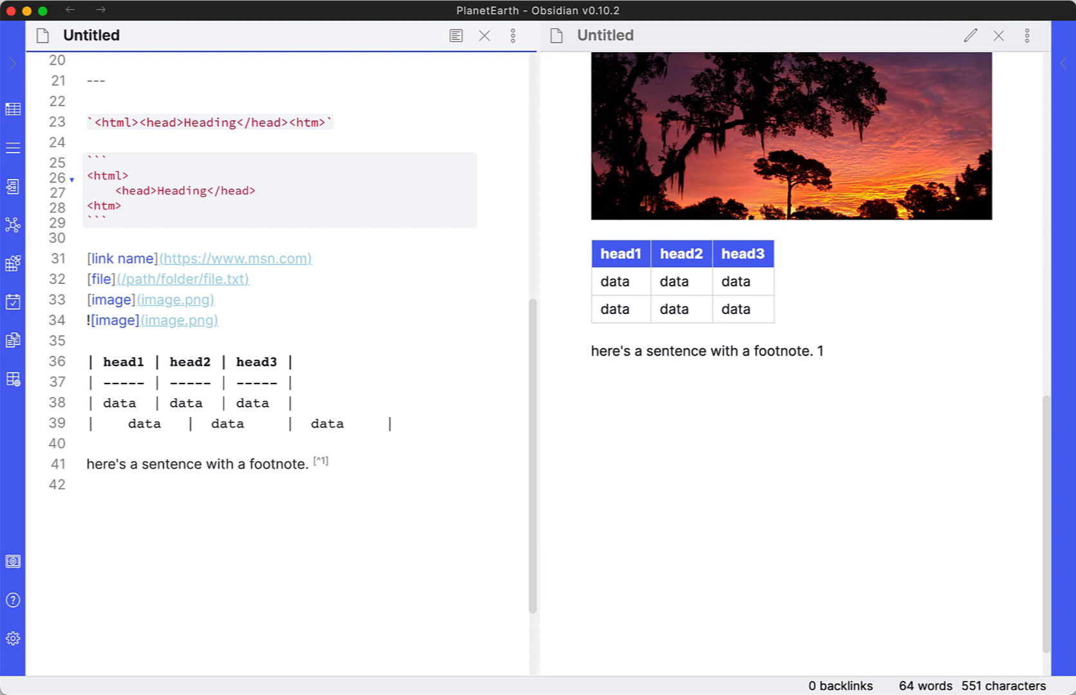
Define the footnote as [^1]: this is a footnote
{"action": "type", "text": "[^]"}
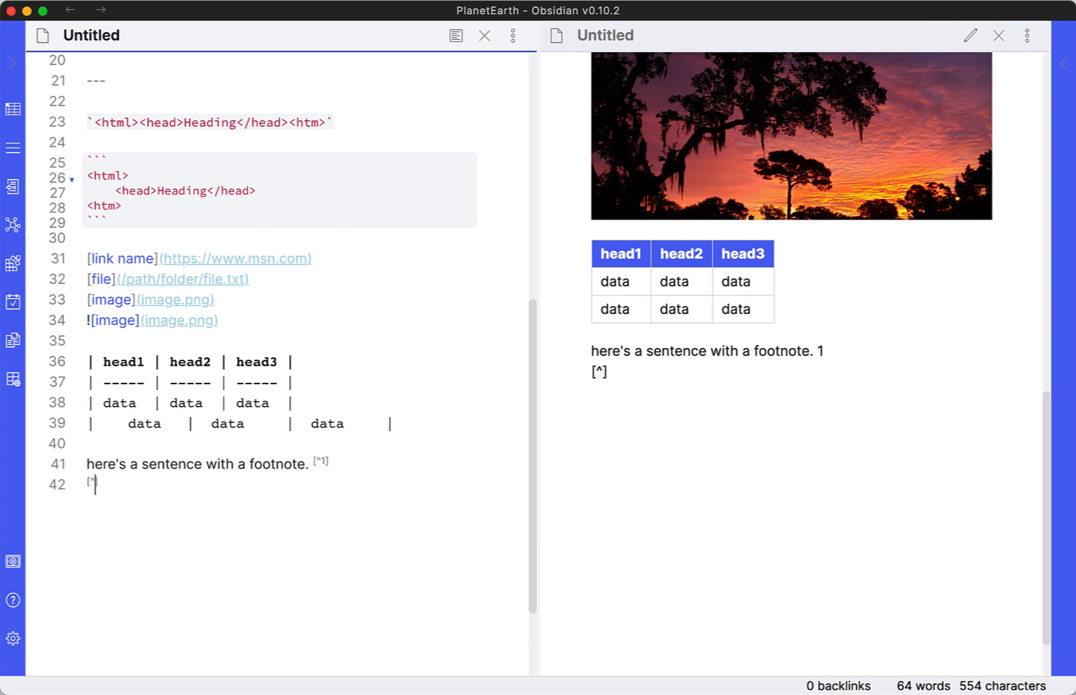
{"action": "type", "text": "1]"}
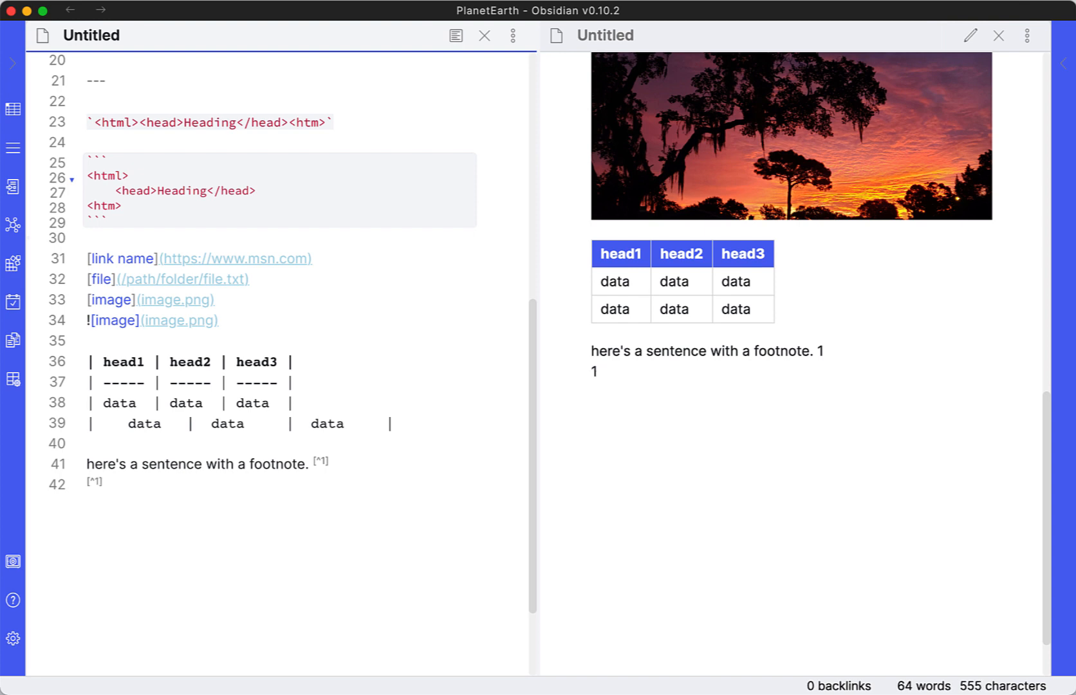
{"action": "left_click", "coordinate": [103, 484]}
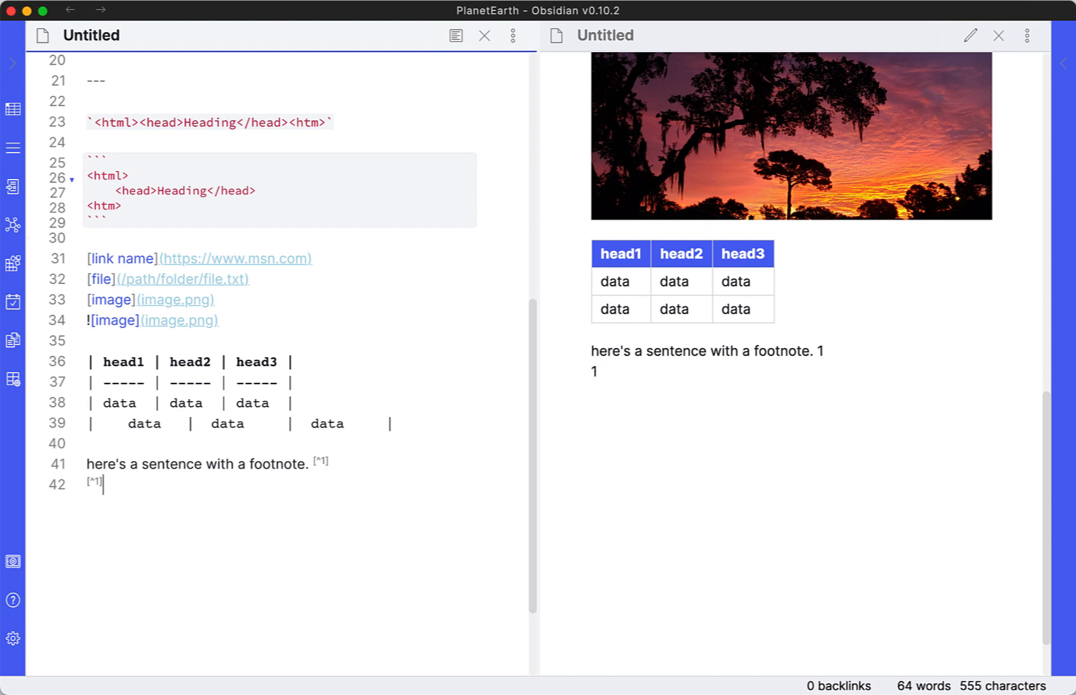
{"action": "type", "text": ":"}
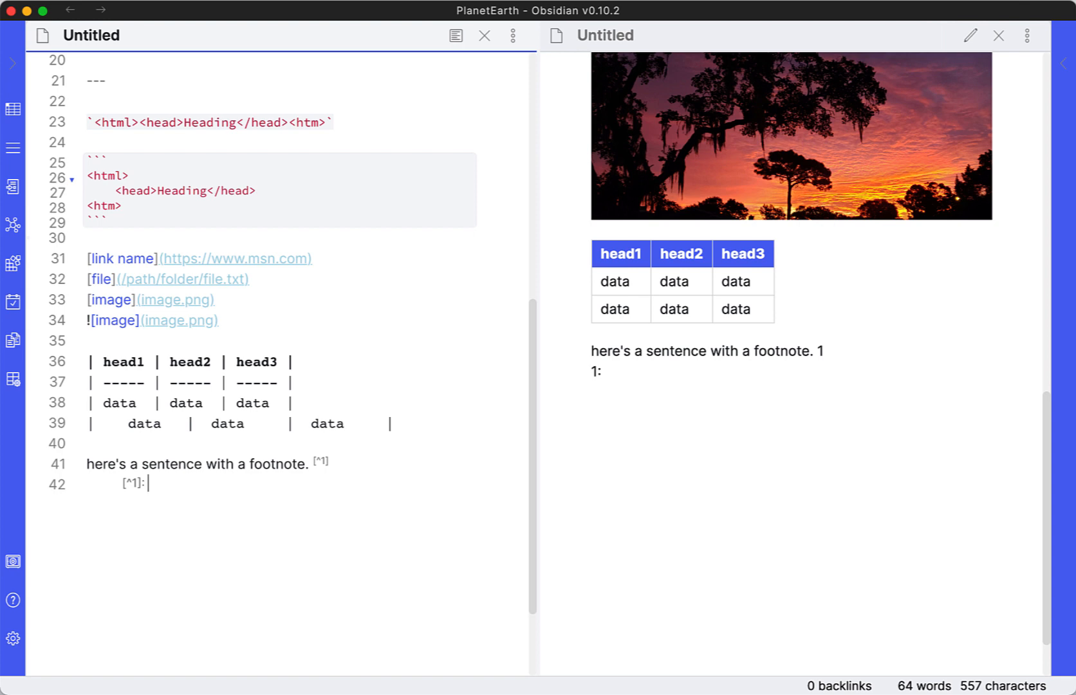
{"action": "type", "text": "this"}
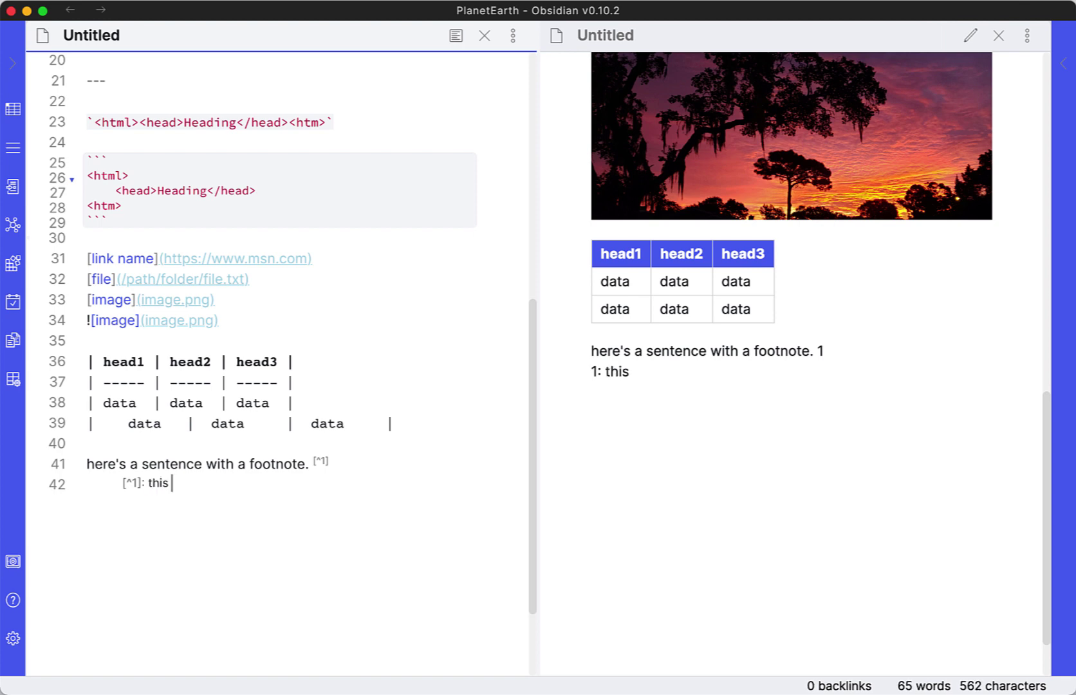
{"action": "type", "text": "is a foo"}
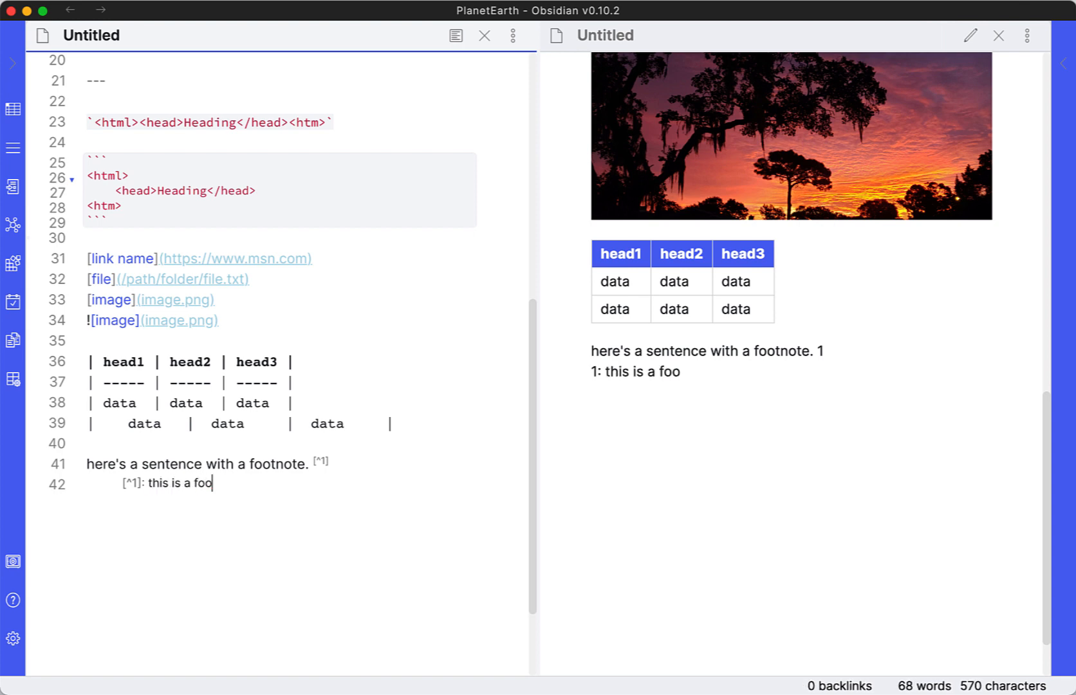
{"action": "type", "text": "tnote"}
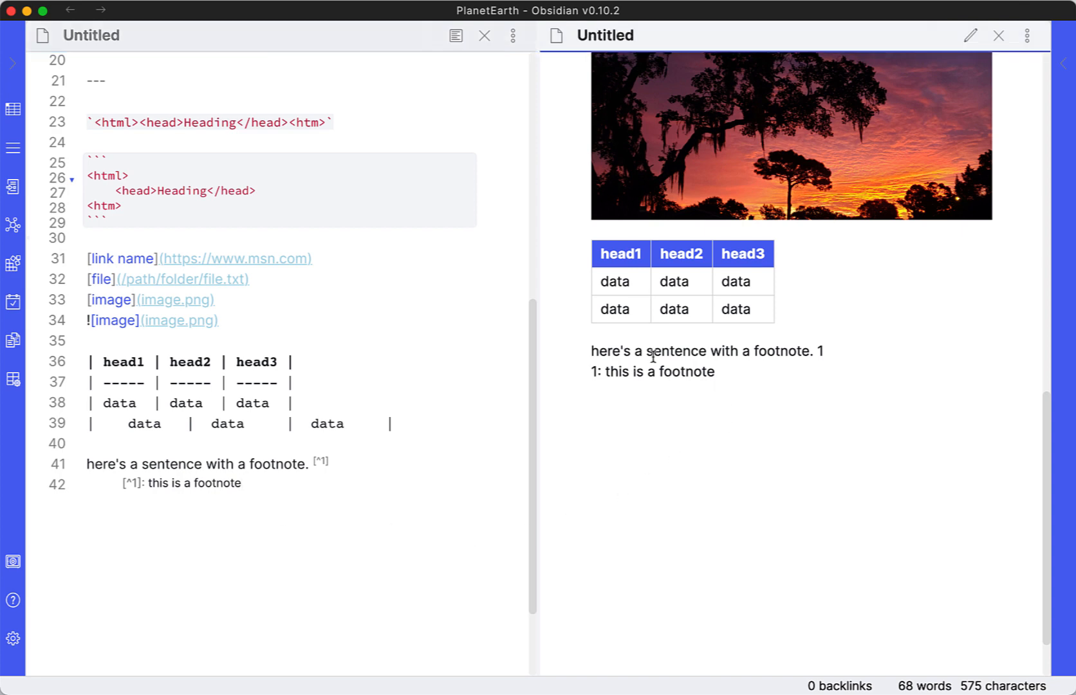
{"action": "mouse_move", "coordinate": [254, 507]}
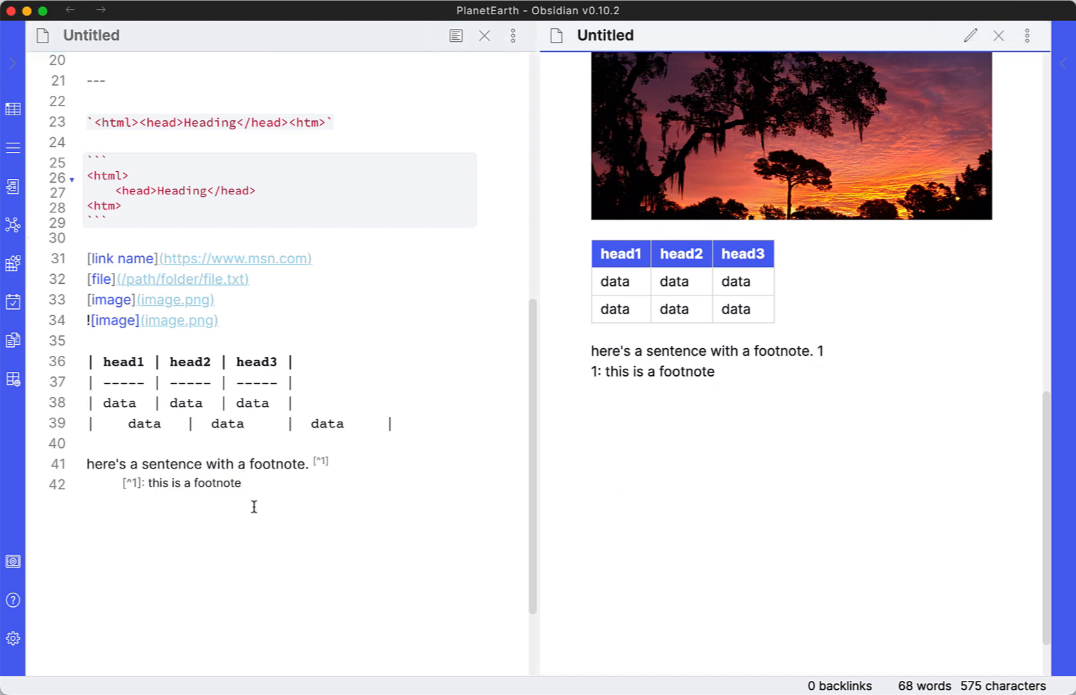
{"action": "left_click", "coordinate": [328, 463]}
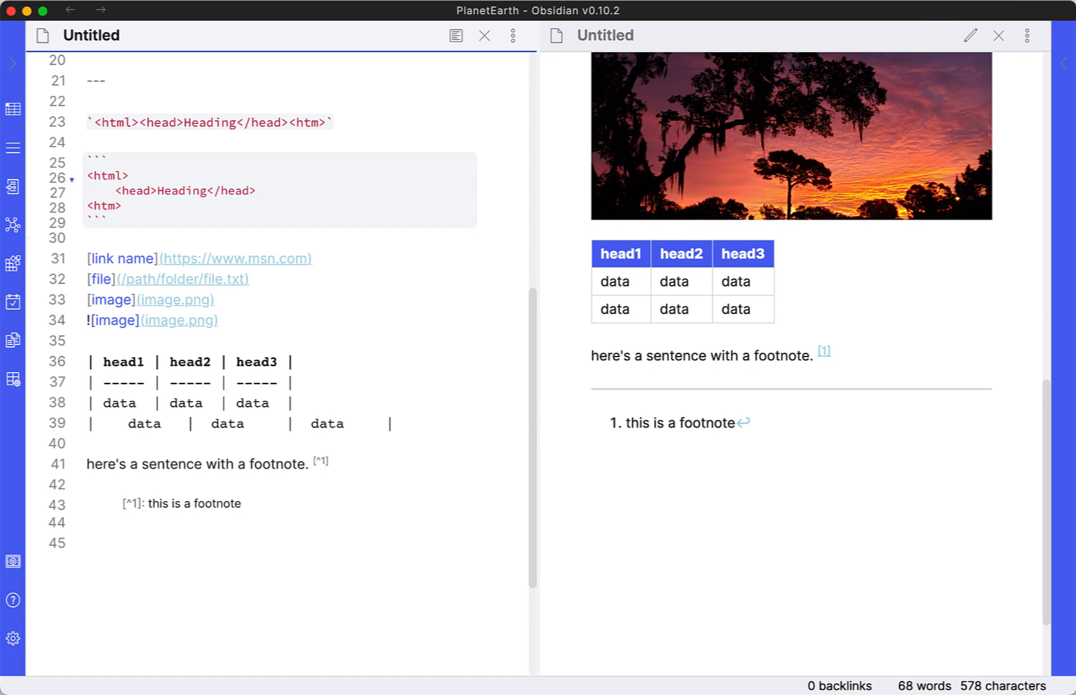
{"action": "mouse_move", "coordinate": [221, 568]}
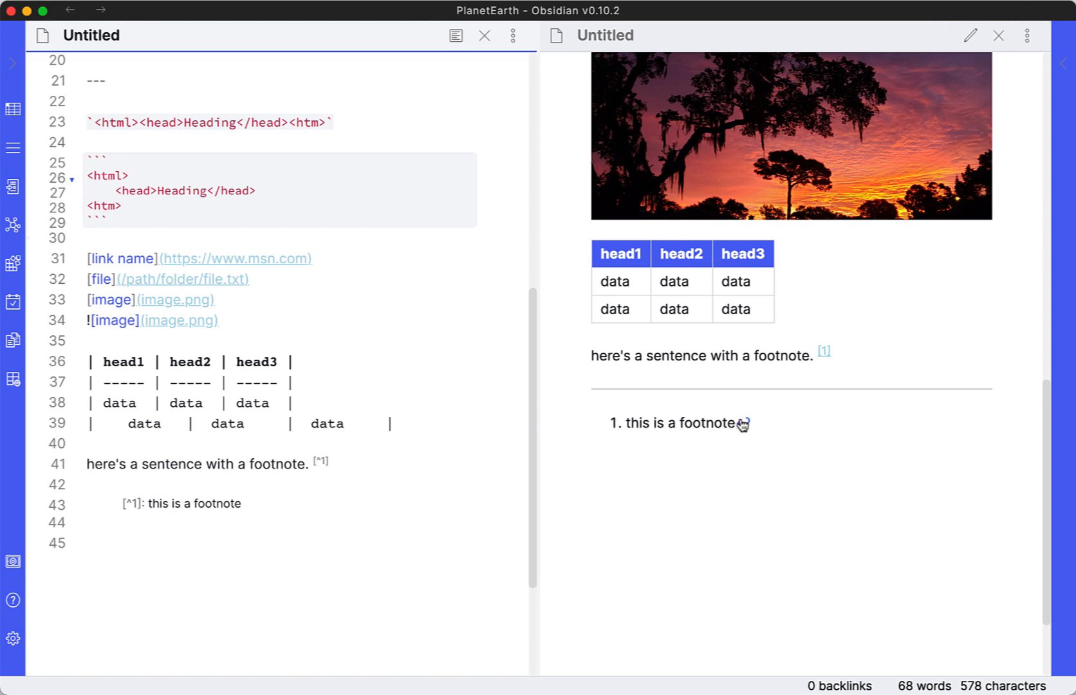
{"action": "mouse_move", "coordinate": [811, 384]}
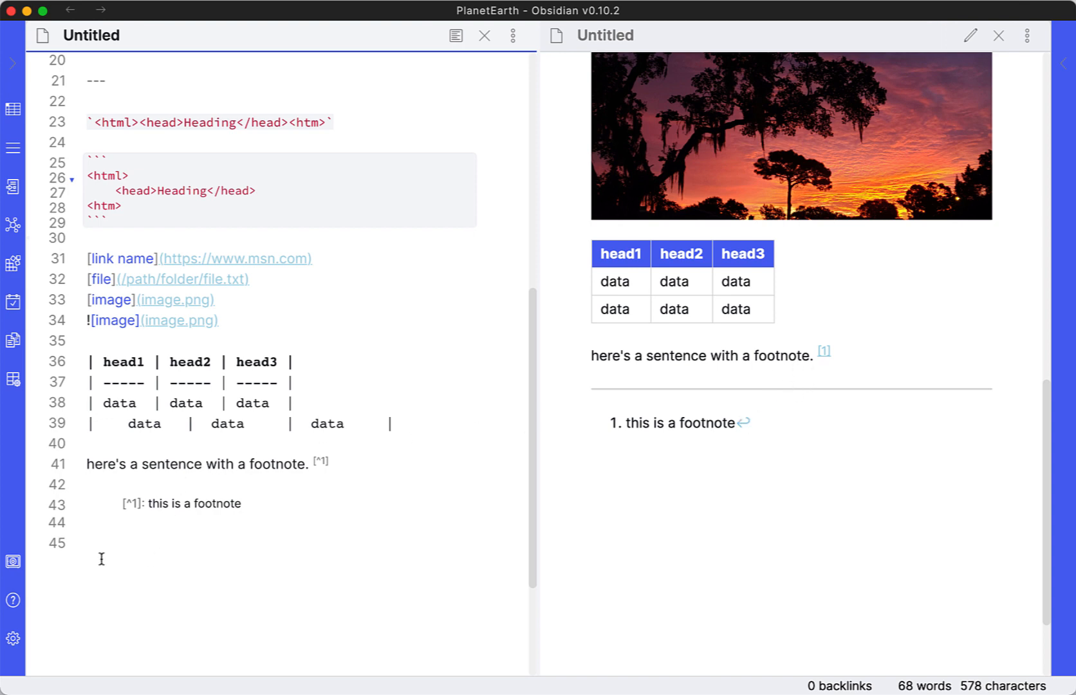
{"action": "mouse_move", "coordinate": [195, 569]}
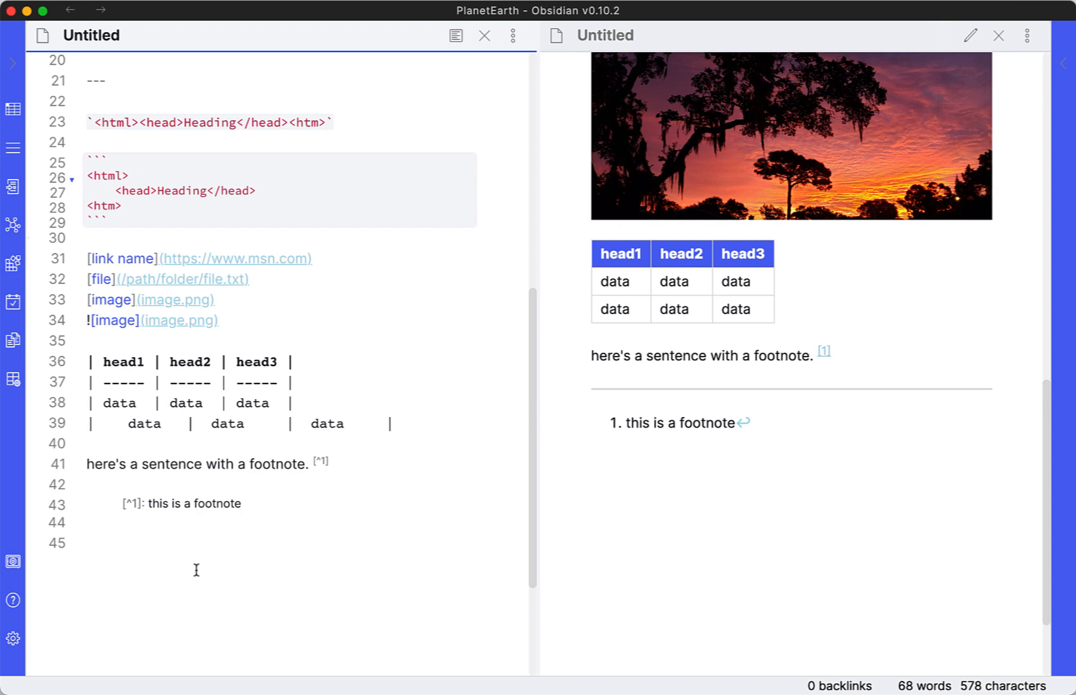
{"action": "mouse_move", "coordinate": [613, 422]}
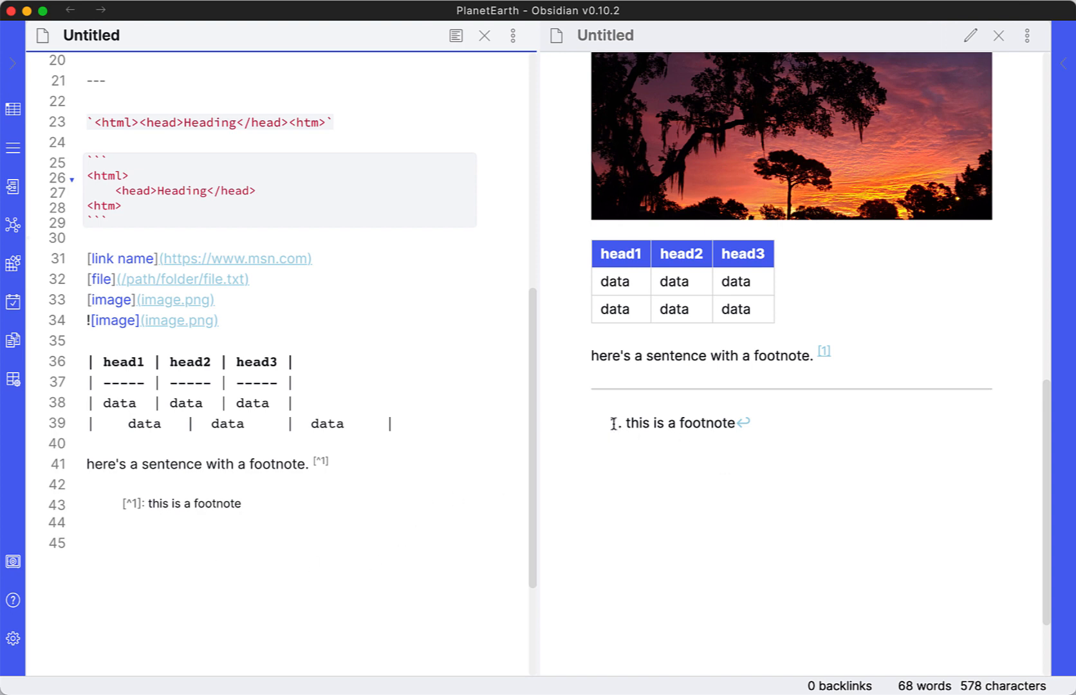
{"action": "mouse_move", "coordinate": [740, 496]}
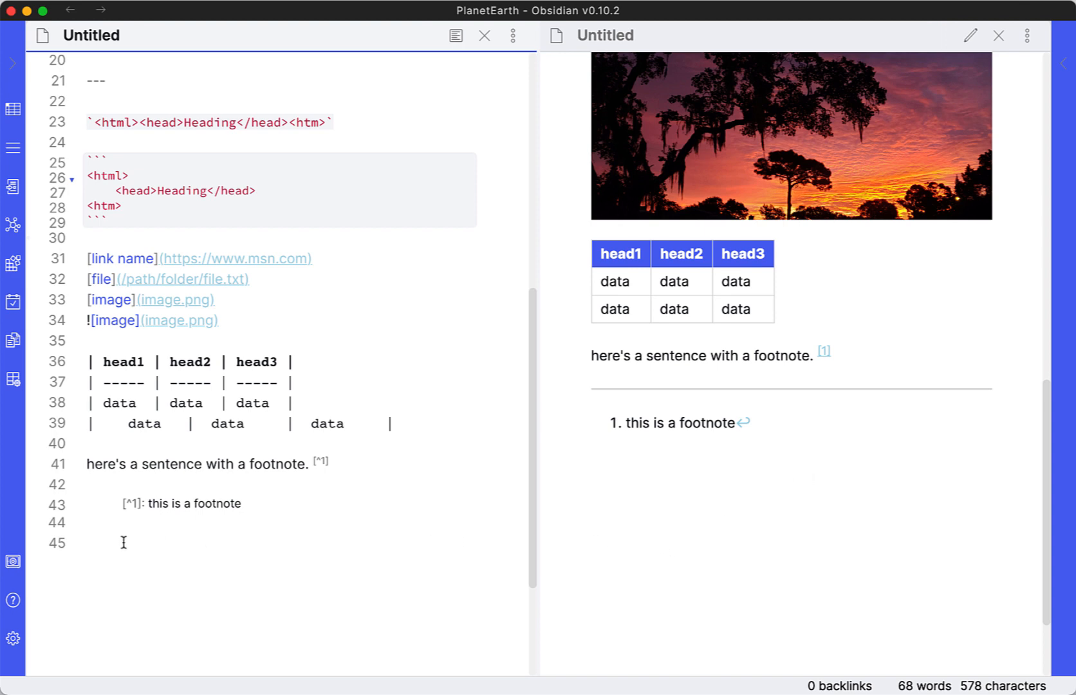
Add the level-two heading '## this is a new heading' at the end of the note
{"action": "type", "text": "##"}
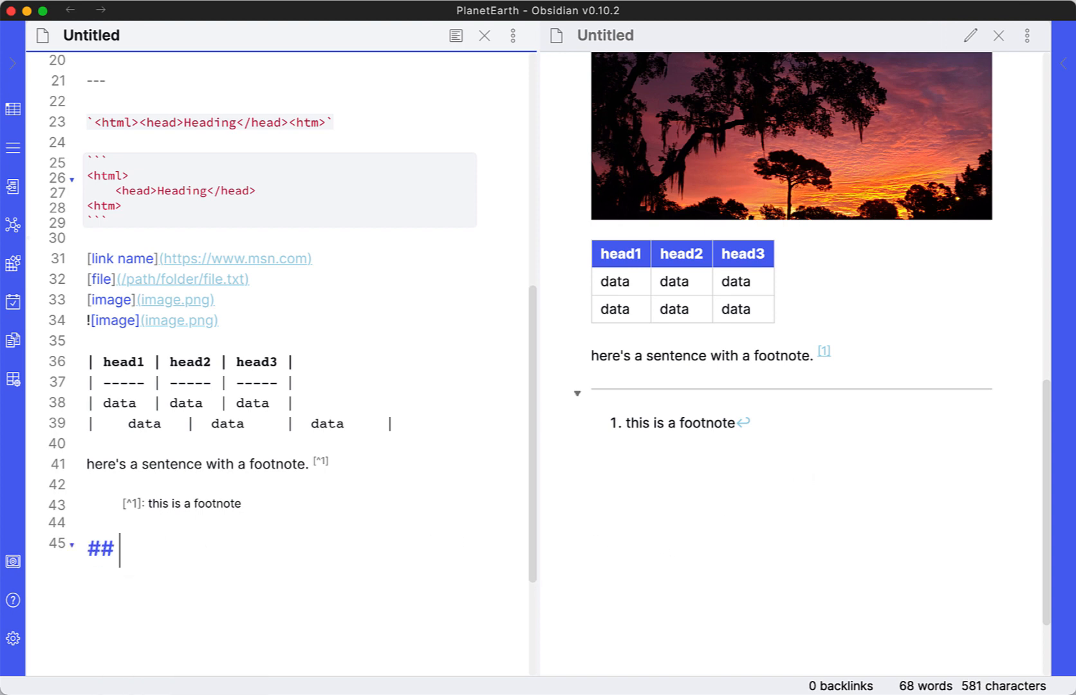
{"action": "type", "text": "this is a"}
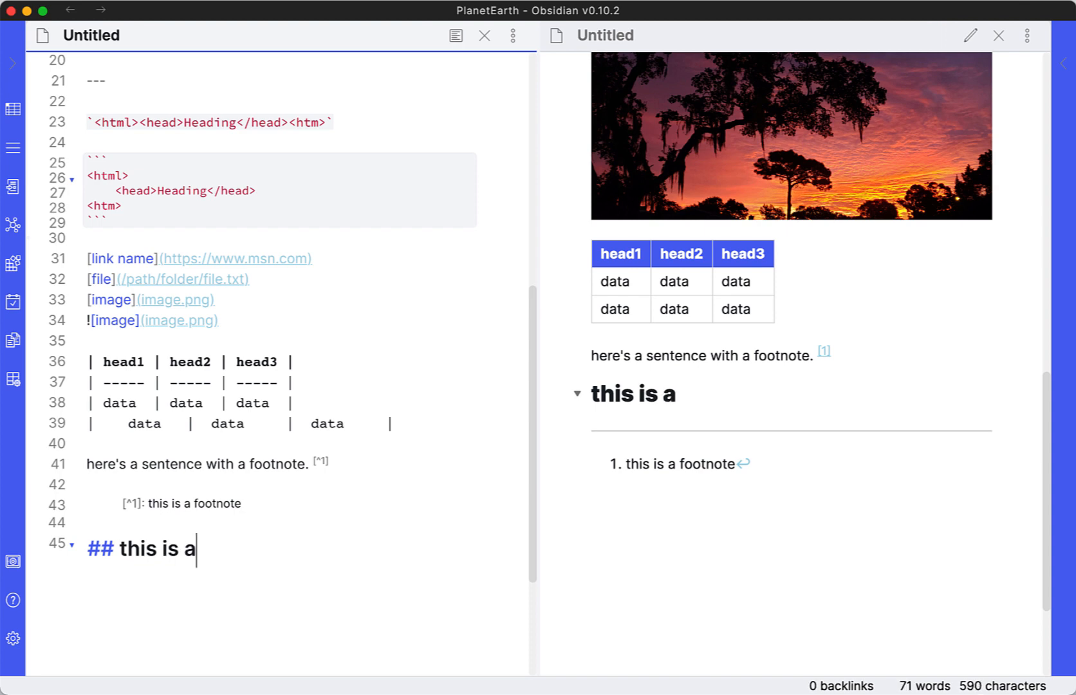
{"action": "type", "text": "new heading"}
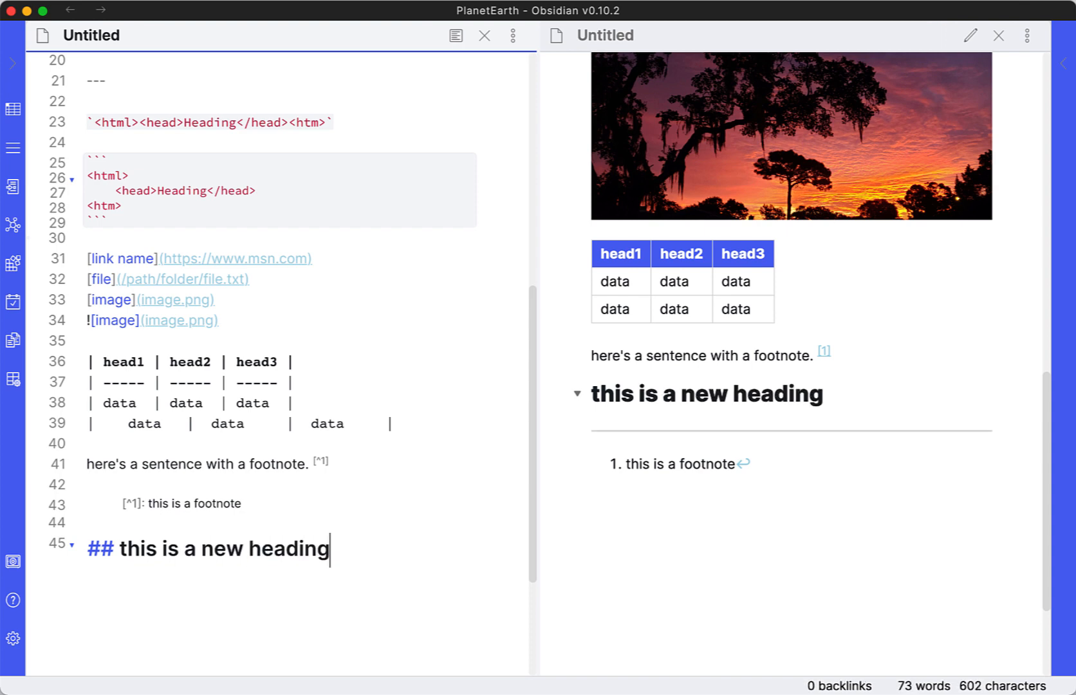
{"action": "mouse_move", "coordinate": [665, 471]}
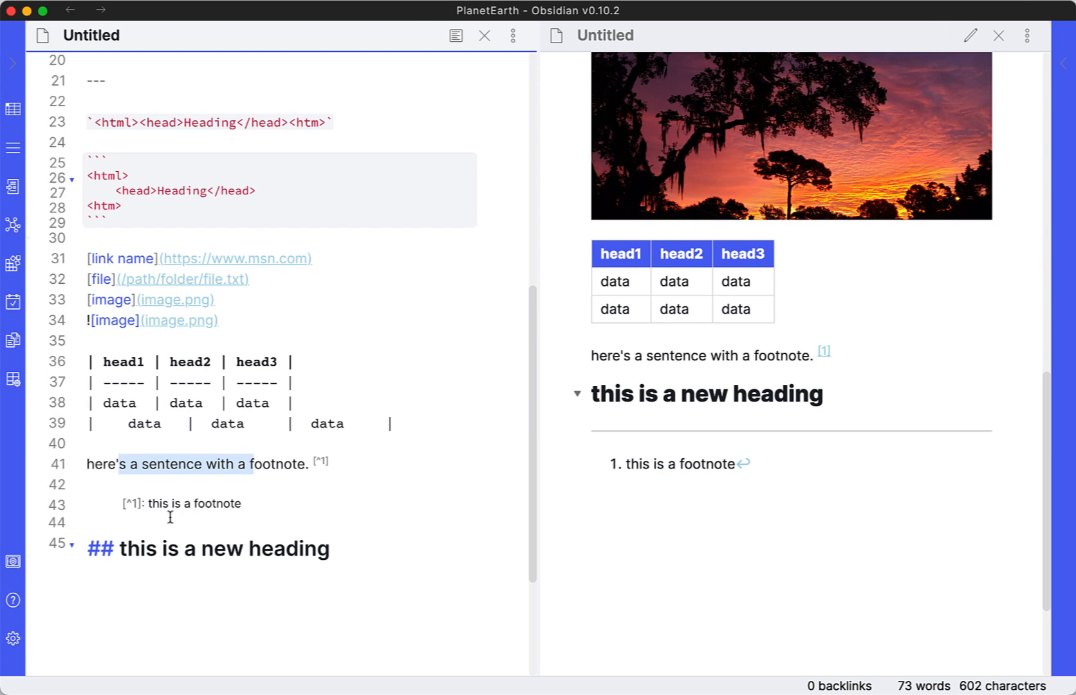
{"action": "mouse_move", "coordinate": [239, 521]}
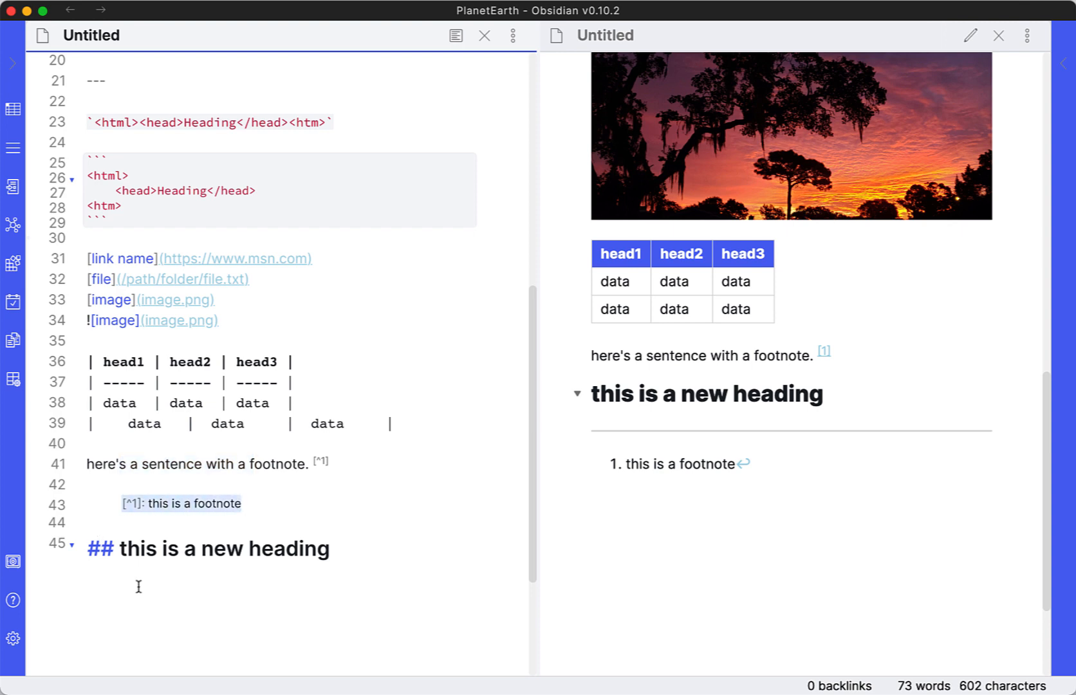
Write the paragraph 'this is some more words' on a new line under the heading
{"action": "scroll", "scroll_direction": "down", "scroll_amount": 3}
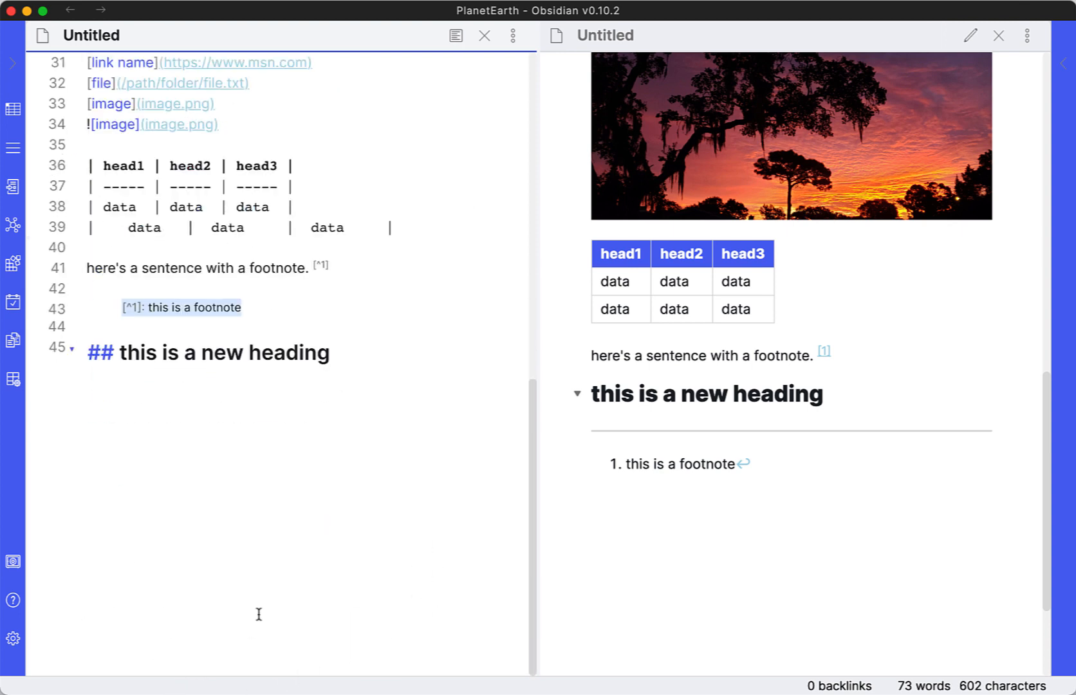
{"action": "key", "text": "Return"}
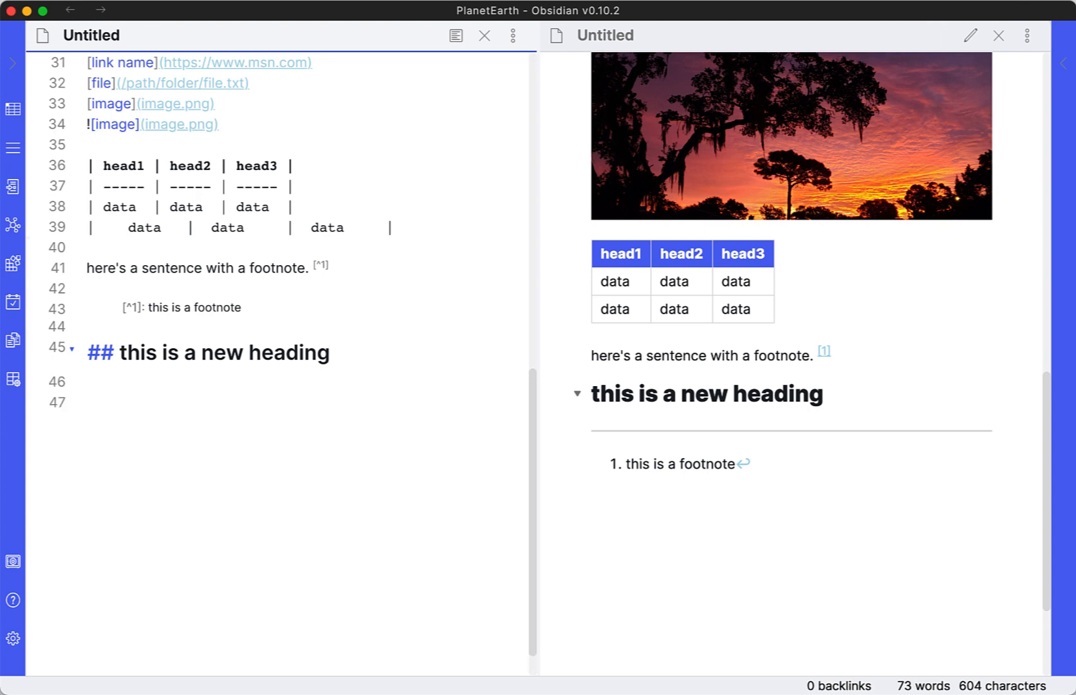
{"action": "scroll", "scroll_direction": "up", "scroll_amount": 3}
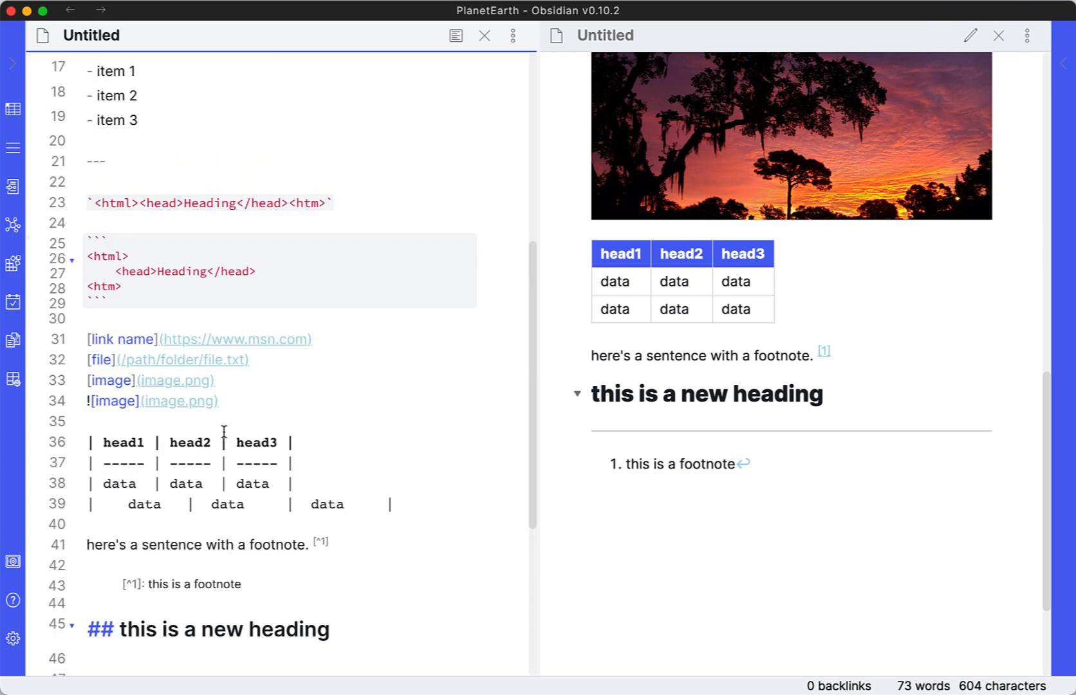
{"action": "type", "text": "this"}
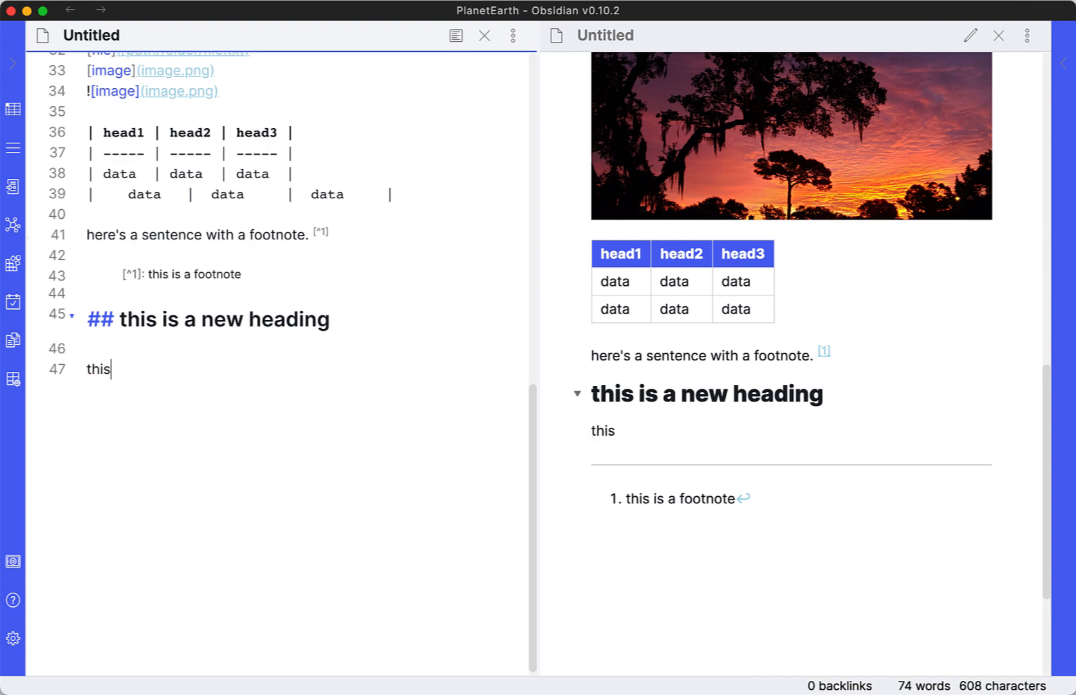
{"action": "type", "text": "is some mo"}
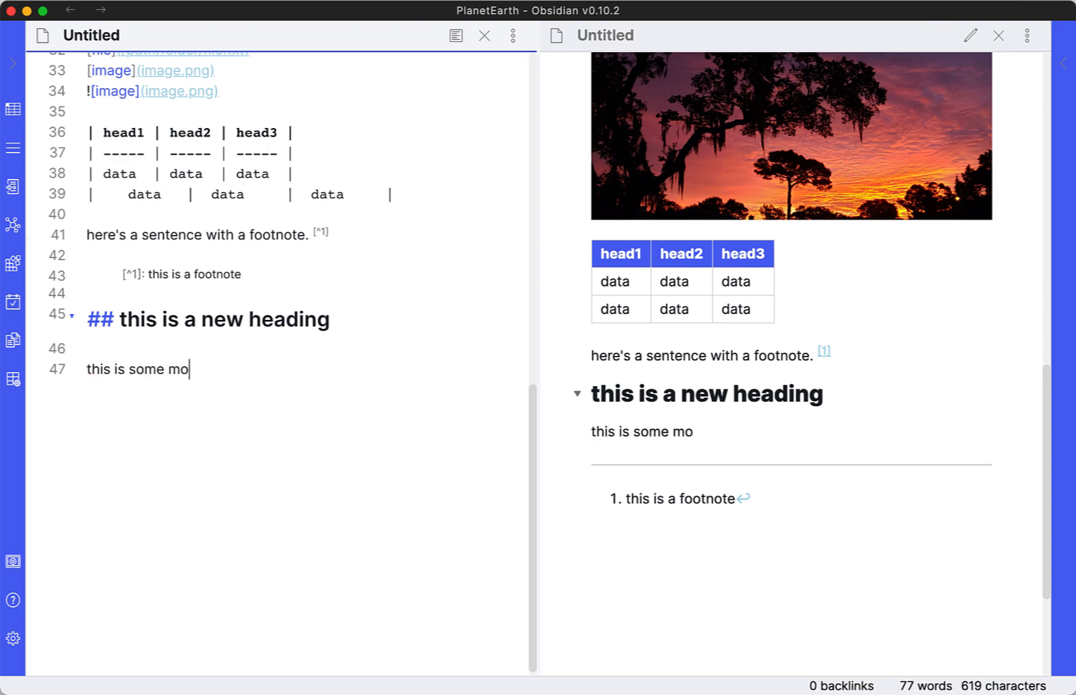
{"action": "type", "text": "re"}
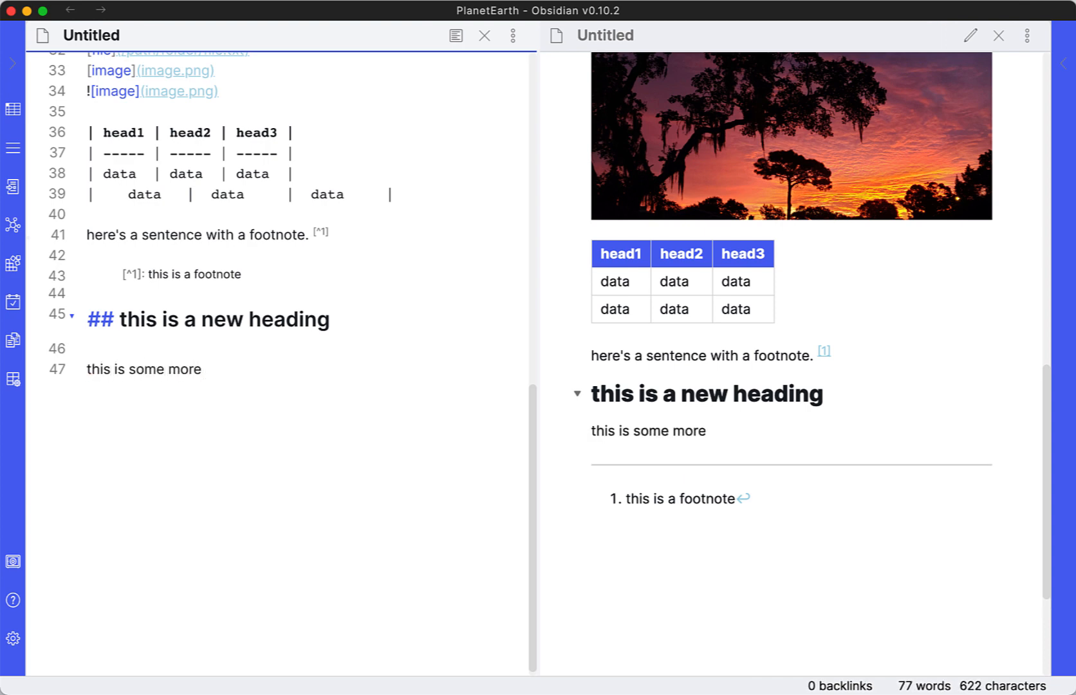
{"action": "type", "text": "words"}
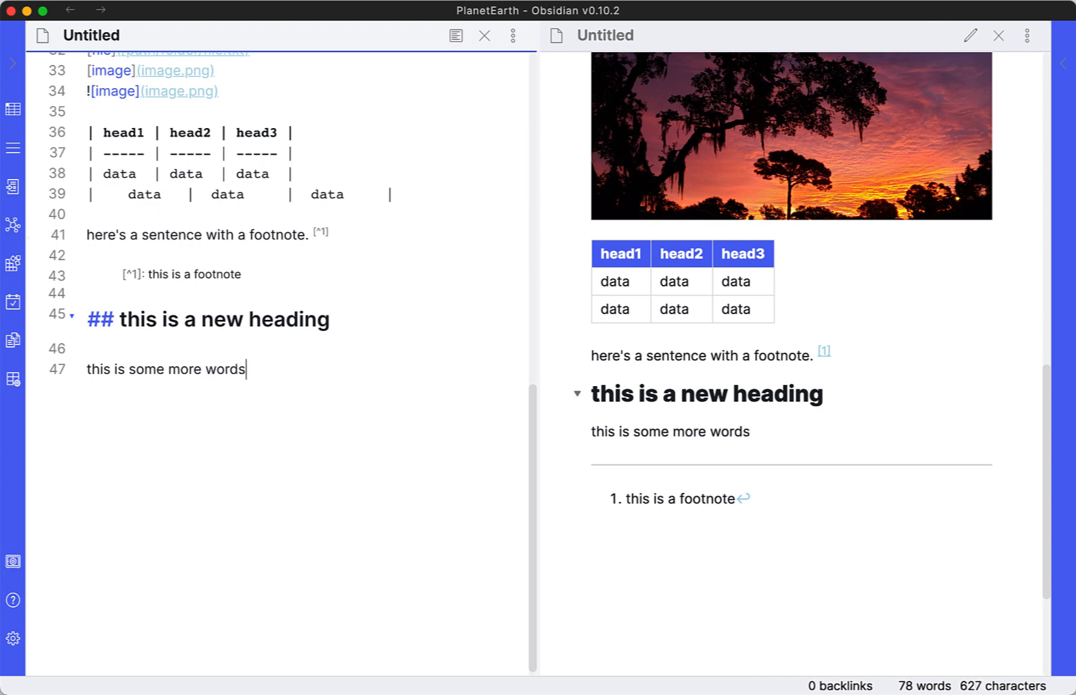
Wrap 'some more words' in ~~ so they render struck through, leaving 'this is' plain
{"action": "double_click", "coordinate": [146, 370]}
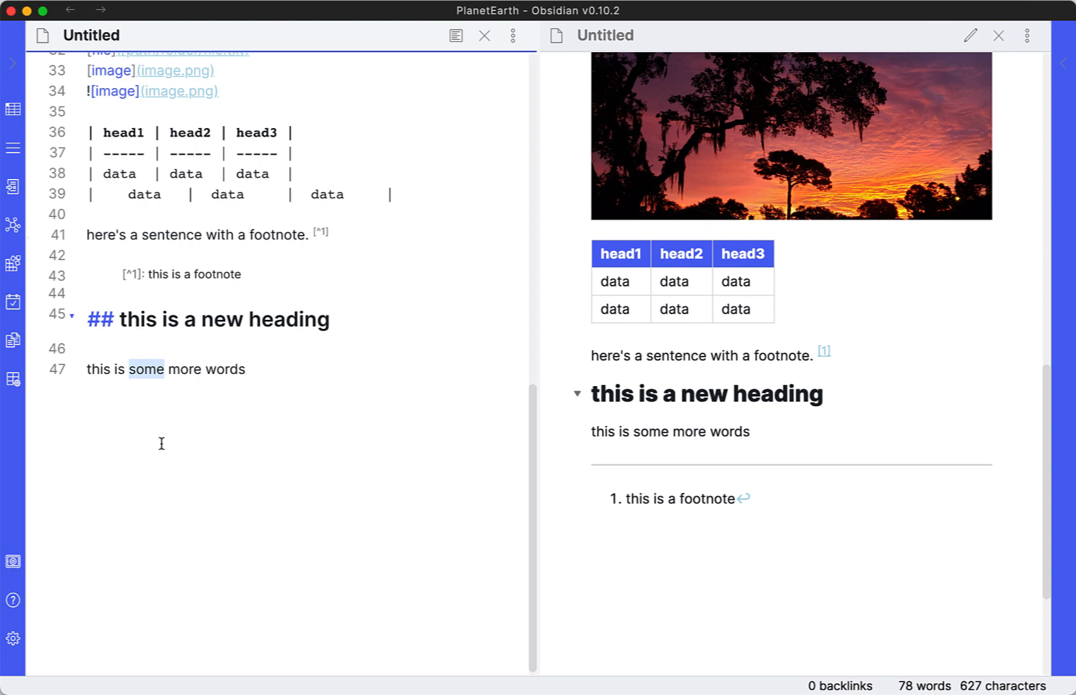
{"action": "mouse_move", "coordinate": [144, 370]}
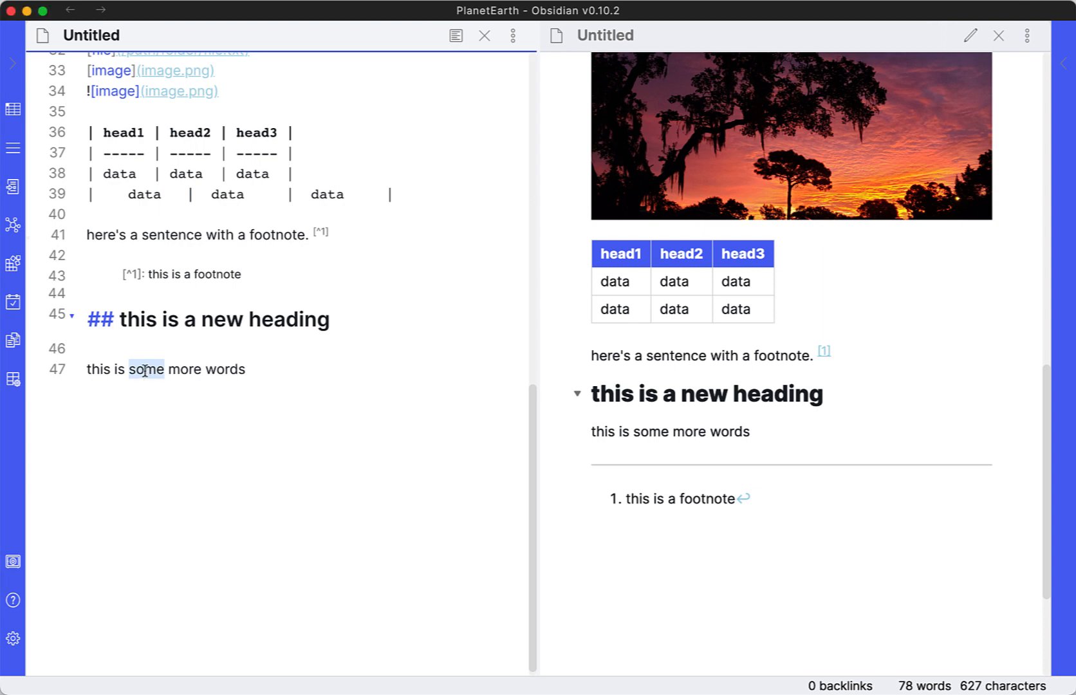
{"action": "mouse_move", "coordinate": [158, 425]}
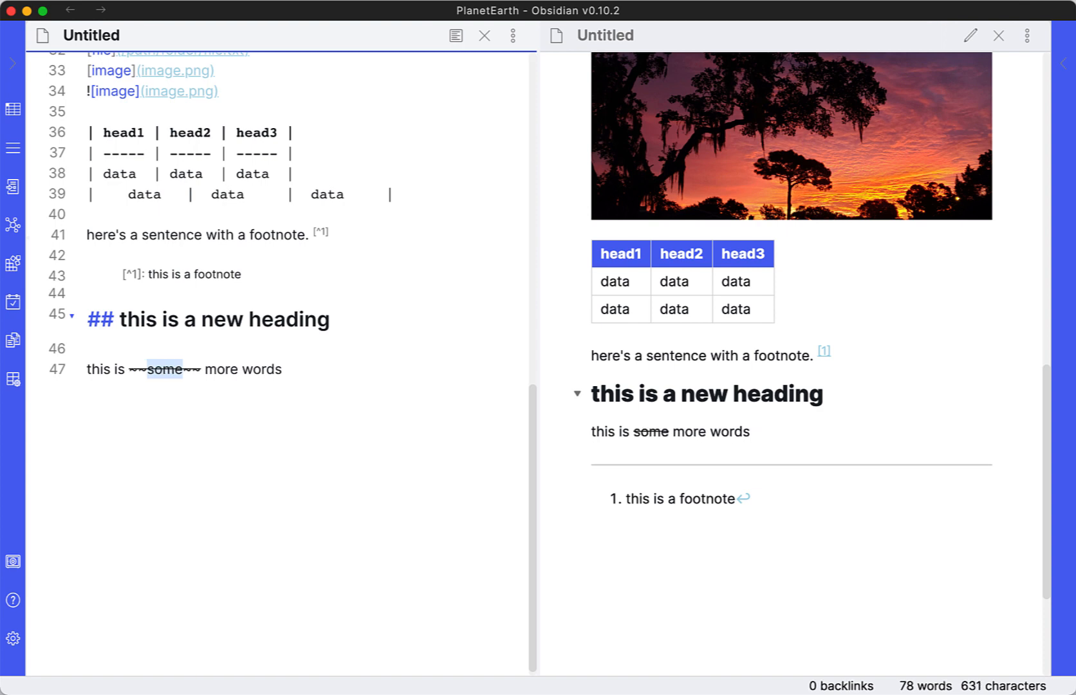
{"action": "mouse_move", "coordinate": [159, 426]}
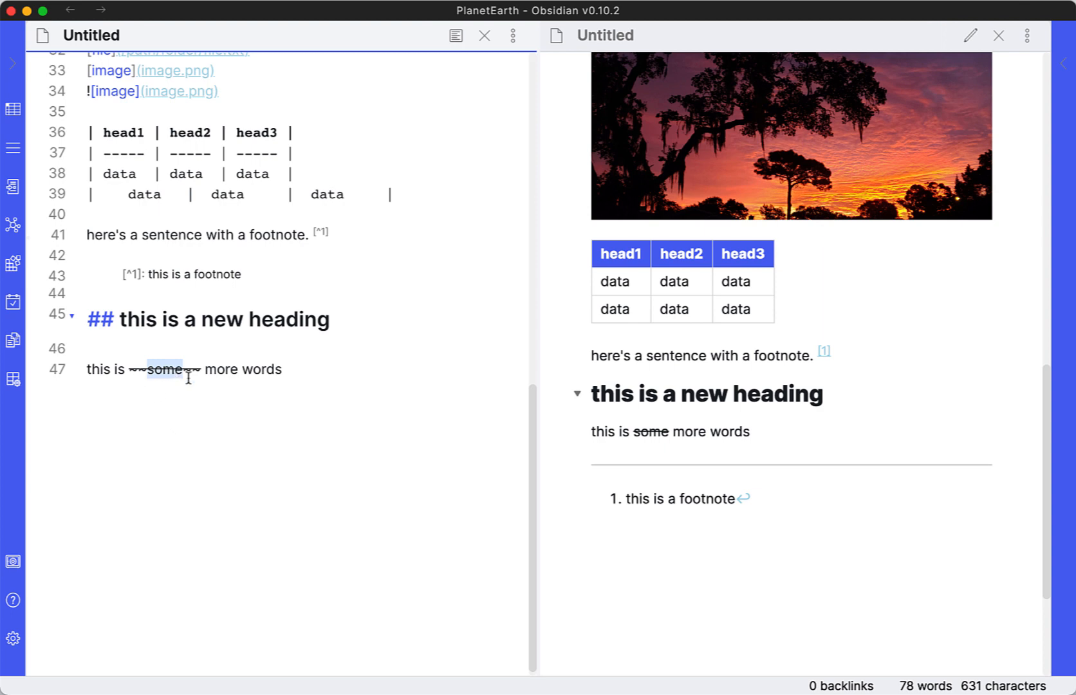
{"action": "mouse_move", "coordinate": [675, 463]}
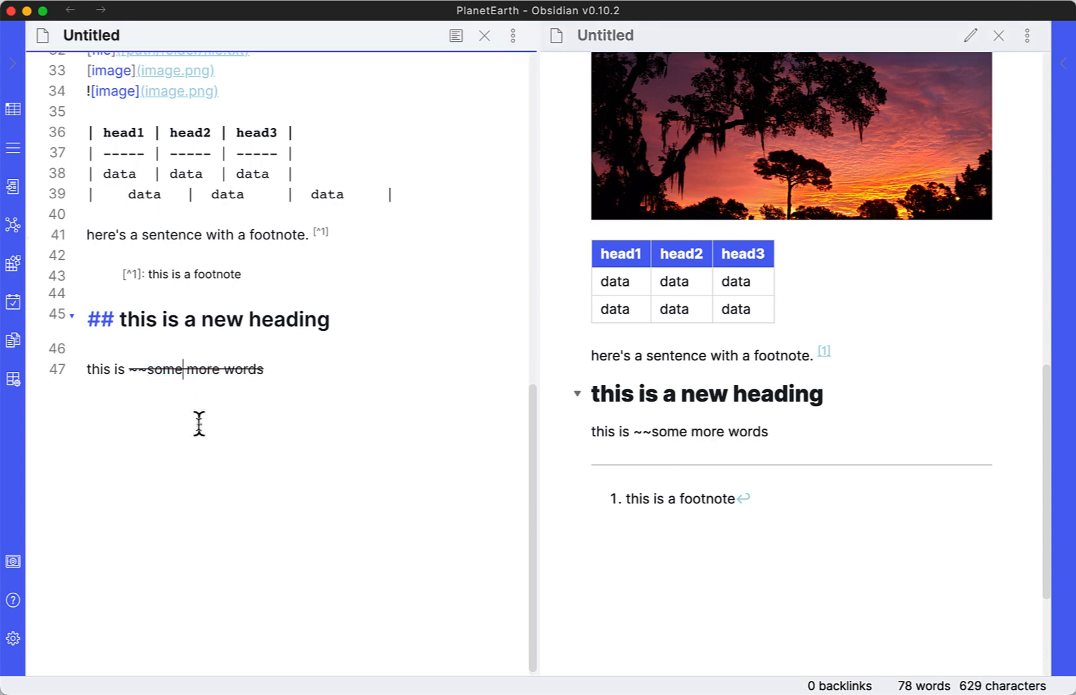
{"action": "left_click", "coordinate": [279, 370]}
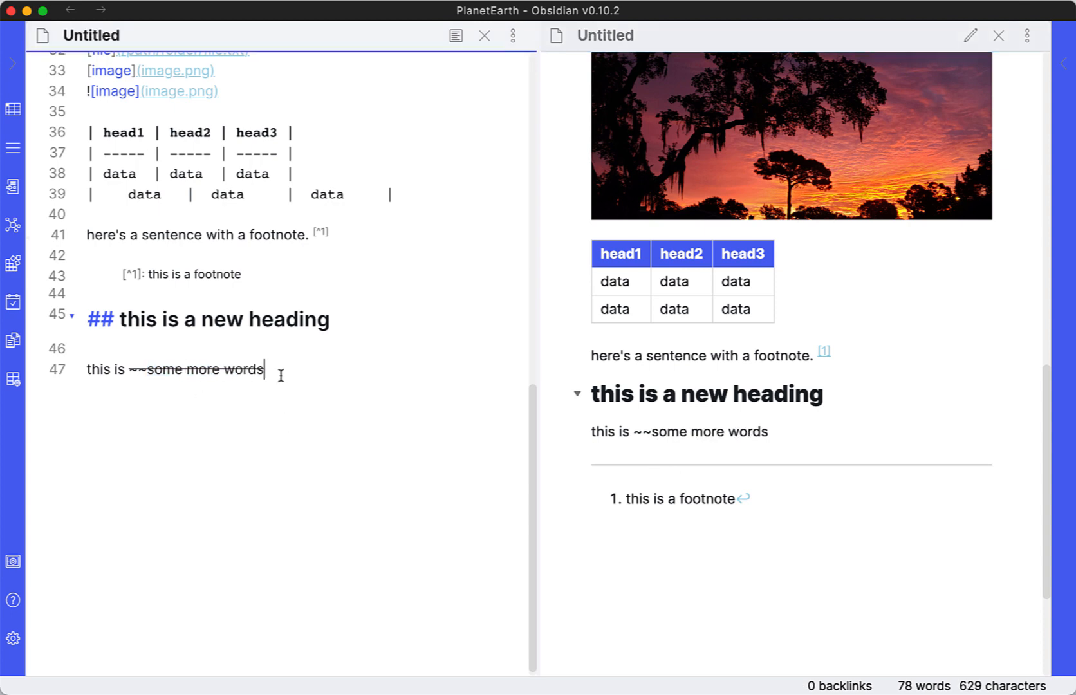
{"action": "type", "text": "~~"}
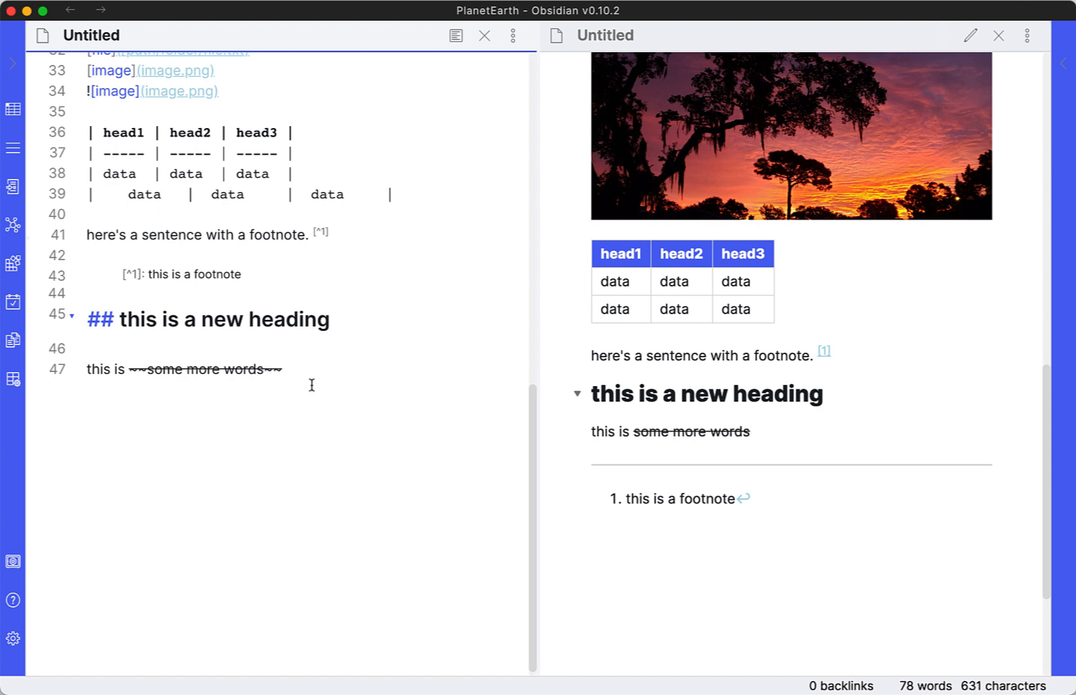
{"action": "left_click", "coordinate": [282, 369]}
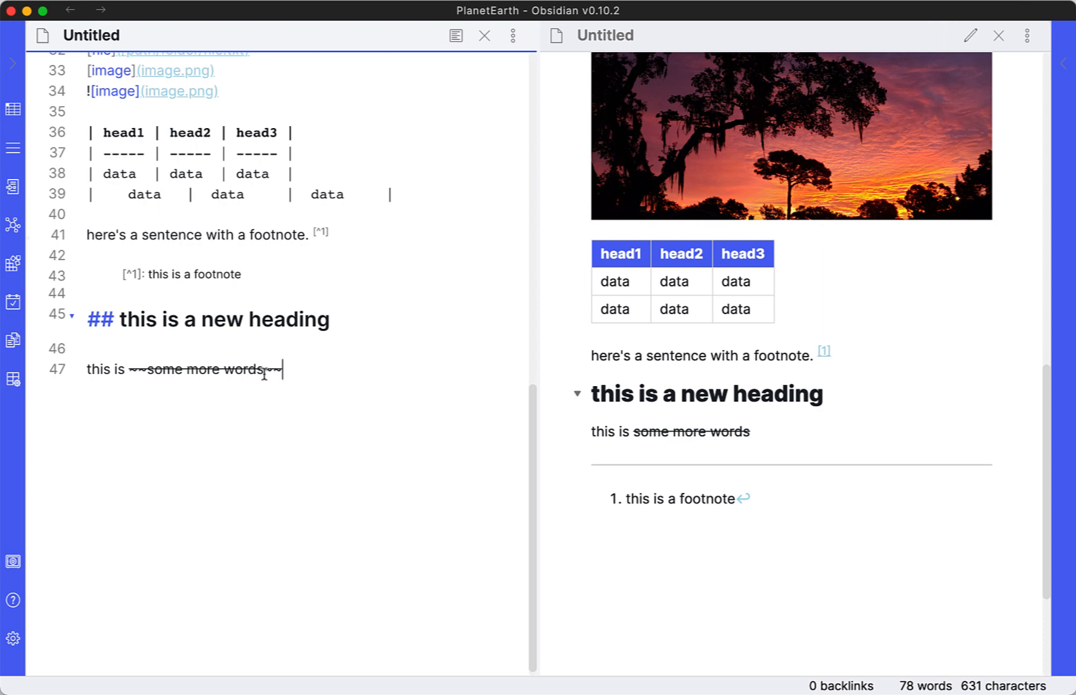
{"action": "mouse_move", "coordinate": [282, 376]}
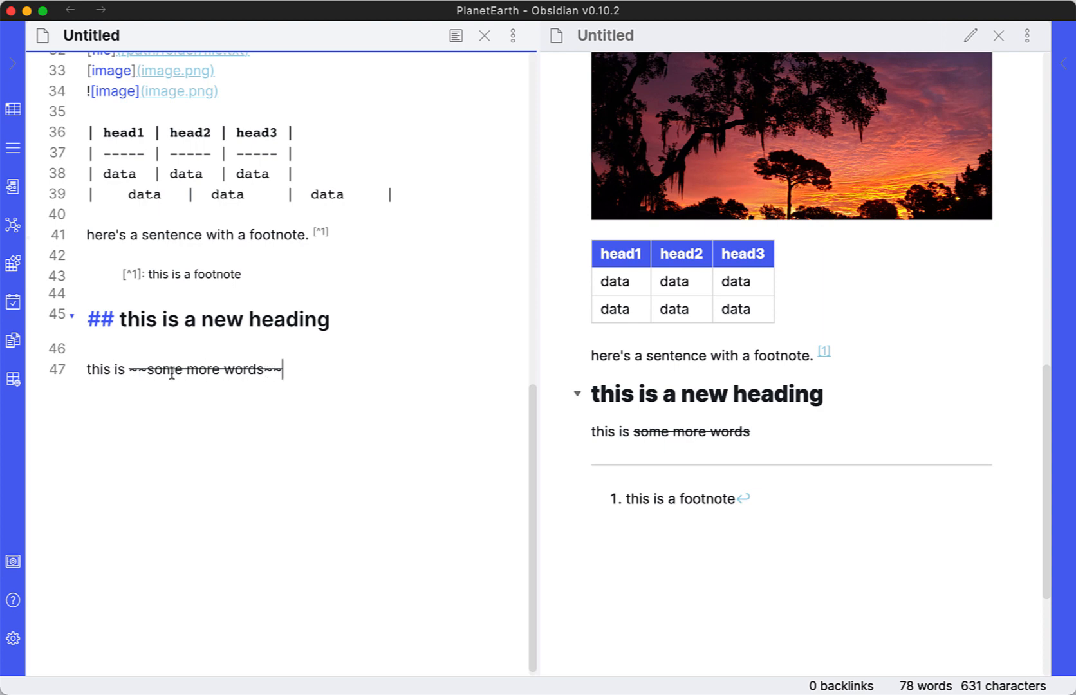
{"action": "mouse_move", "coordinate": [174, 386]}
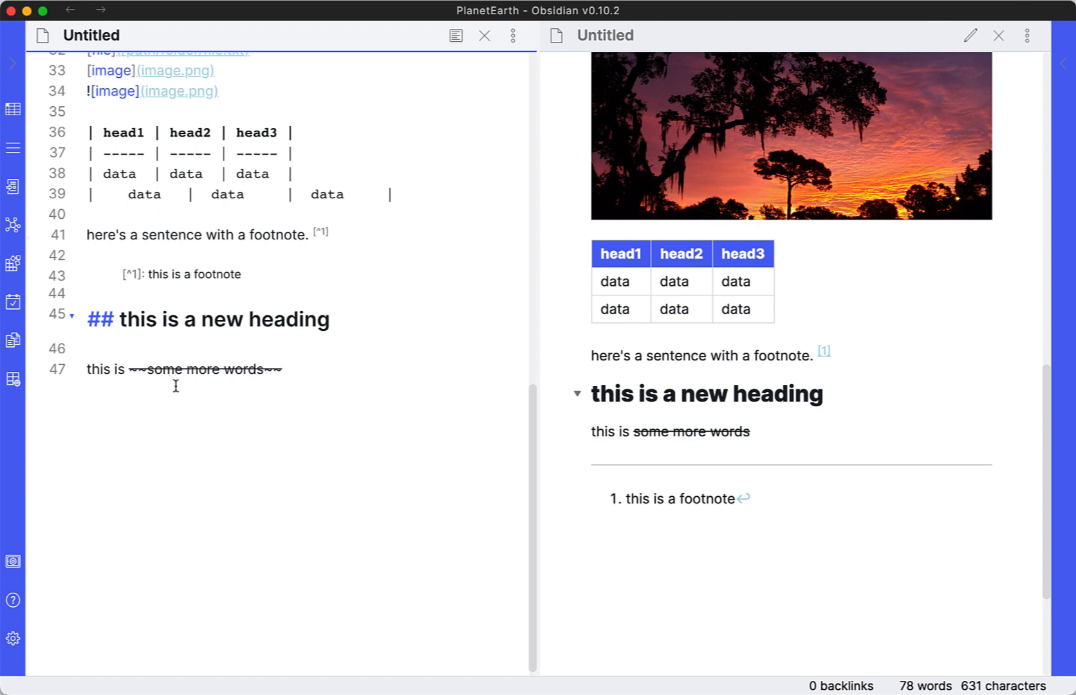
{"action": "mouse_move", "coordinate": [145, 382]}
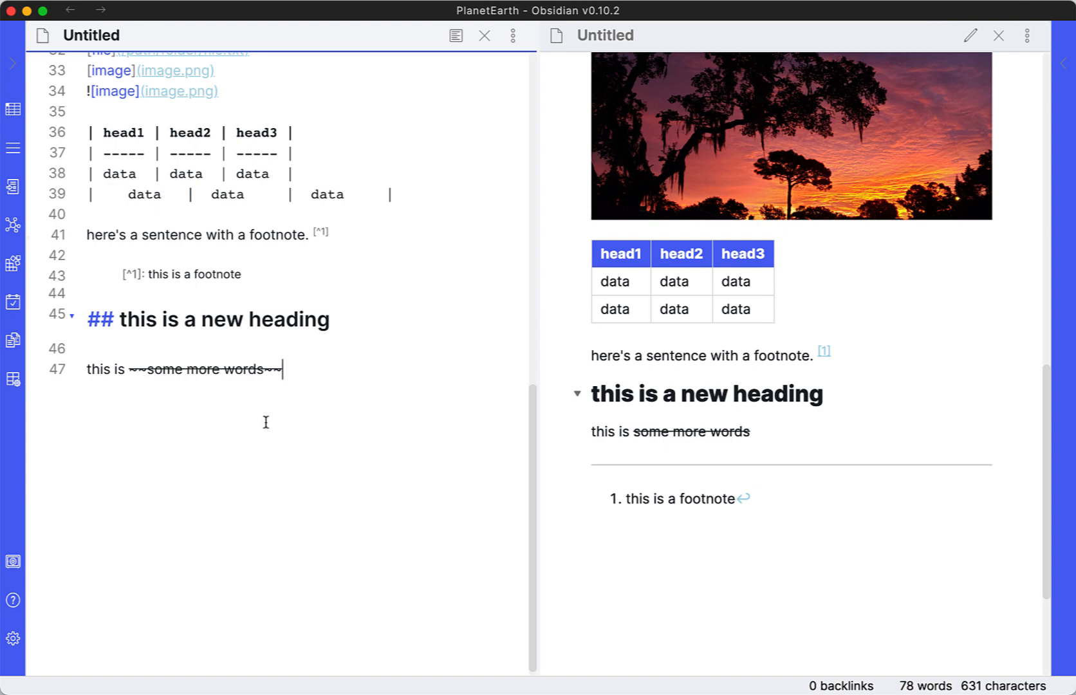
Write '- [ ] checklist item 1' and '- [ ] checklist item 2' as unchecked boxes on new lines
{"action": "key", "text": "enter"}
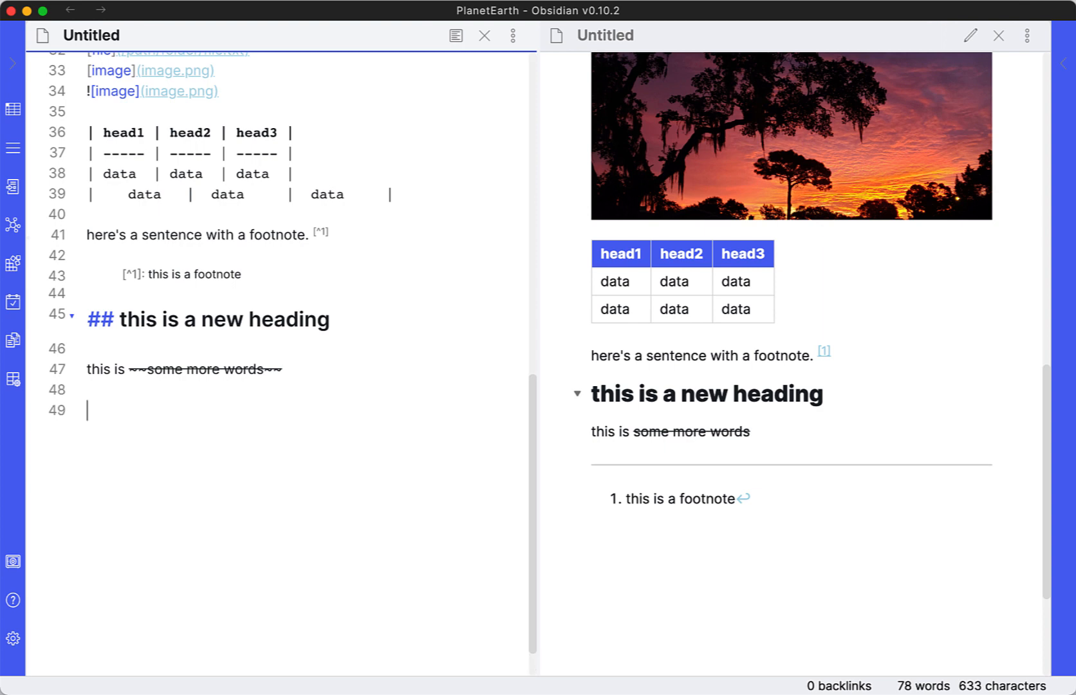
{"action": "type", "text": "-"}
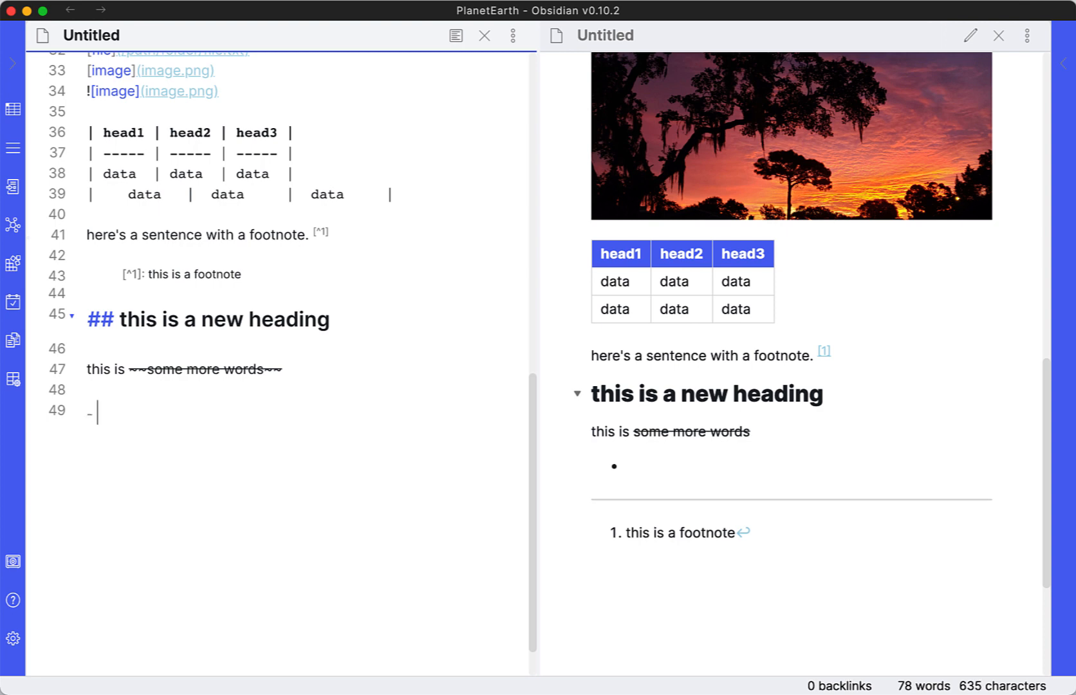
{"action": "type", "text": "[]"}
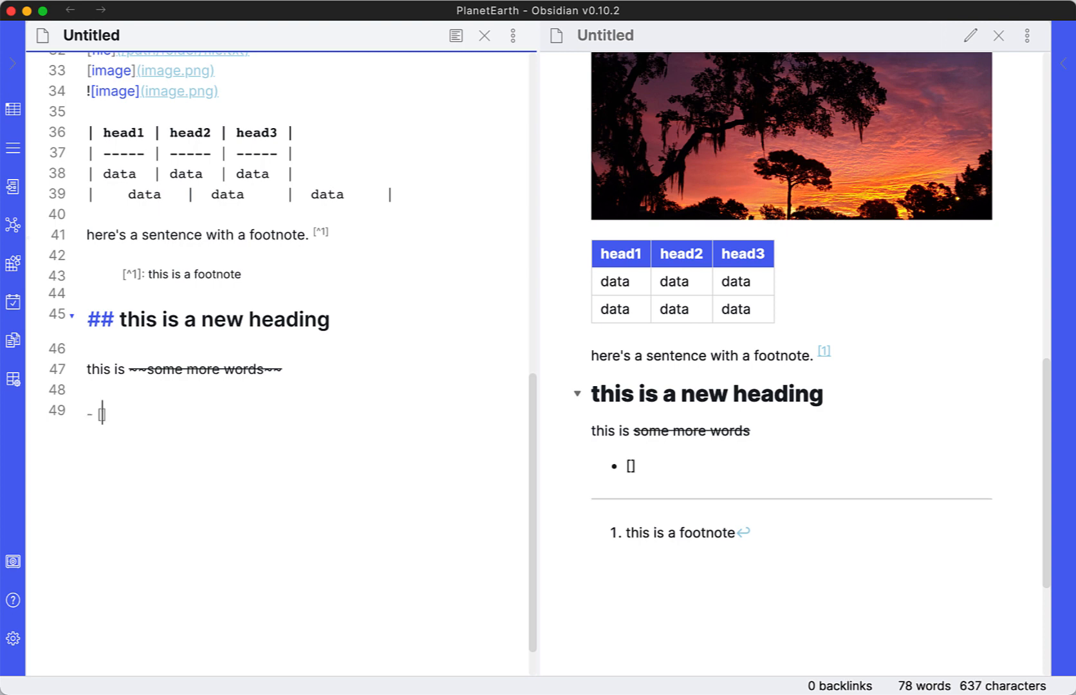
{"action": "type", "text": "[ ]"}
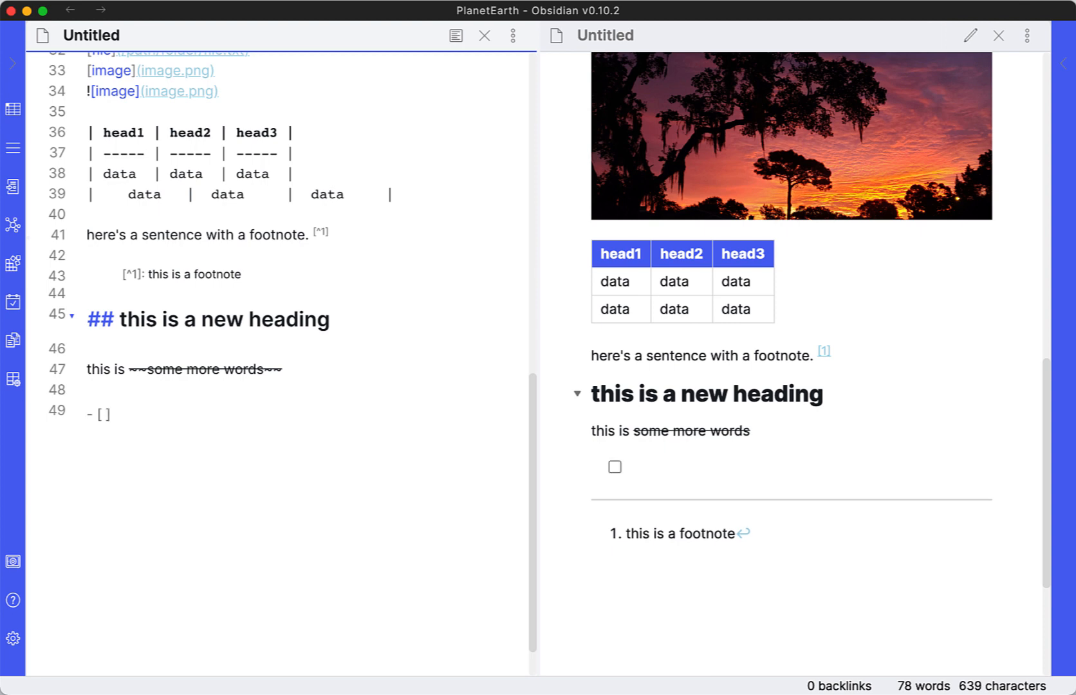
{"action": "type", "text": "chec"}
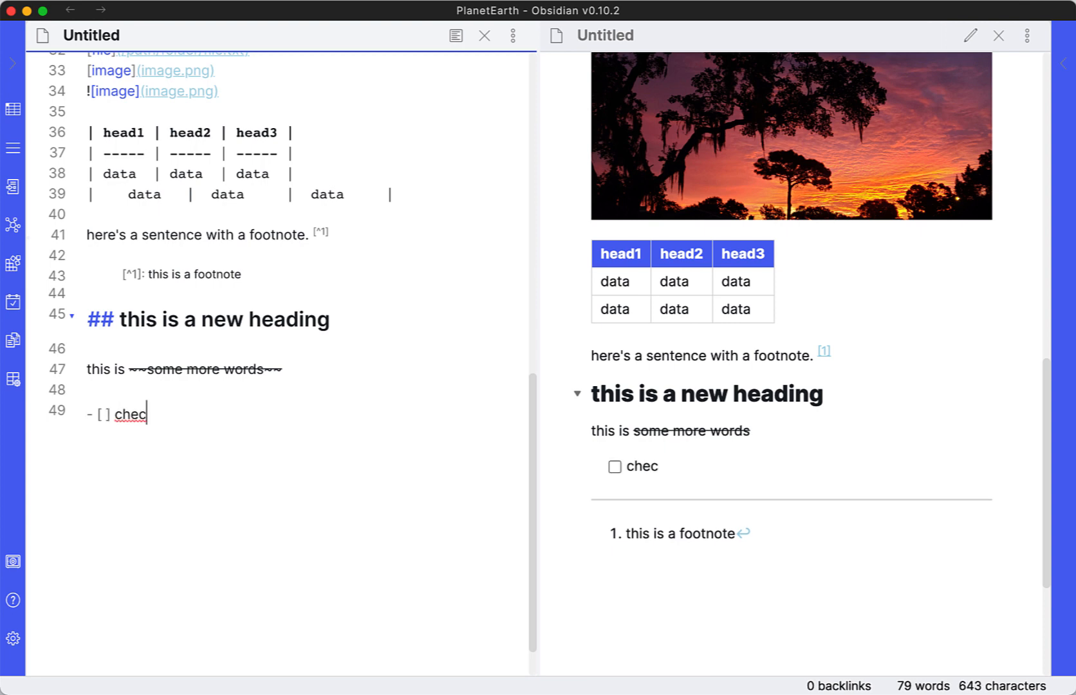
{"action": "type", "text": "klist it"}
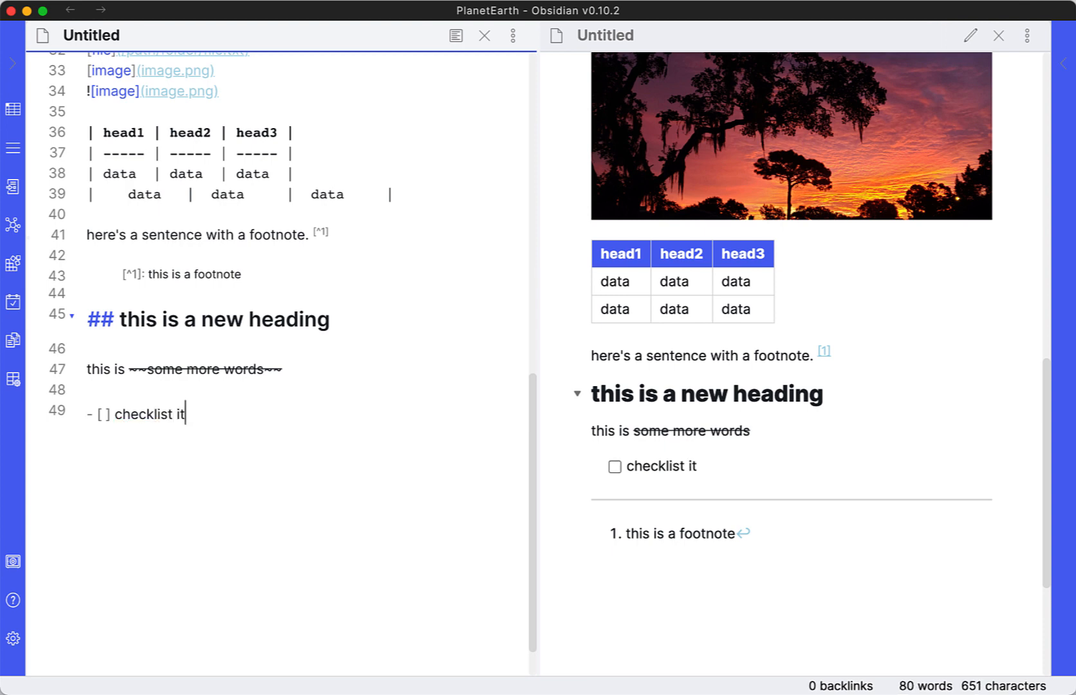
{"action": "type", "text": "em"}
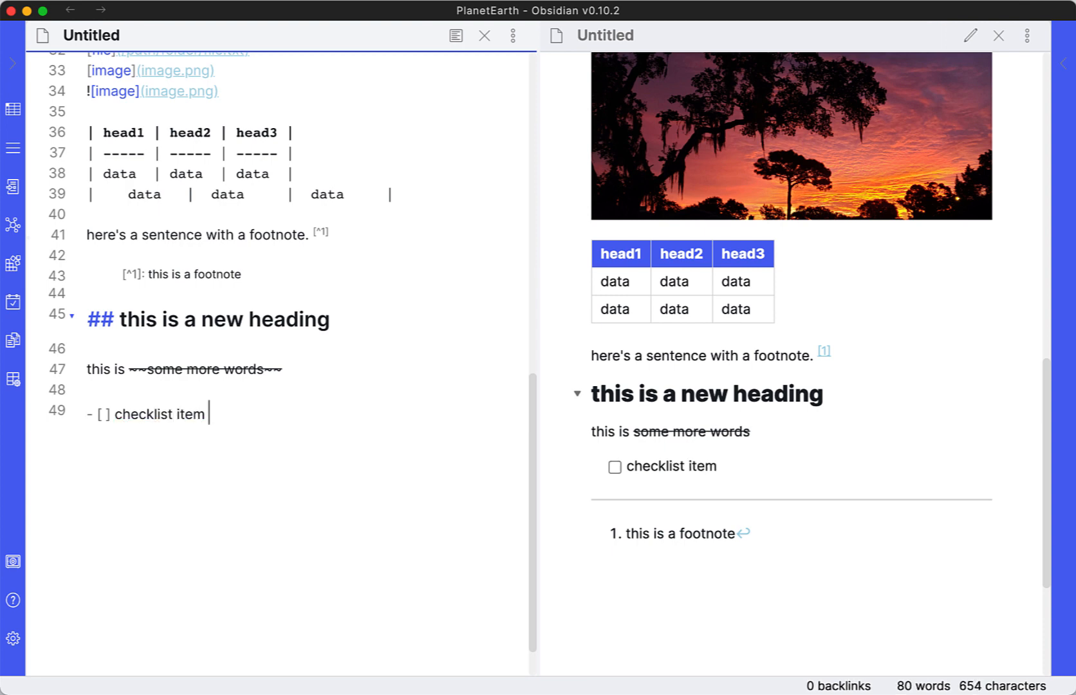
{"action": "type", "text": "1"}
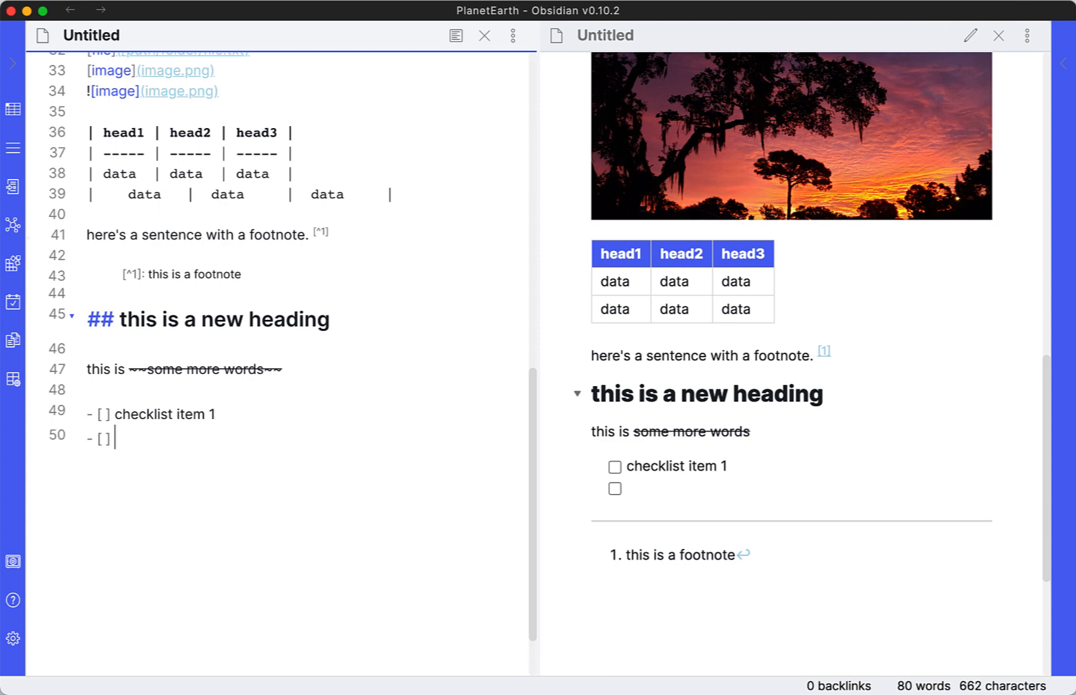
{"action": "type", "text": "checklist"}
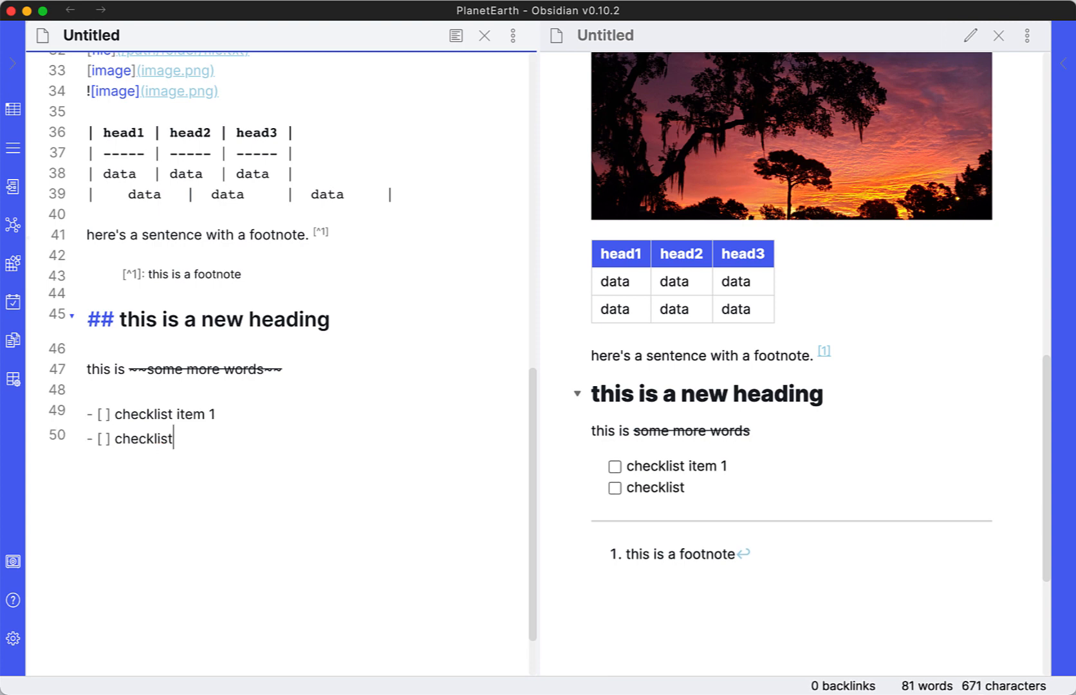
{"action": "type", "text": "item"}
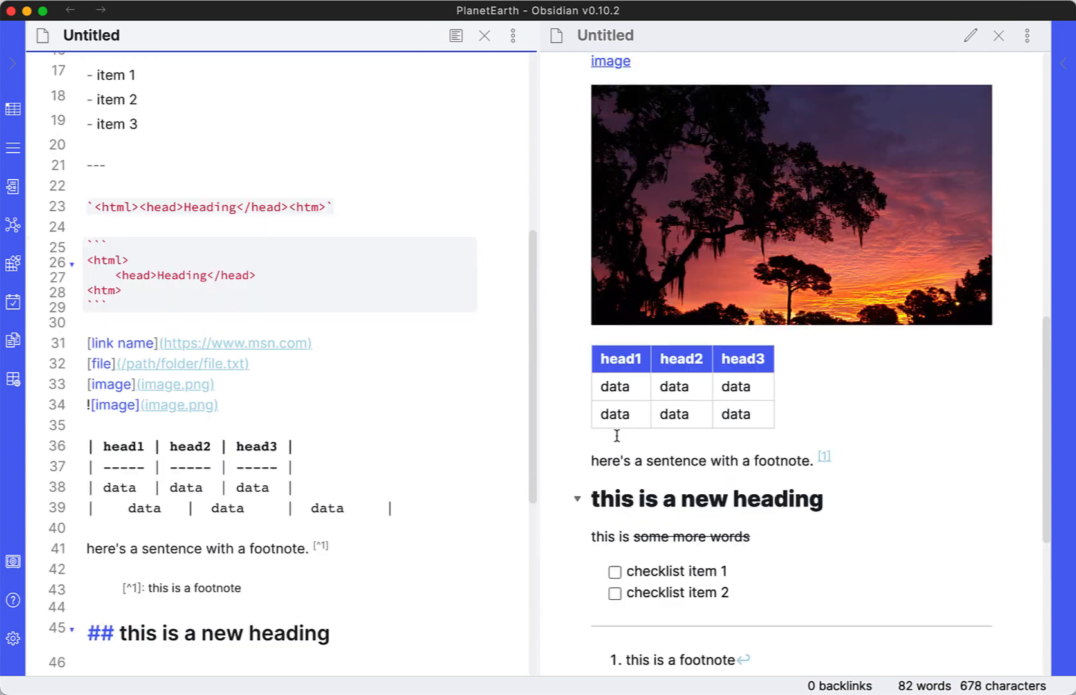
Tick the 'checklist item 1' box in the preview so it shows crossed out
{"action": "scroll", "scroll_direction": "down", "scroll_amount": 3}
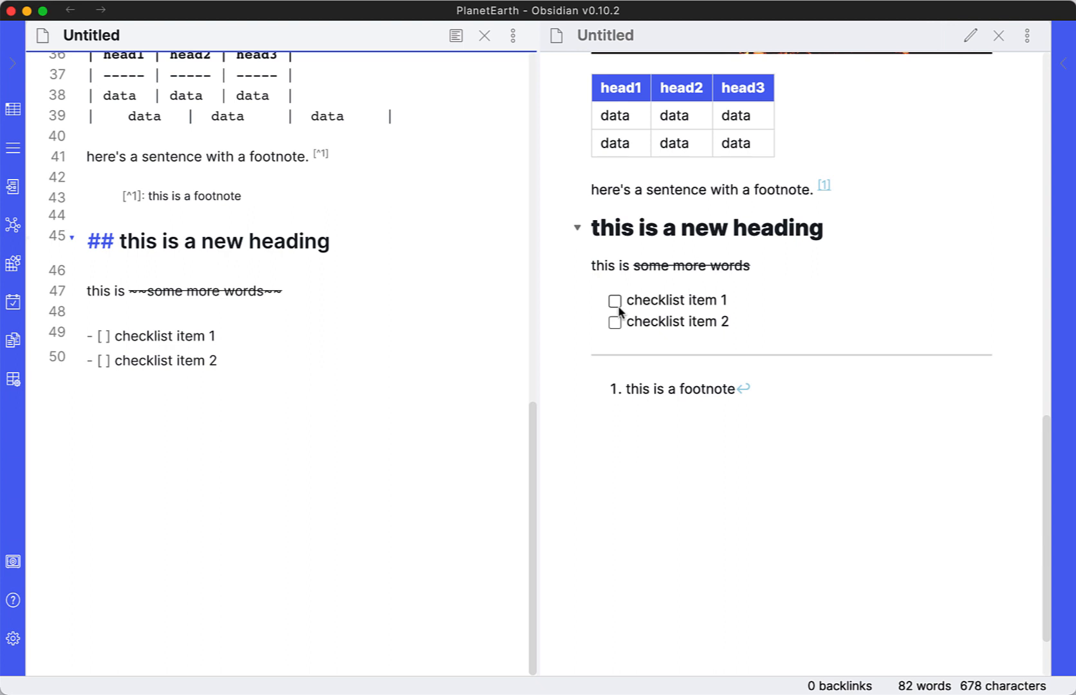
{"action": "left_click", "coordinate": [615, 300]}
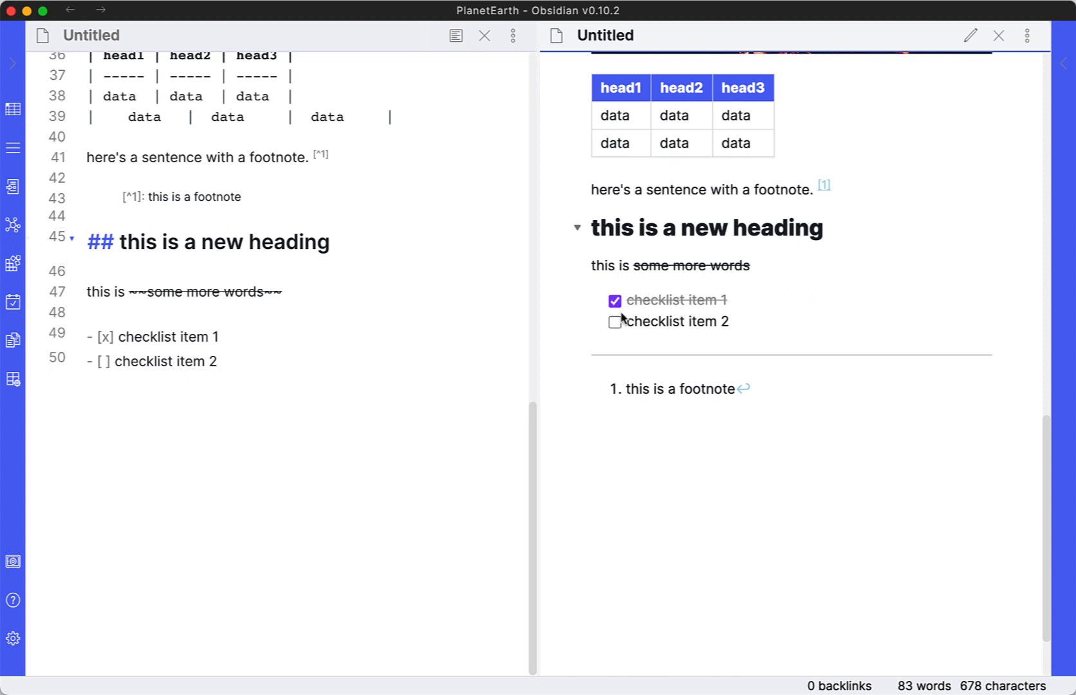
{"action": "mouse_move", "coordinate": [706, 253]}
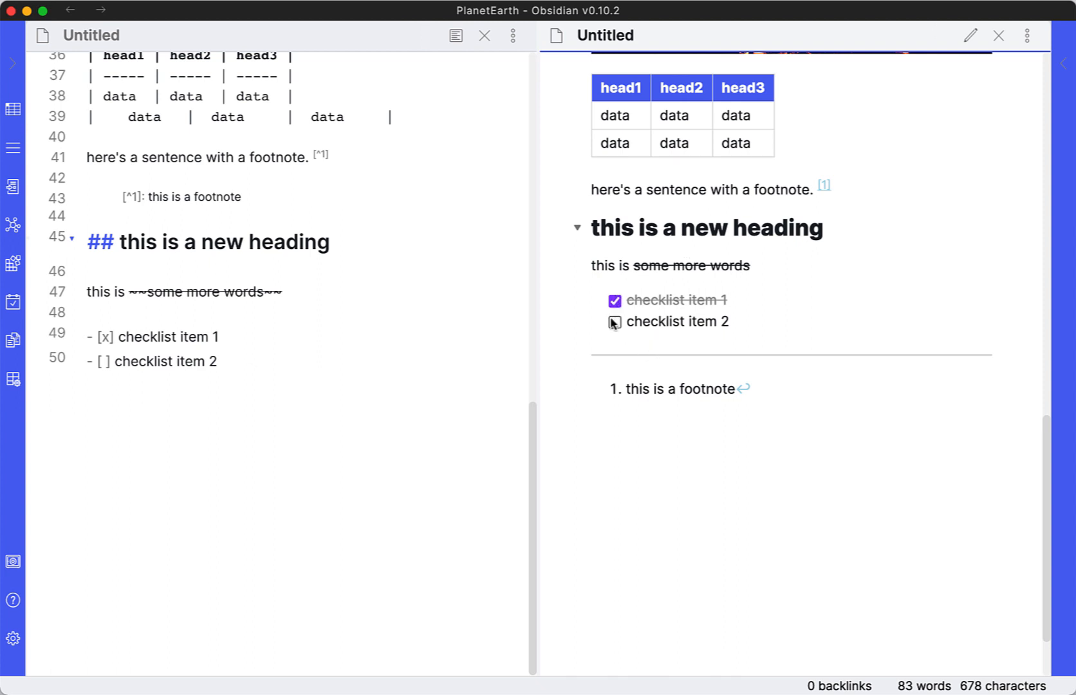
{"action": "mouse_move", "coordinate": [615, 302]}
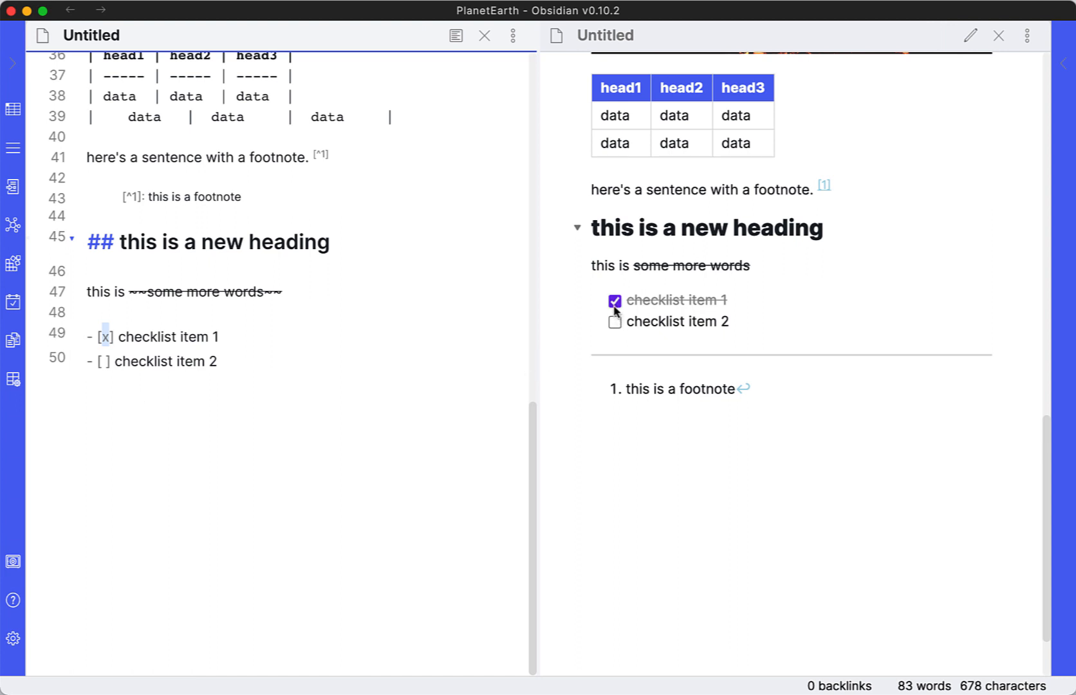
{"action": "left_click", "coordinate": [614, 301]}
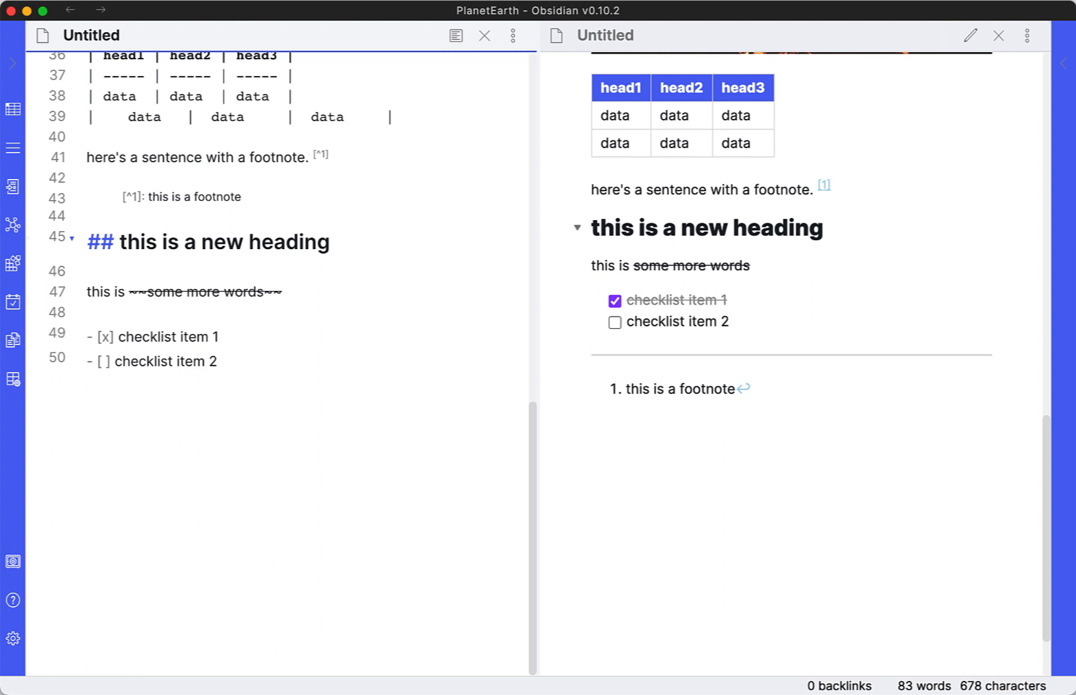
{"action": "left_click", "coordinate": [110, 336]}
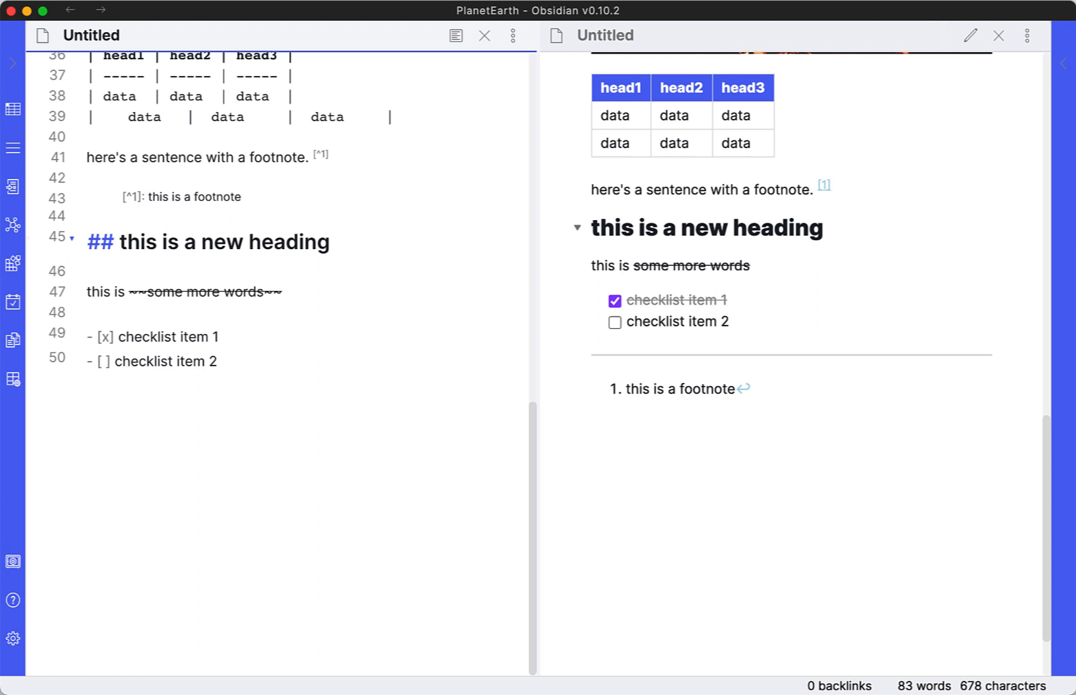
{"action": "left_click", "coordinate": [109, 337]}
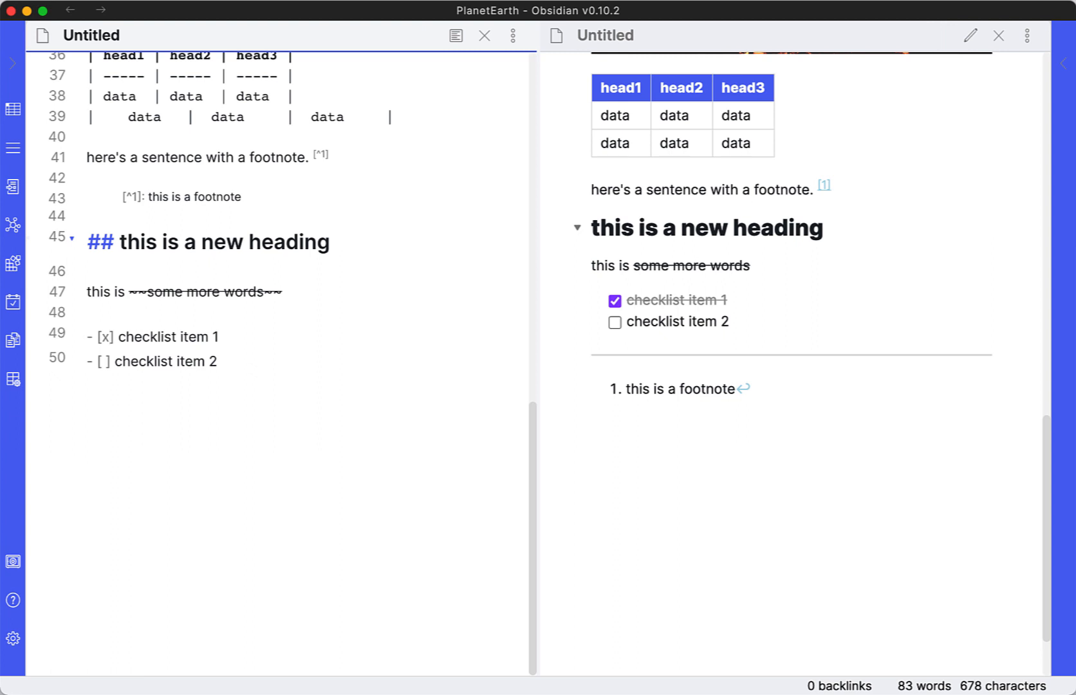
{"action": "left_click", "coordinate": [110, 336]}
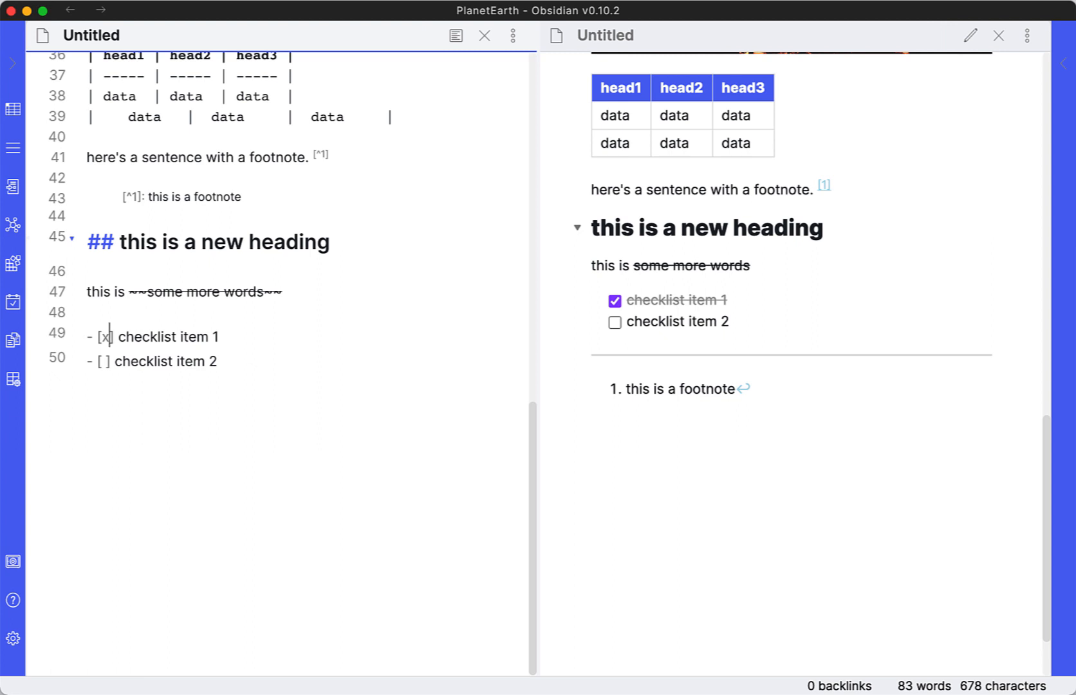